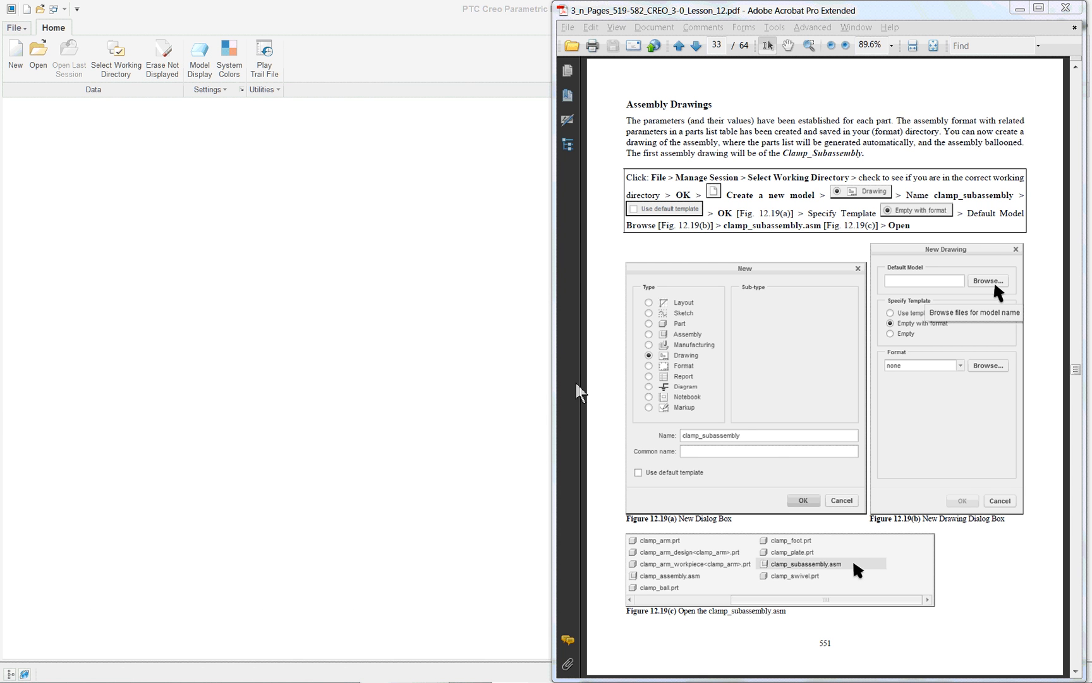
mouse_move(395, 299)
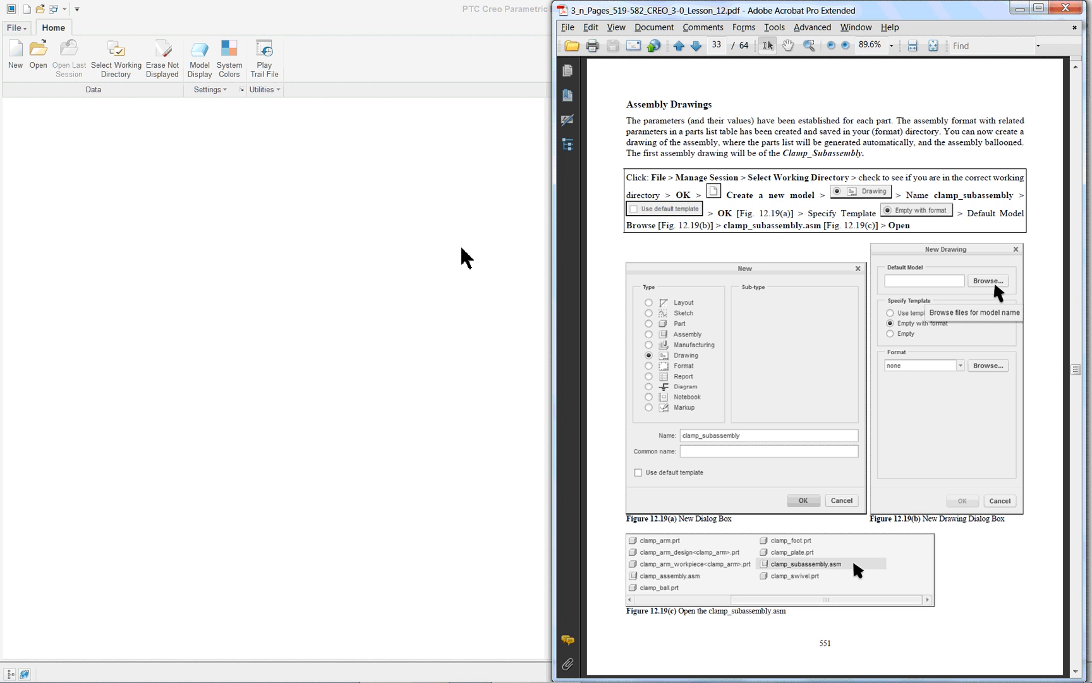
mouse_move(767, 234)
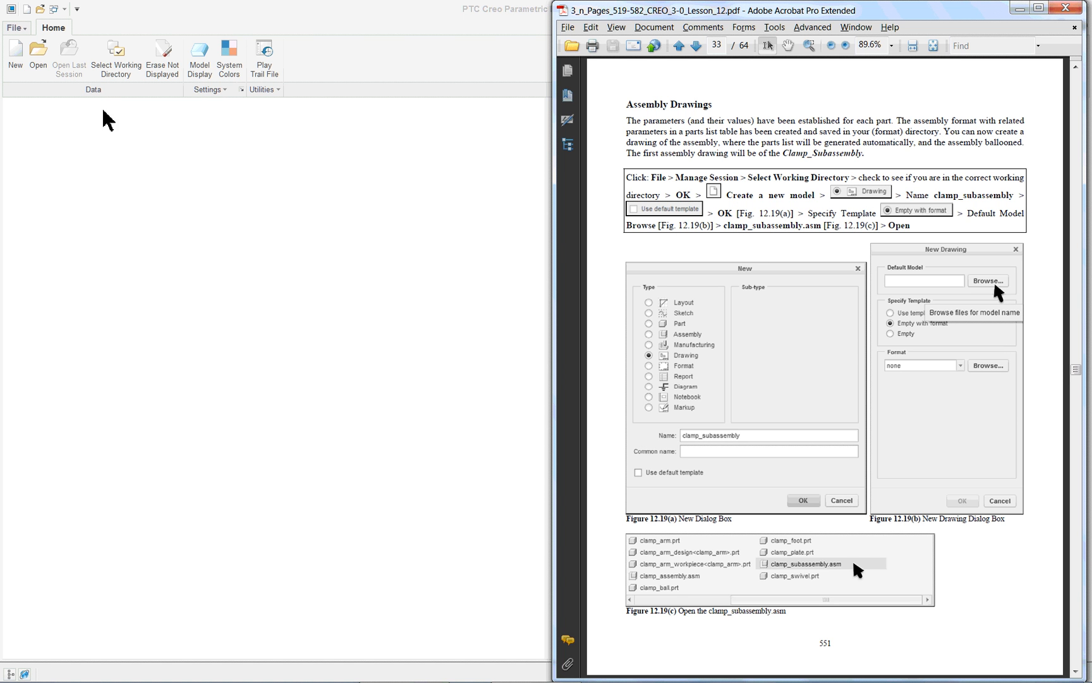
mouse_move(106, 221)
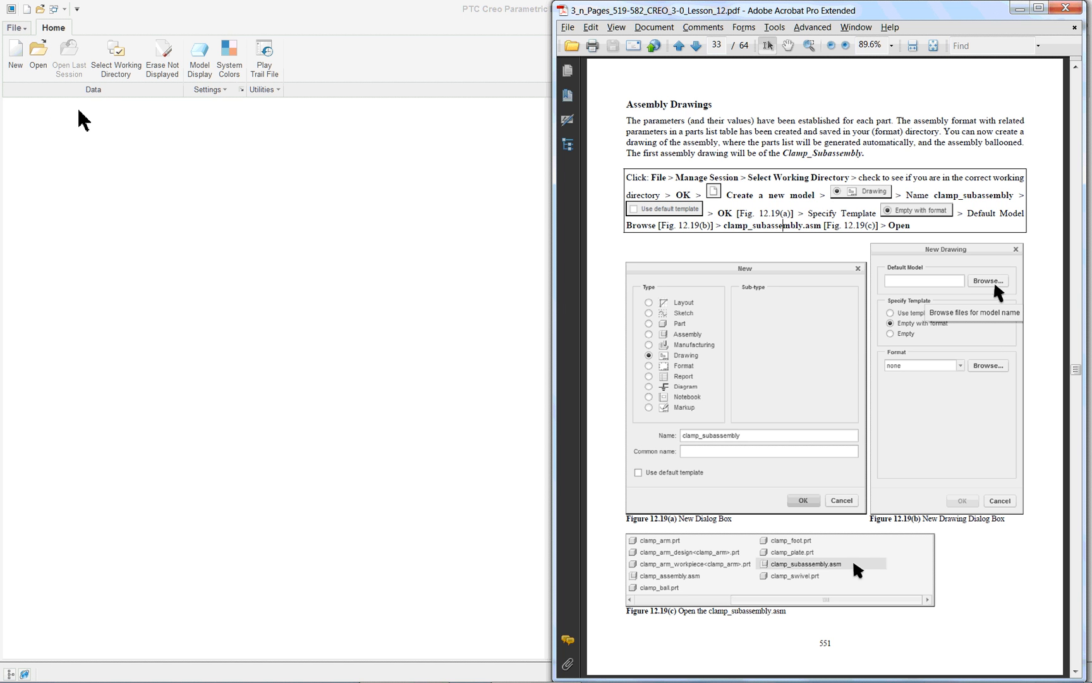
mouse_move(254, 132)
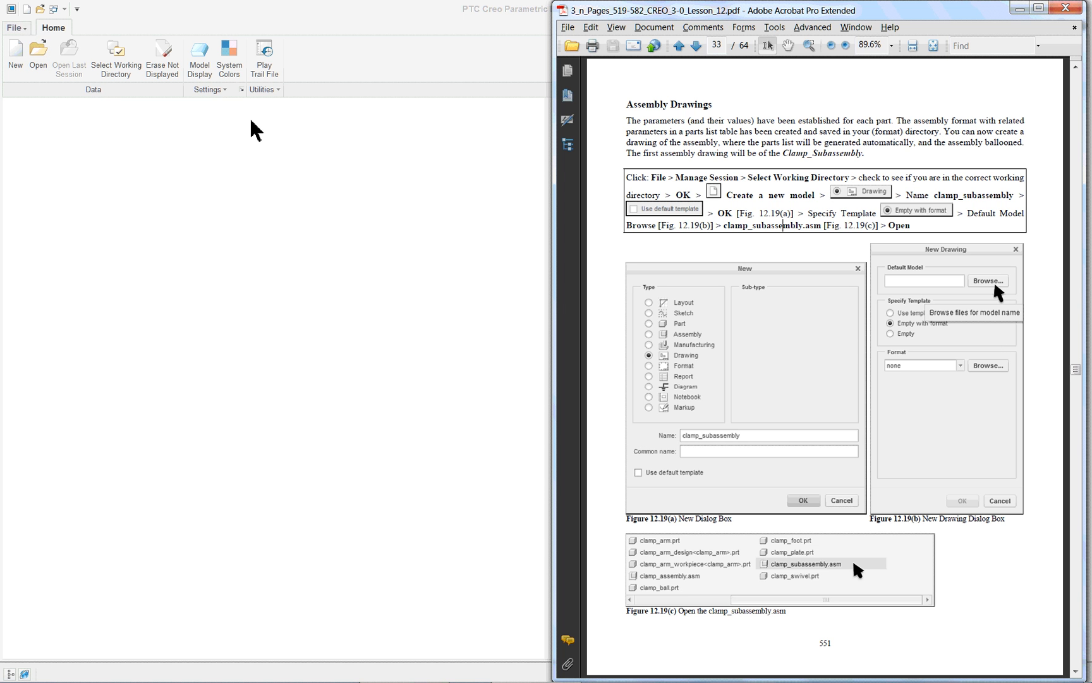
Step: Start a new drawing named sub-asm1 without the default template, after browsing the working folder
left_click(38, 53)
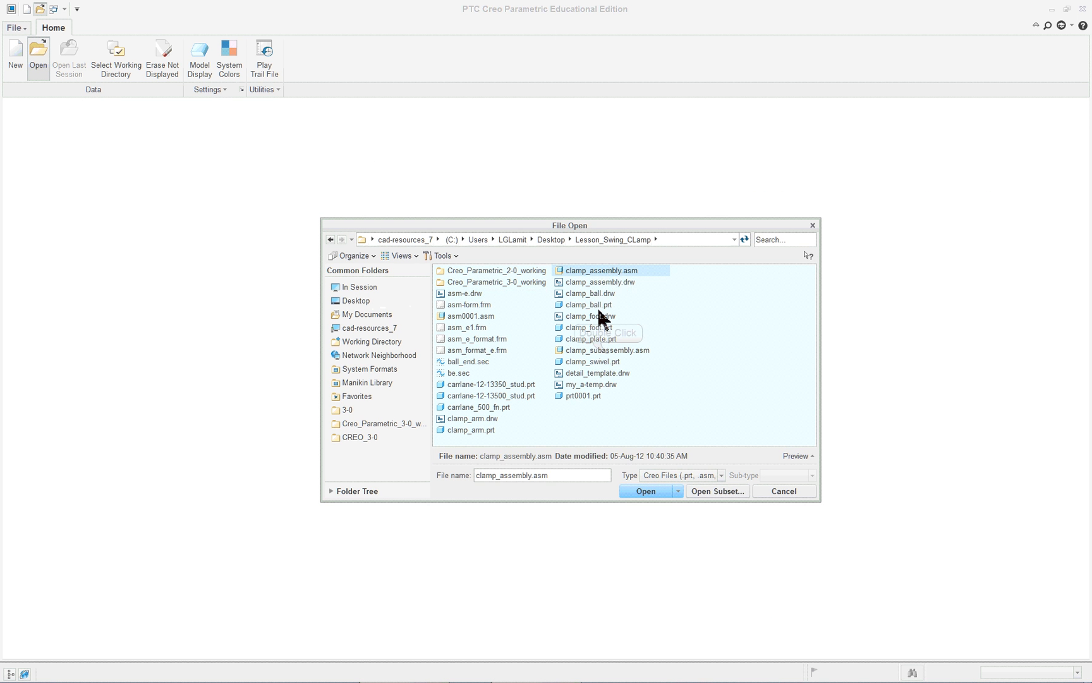
left_click(644, 491)
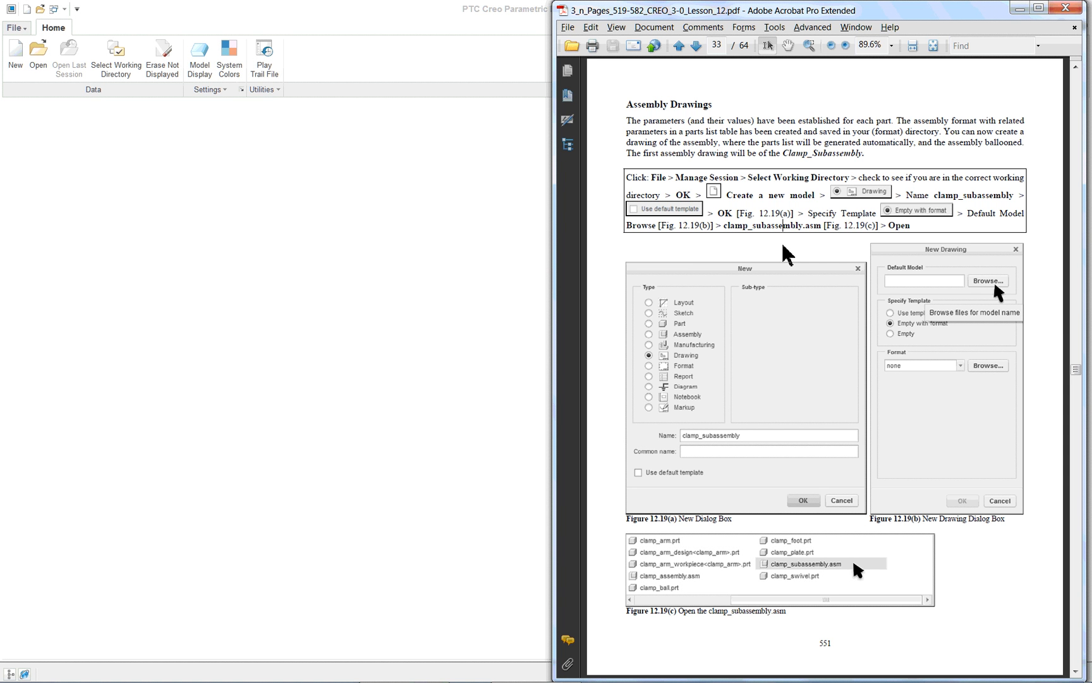
mouse_move(784, 250)
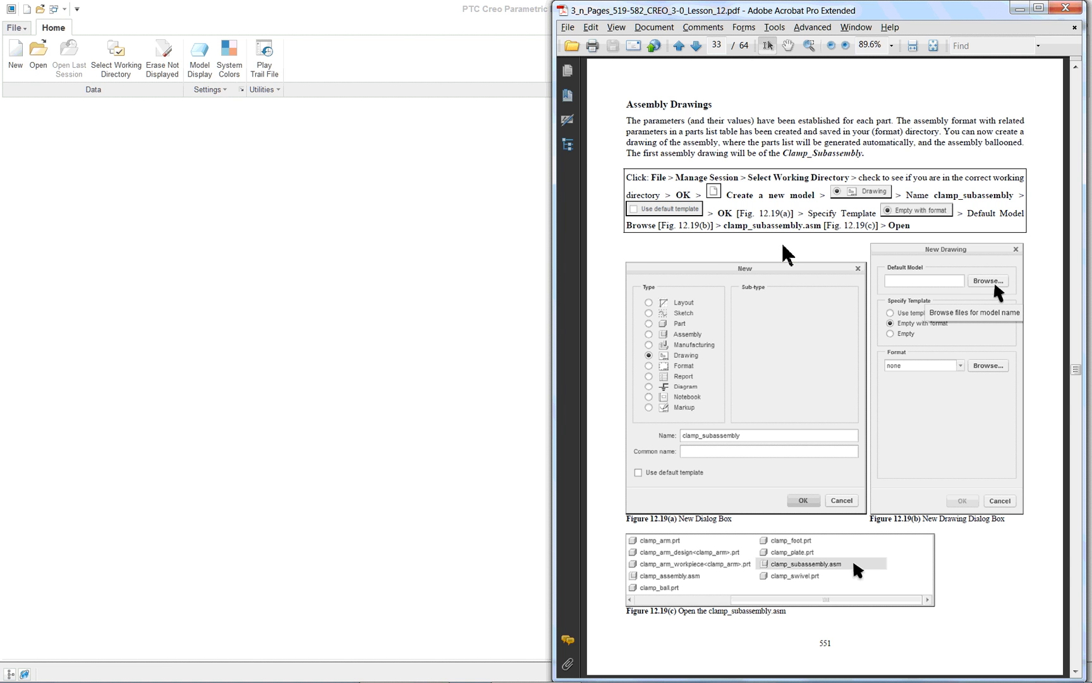
mouse_move(786, 242)
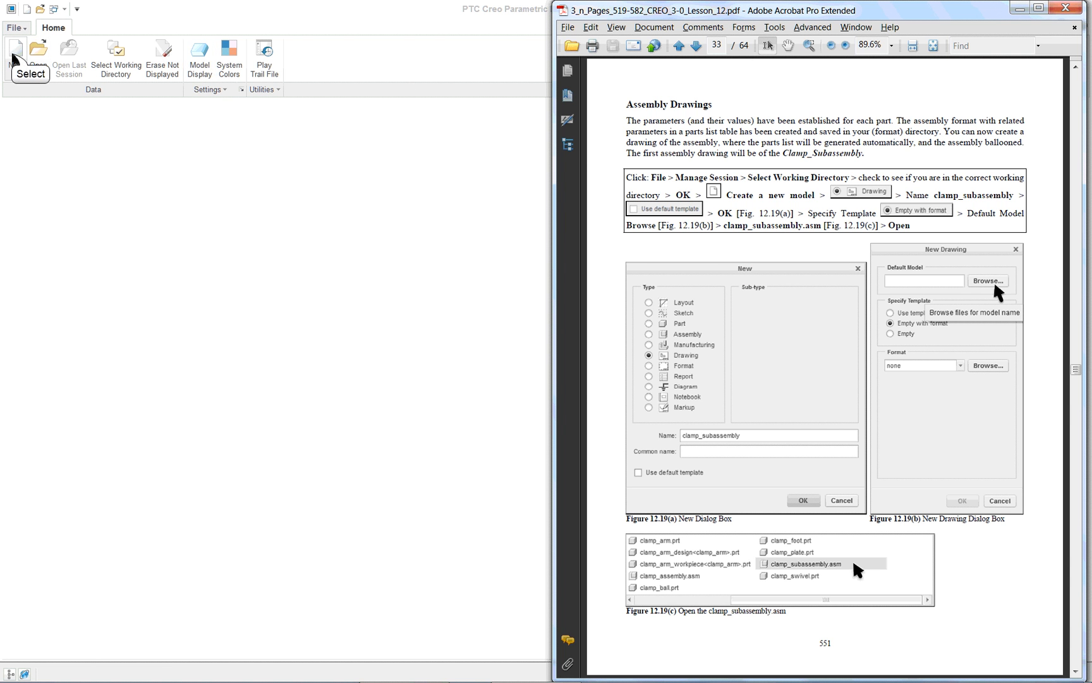
left_click(15, 56)
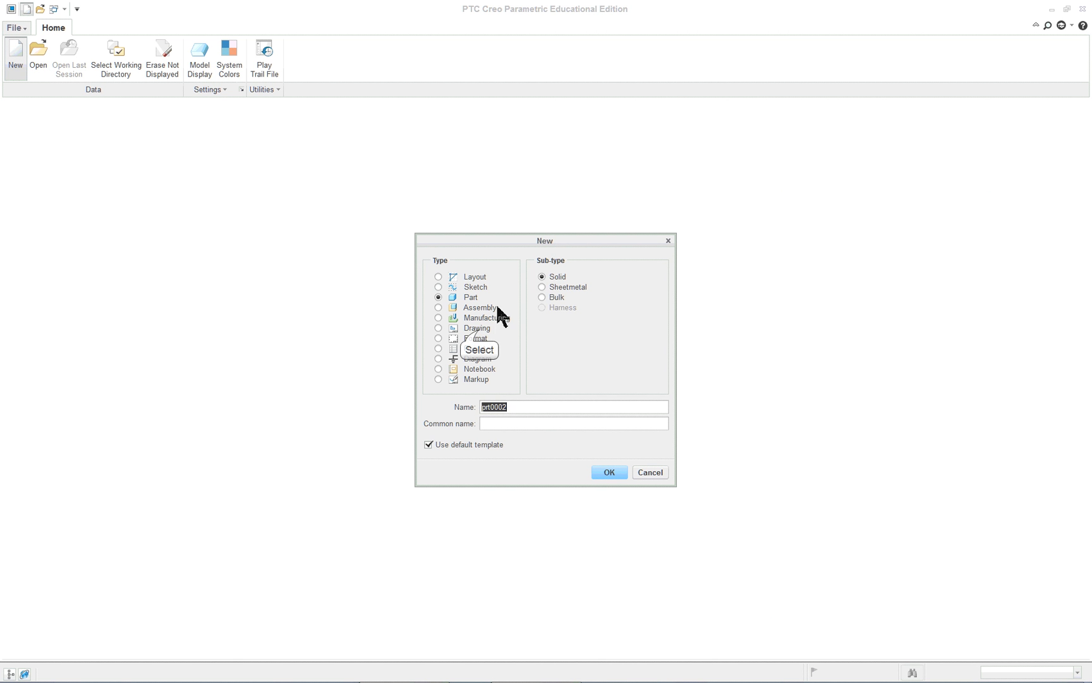
left_click(439, 327)
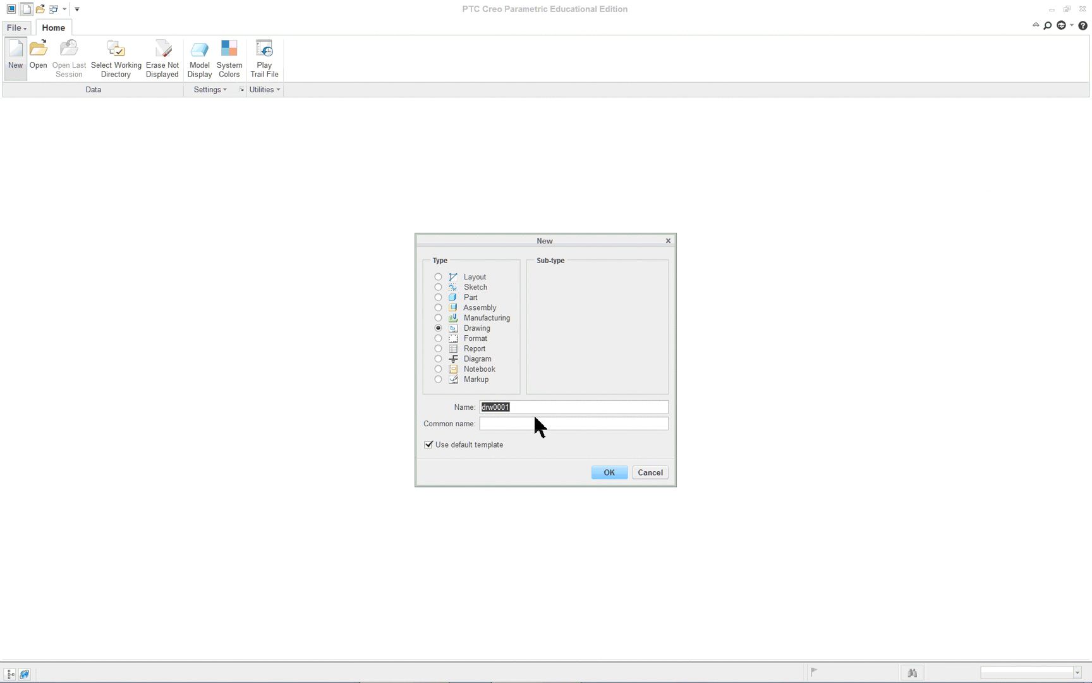
type("sub-asm1")
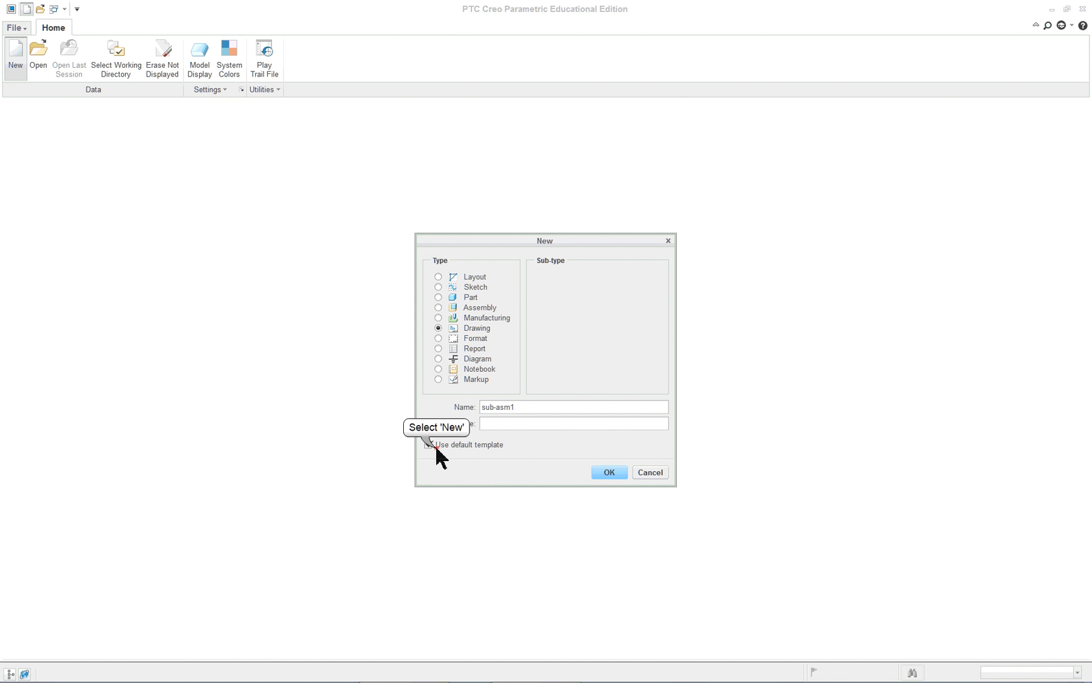
left_click(608, 471)
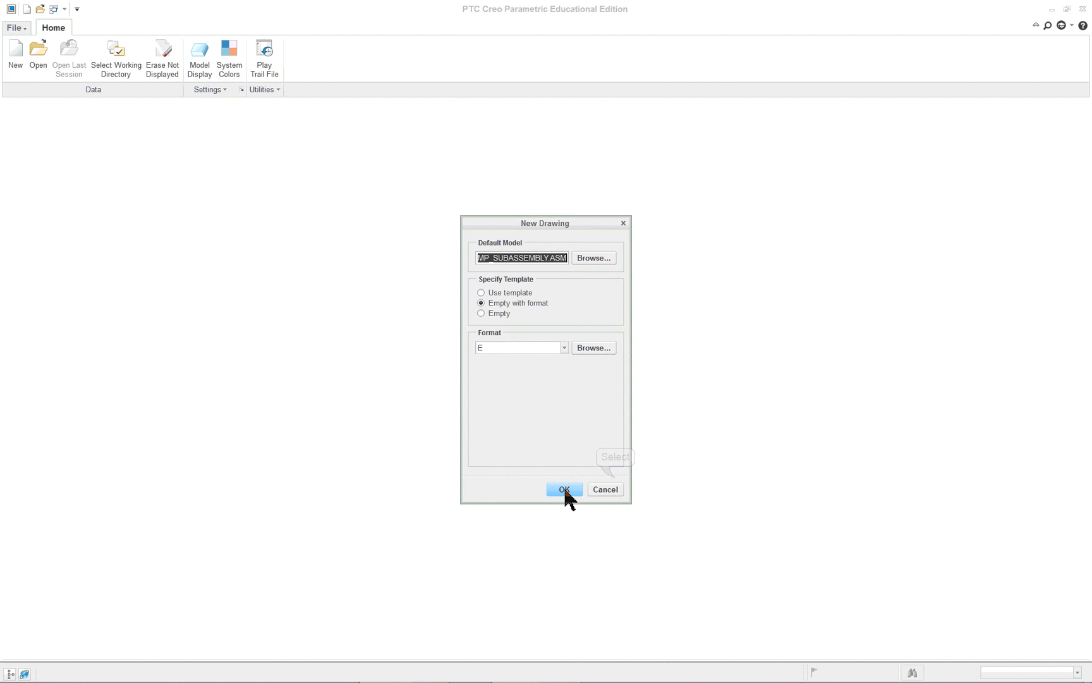
mouse_move(575, 299)
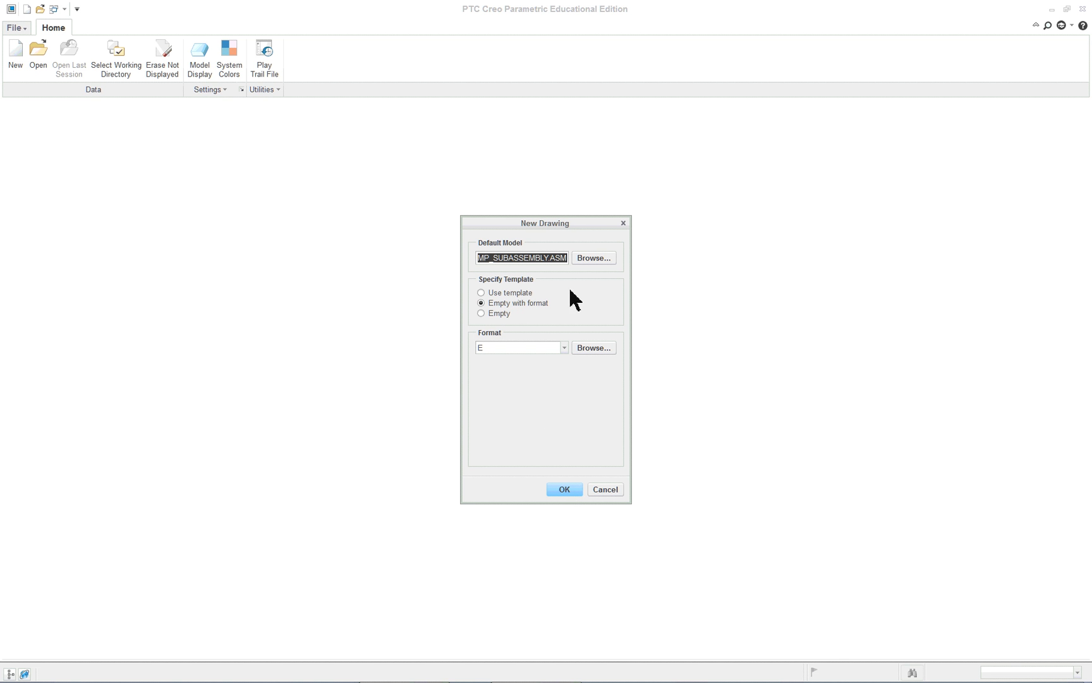
mouse_move(514, 252)
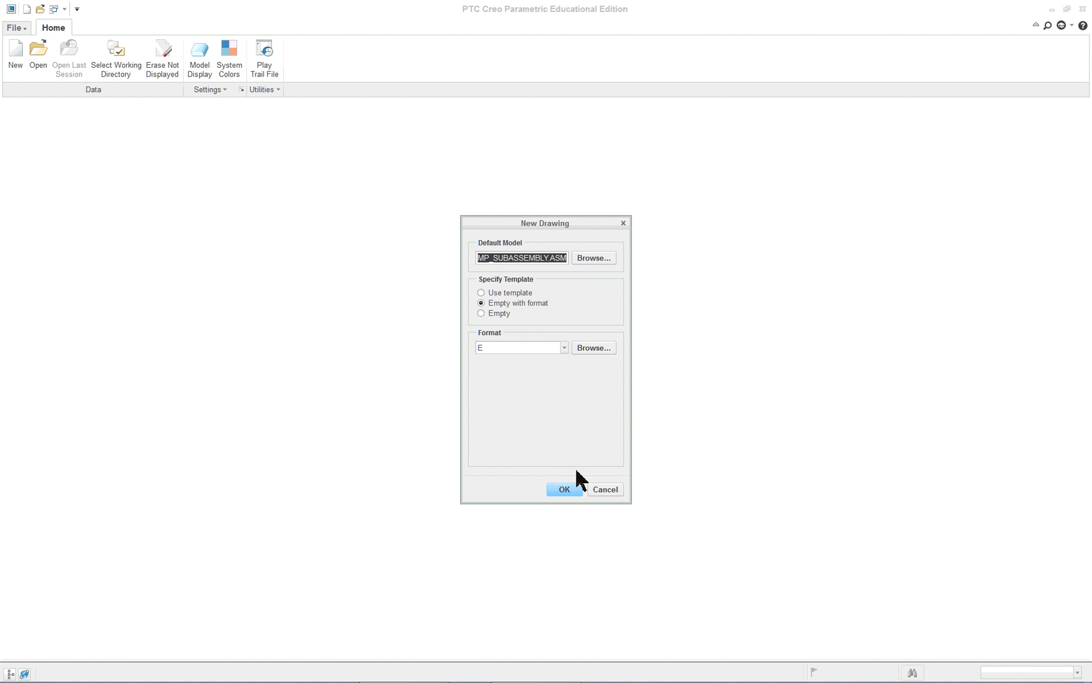
Step: Make the drawing empty with the ASM_E_FORMAT sheet format
left_click(564, 347)
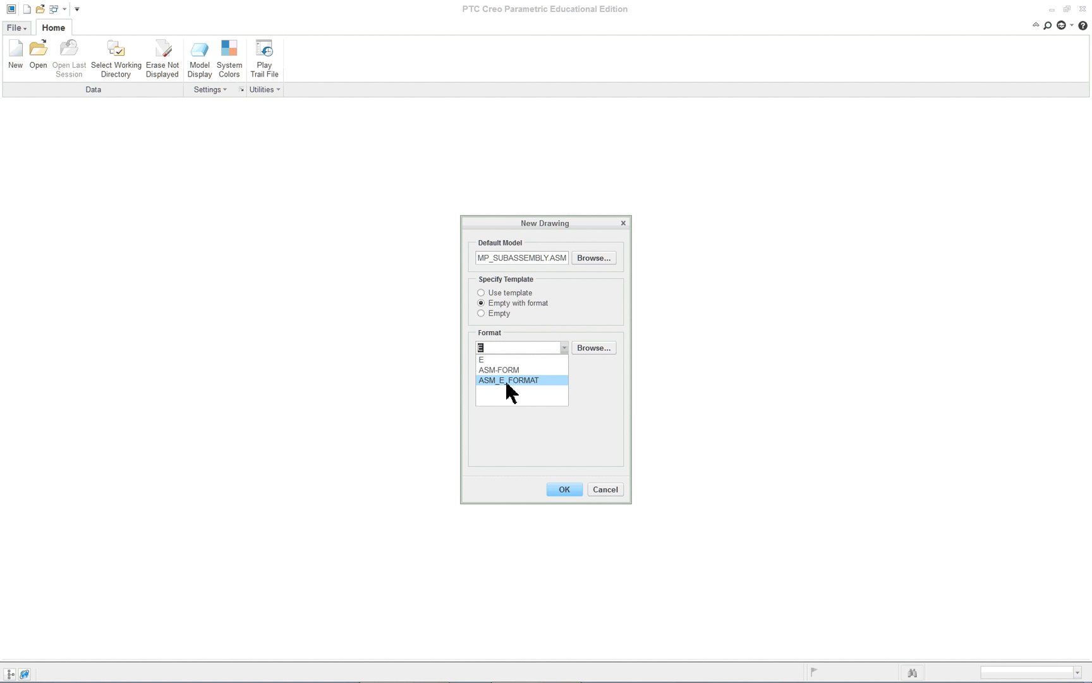
mouse_move(501, 392)
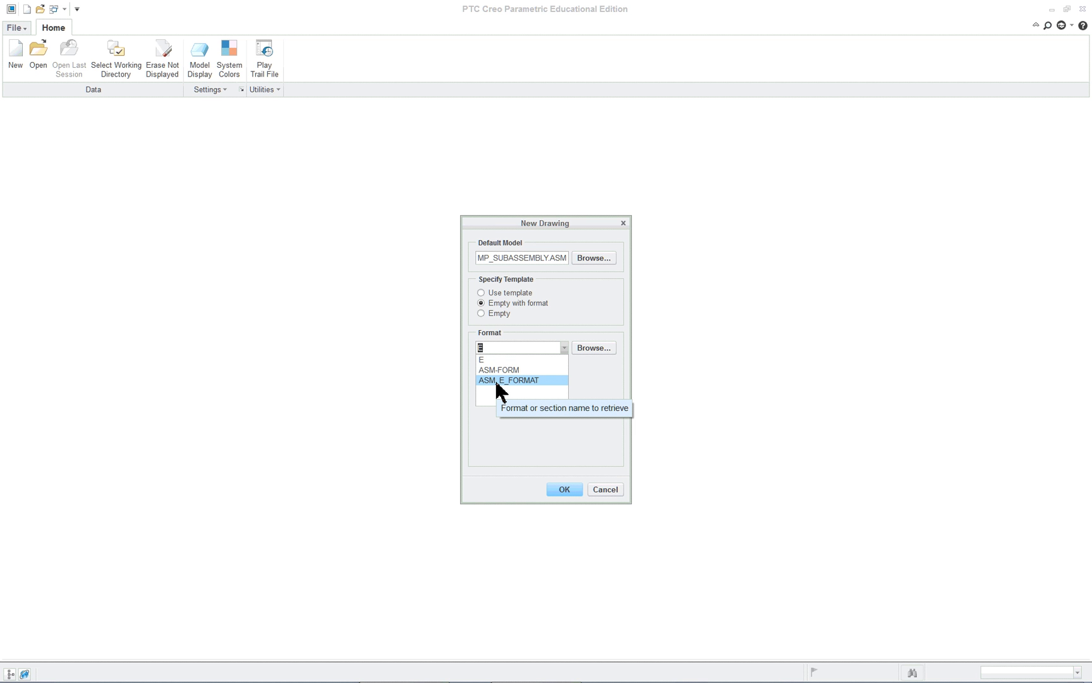
left_click(508, 379)
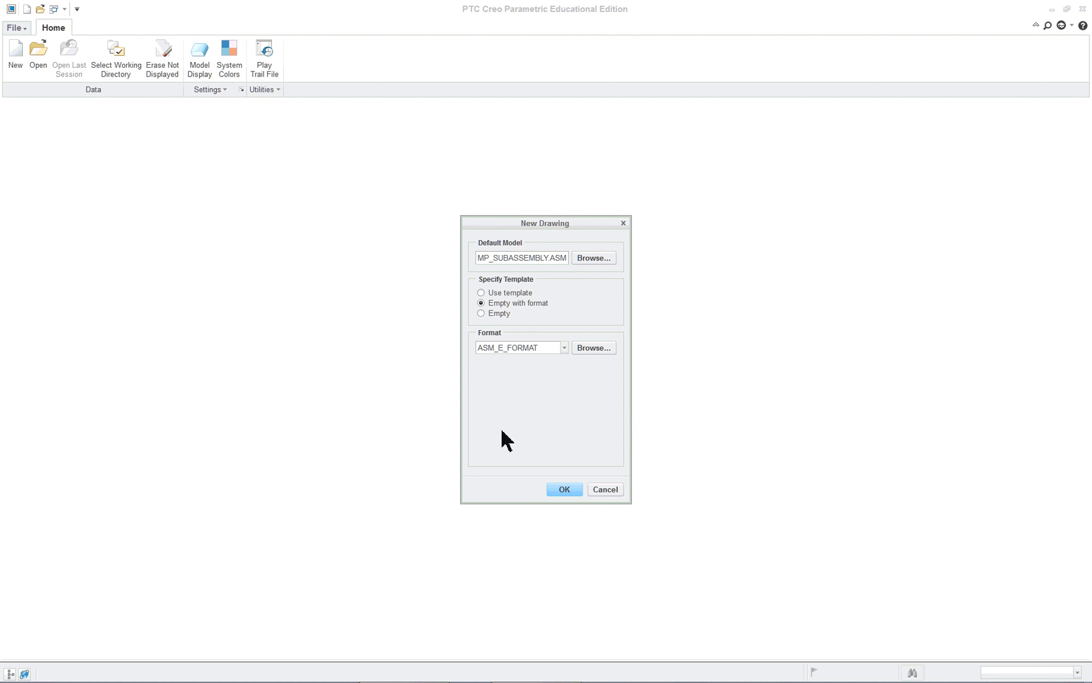
left_click(564, 488)
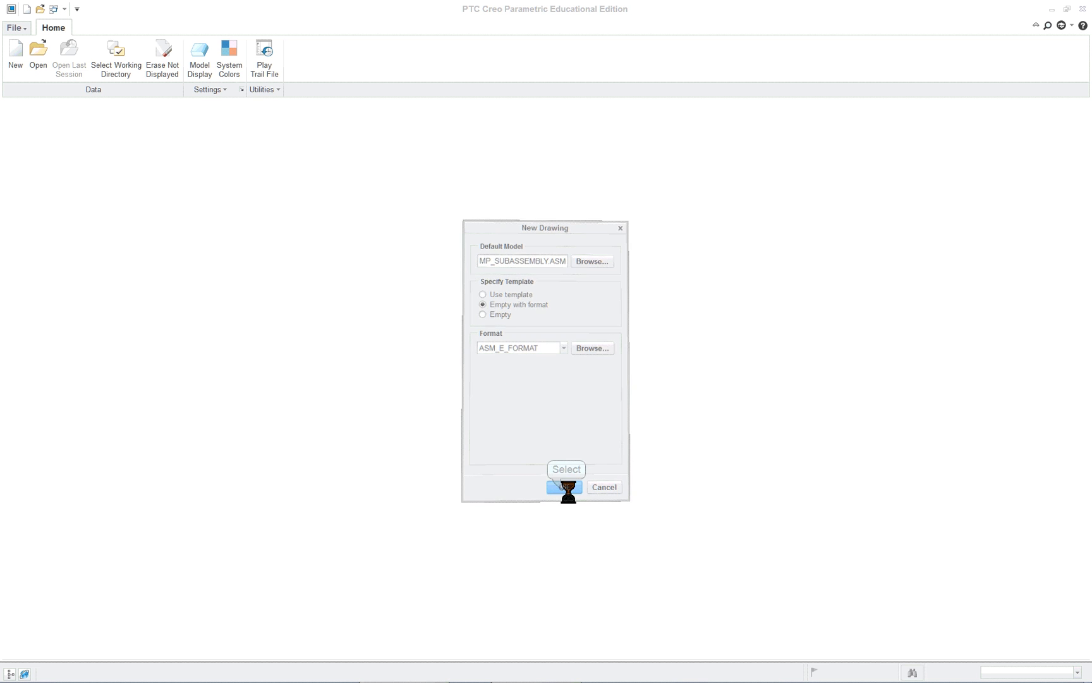
Step: Add a general view of the clamp subassembly with no combined state
left_click(564, 487)
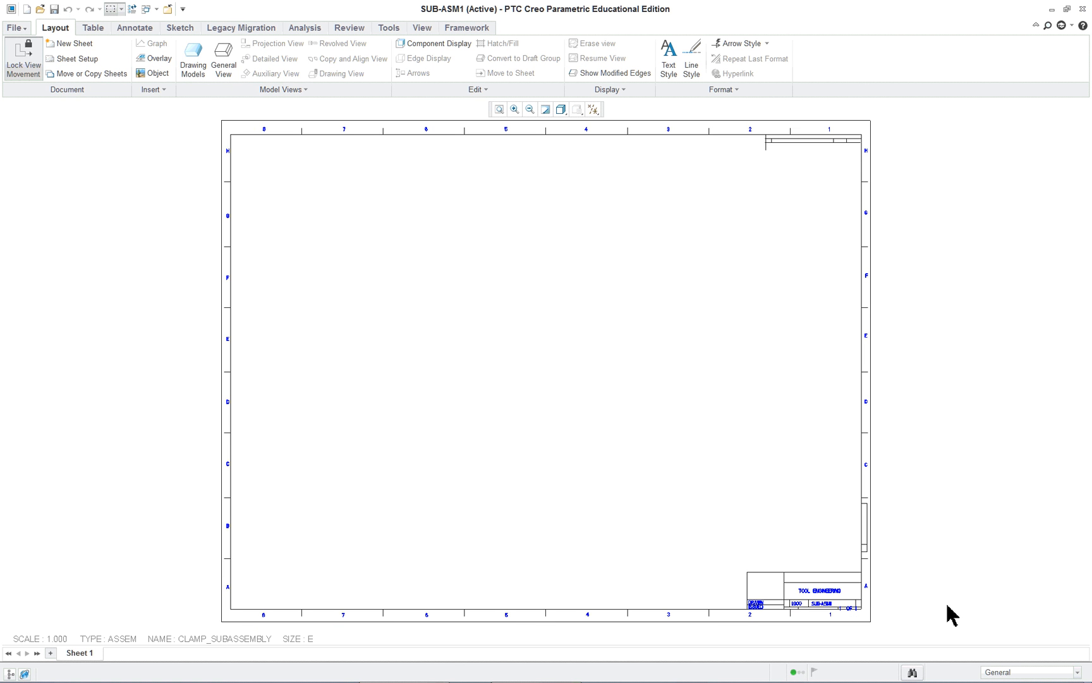
mouse_move(549, 375)
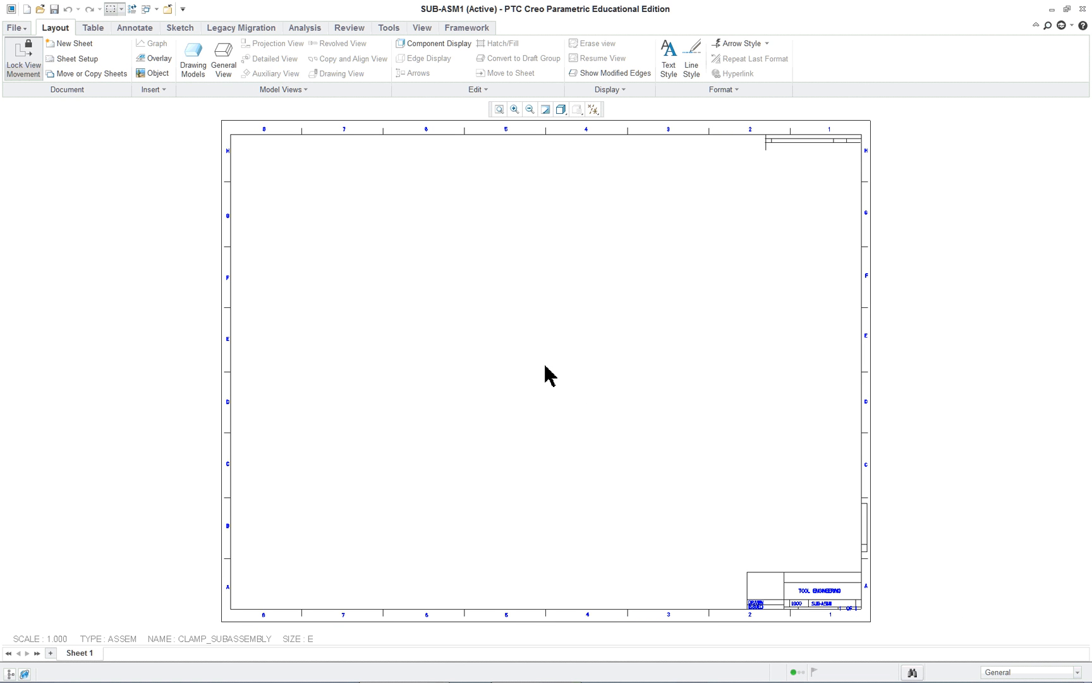
mouse_move(68, 201)
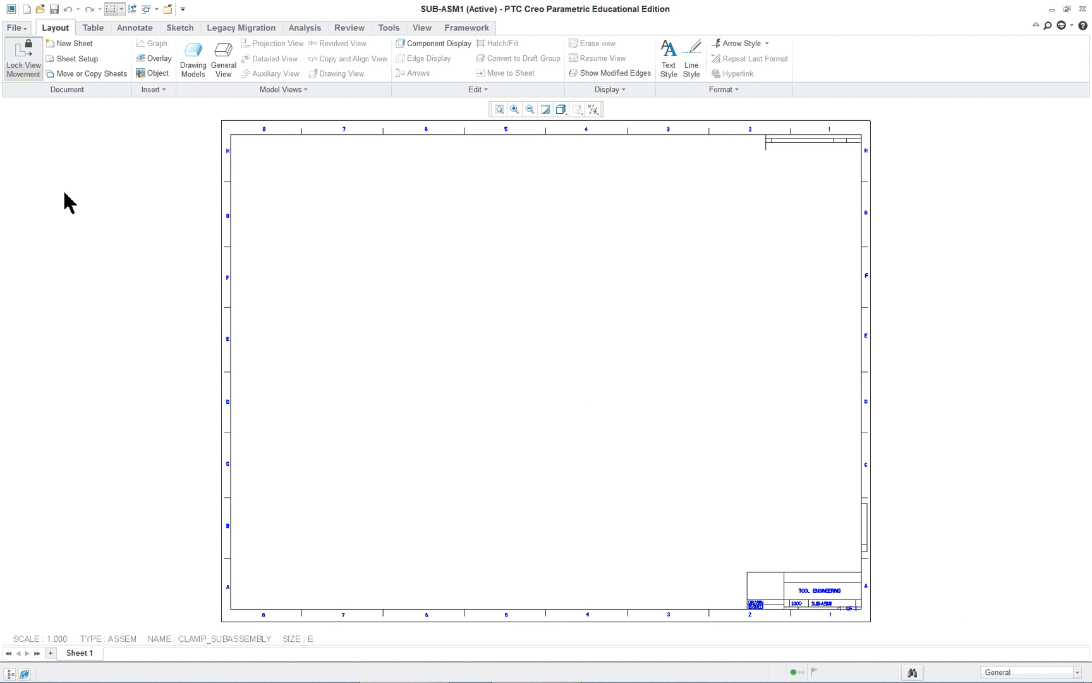
right_click(394, 249)
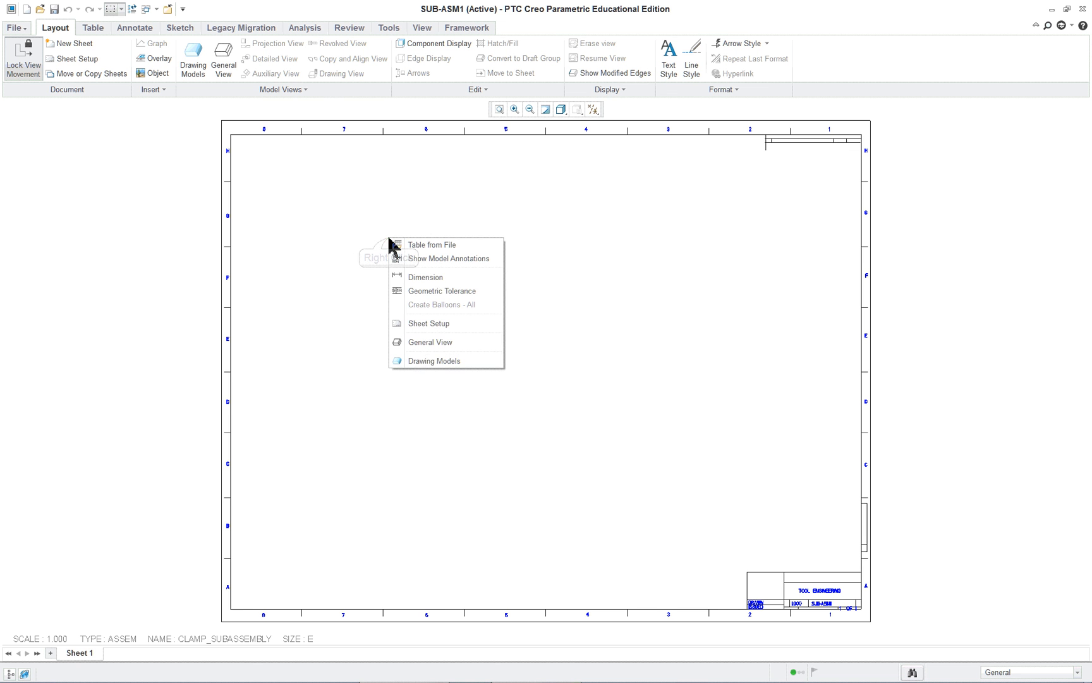
left_click(430, 341)
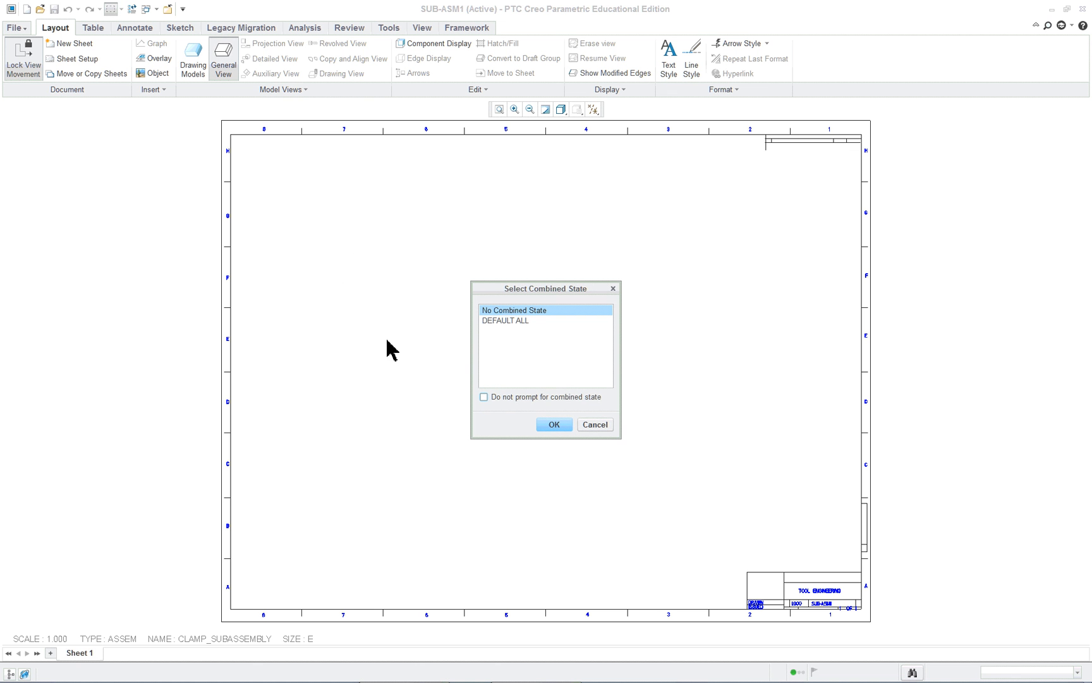
left_click(554, 424)
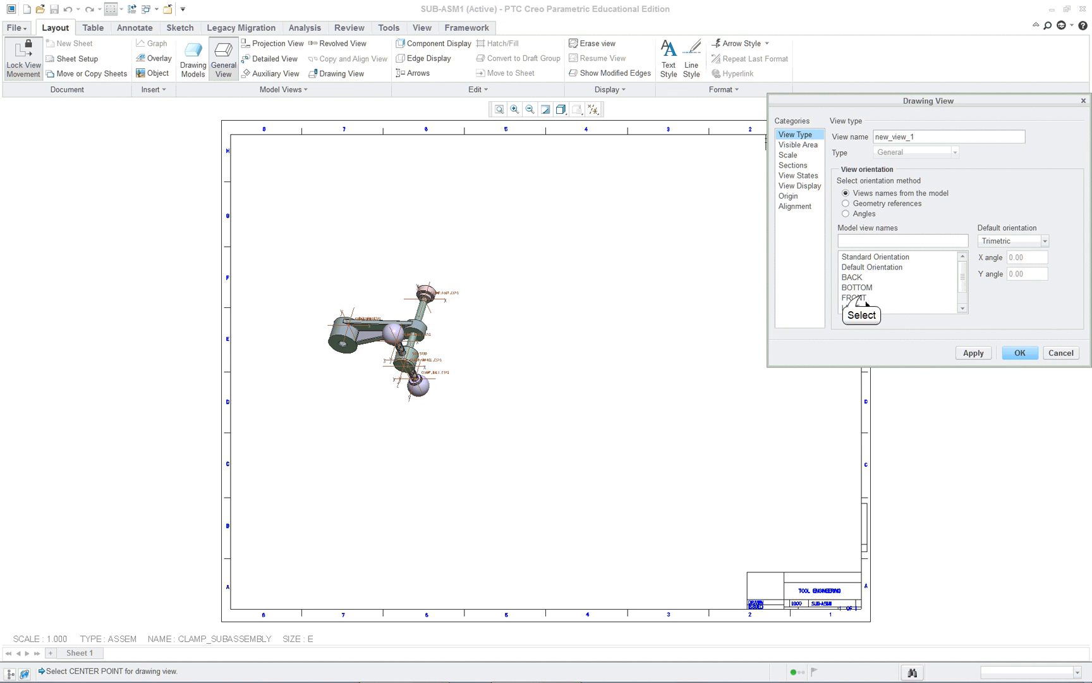
Step: Orient the view to FRONT and move it toward the upper left of the sheet
left_click(853, 297)
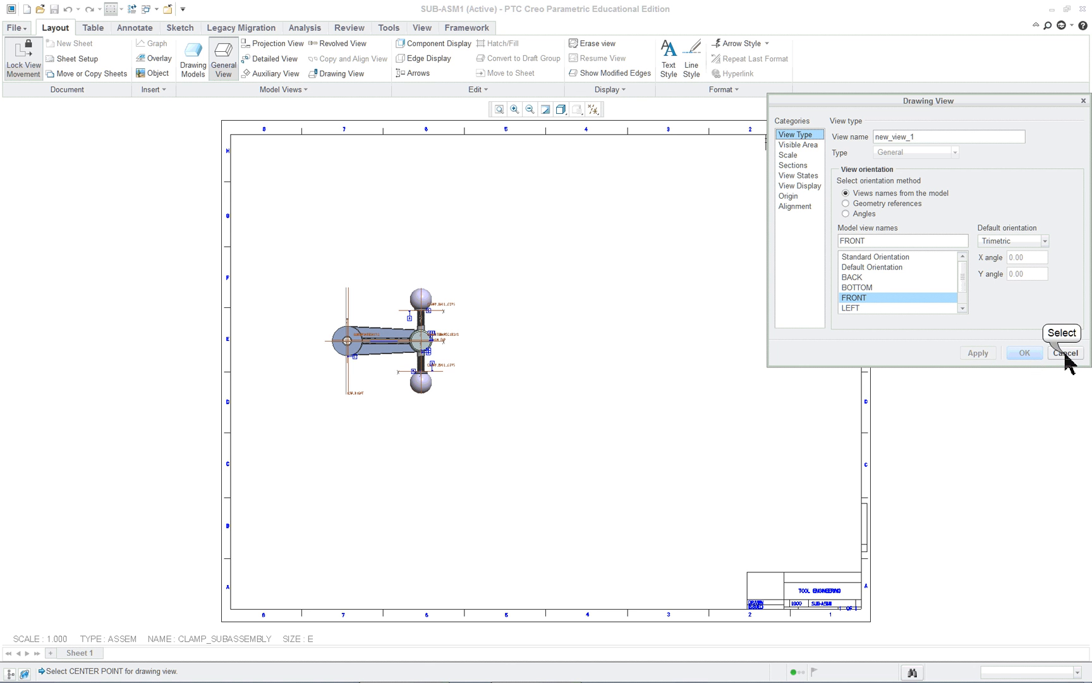
left_click(1066, 353)
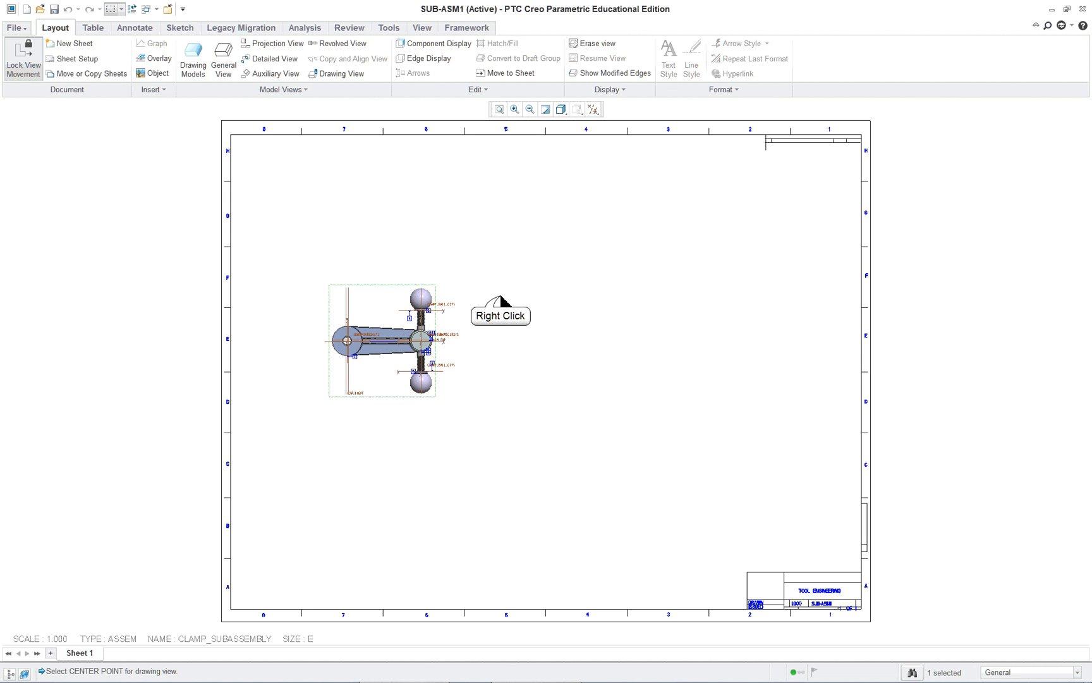
left_click(382, 341)
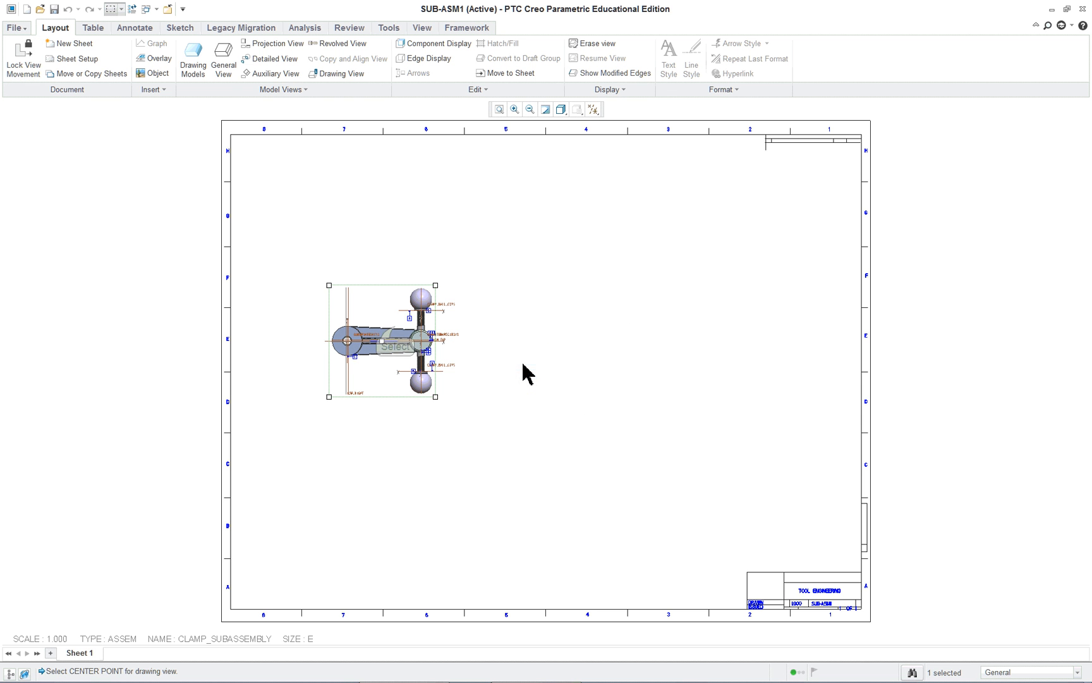
left_click_drag(384, 342, 423, 249)
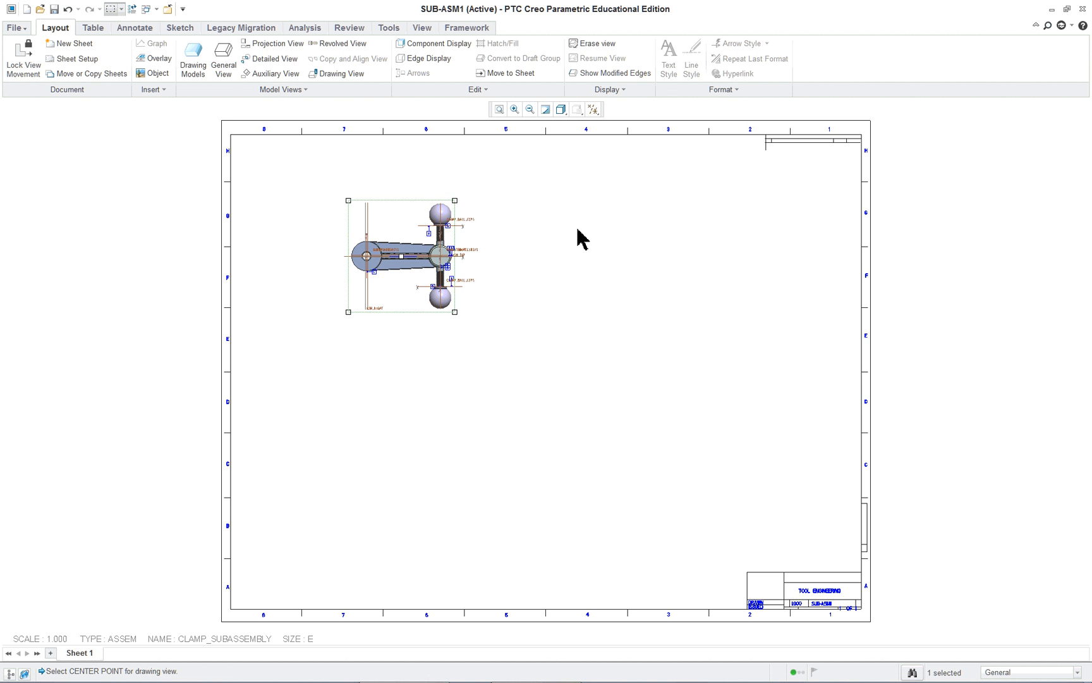
mouse_move(590, 314)
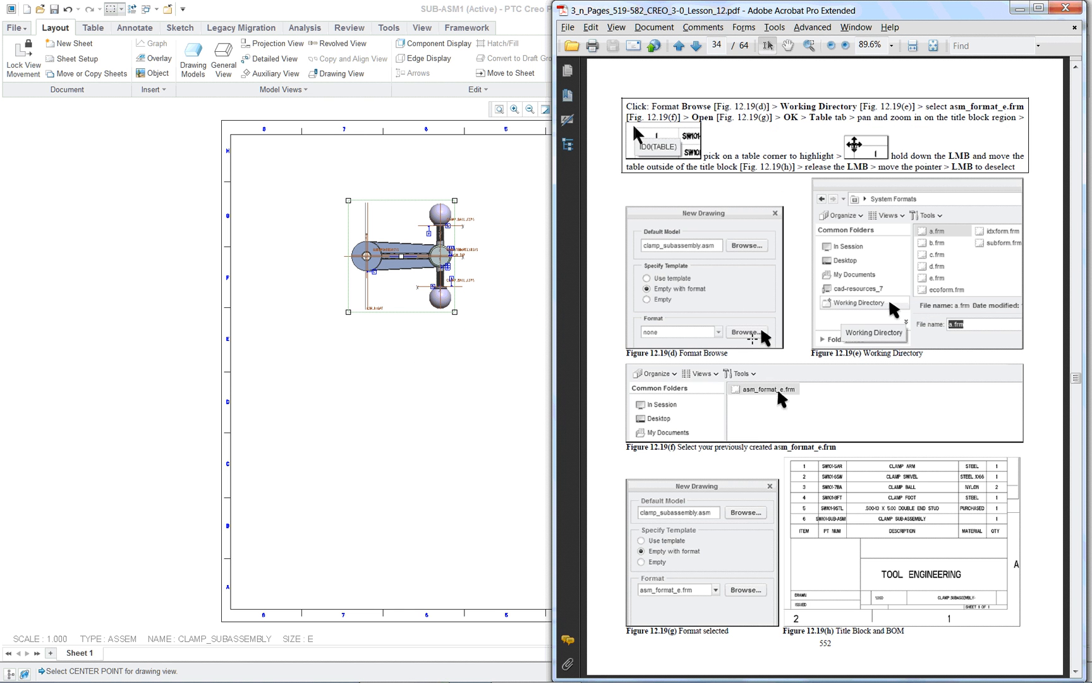
Step: Advance the lesson PDF to page 35 and head to Creo's File menu for drawing preparation
left_click(694, 45)
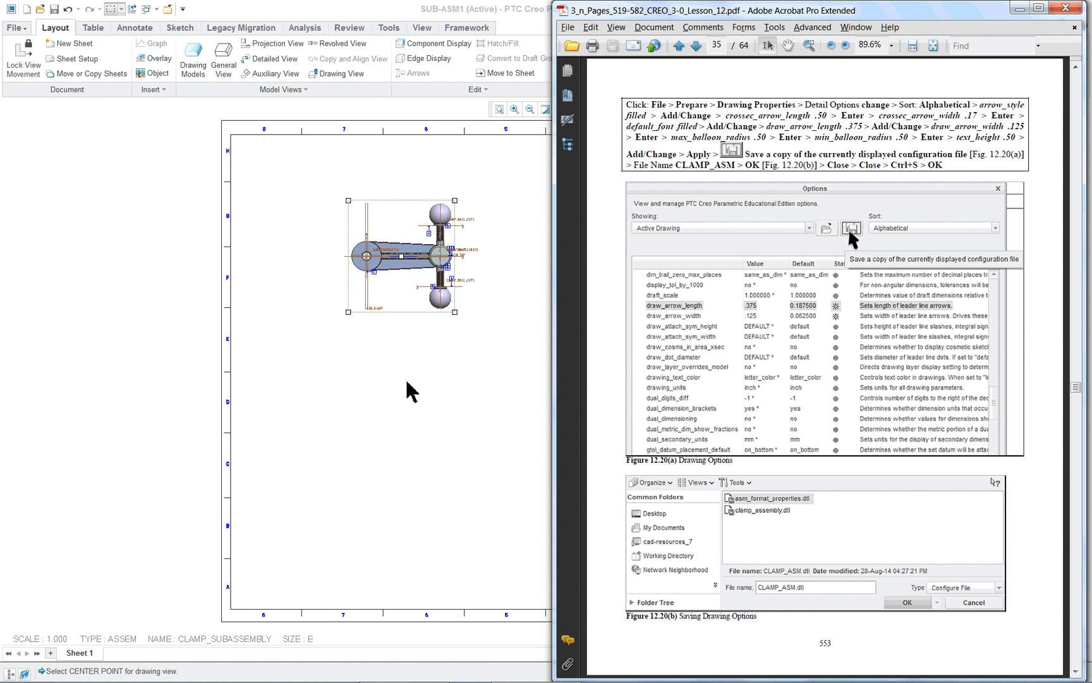
mouse_move(15, 27)
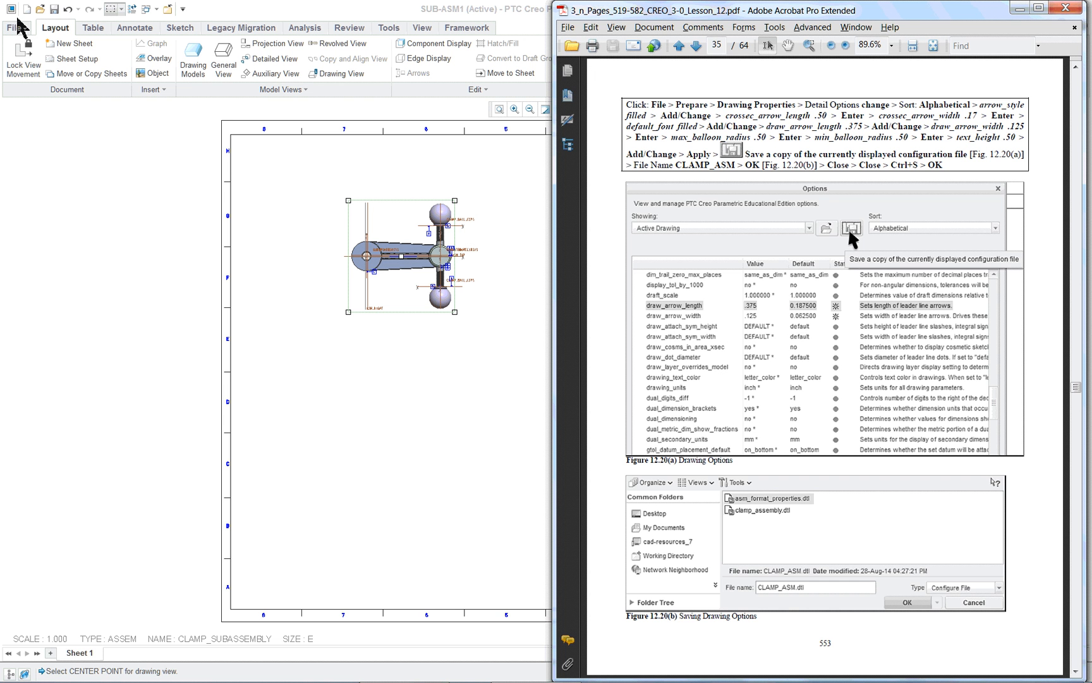
mouse_move(14, 17)
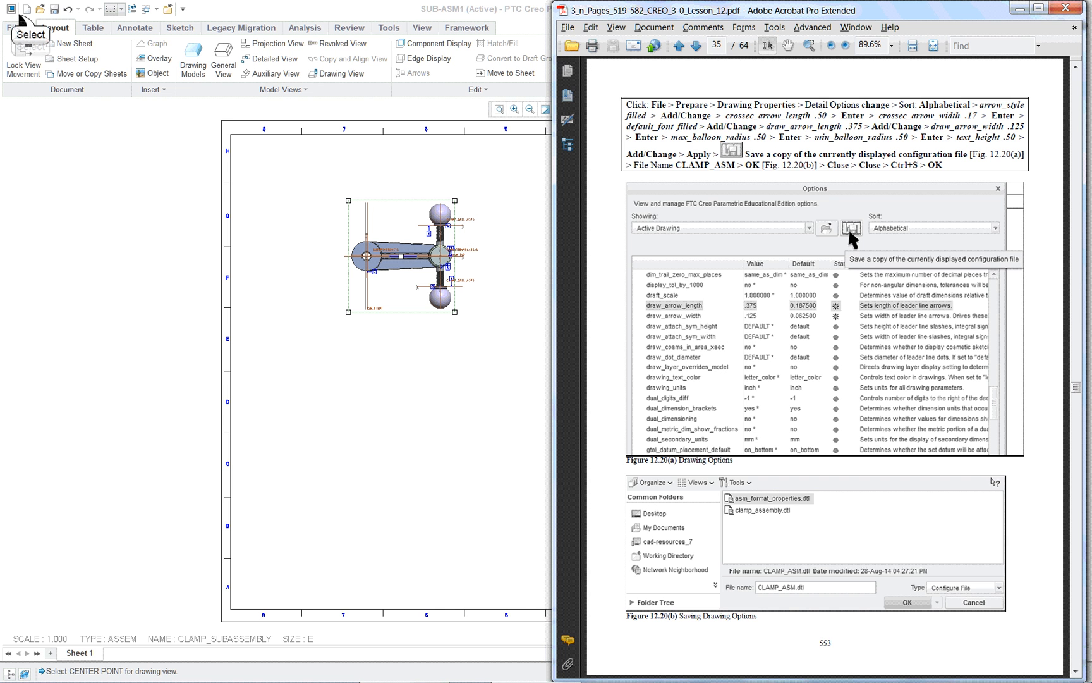
left_click(13, 27)
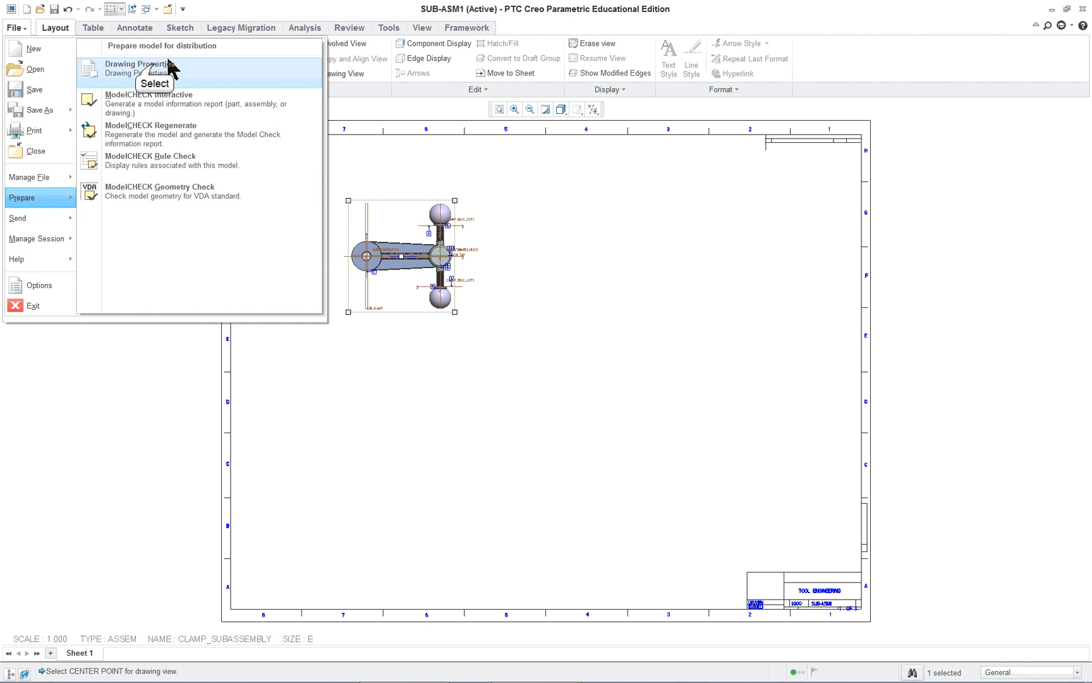
Step: Reach the drawing's detail options through Drawing Properties and sort them alphabetically
left_click(137, 64)
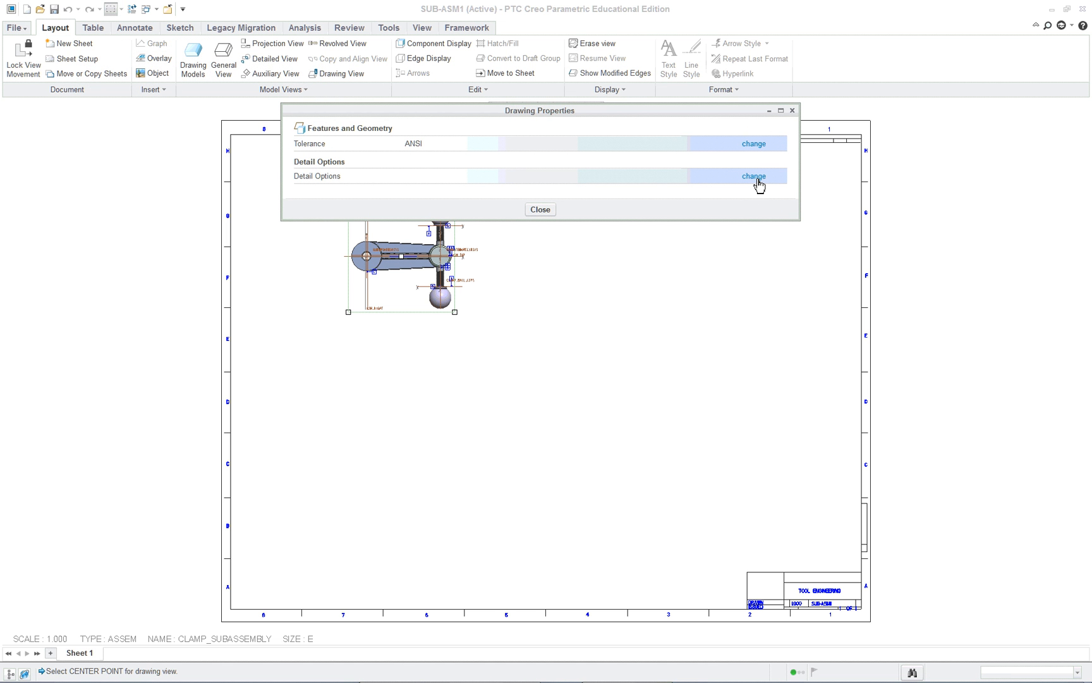
left_click(538, 209)
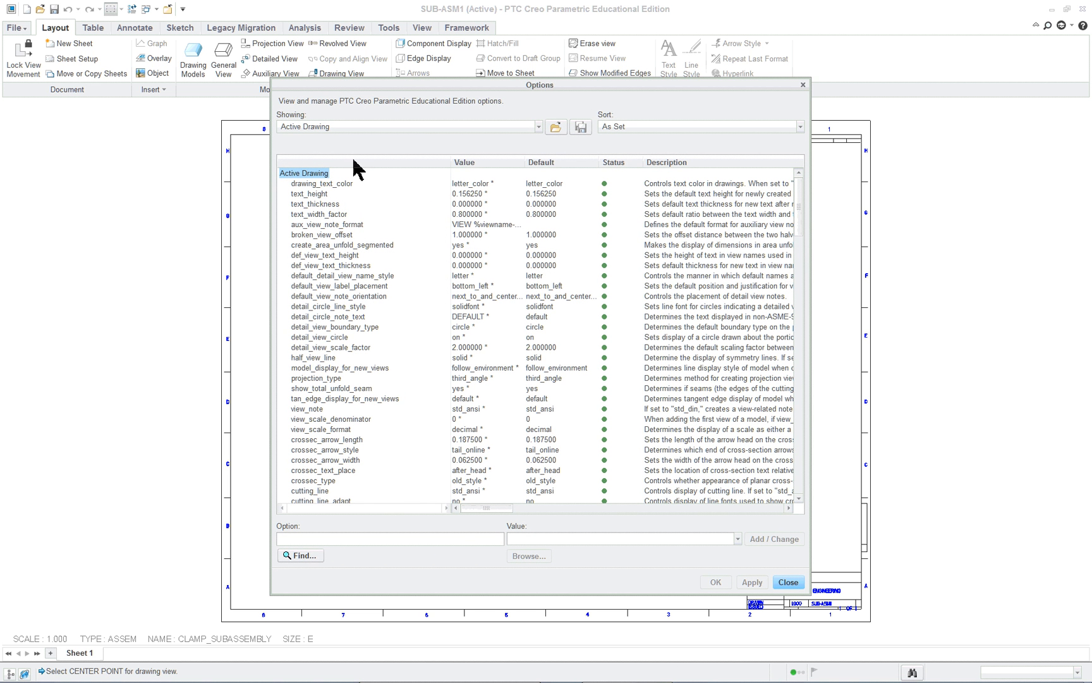
mouse_move(409, 94)
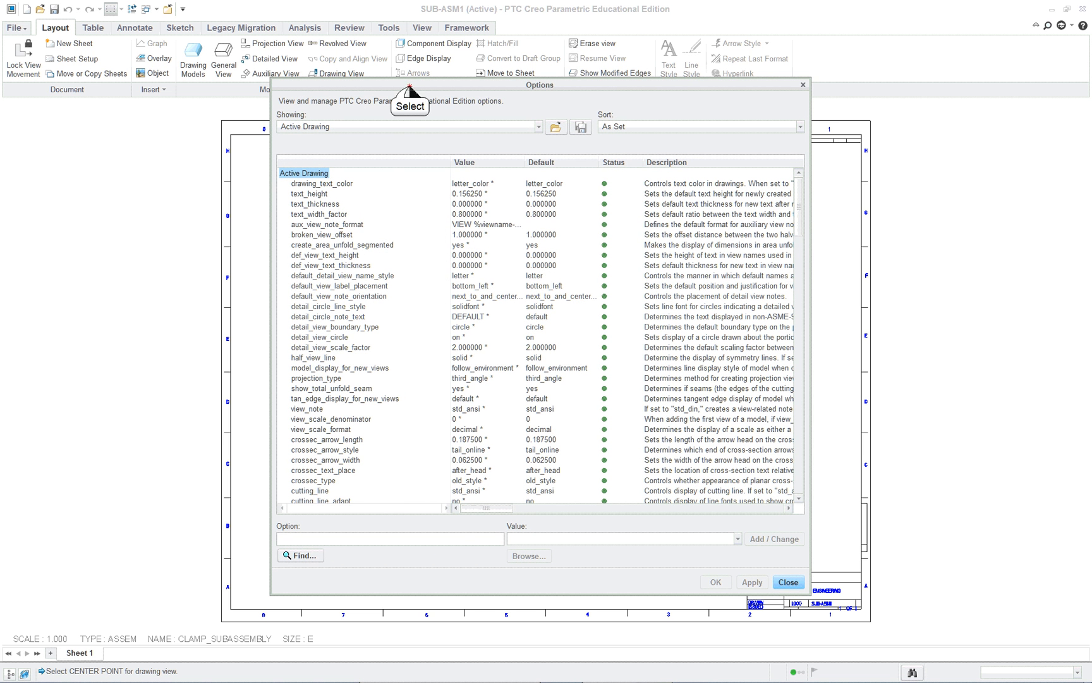
left_click_drag(540, 85, 394, 99)
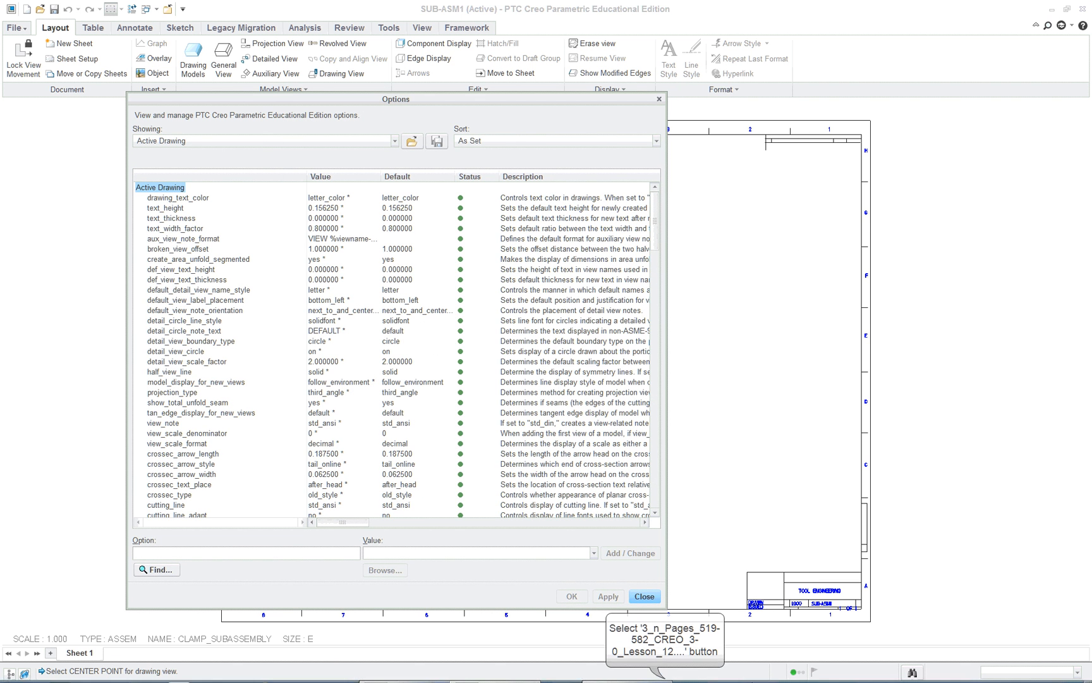
left_click(664, 634)
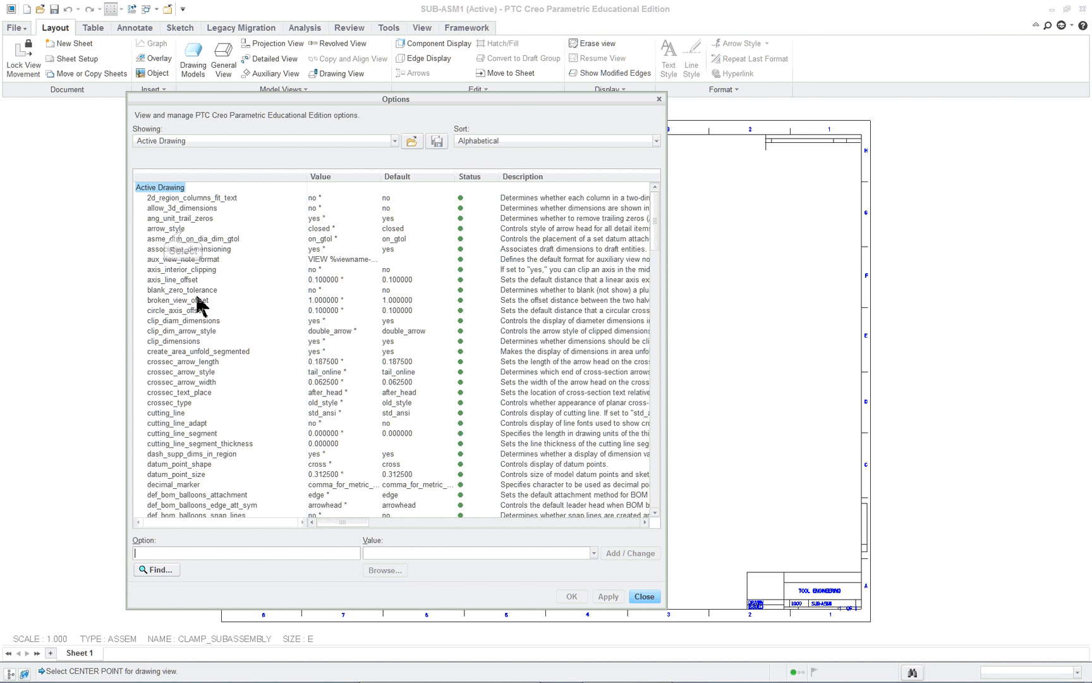
Step: Change arrow_style from closed to filled
left_click(166, 229)
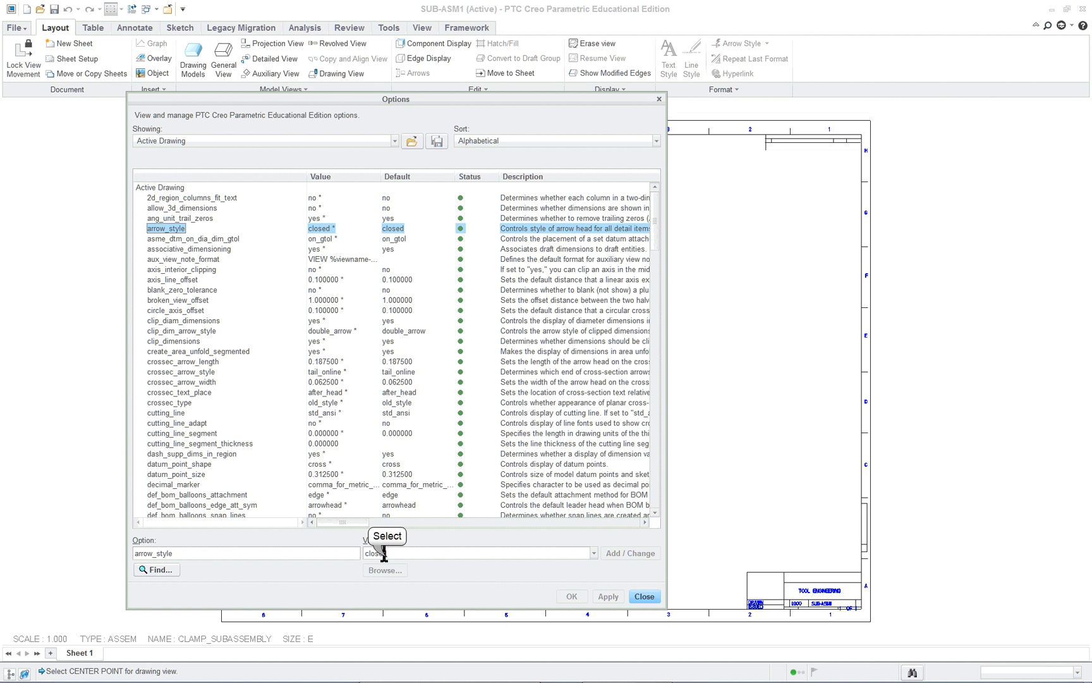
left_click(591, 552)
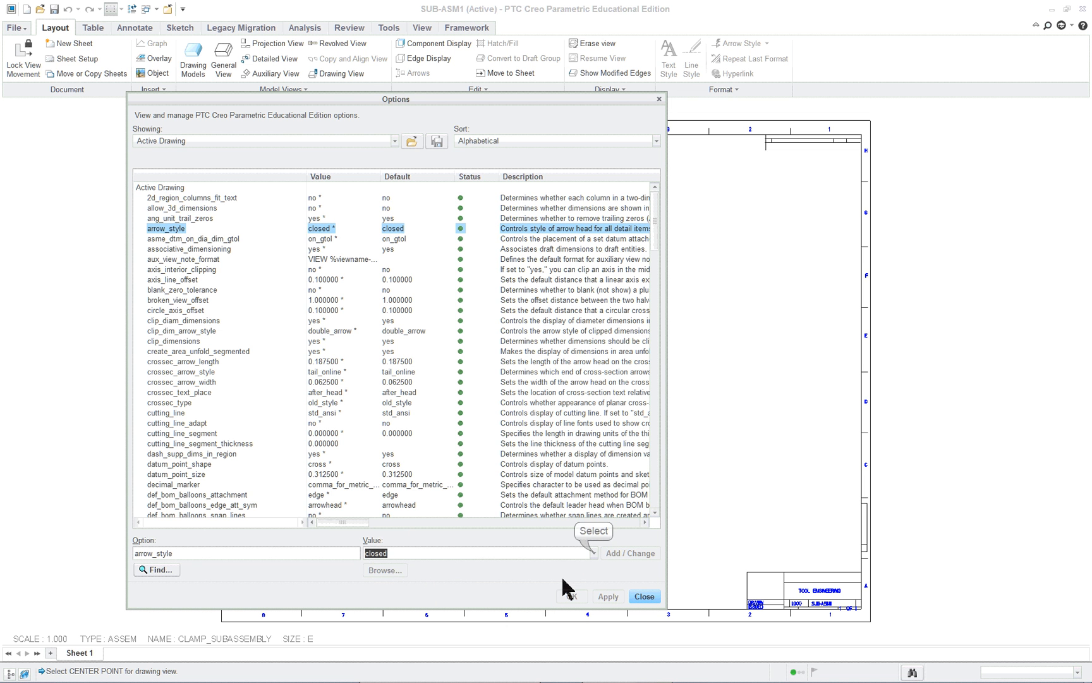
left_click(593, 553)
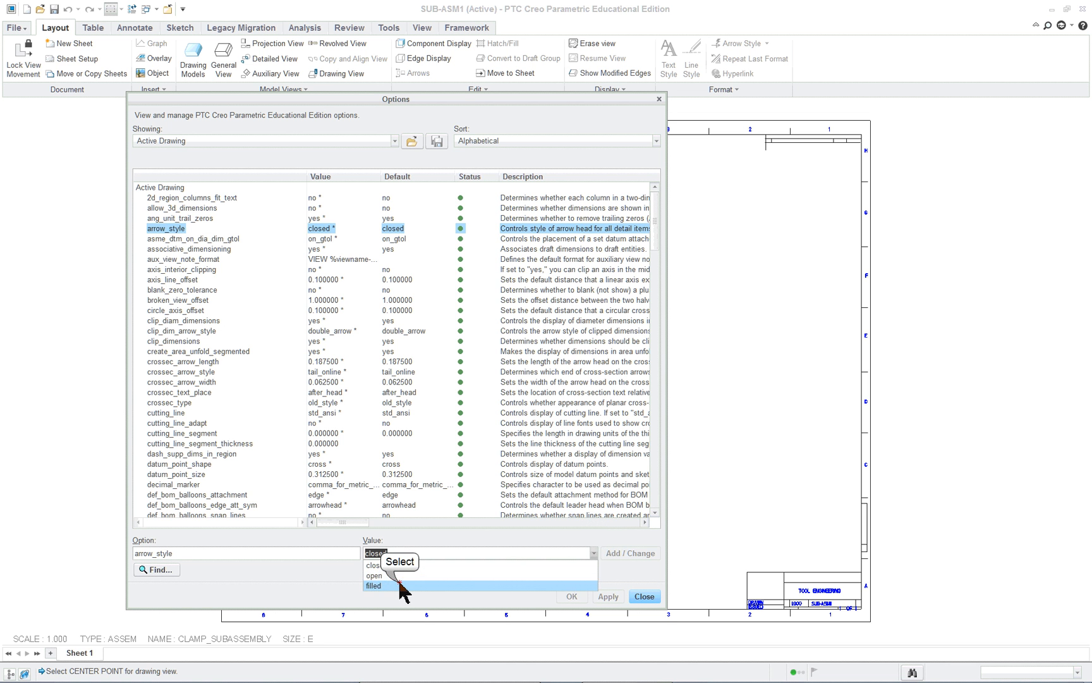
left_click(374, 585)
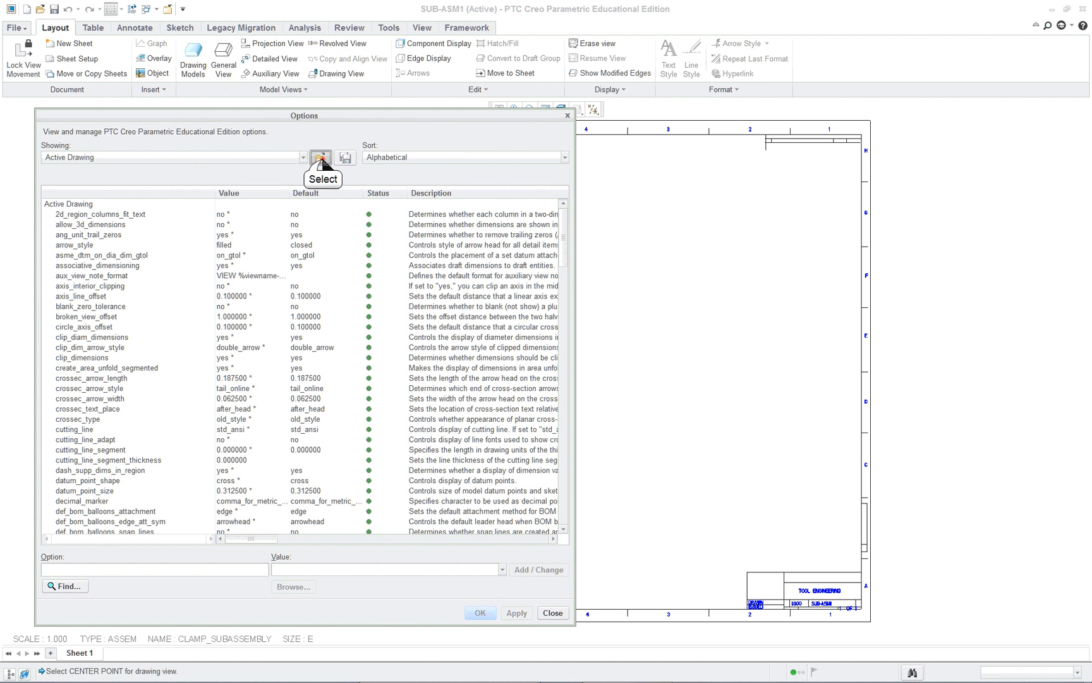
Step: Load clamp_assembly.dtl into the drawing options, sort As Set, and close the options window
left_click(320, 157)
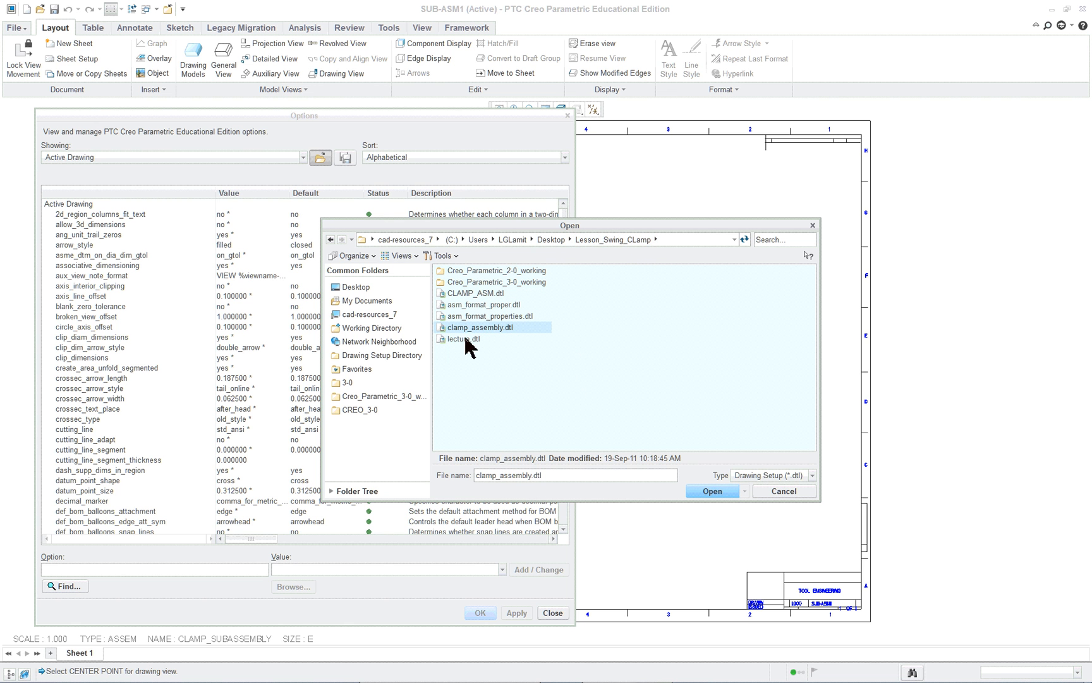
mouse_move(520, 346)
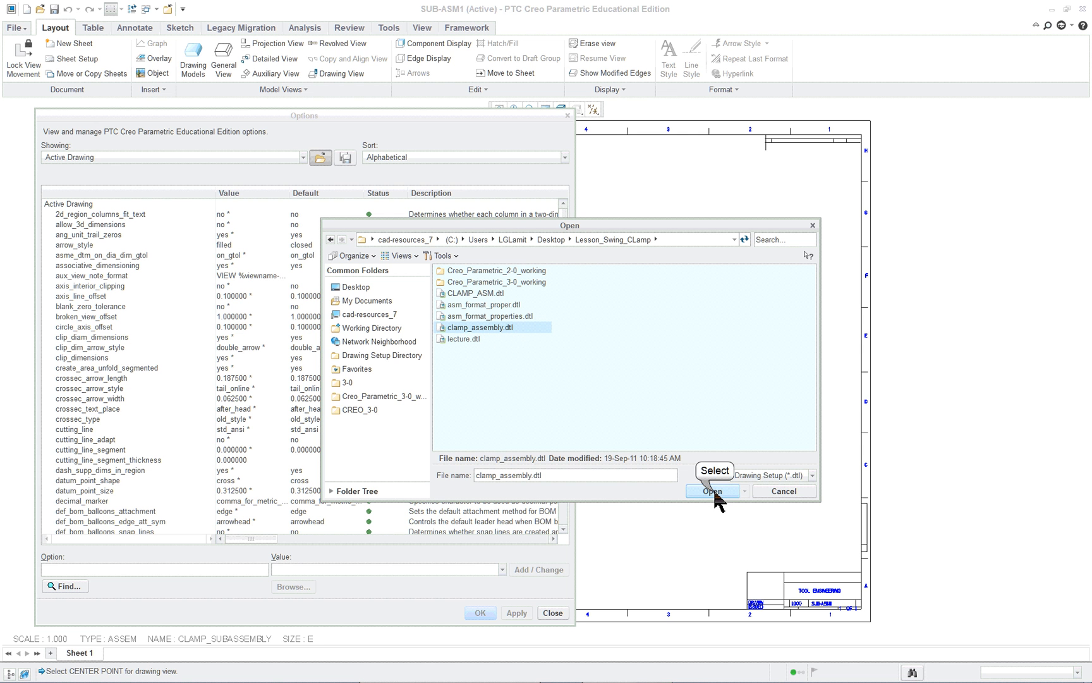
left_click(712, 491)
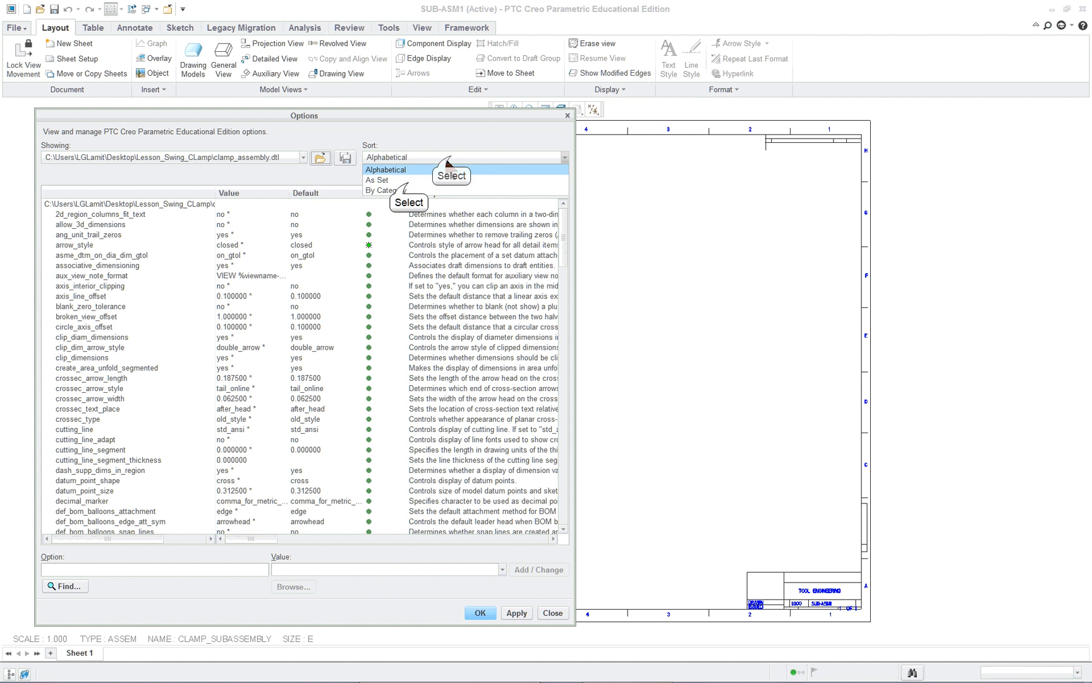
left_click(377, 179)
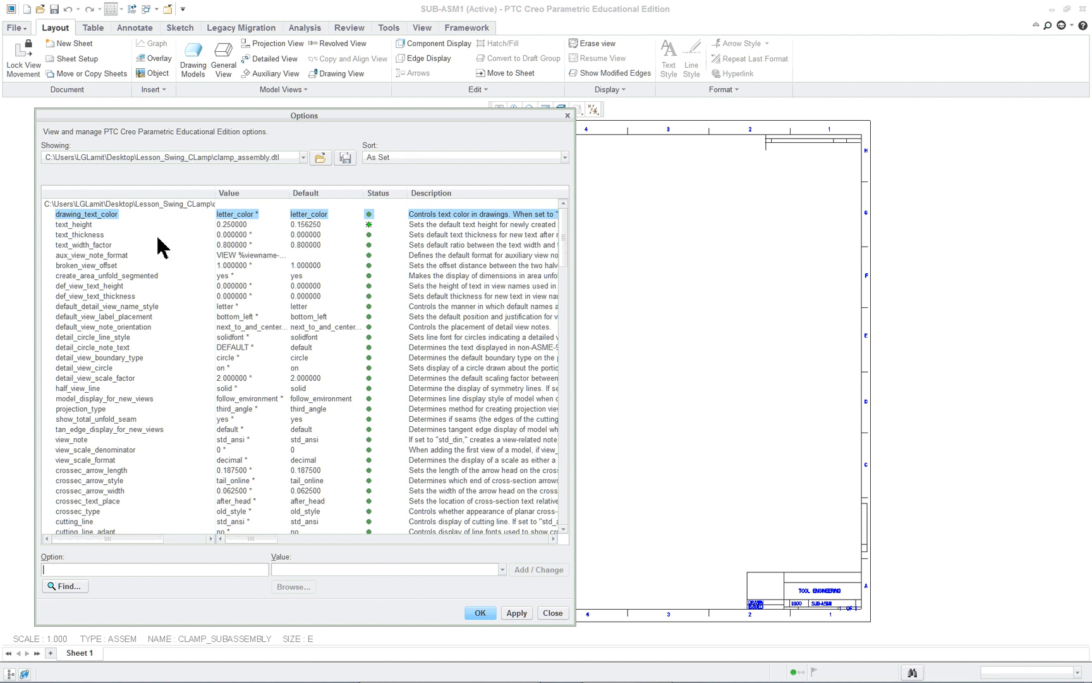
mouse_move(157, 296)
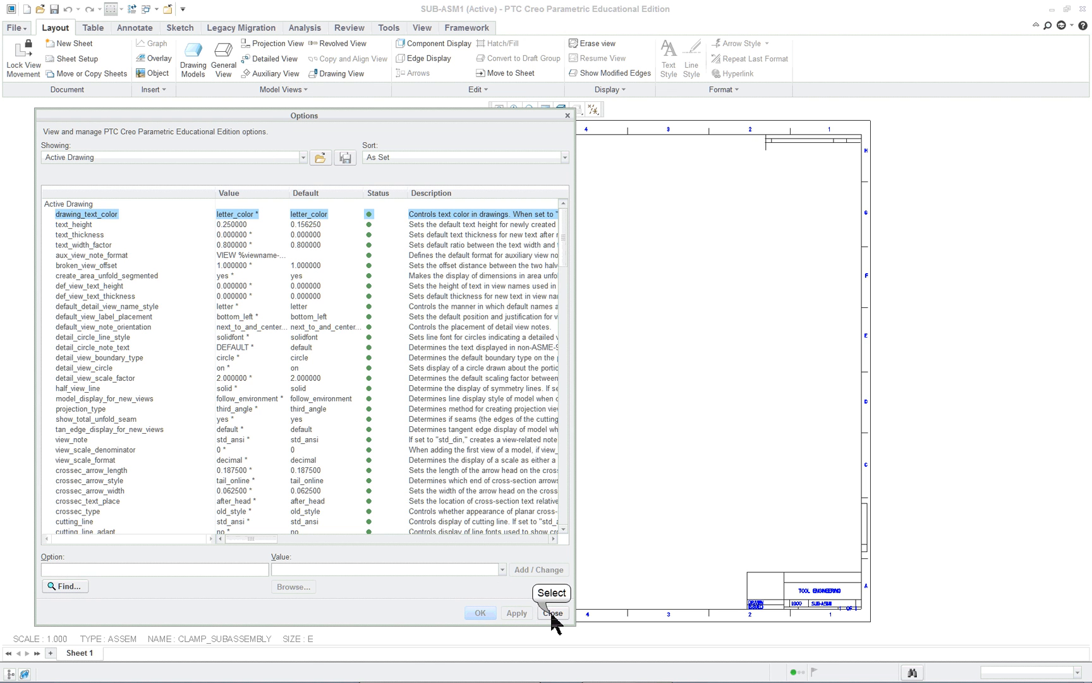
left_click(552, 613)
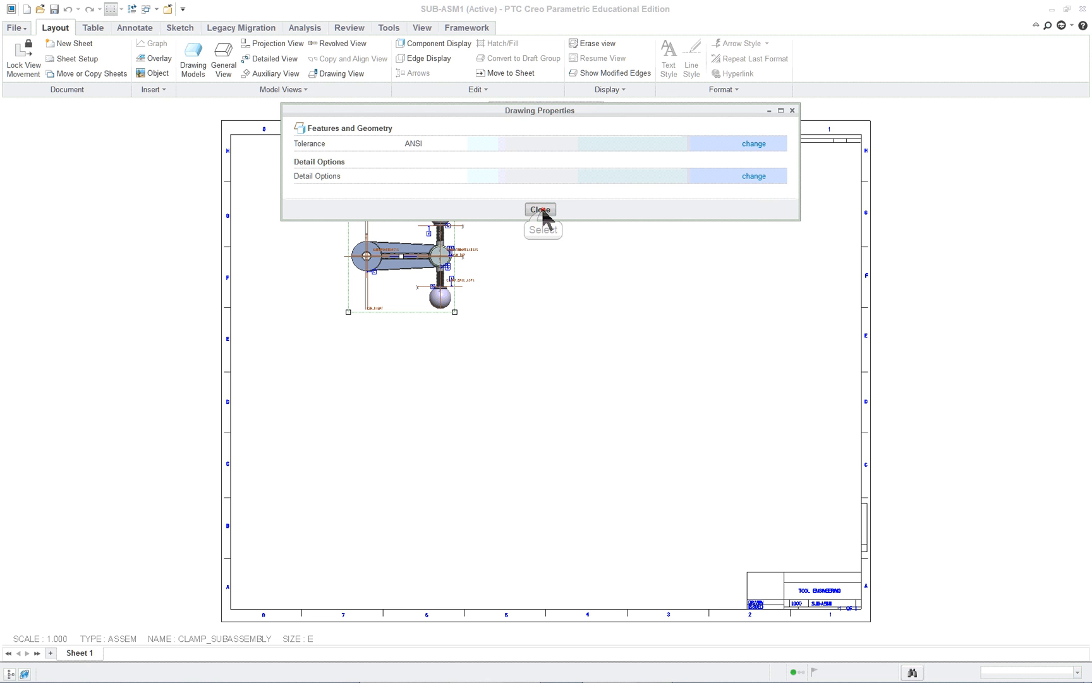
Step: Through Sheet Setup, replace the sheet format with the assembly E format browsed from the lesson folder
left_click(539, 210)
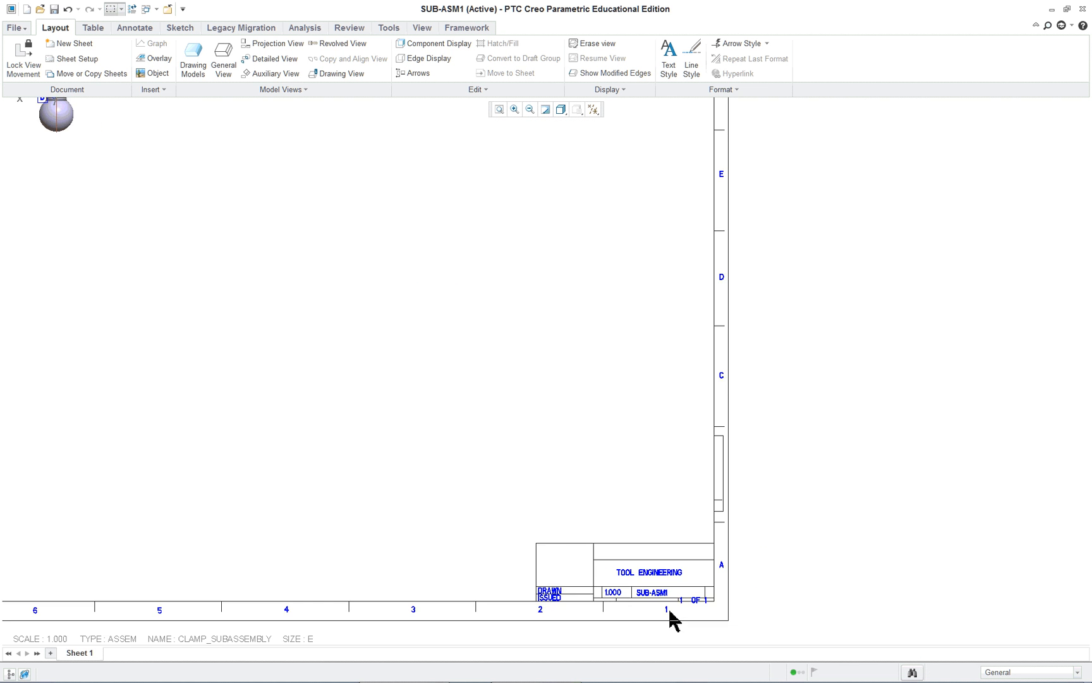
right_click(411, 369)
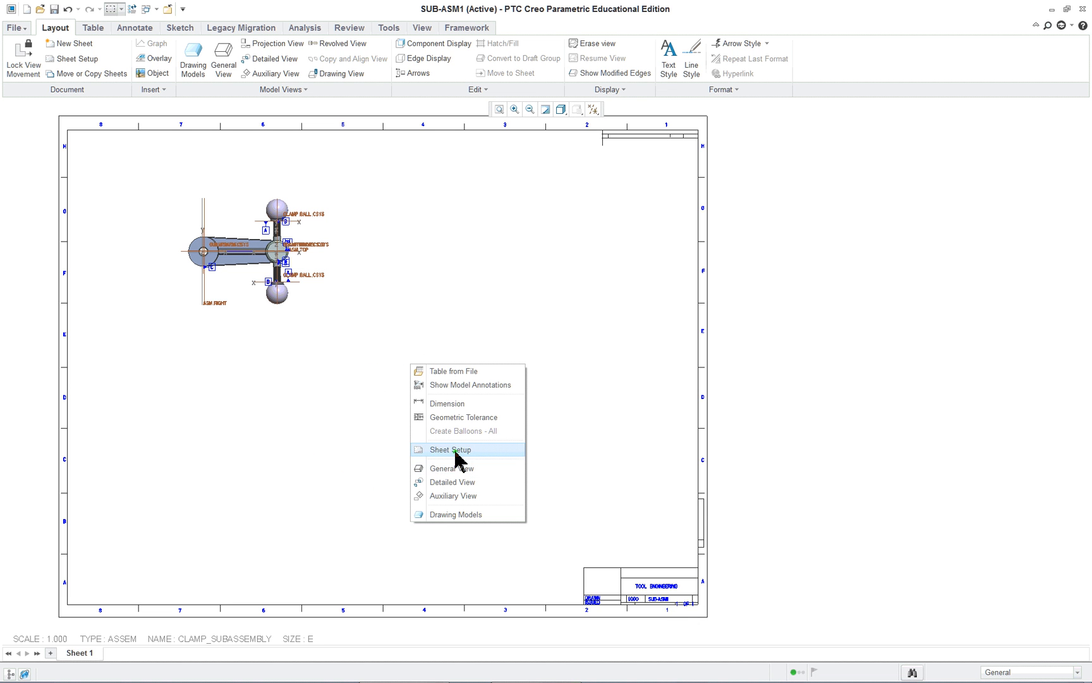
left_click(450, 449)
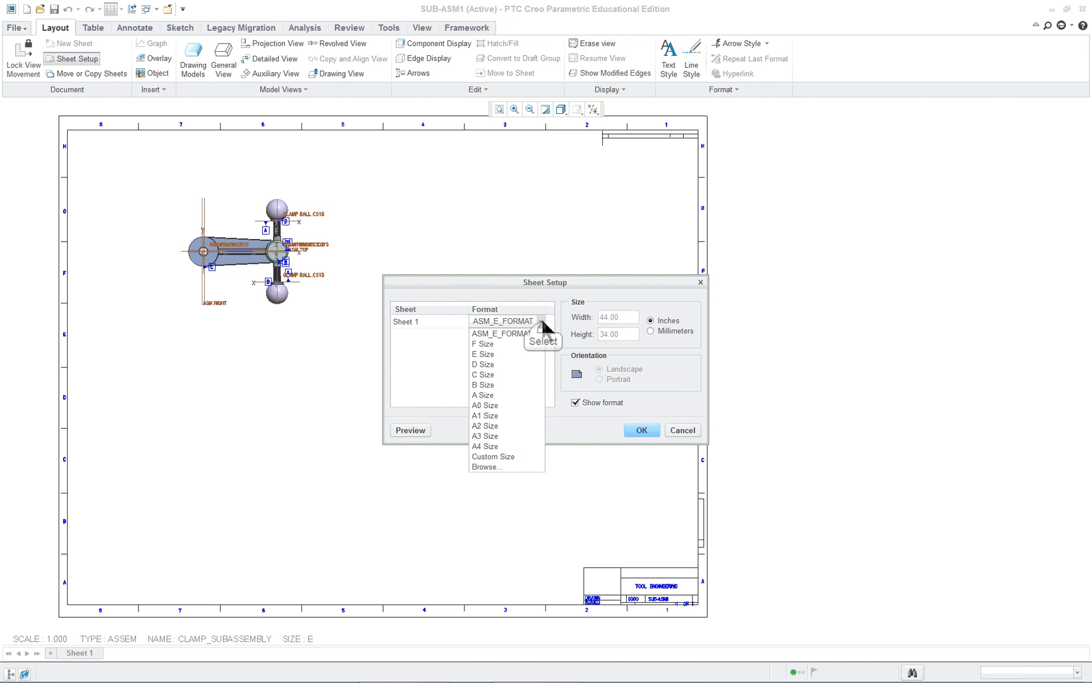
mouse_move(504, 474)
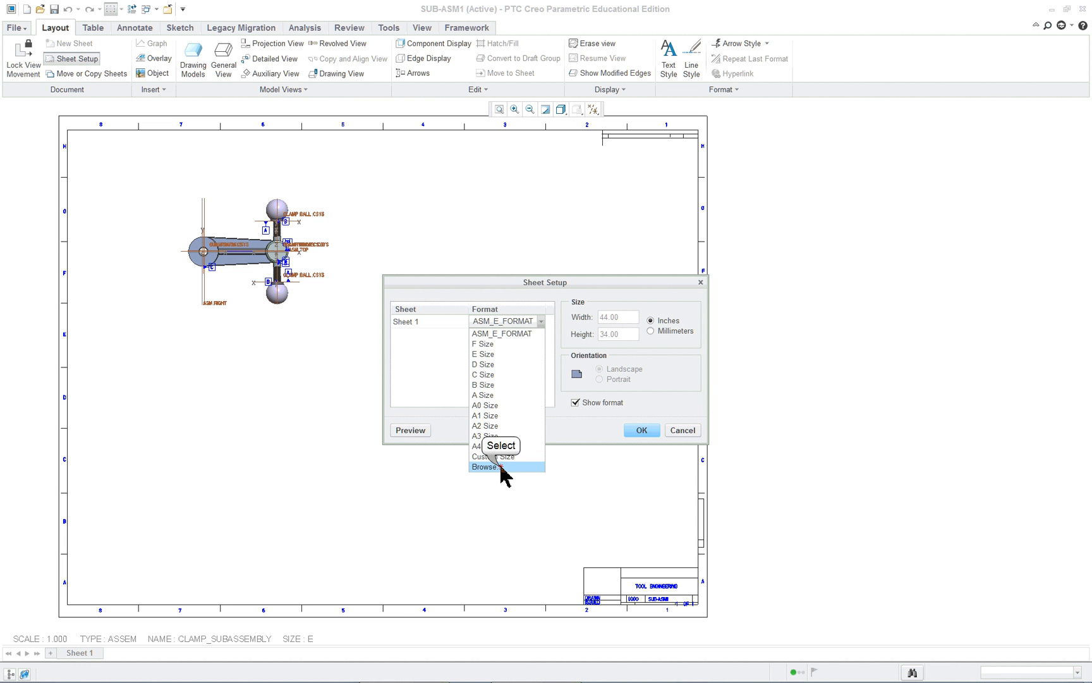
left_click(485, 467)
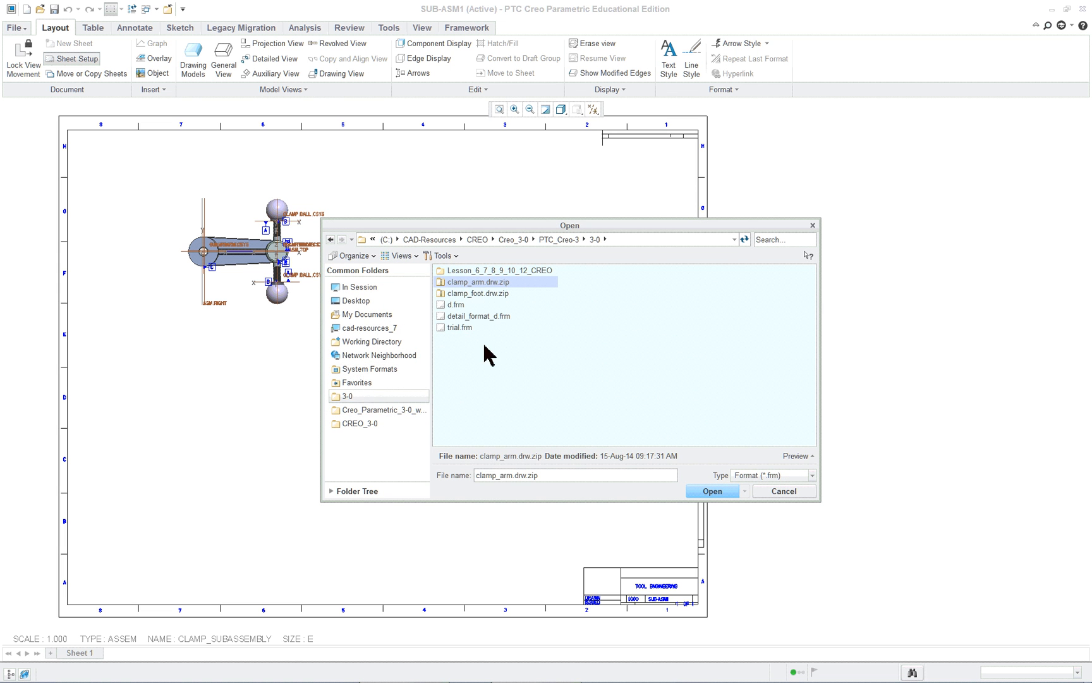
double_click(496, 270)
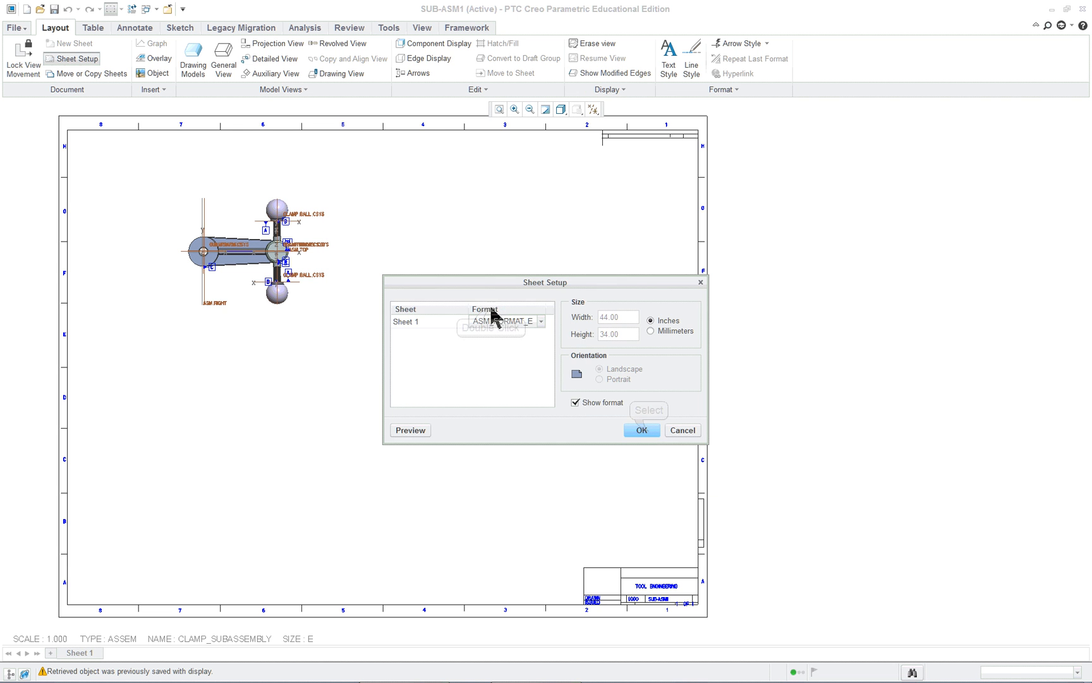
left_click(640, 430)
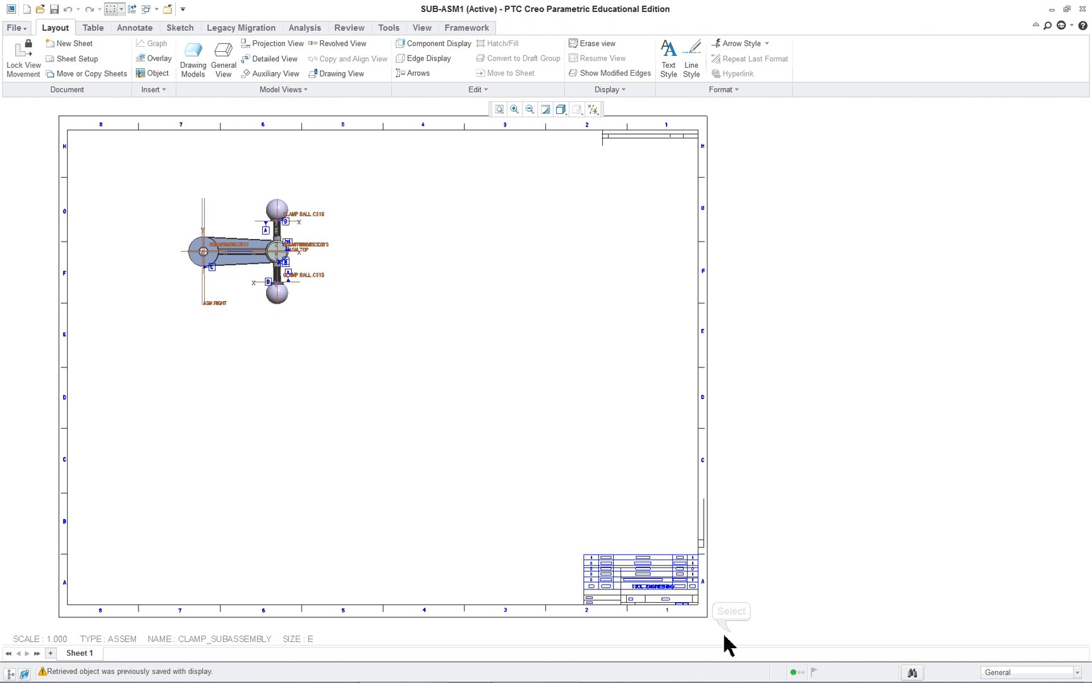
mouse_move(699, 645)
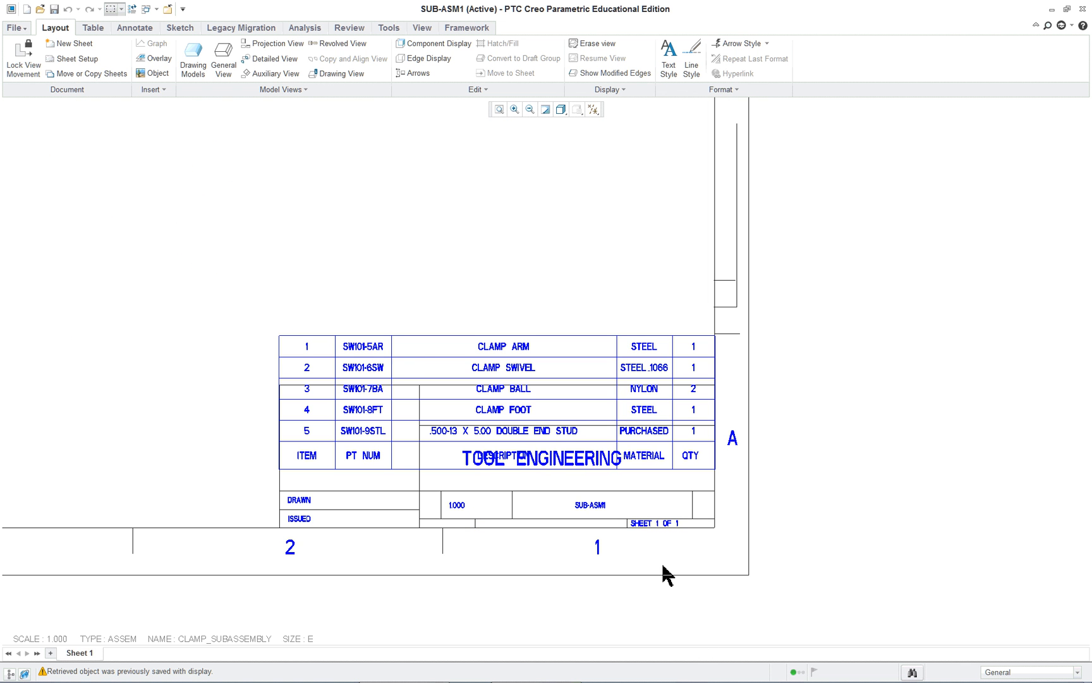
mouse_move(705, 394)
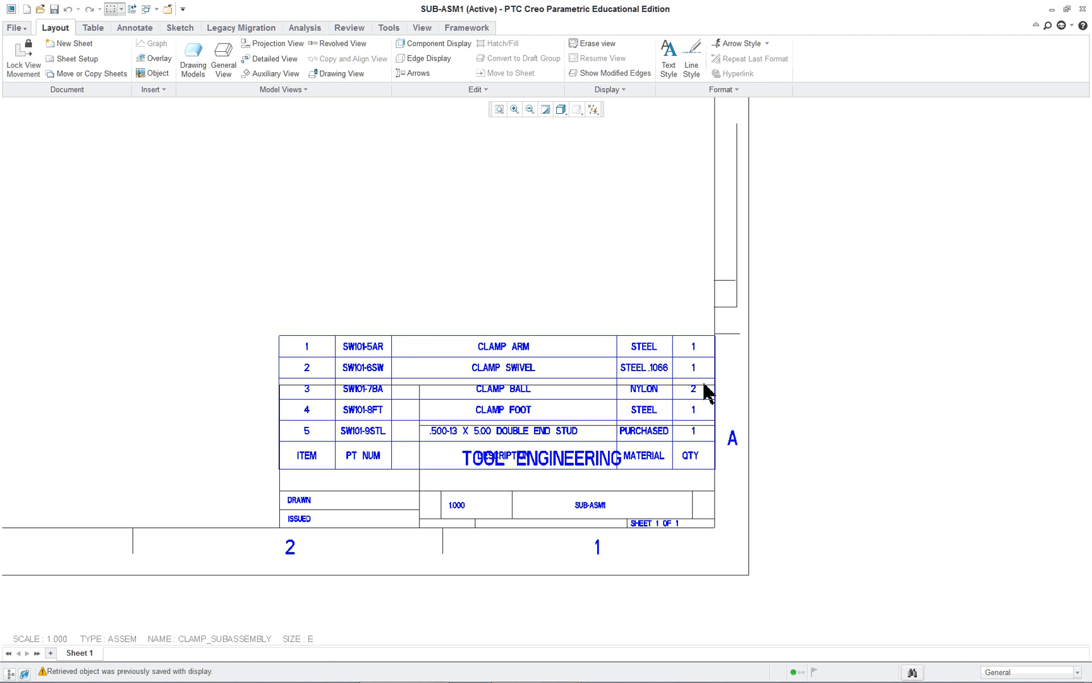
mouse_move(290, 349)
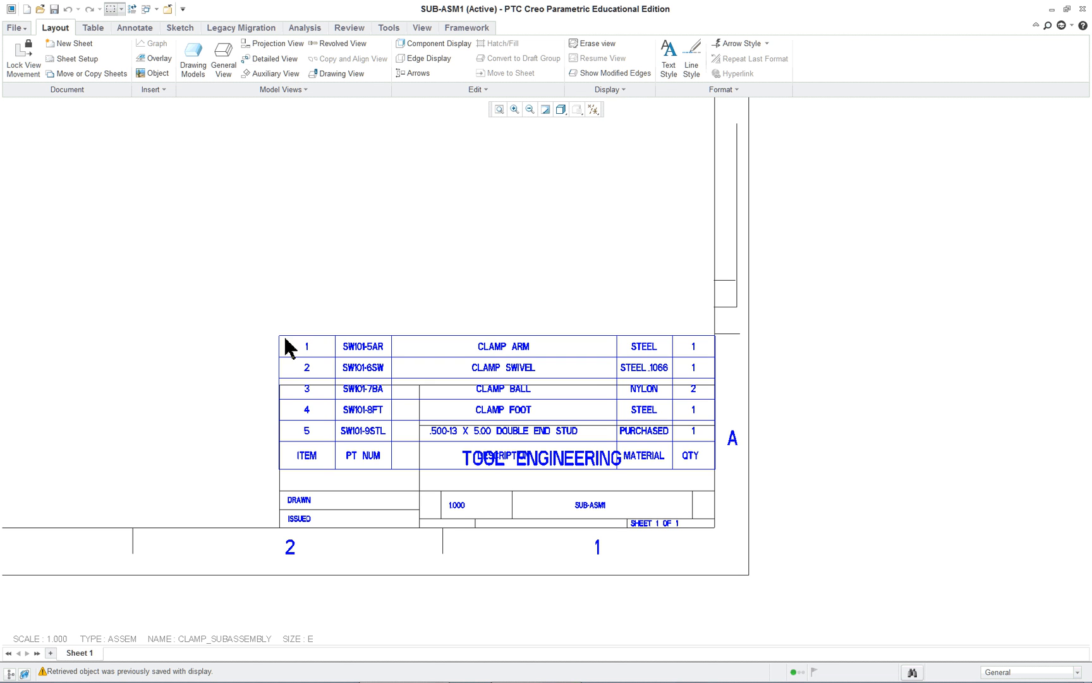
mouse_move(289, 350)
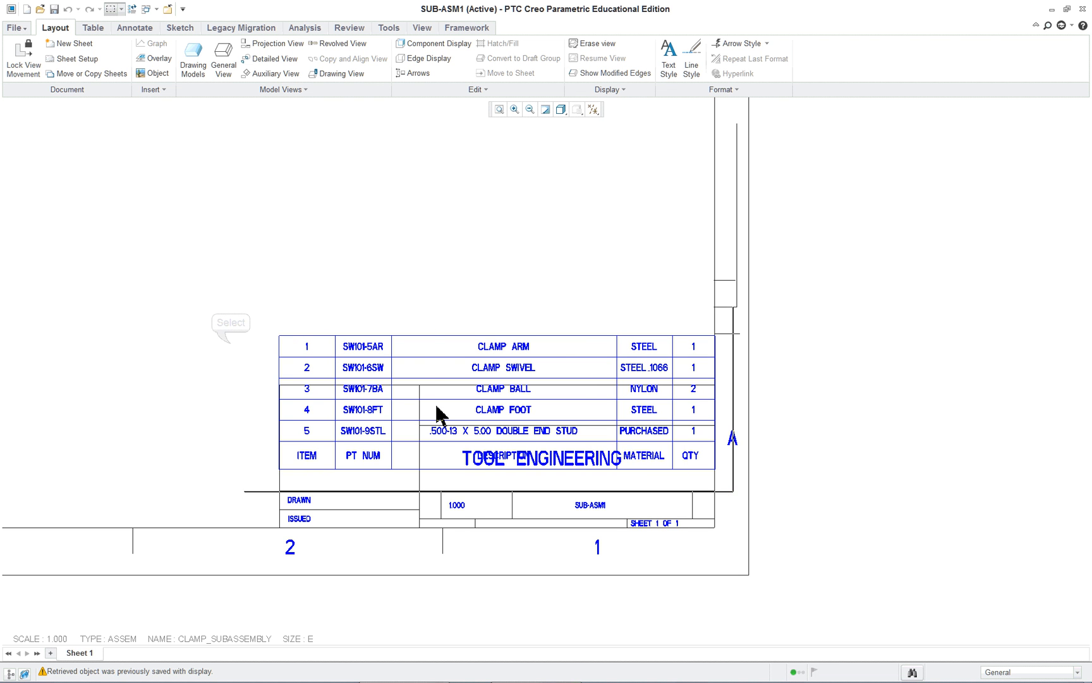
mouse_move(735, 474)
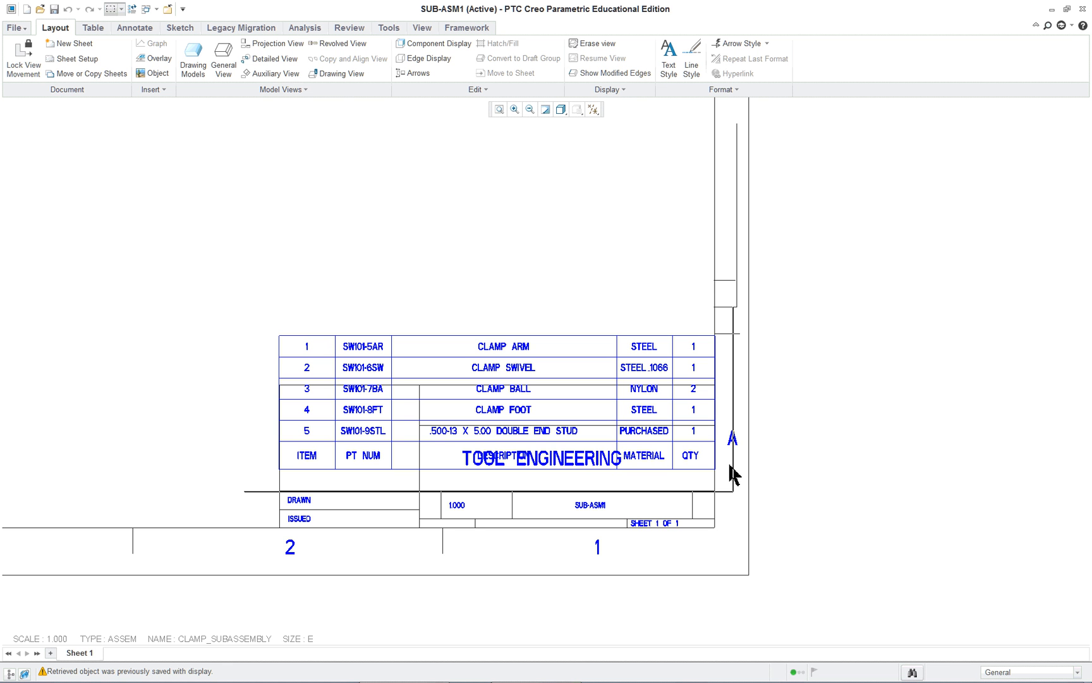
mouse_move(587, 519)
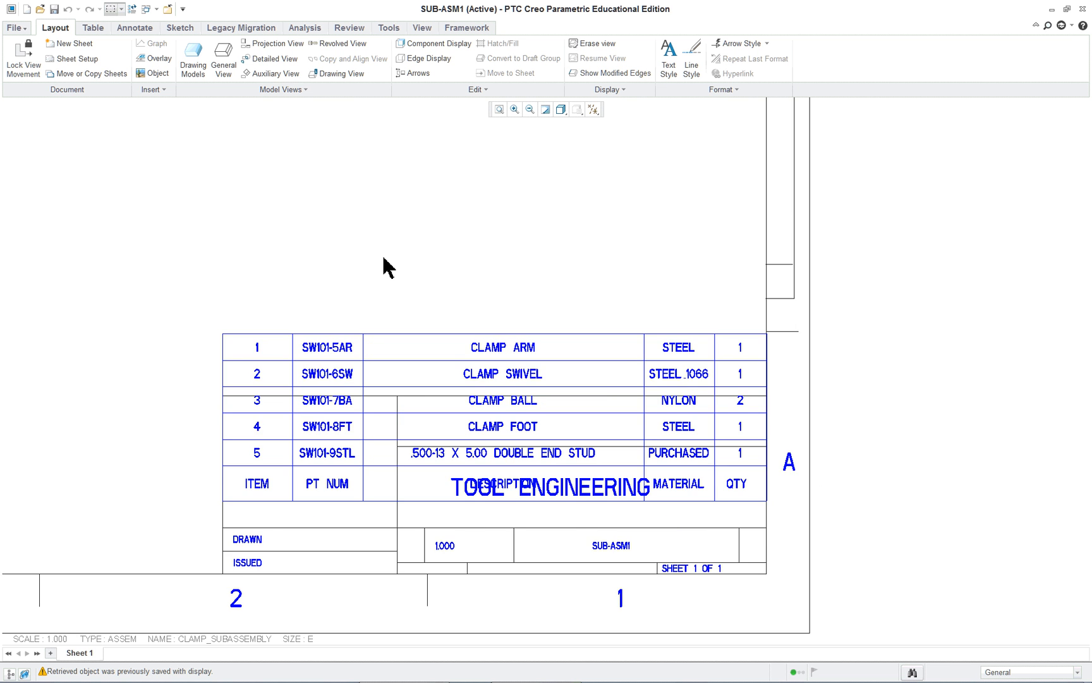
mouse_move(851, 588)
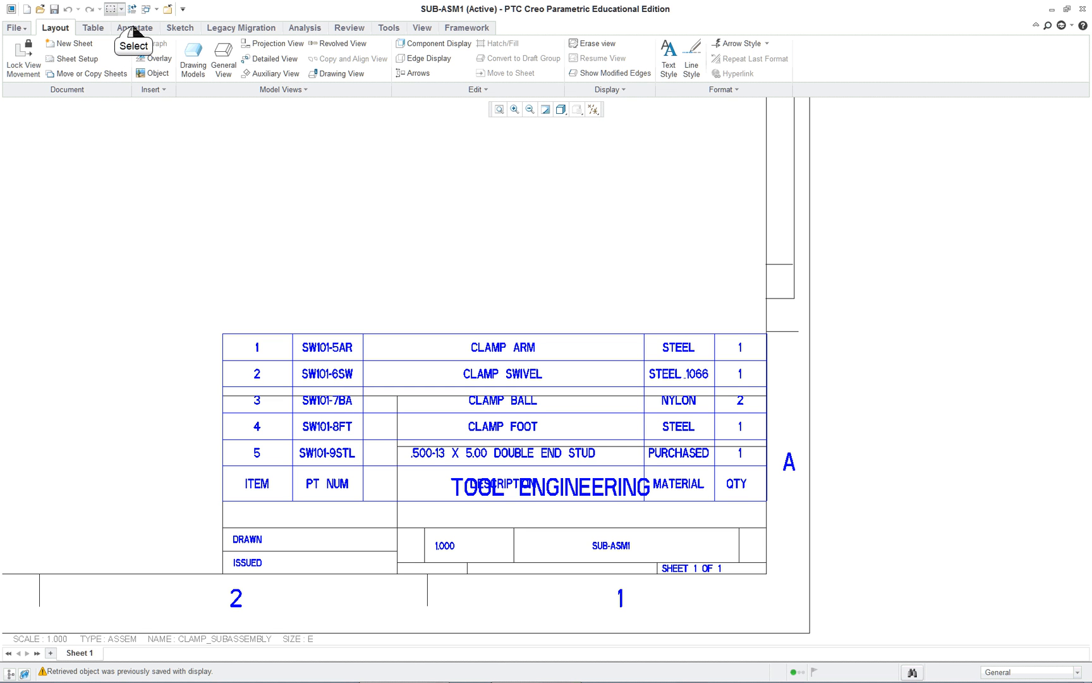
Step: Select the whole BOM table and move it up to rest on top of the title block
left_click(92, 26)
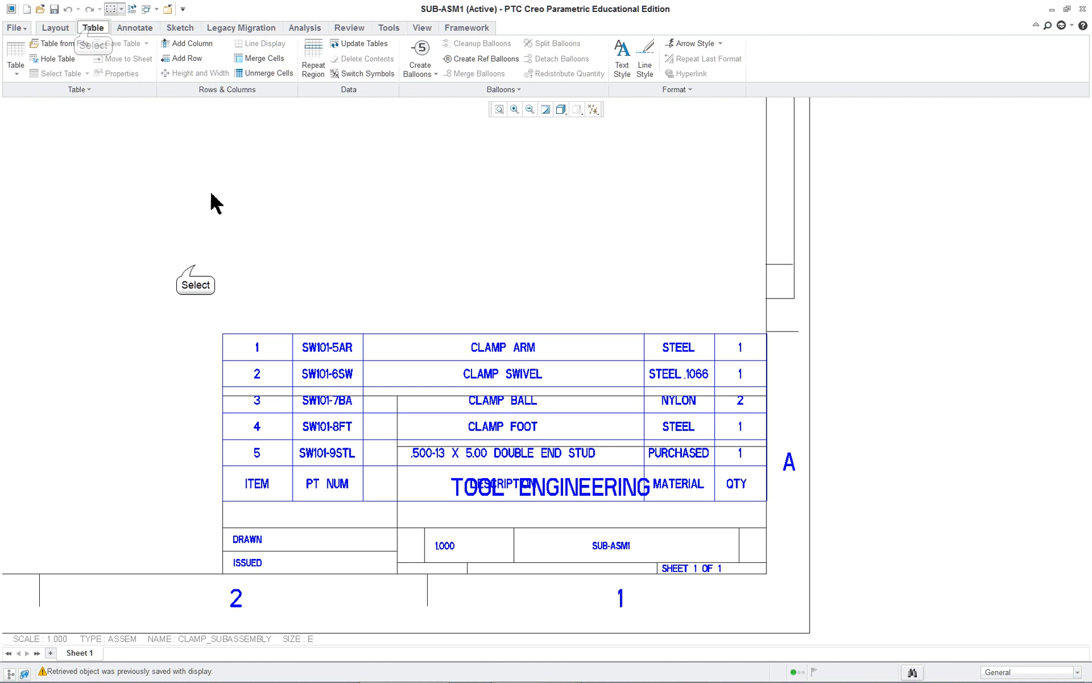
left_click_drag(196, 267, 814, 592)
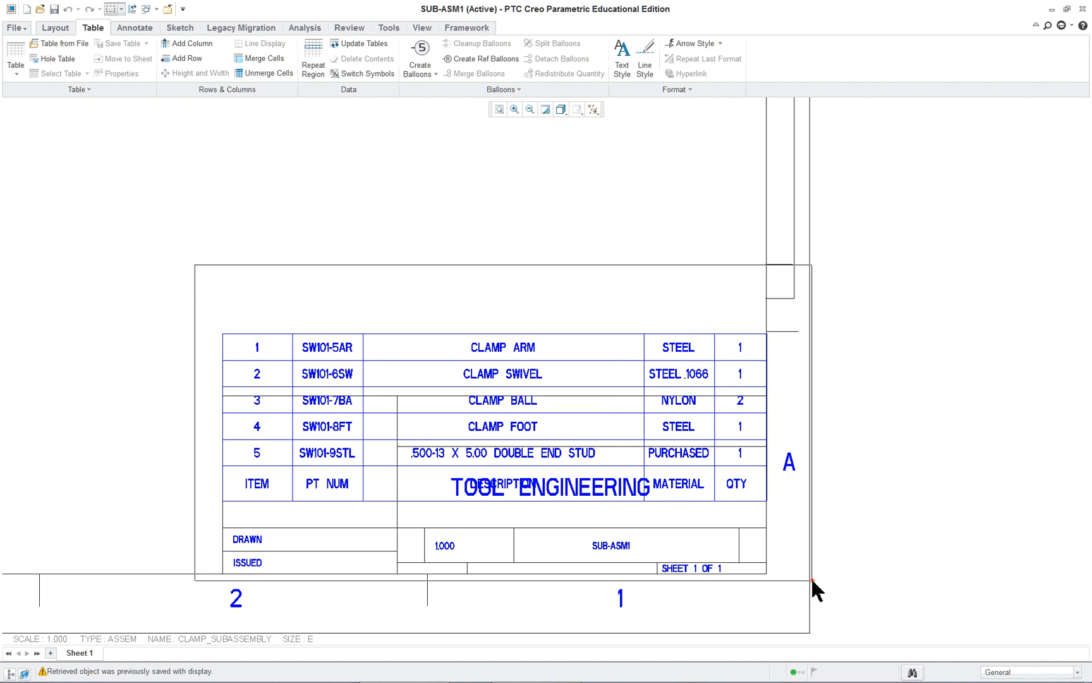
left_click(494, 346)
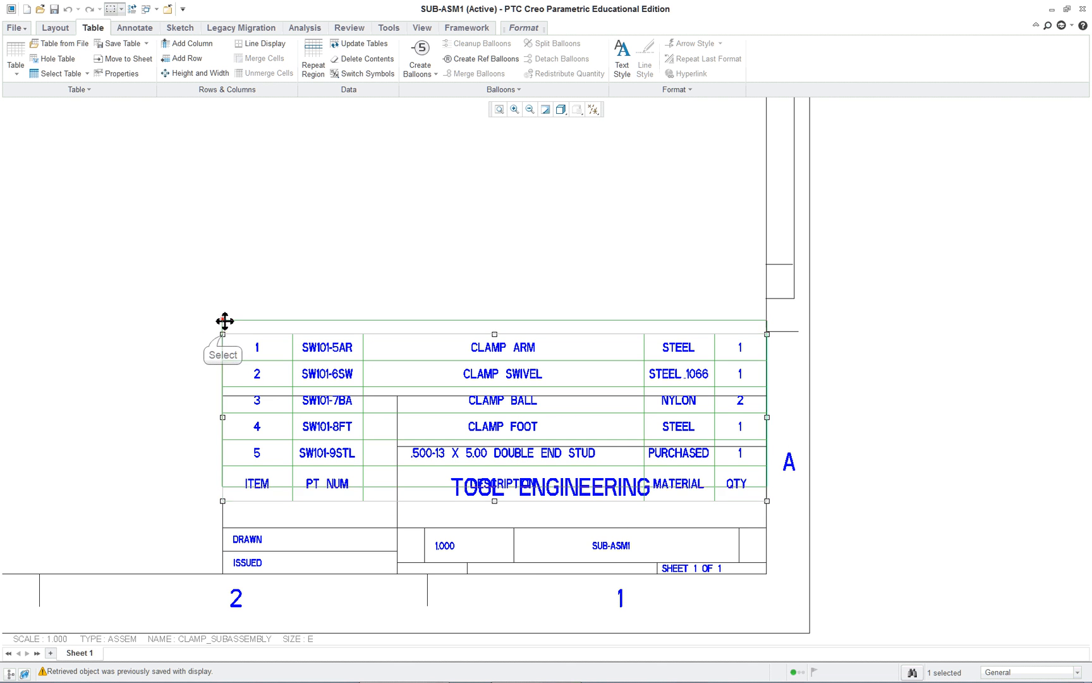
left_click_drag(222, 320, 223, 230)
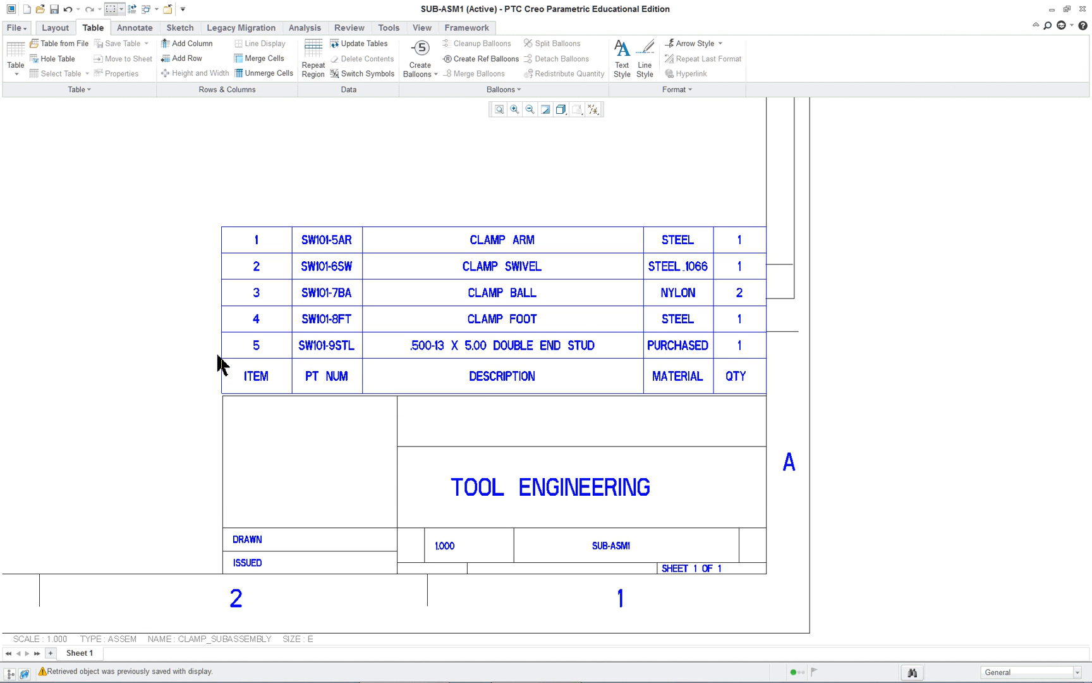
mouse_move(440, 444)
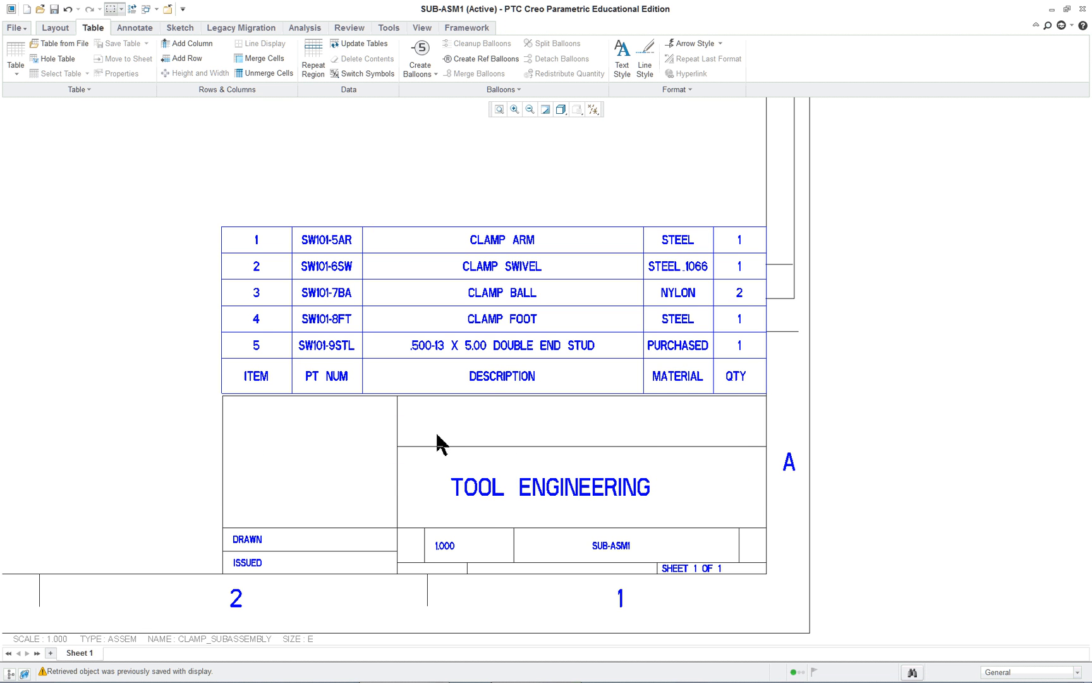
mouse_move(727, 474)
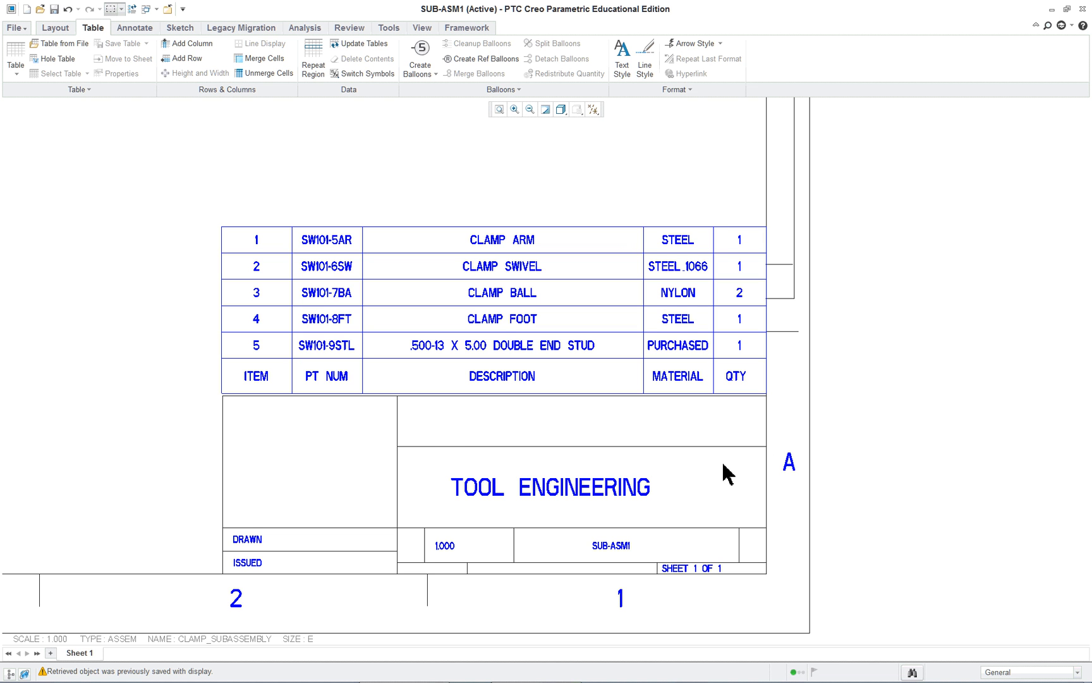
Step: Set the PT NUM column width to 1.000
left_click(327, 240)
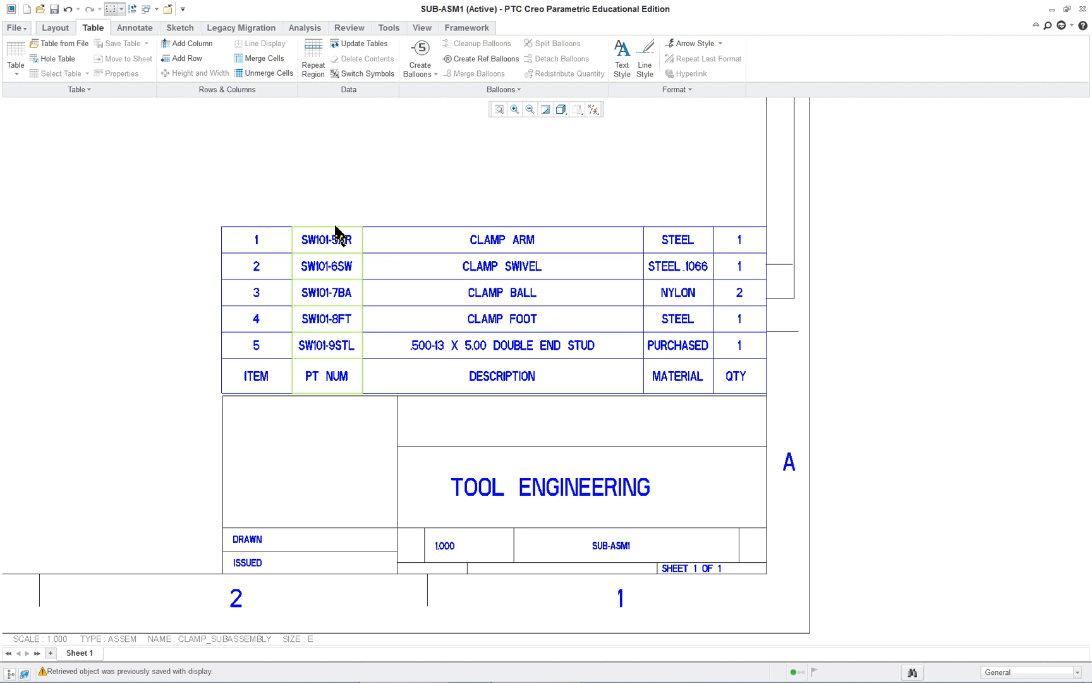
left_click(326, 239)
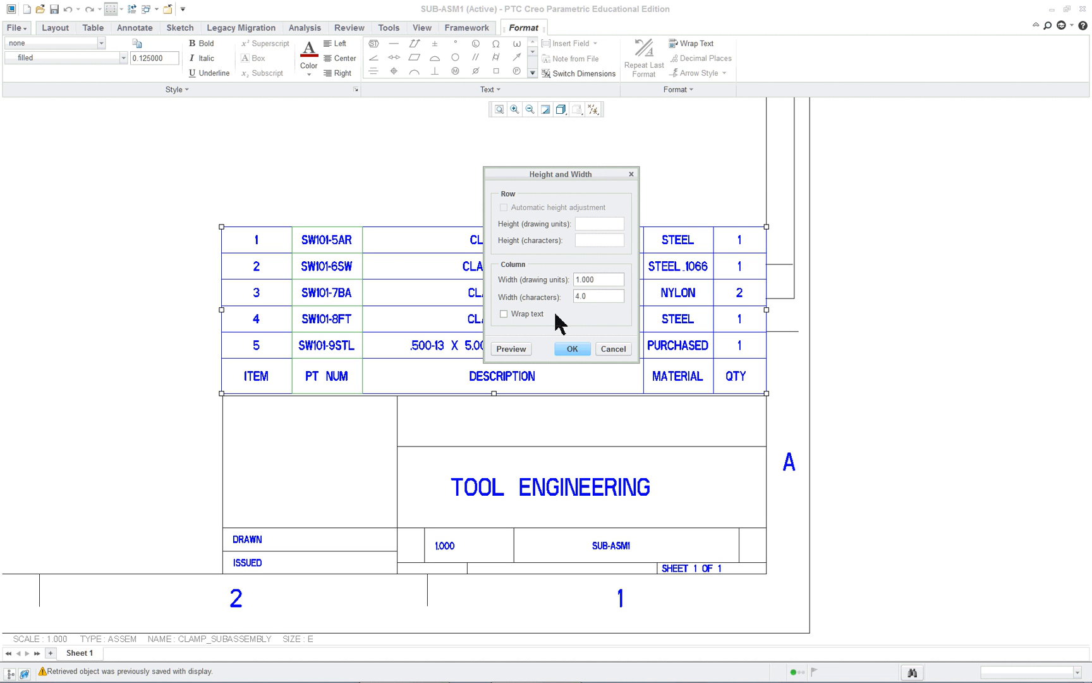
mouse_move(598, 297)
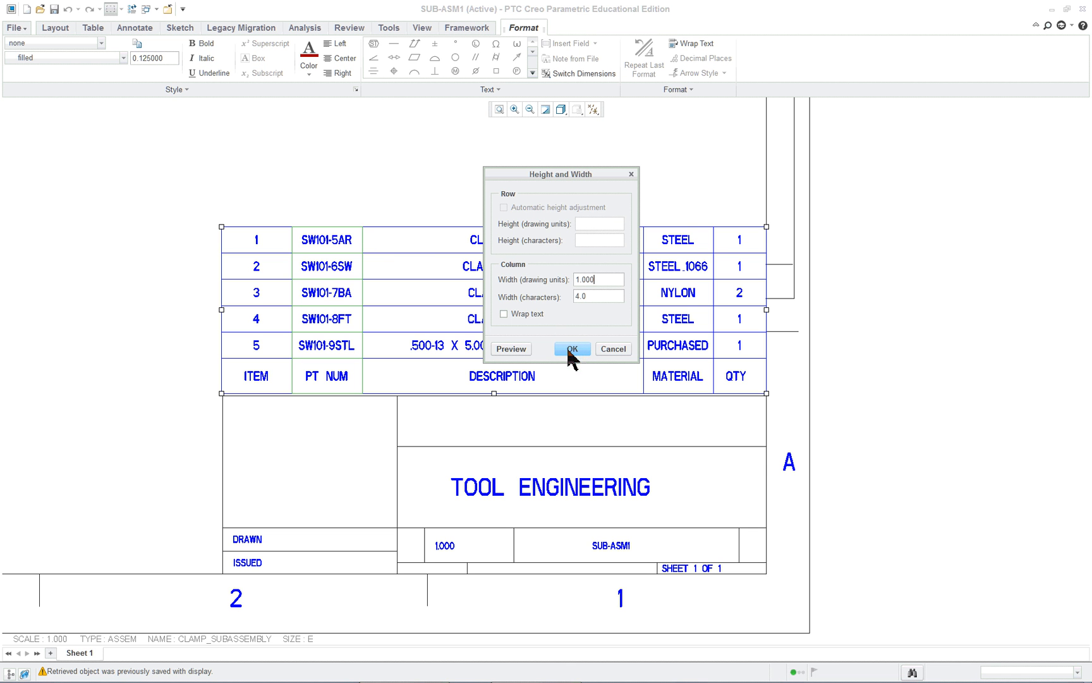
mouse_move(571, 348)
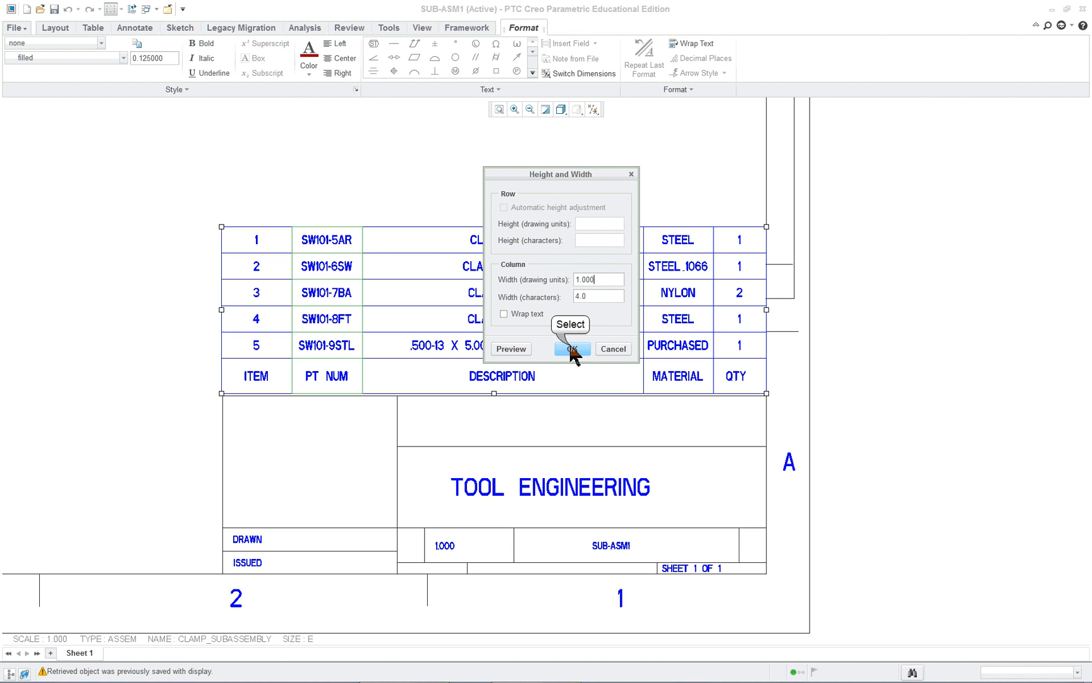
left_click(571, 349)
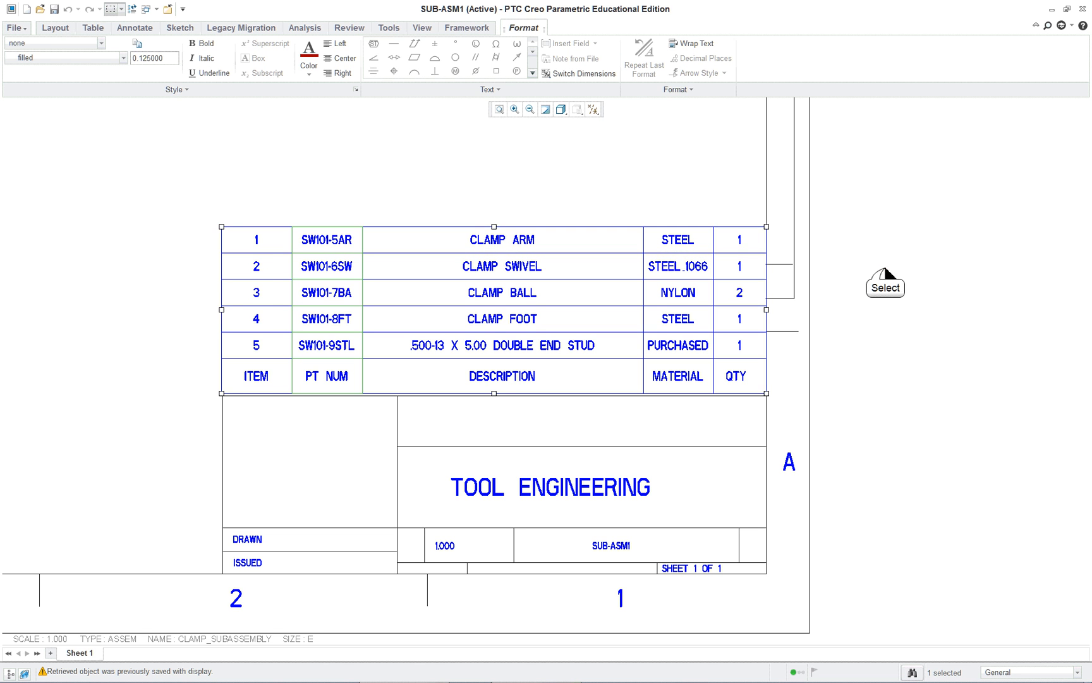
Step: Set the QTY column width to 0.750 and deselect the table
left_click(93, 27)
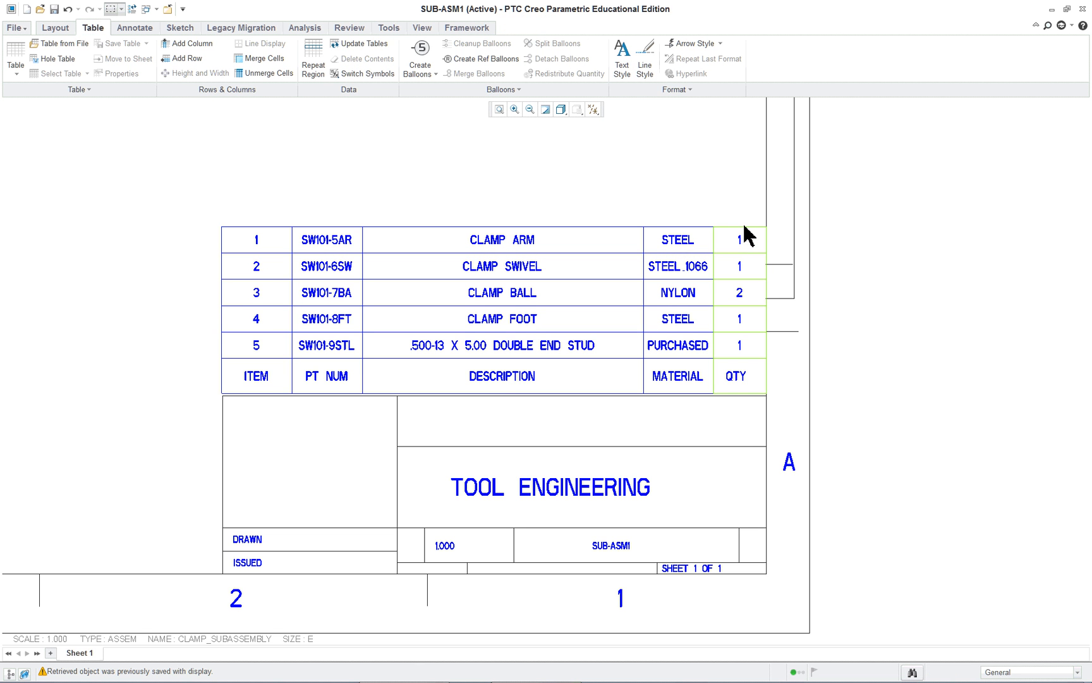
mouse_move(746, 234)
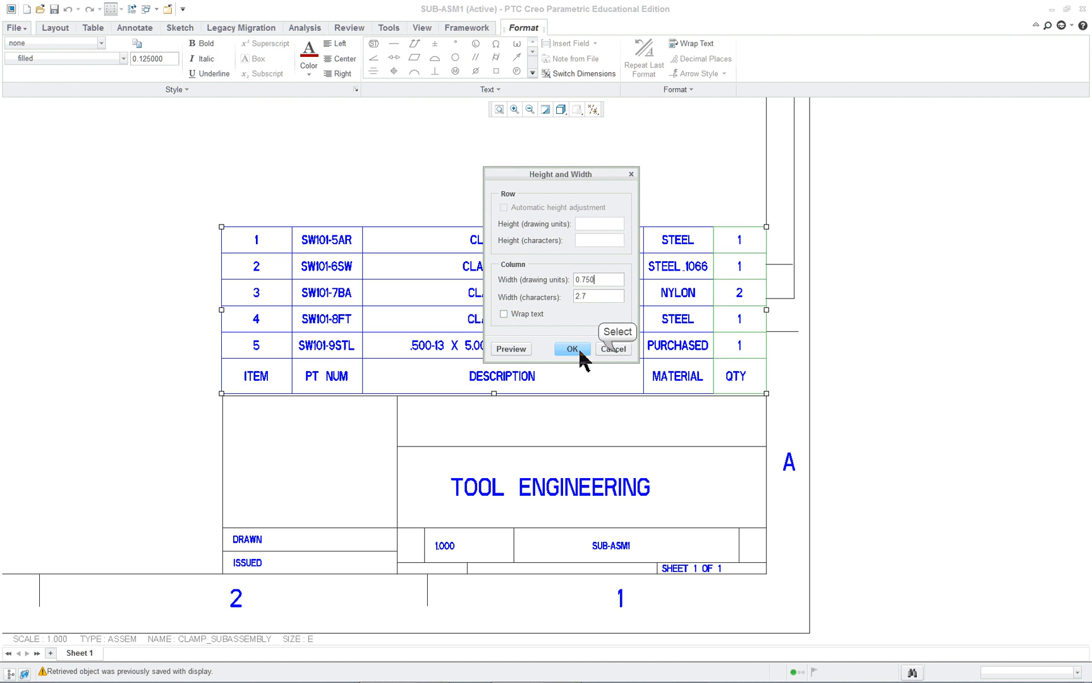
left_click(570, 349)
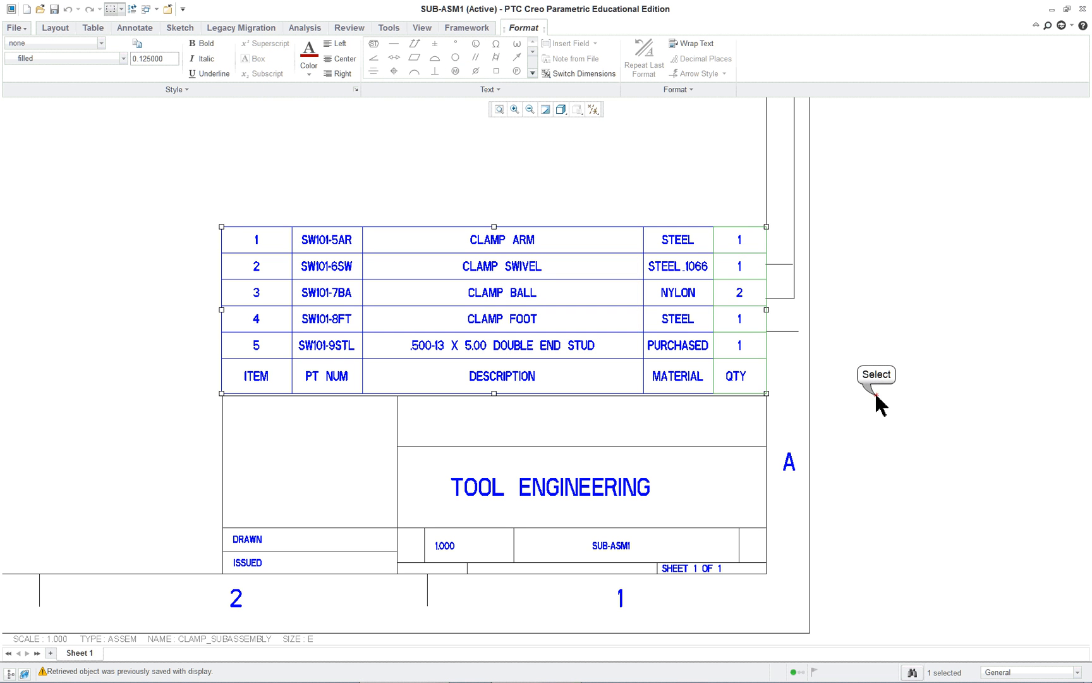
left_click(501, 375)
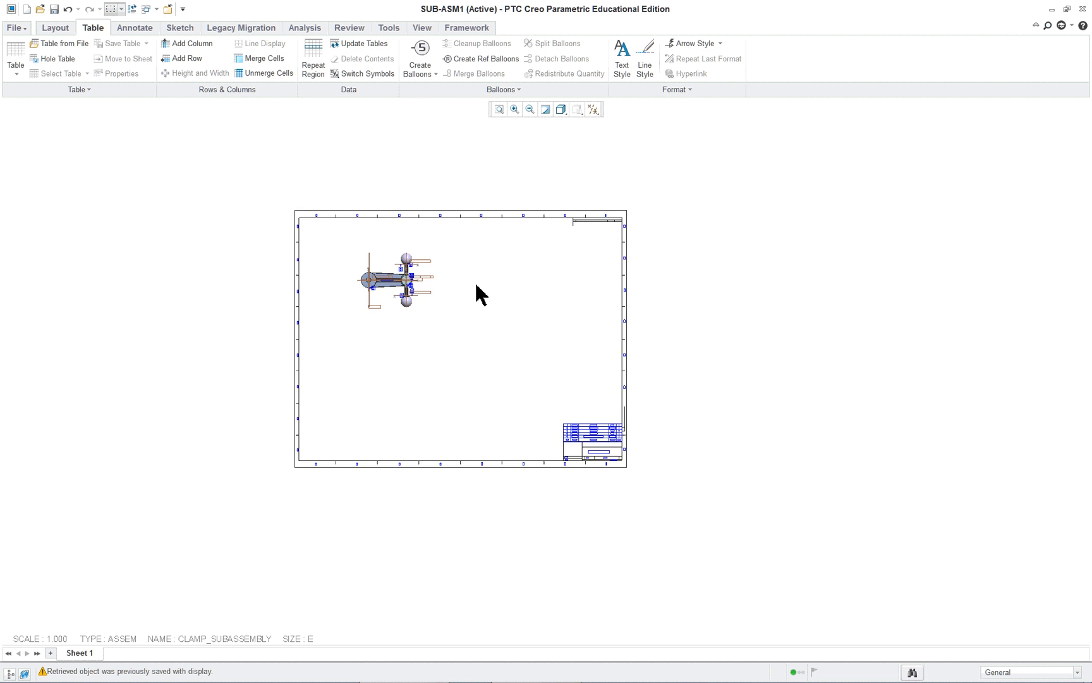
Step: Zoom on the top view and hide datum plane and csys display, checking the lesson PDF
left_click(514, 110)
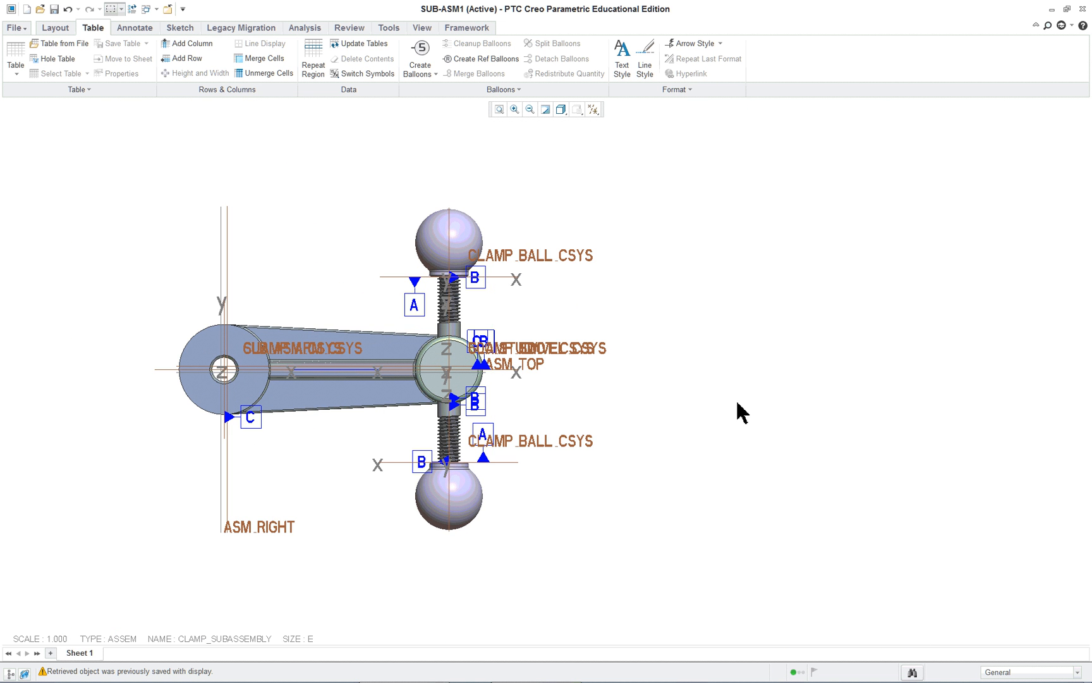
left_click(593, 110)
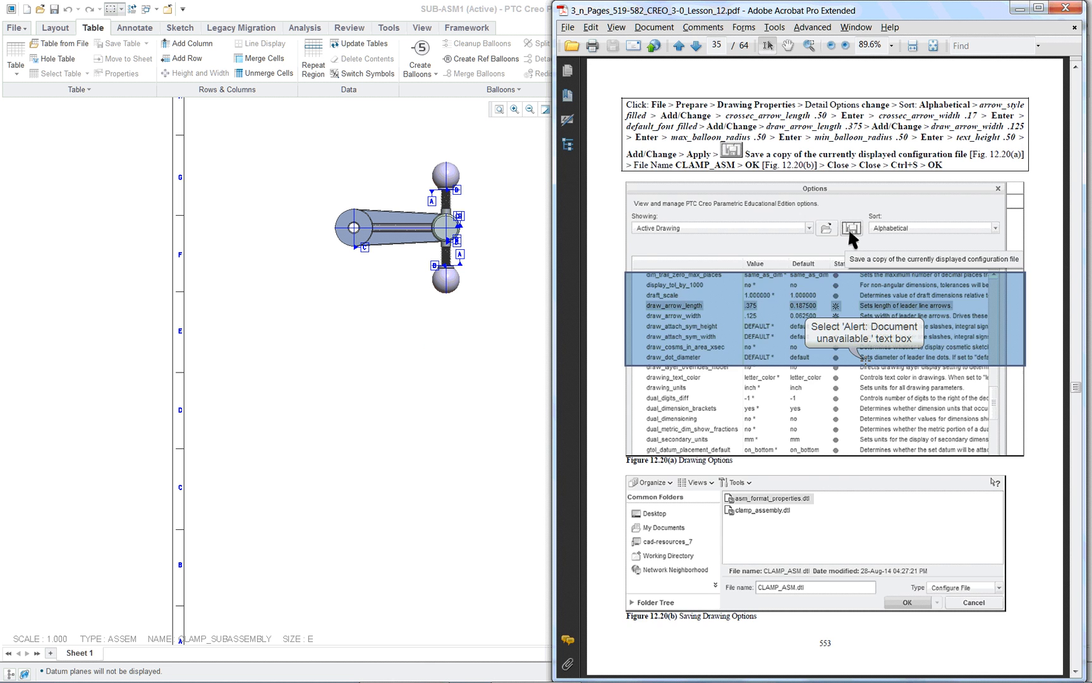
left_click(694, 45)
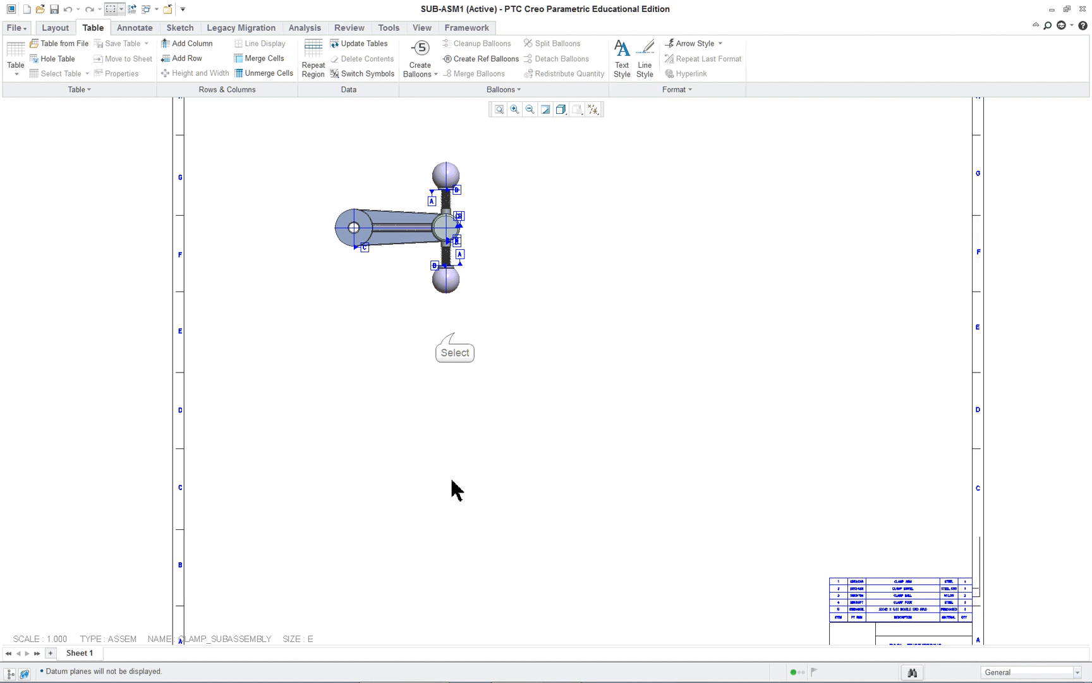
mouse_move(105, 645)
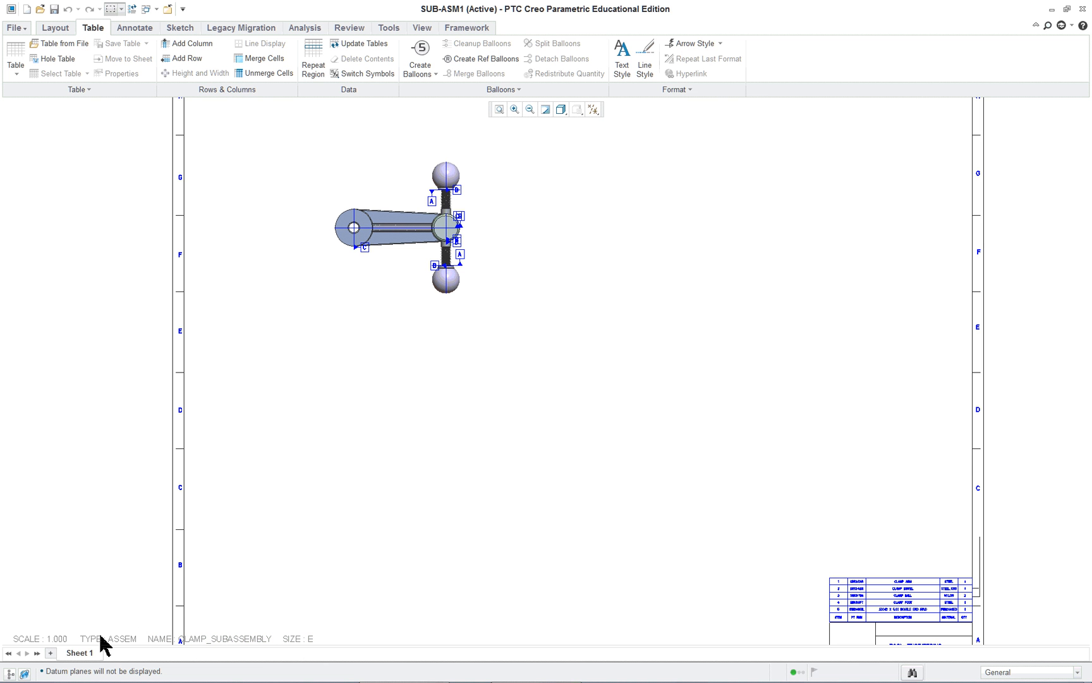
Step: Set the drawing scale to 1.5 and show the top view with hidden lines removed
double_click(28, 638)
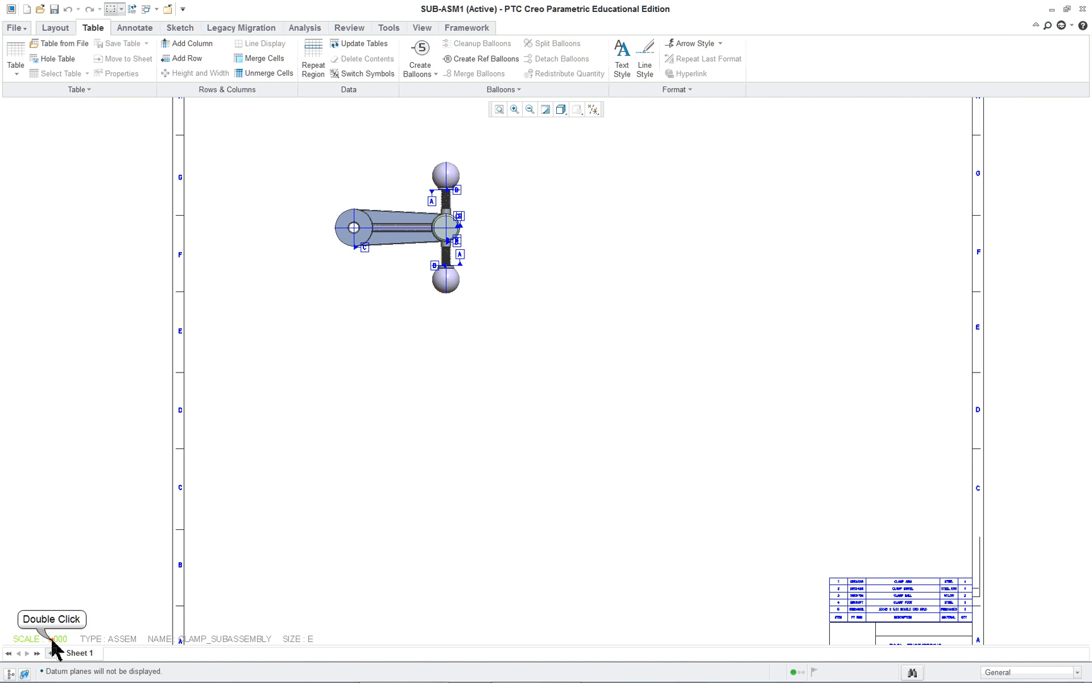
double_click(28, 638)
type("1.5")
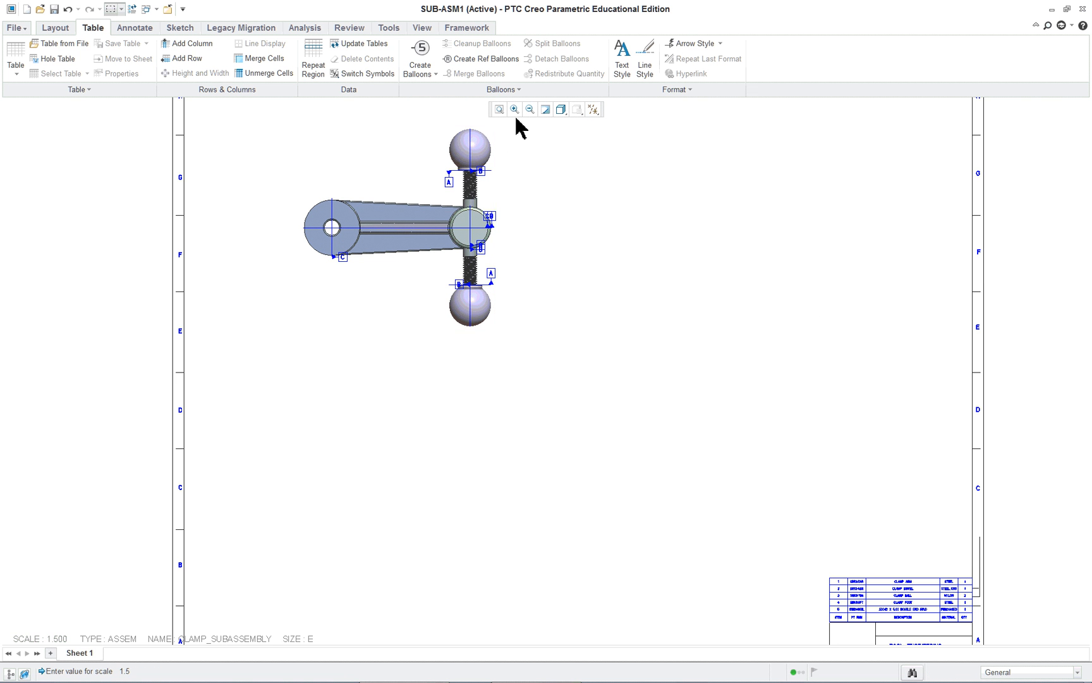
left_click(397, 229)
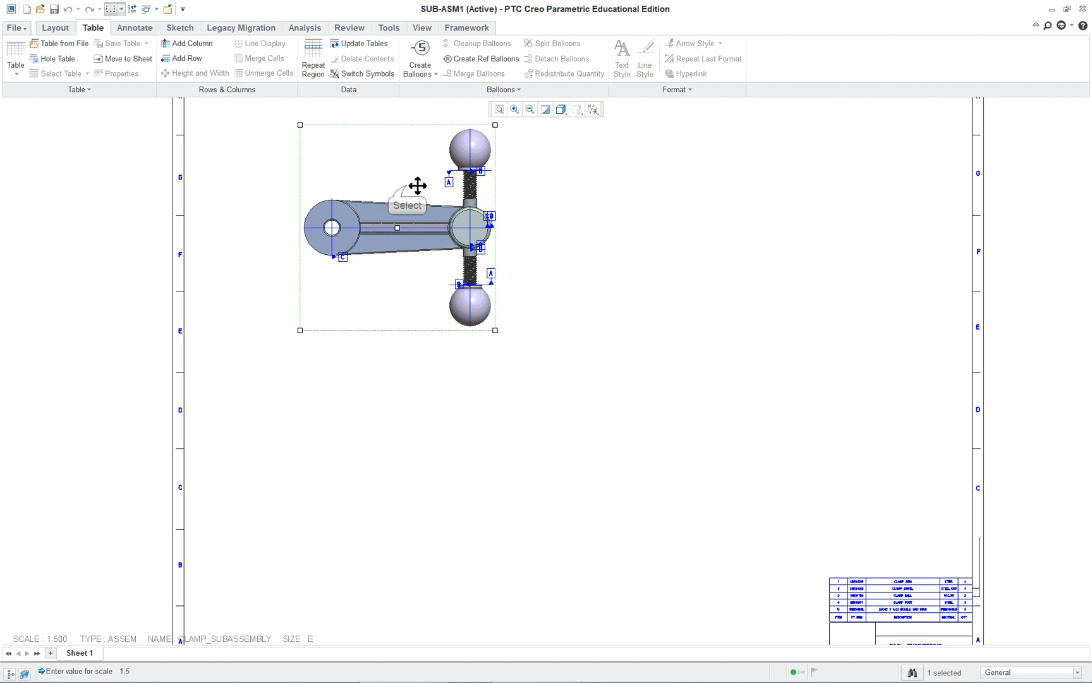
left_click(561, 110)
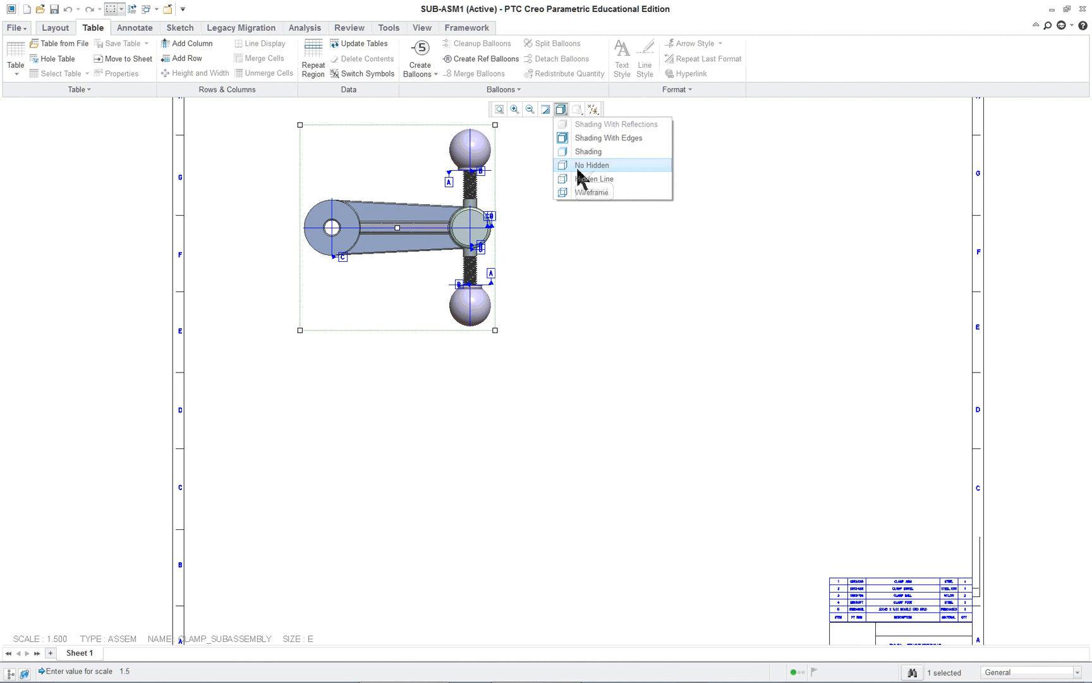
left_click(591, 164)
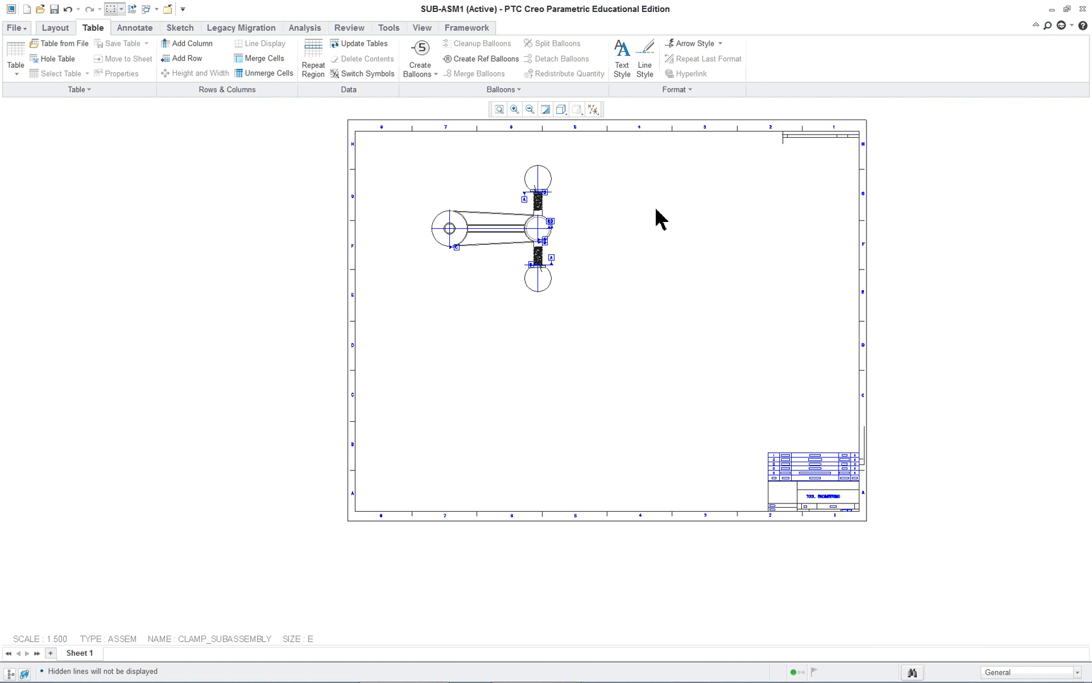
mouse_move(496, 110)
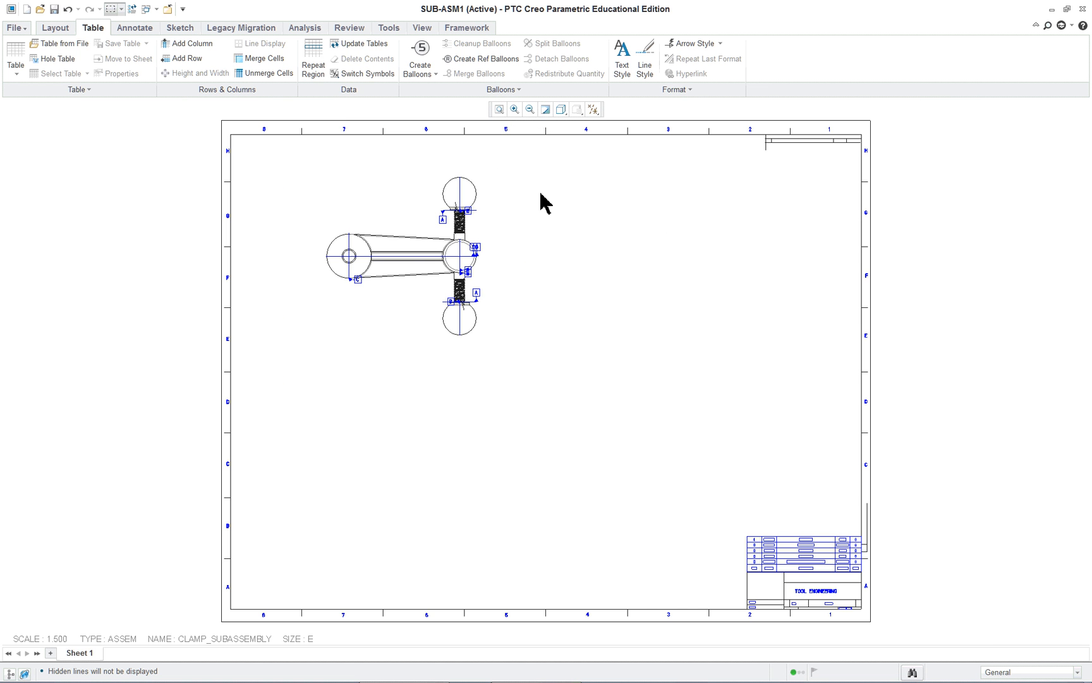
mouse_move(370, 292)
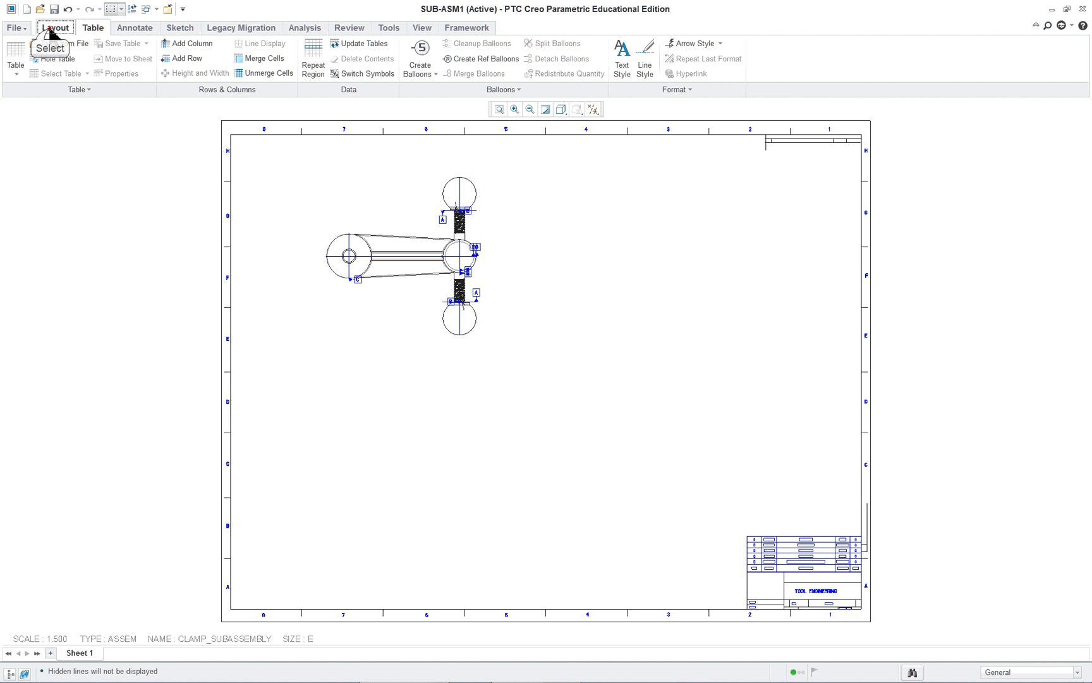
Step: Start a projected view bottom_2 from the top view using the Layout tools
left_click(401, 255)
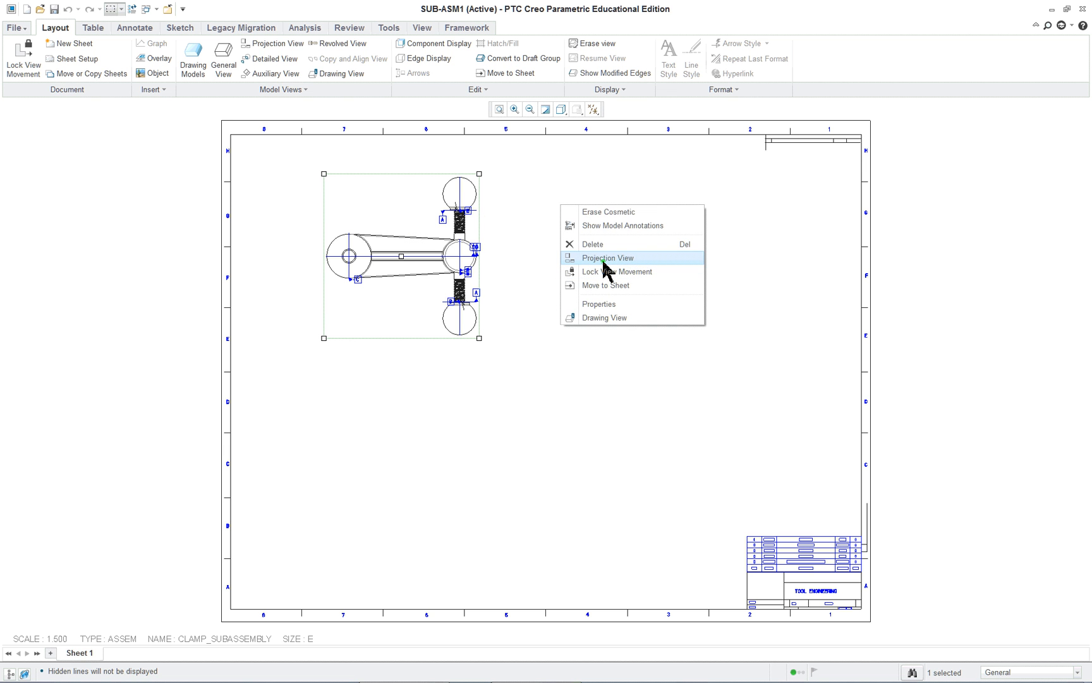
left_click(606, 258)
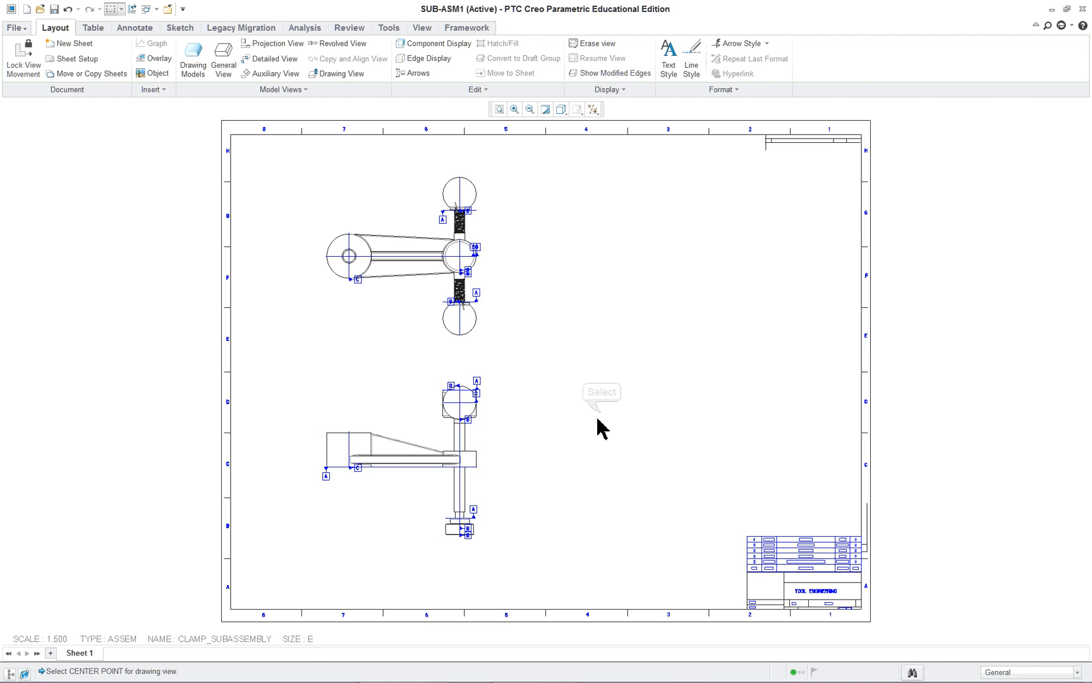
mouse_move(563, 440)
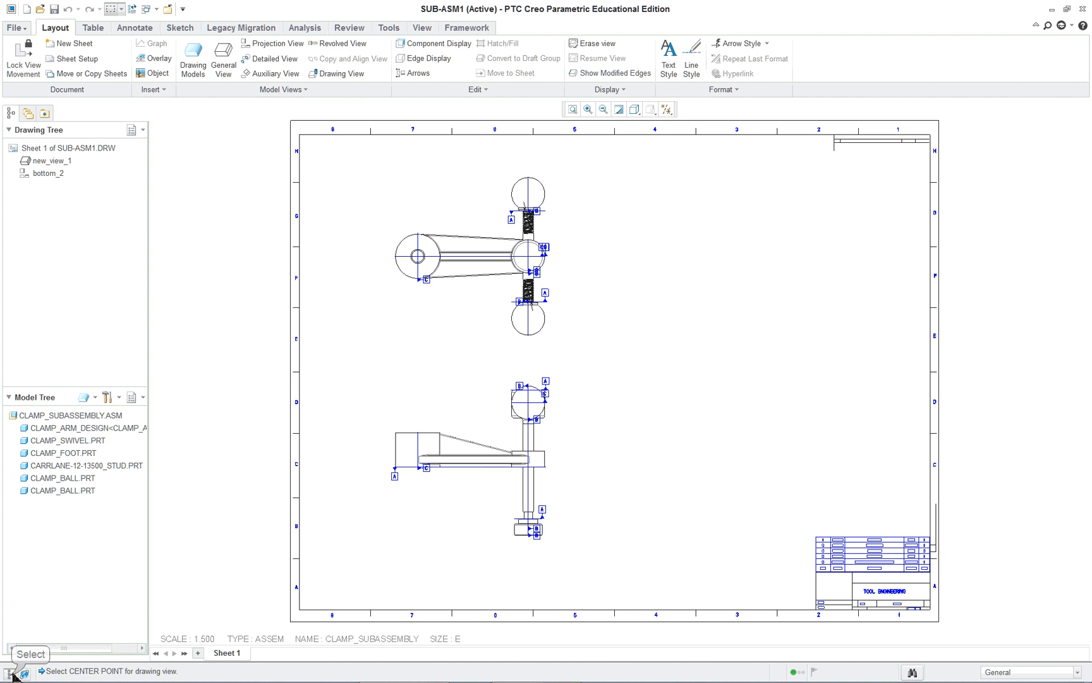
mouse_move(94, 157)
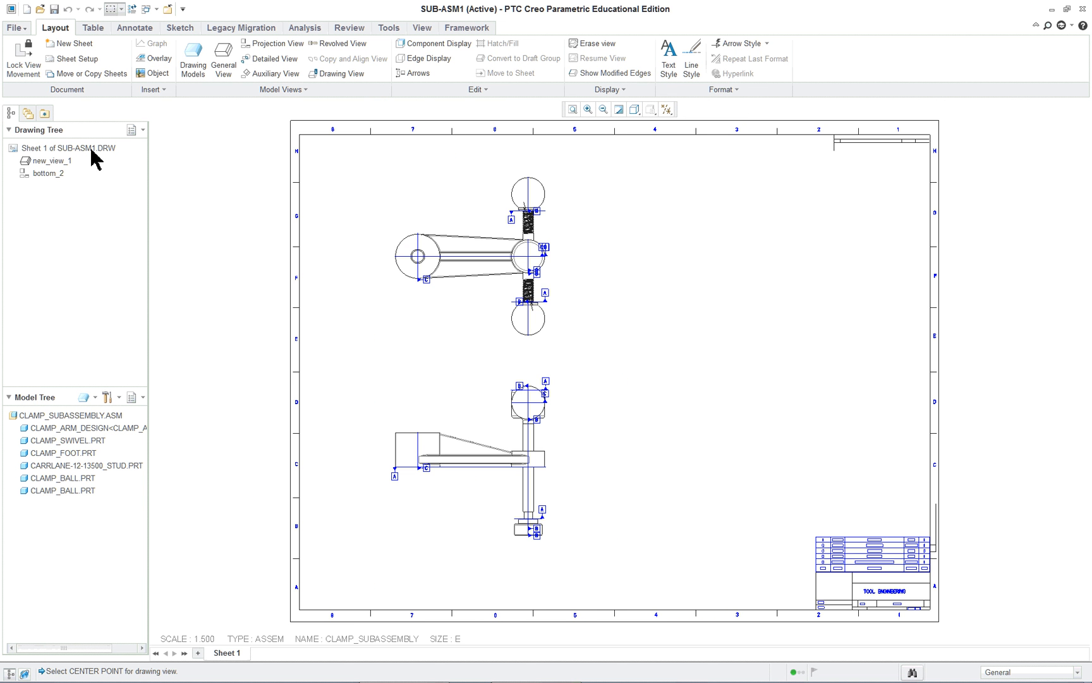
Step: Erase all datum symbols of the top view from the Drawing Tree under Annotate
left_click(92, 27)
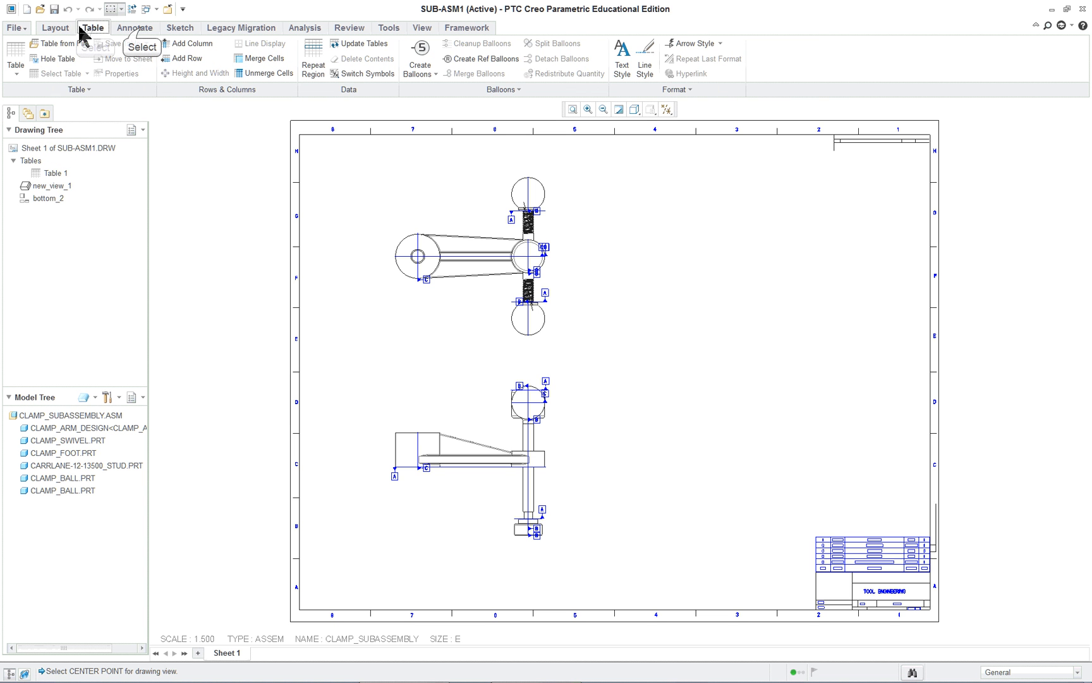
left_click(134, 26)
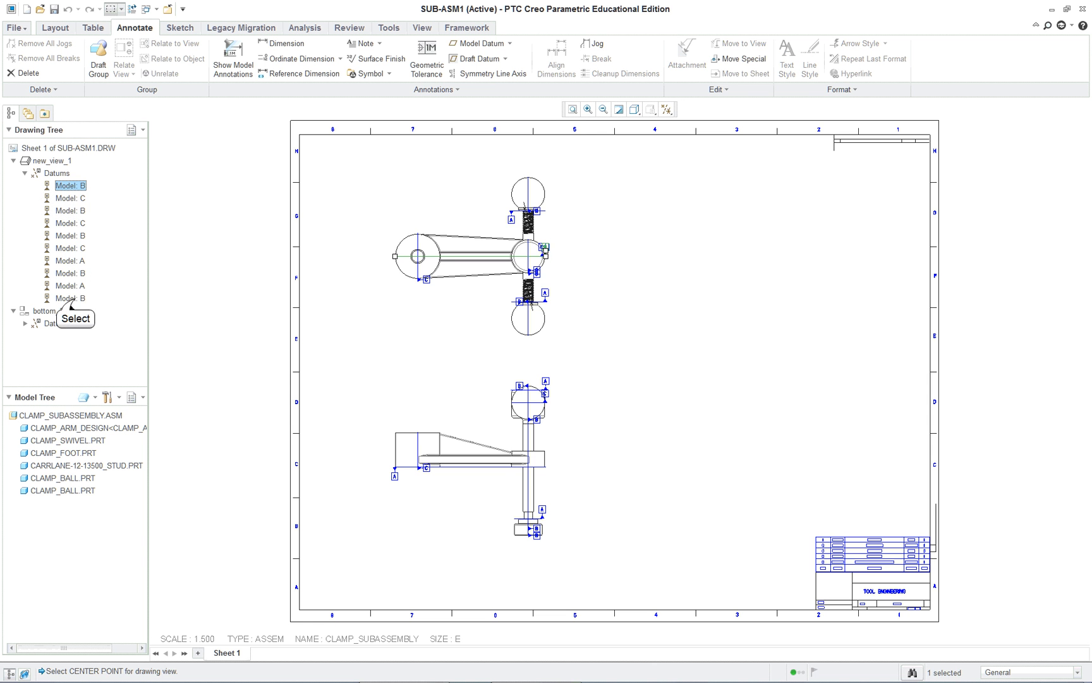
left_click(70, 299)
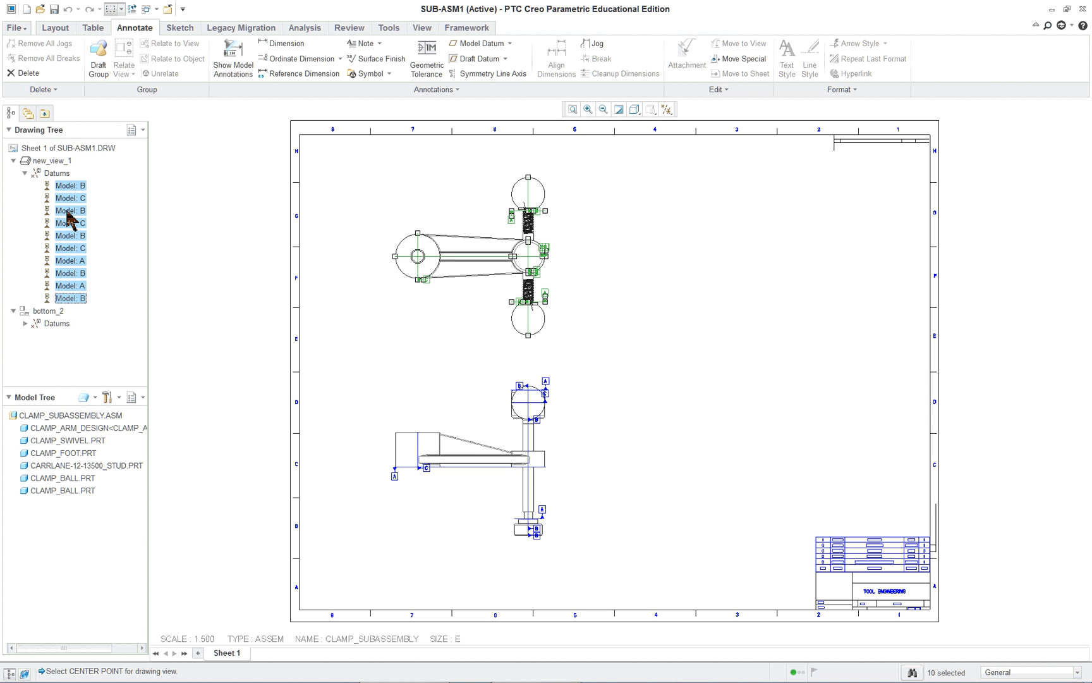
right_click(70, 211)
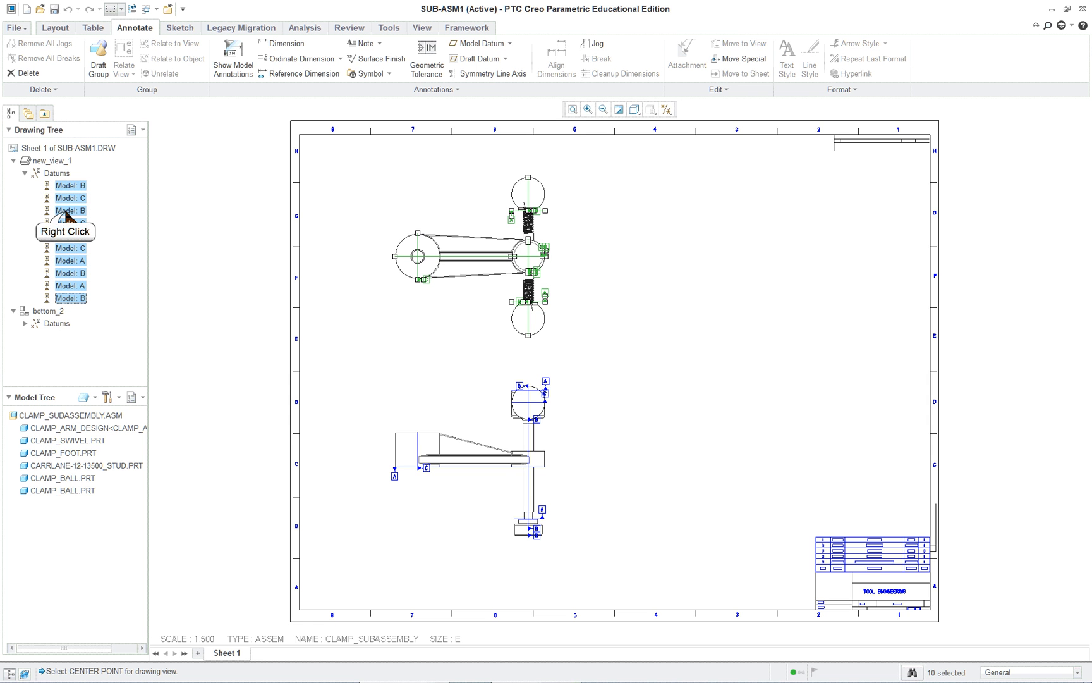
right_click(69, 222)
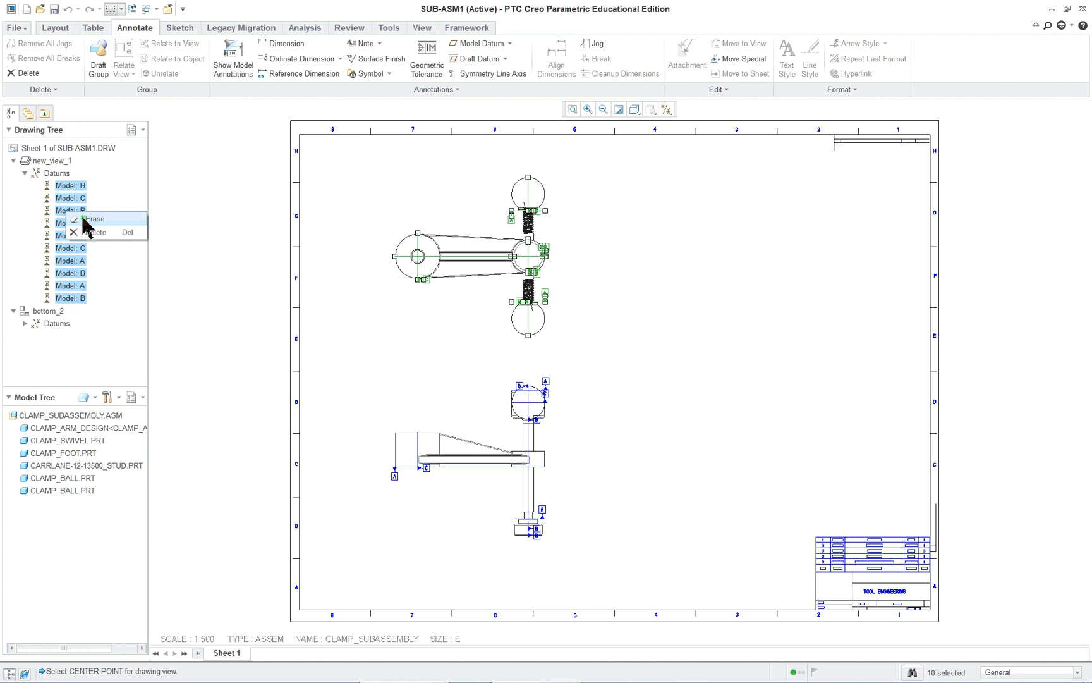
left_click(93, 218)
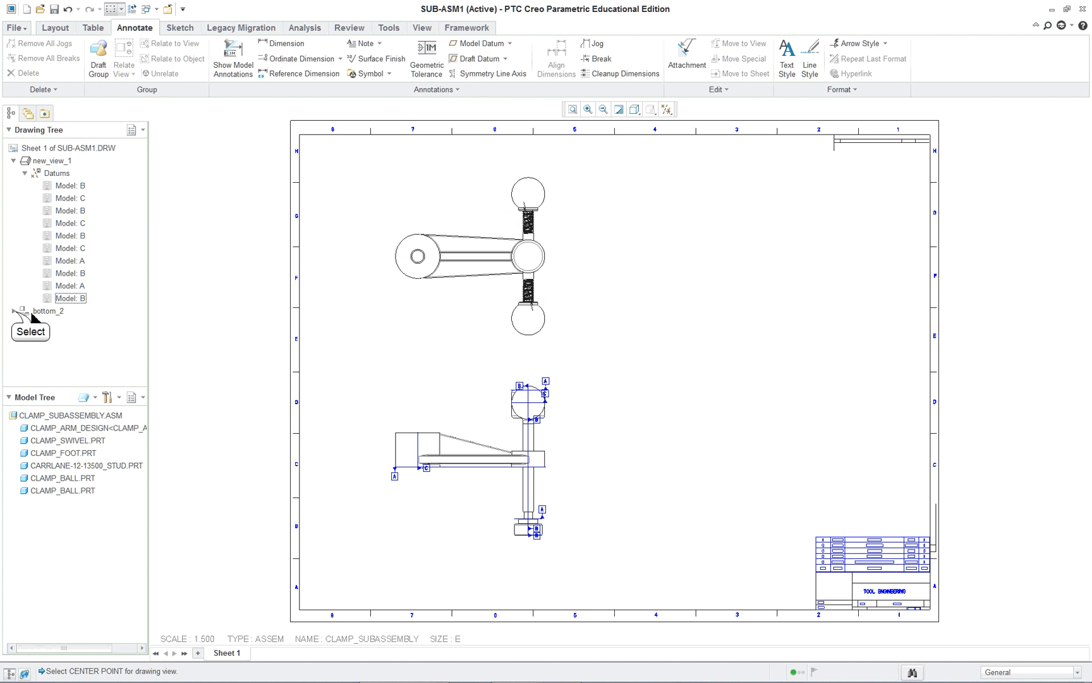
Step: Expand the bottom_2 view in the Drawing Tree and erase its datum symbols too
left_click(14, 311)
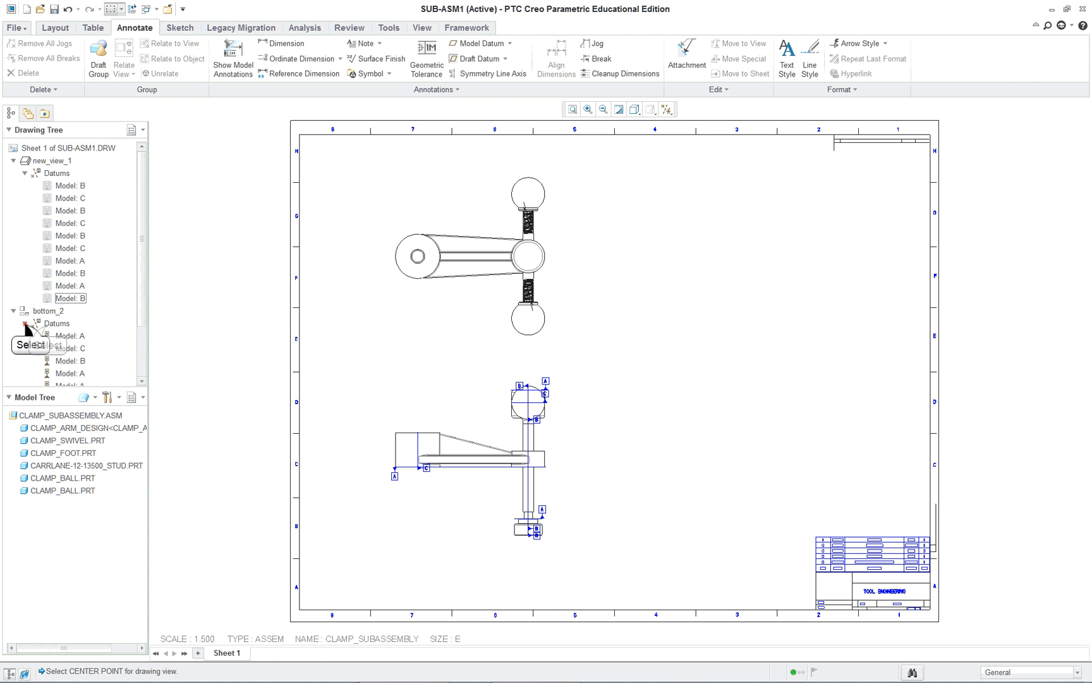
right_click(55, 323)
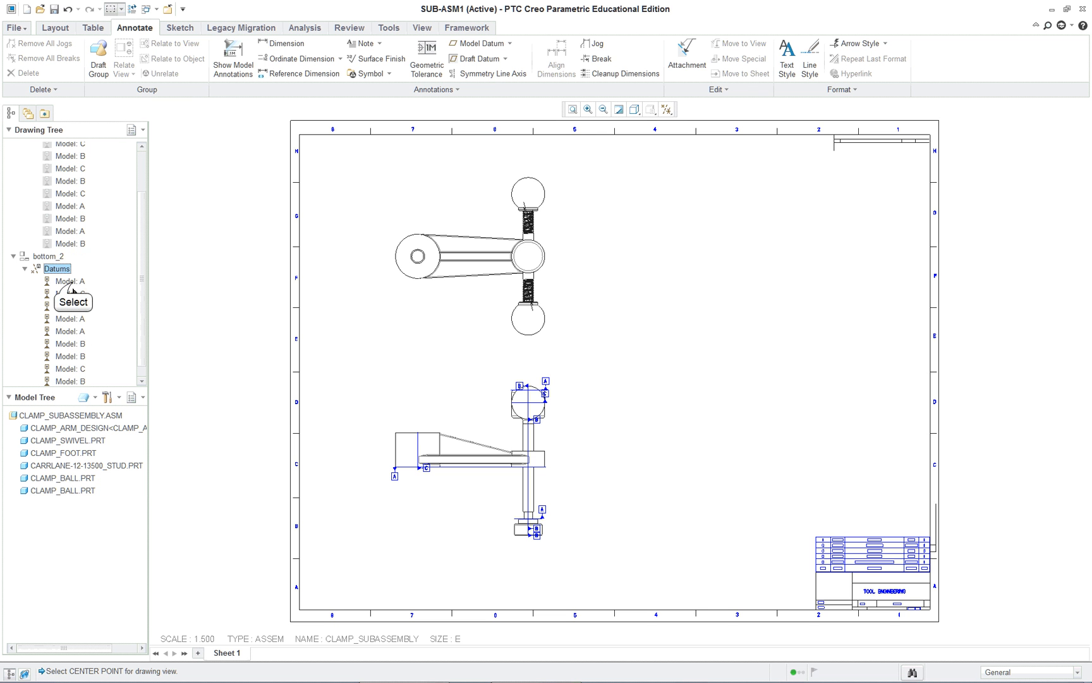
left_click(70, 267)
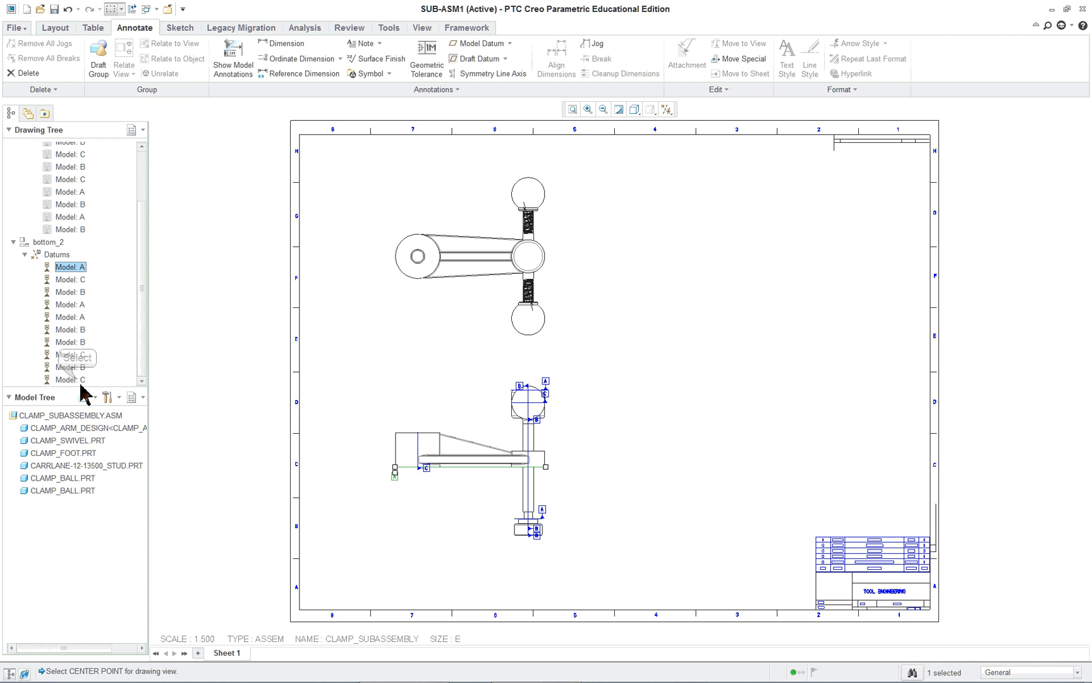
right_click(69, 317)
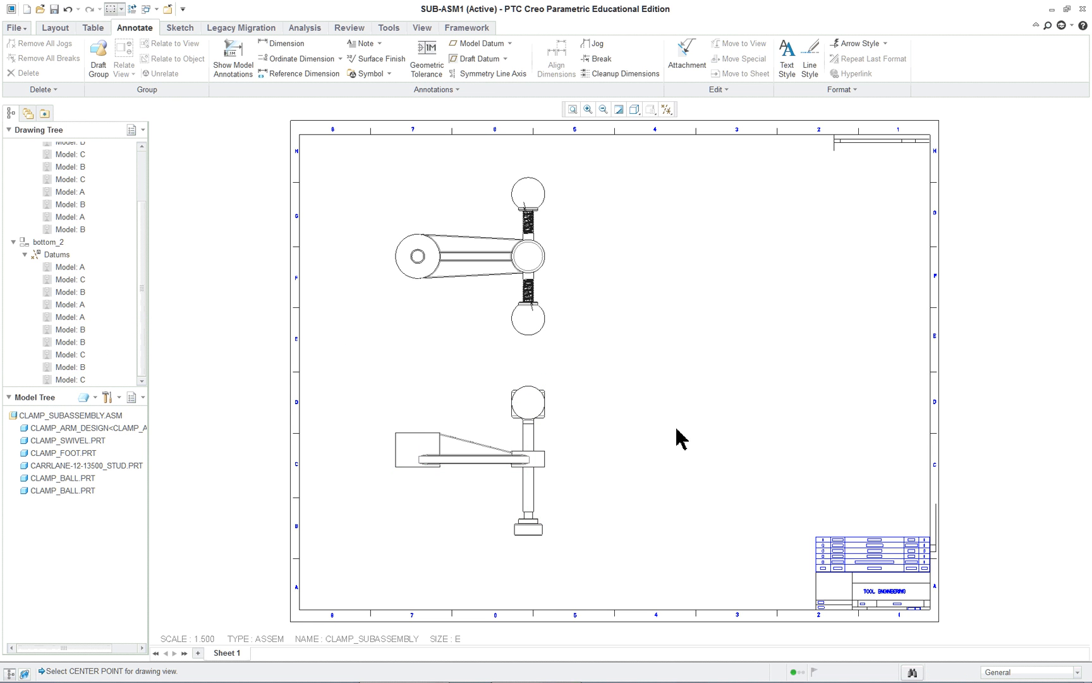
mouse_move(720, 418)
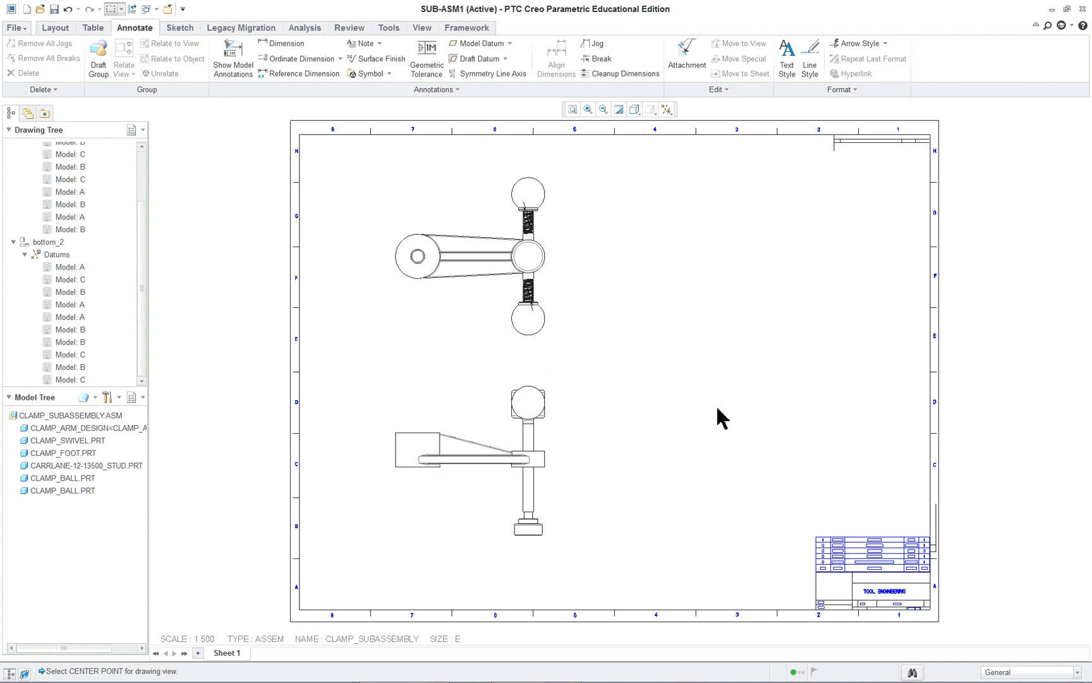
mouse_move(604, 449)
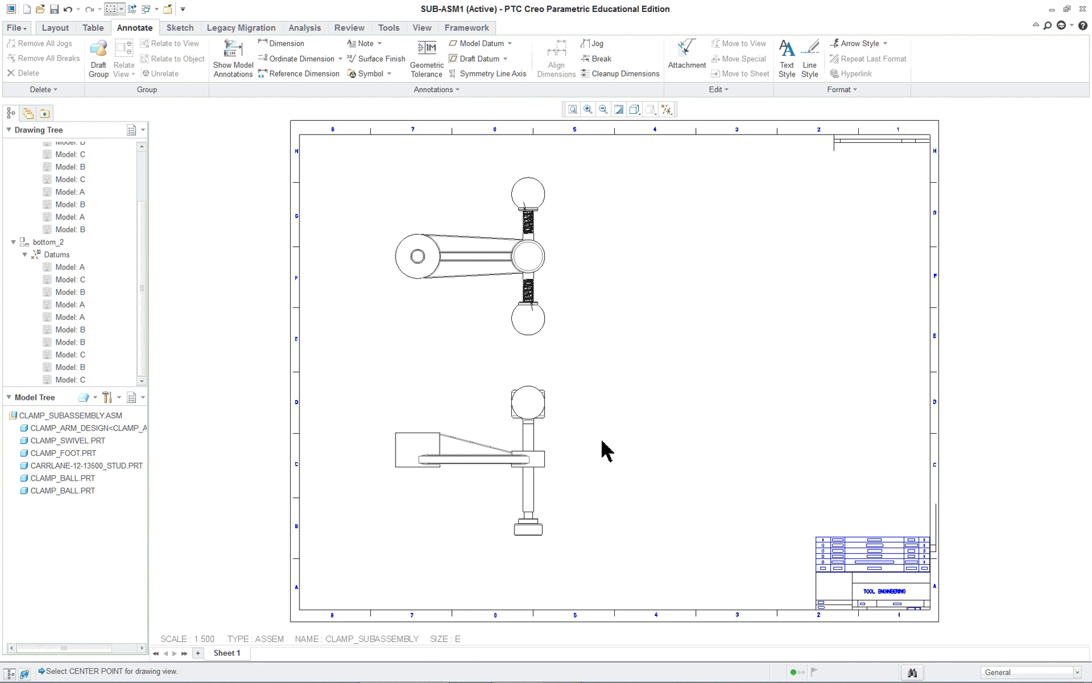
mouse_move(713, 432)
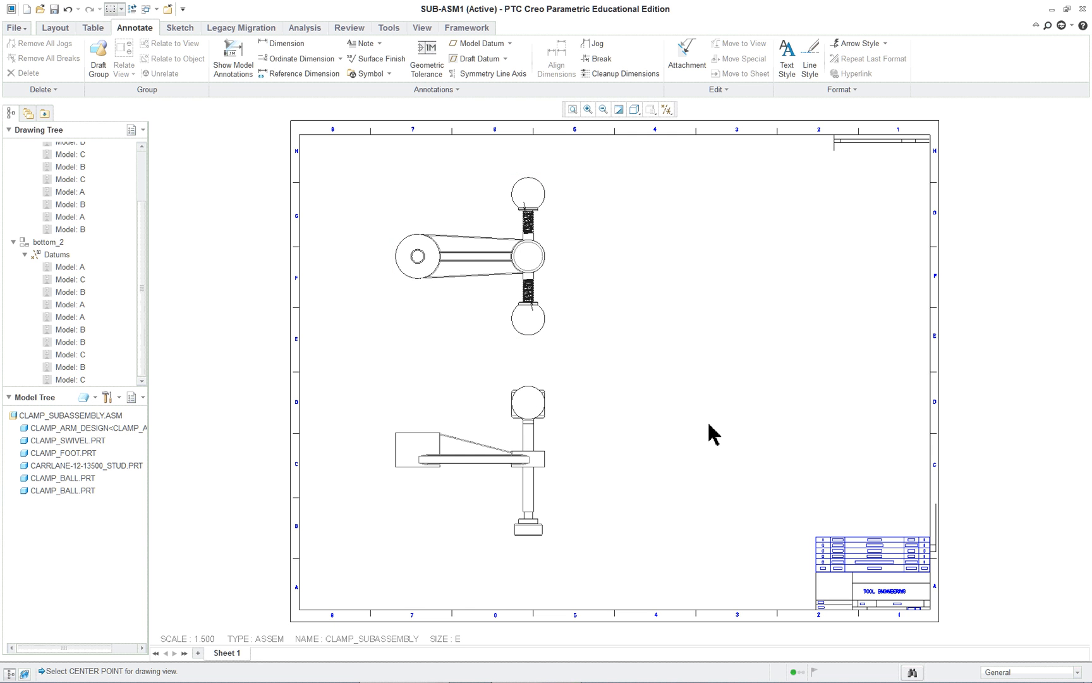
mouse_move(235, 158)
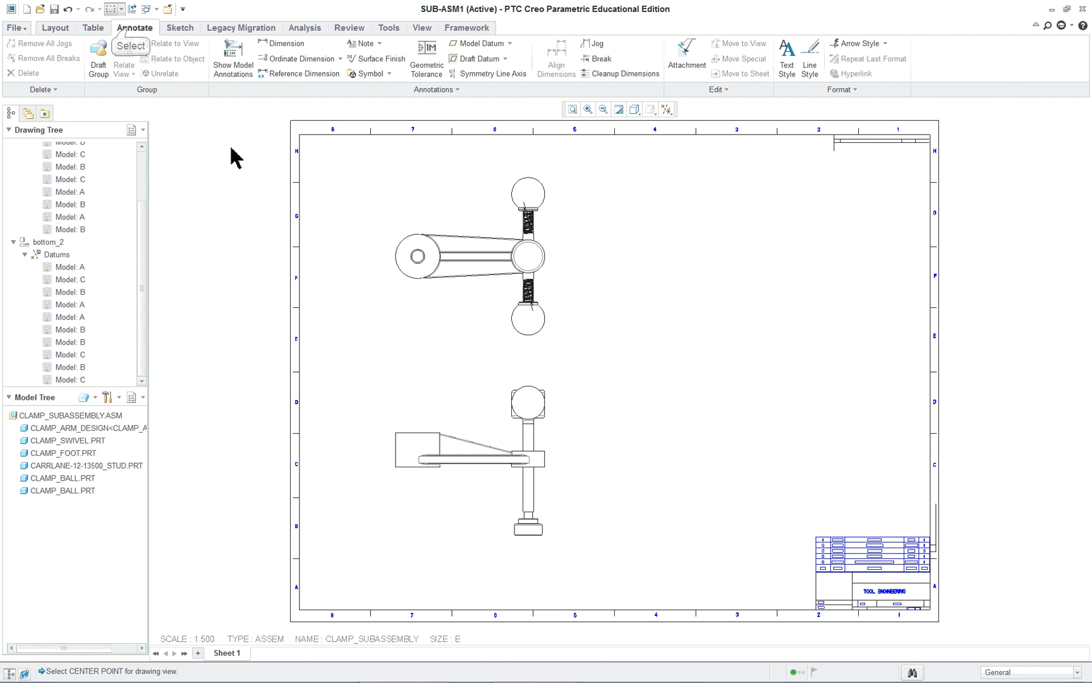
mouse_move(134, 28)
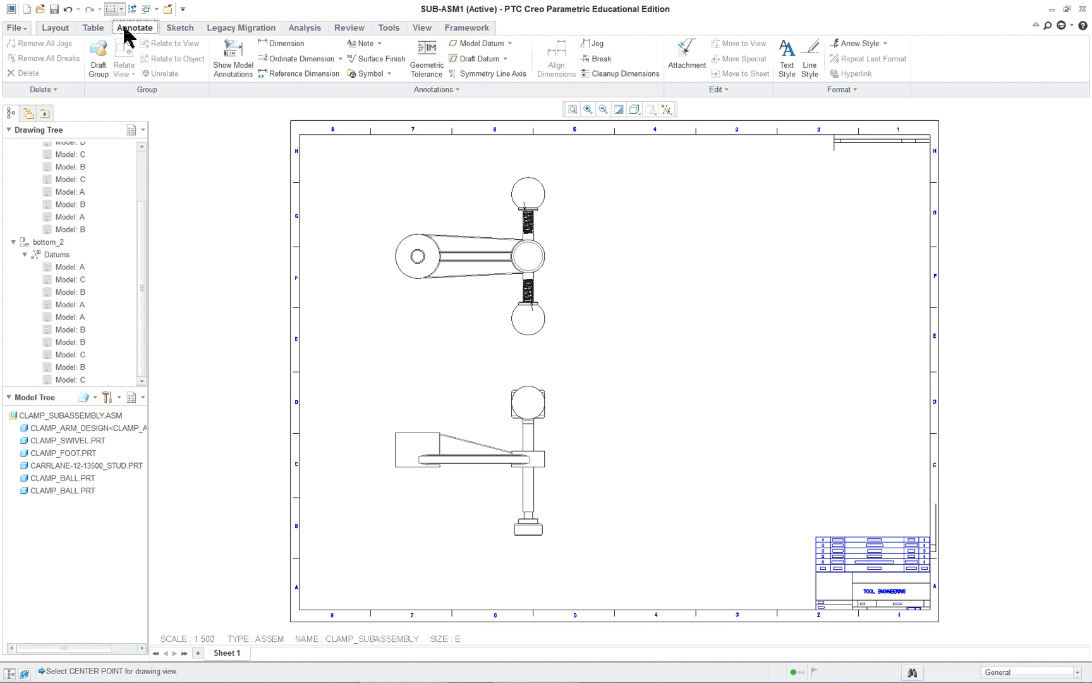
mouse_move(232, 55)
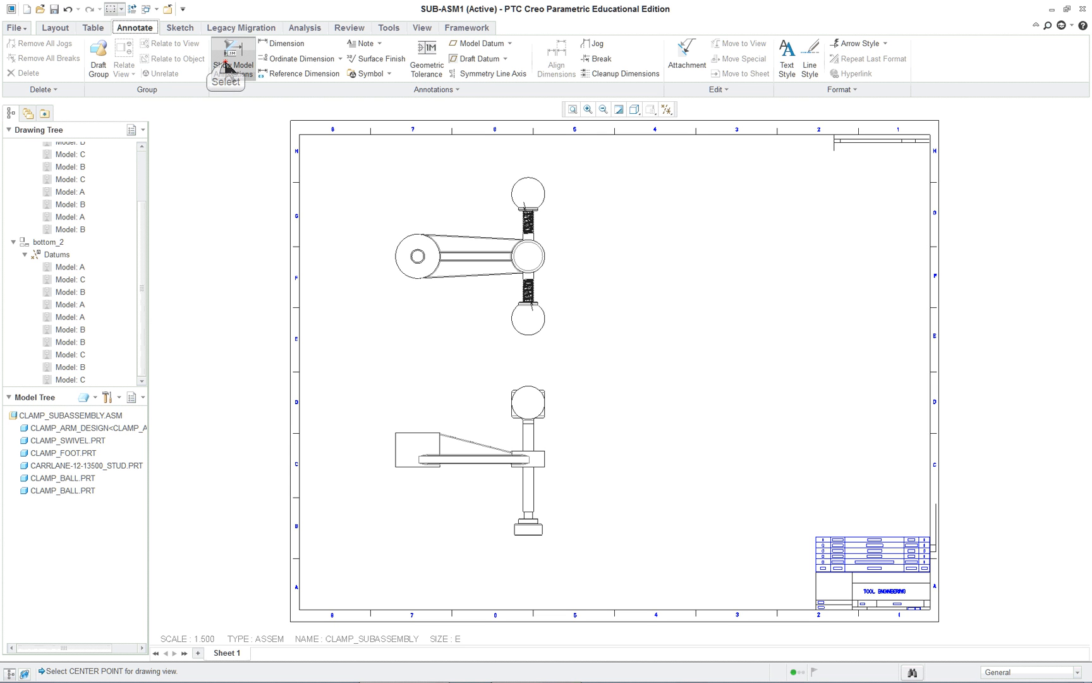
Step: Bring up Show Model Annotations and select both the top and bottom views
left_click(233, 56)
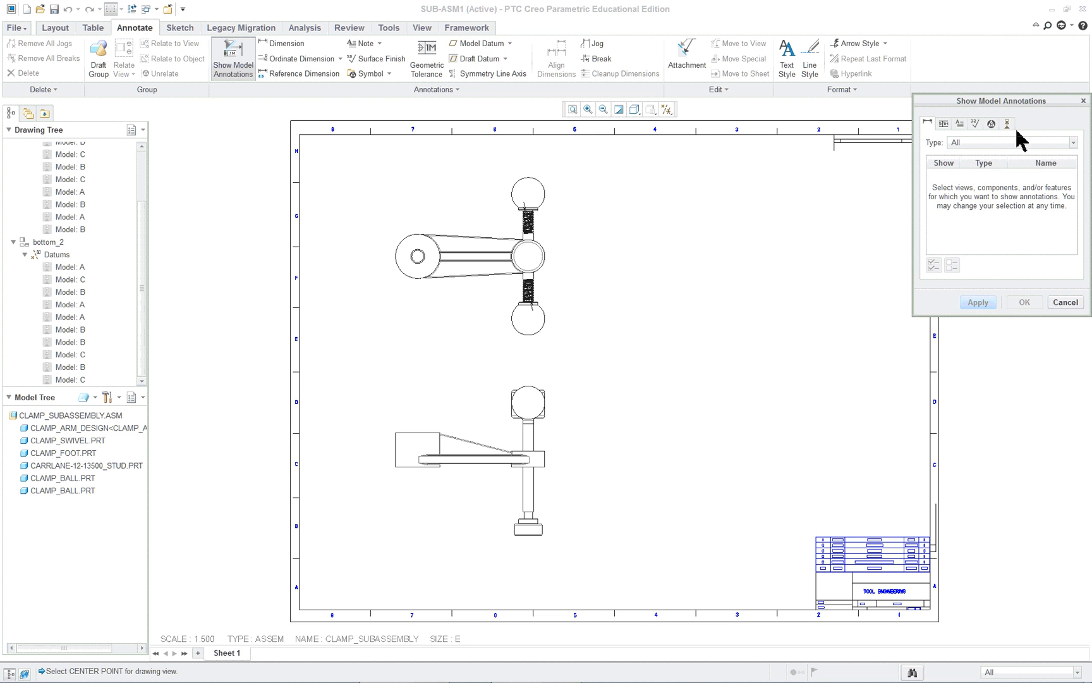
mouse_move(1006, 124)
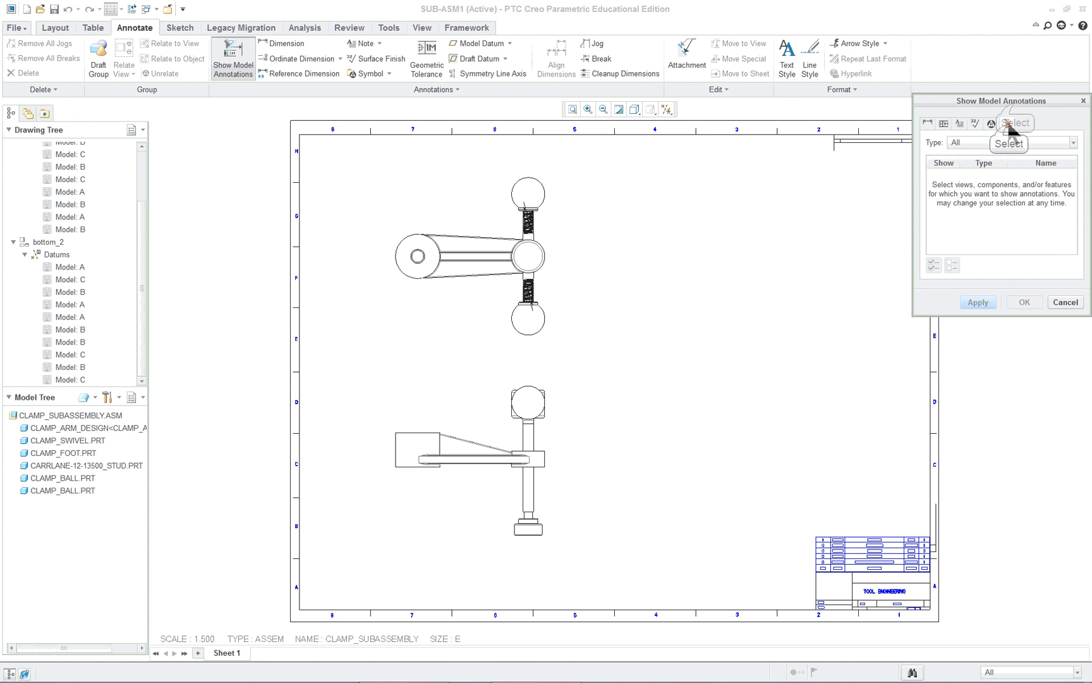
left_click_drag(1001, 100, 905, 167)
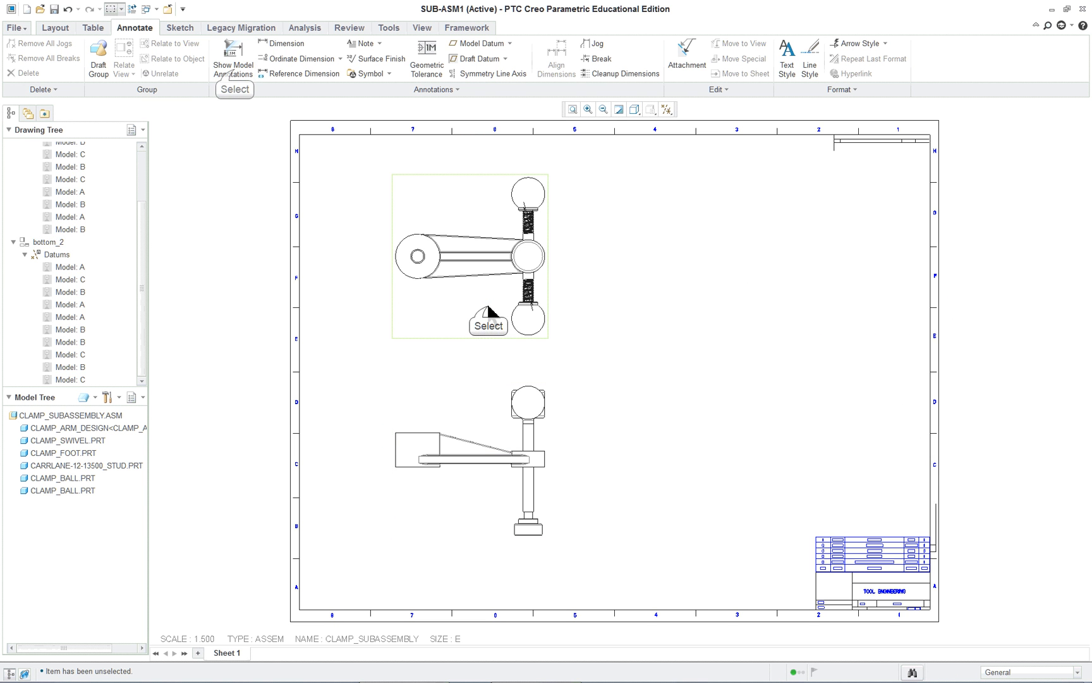
left_click(233, 56)
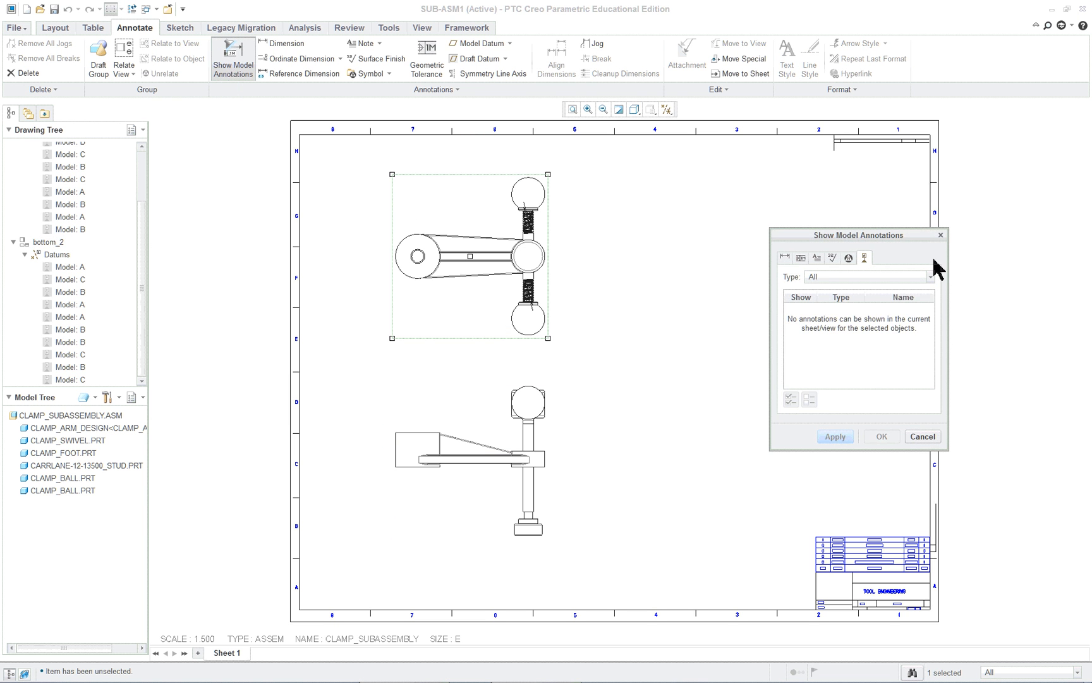
mouse_move(870, 264)
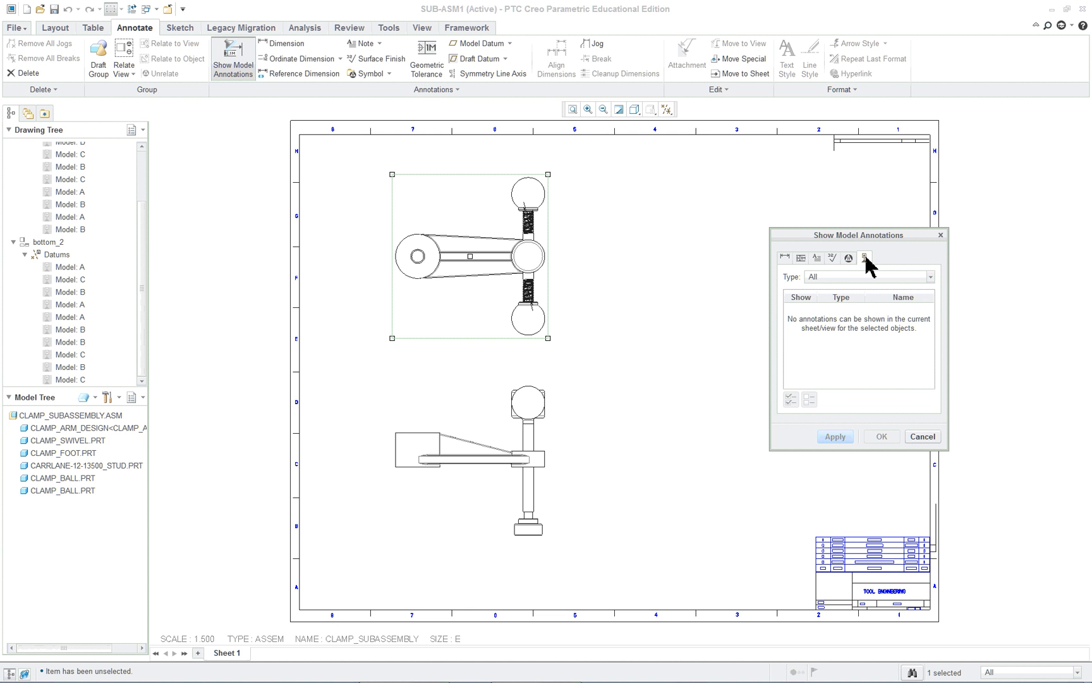
mouse_move(865, 257)
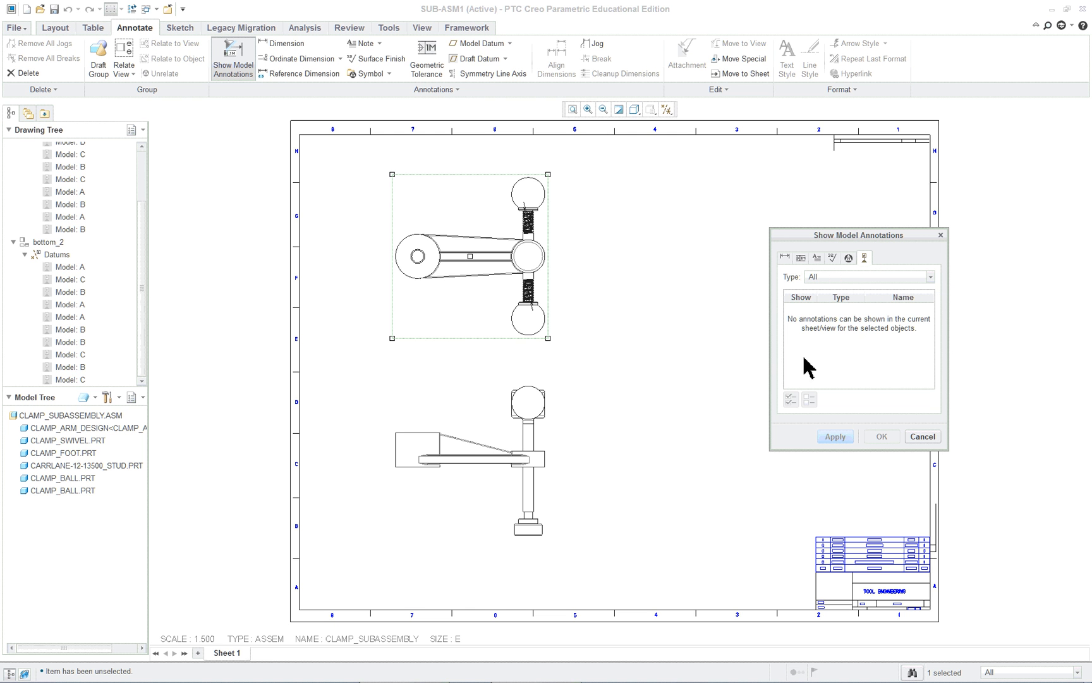
left_click(469, 460)
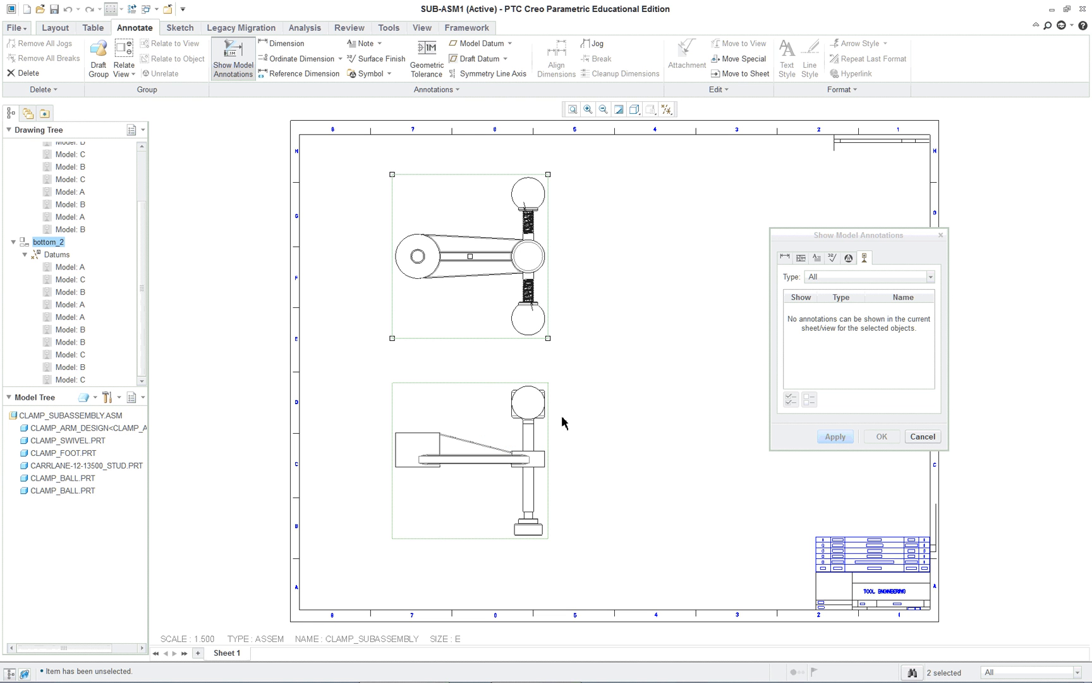
mouse_move(898, 397)
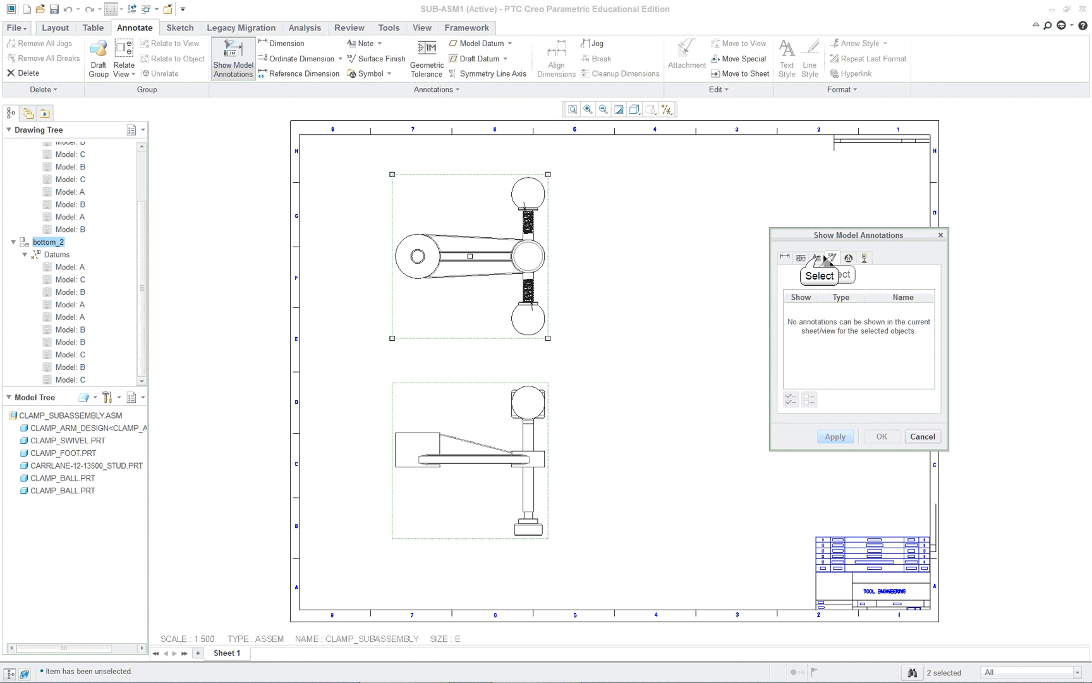
Step: Browse the Note, Dimension and Datum categories, then filter the datum type to Axes
left_click(802, 258)
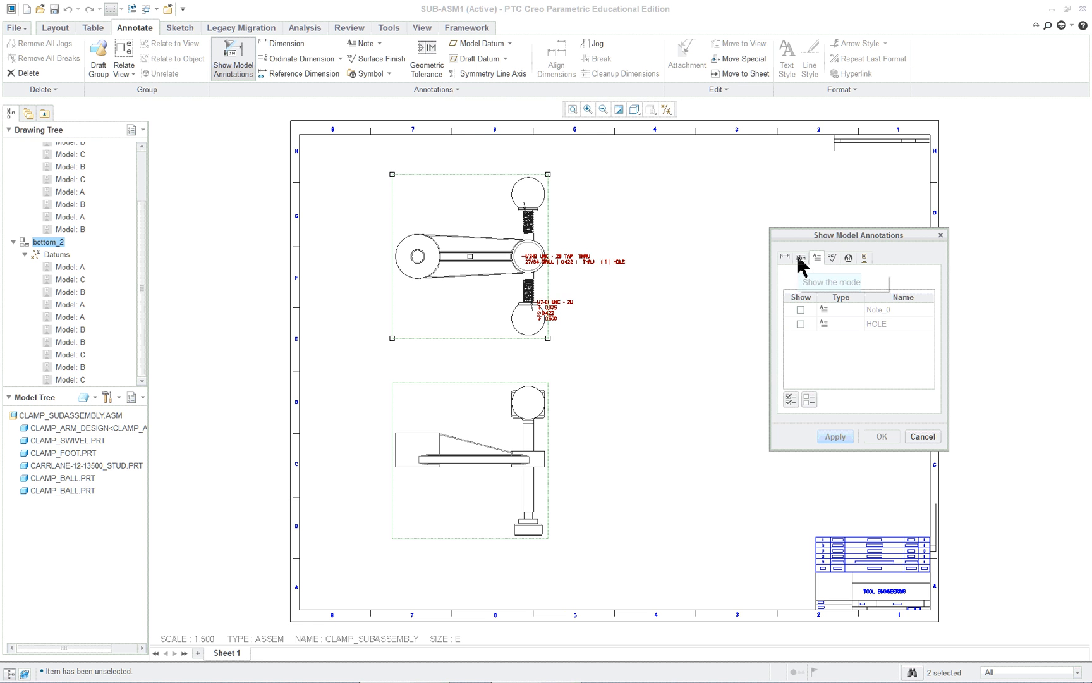
left_click(786, 258)
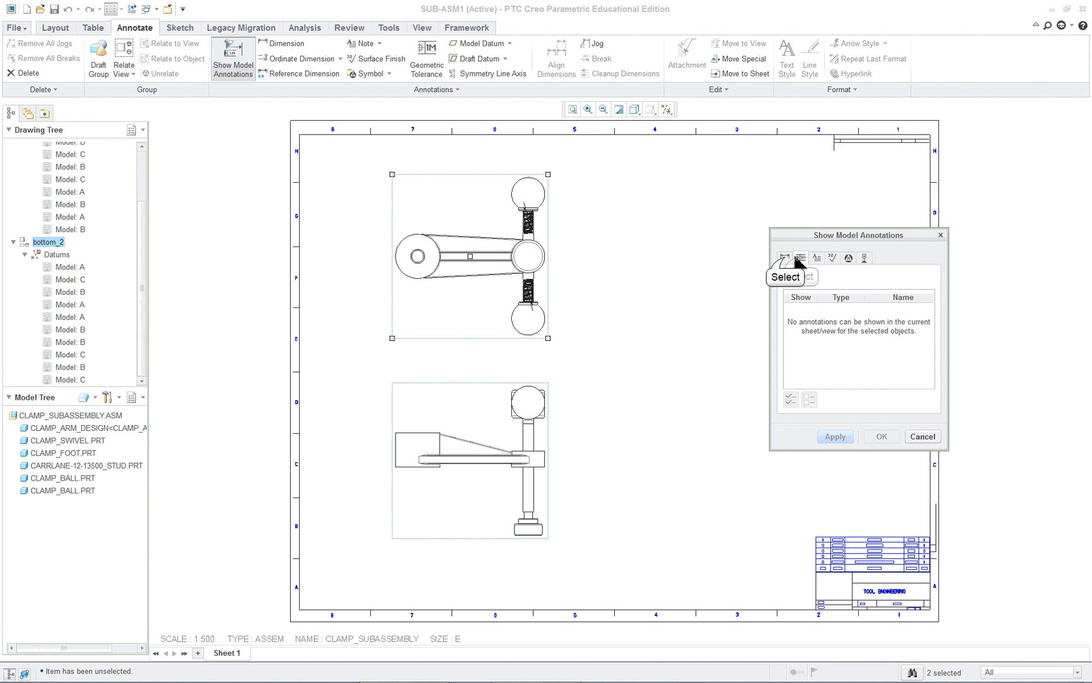
left_click(785, 258)
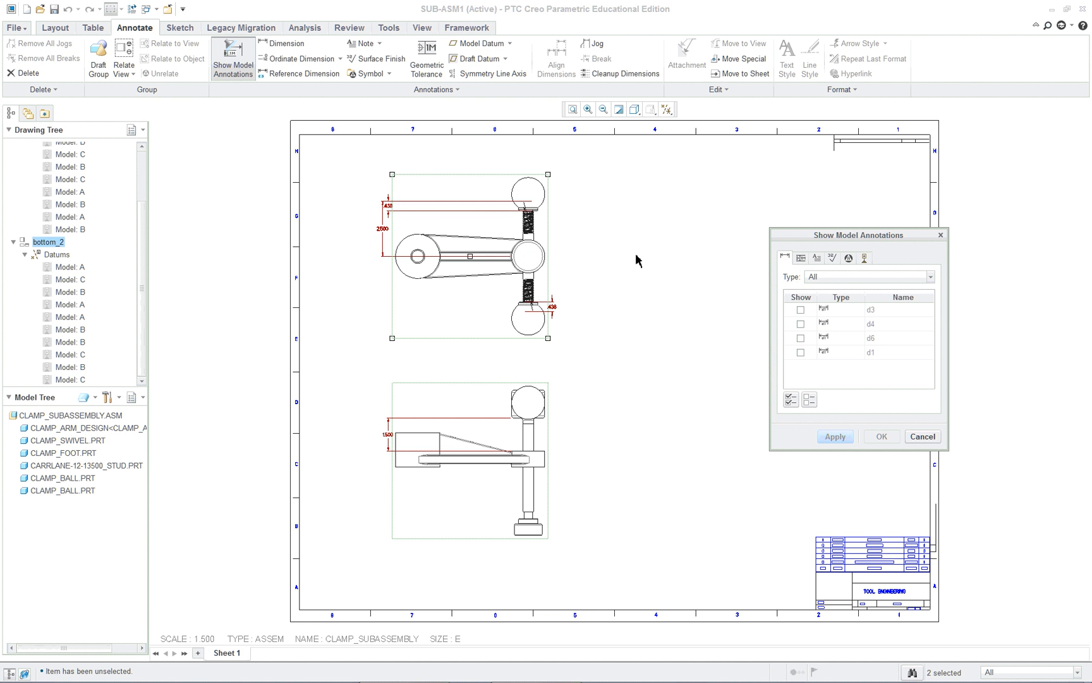
mouse_move(561, 266)
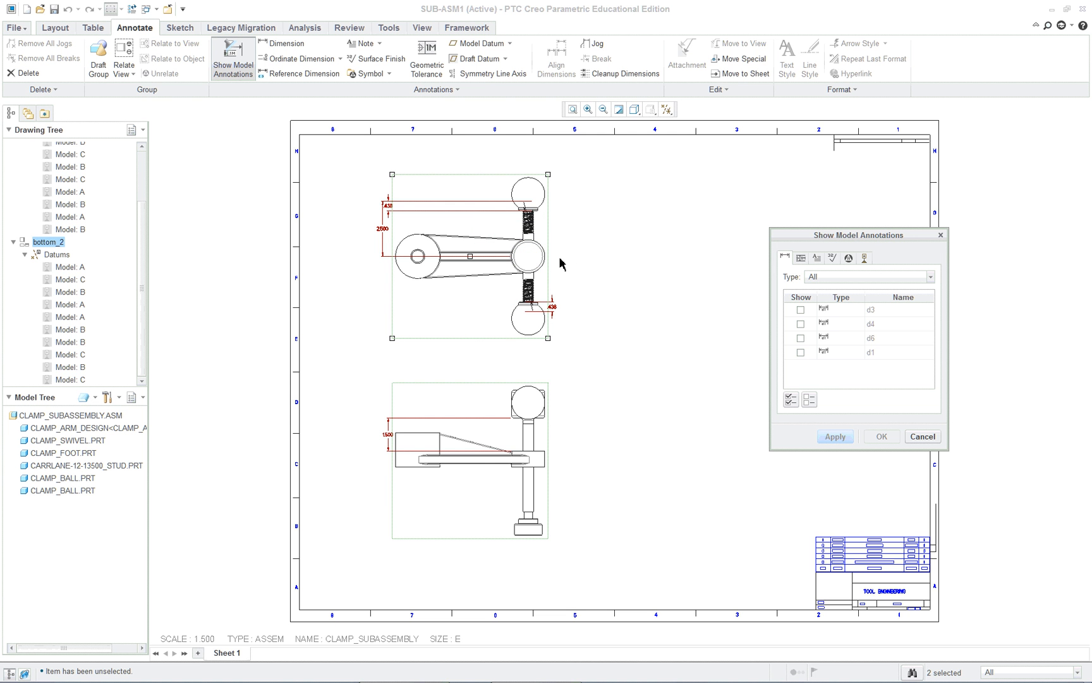
mouse_move(627, 405)
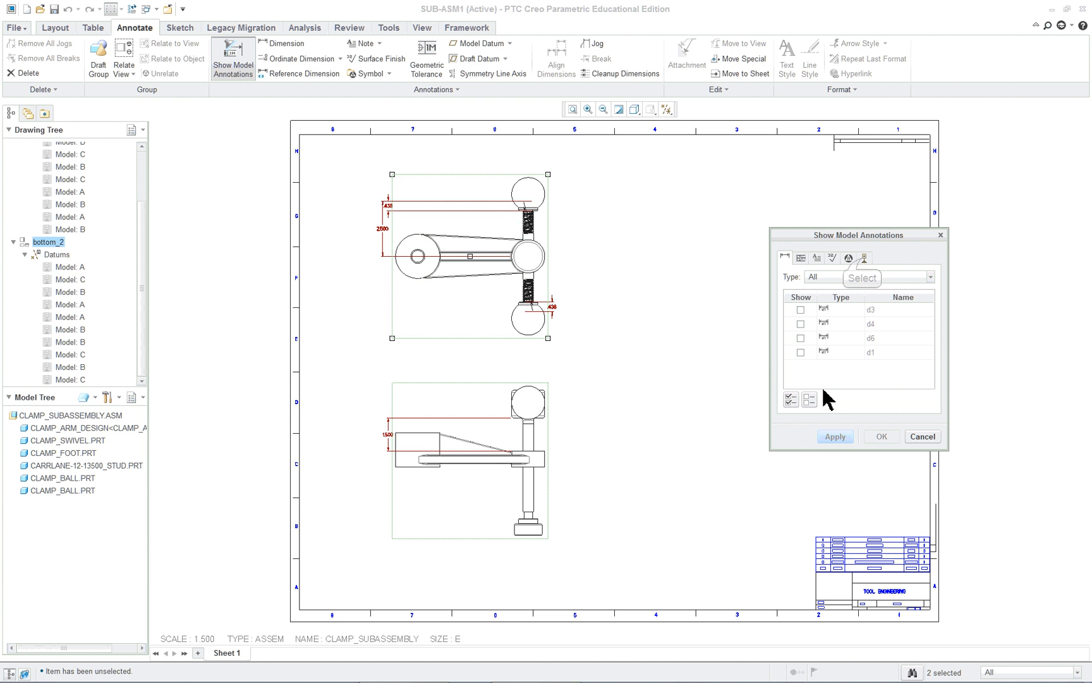
left_click(864, 257)
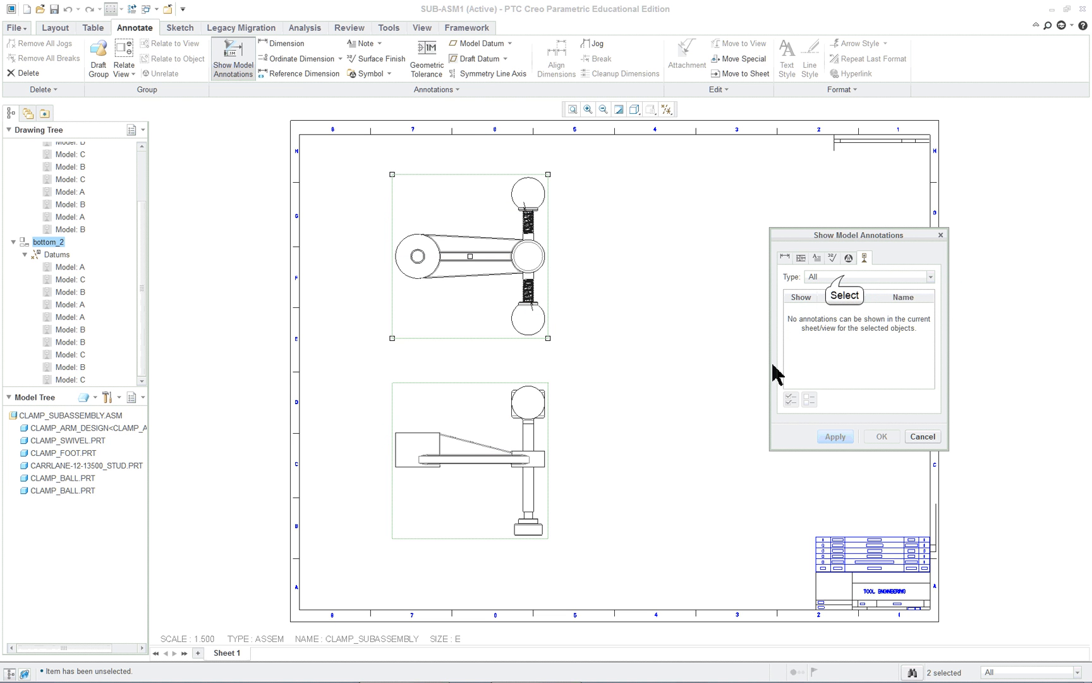
left_click(929, 277)
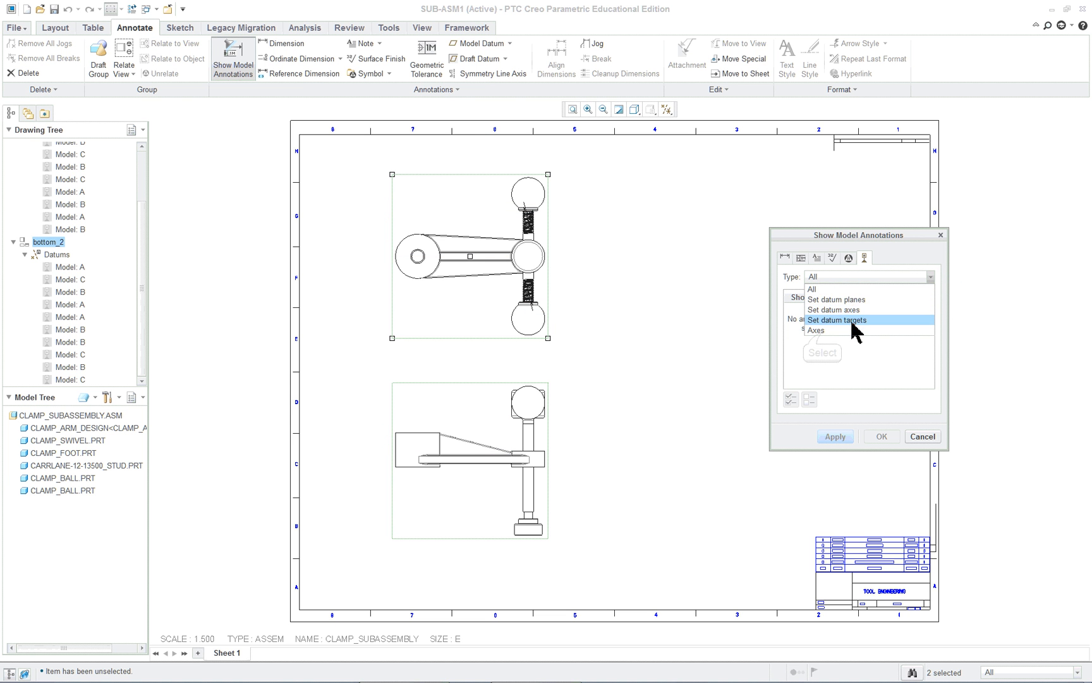
left_click(815, 330)
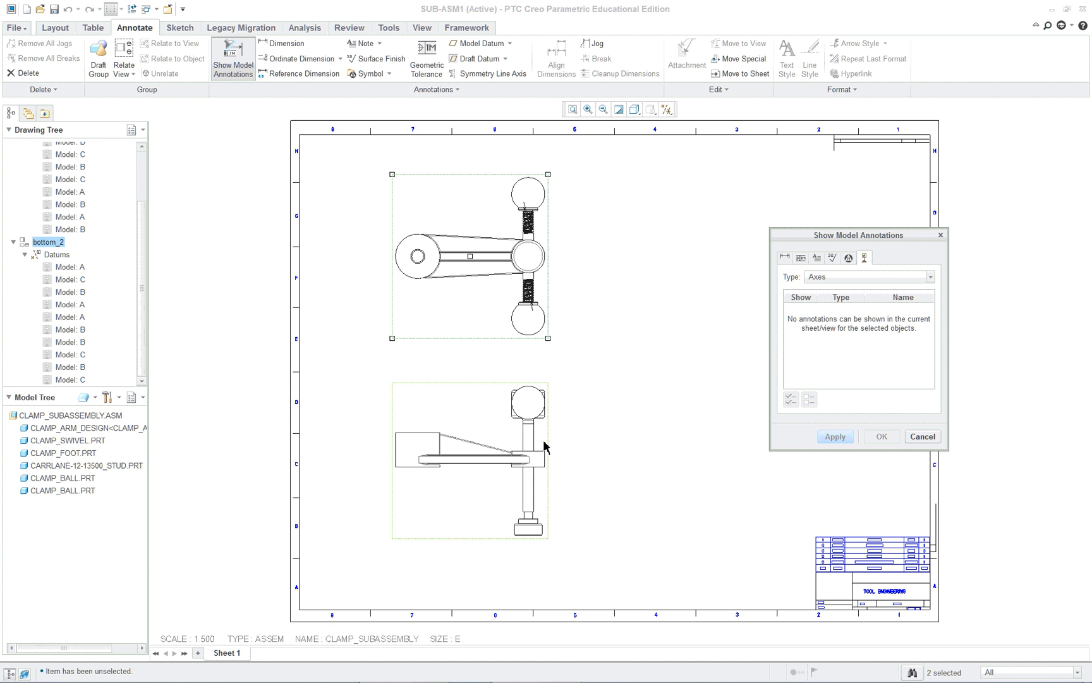
Step: Pick the ball, clamp arm and swivel in both views to list their A_1/A_3 centre axes
left_click(527, 402)
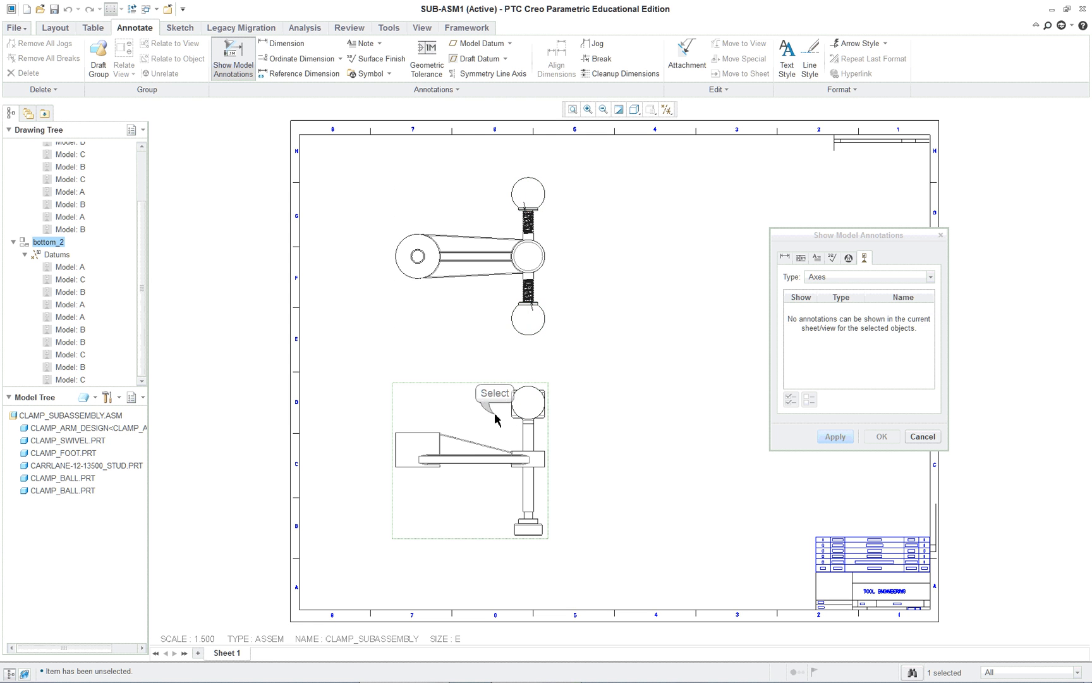
mouse_move(531, 407)
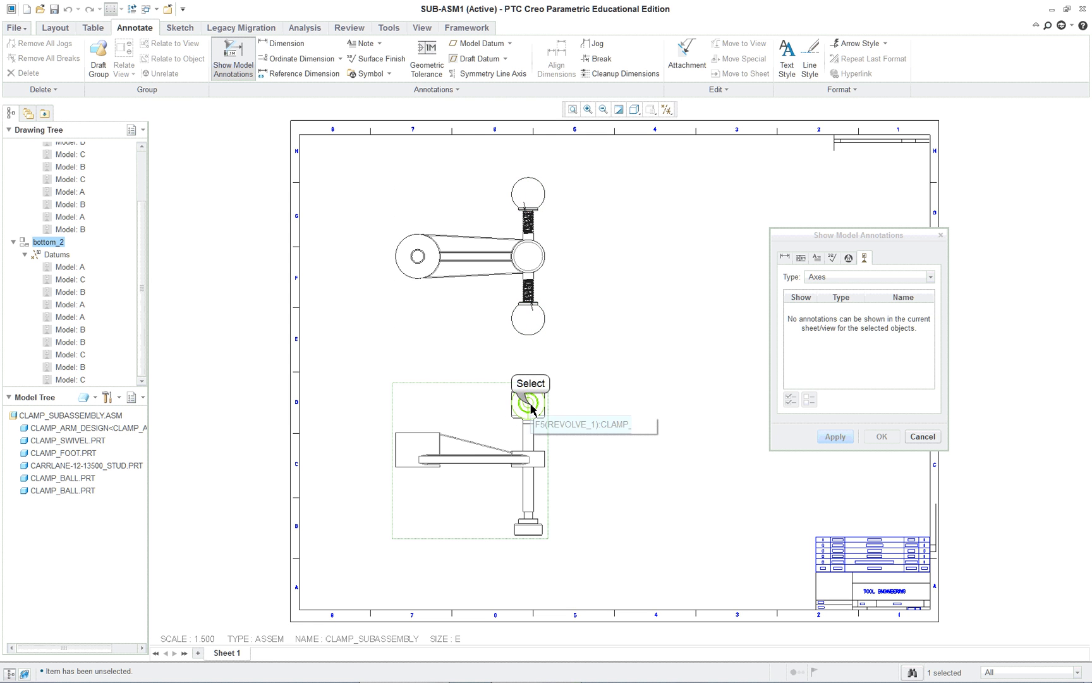
left_click(527, 402)
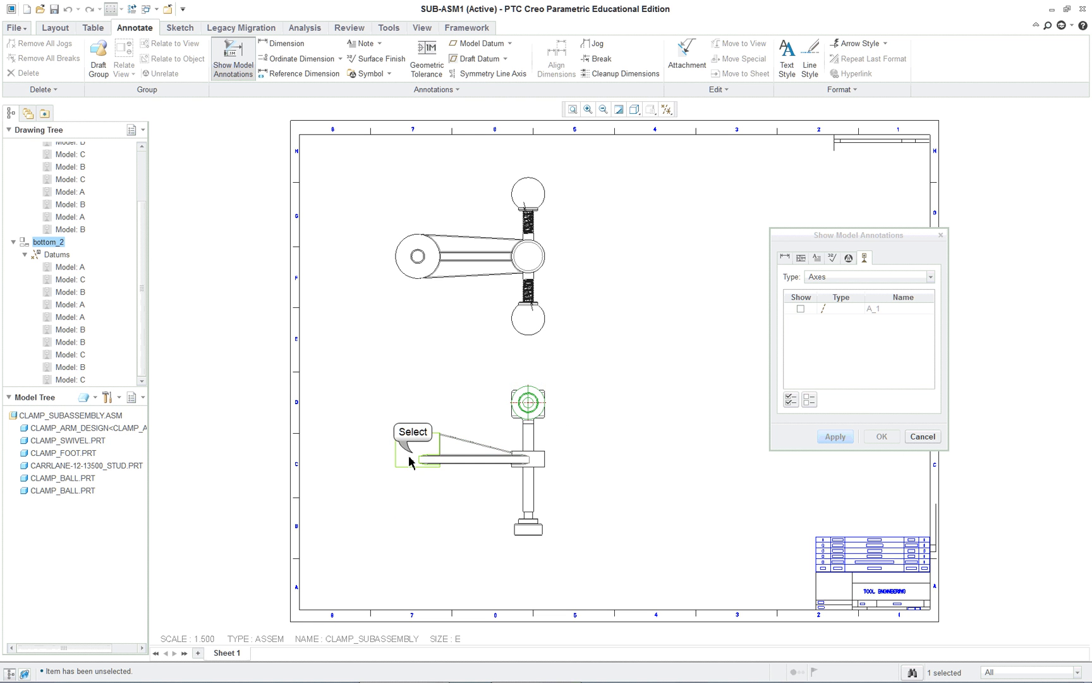
left_click(418, 263)
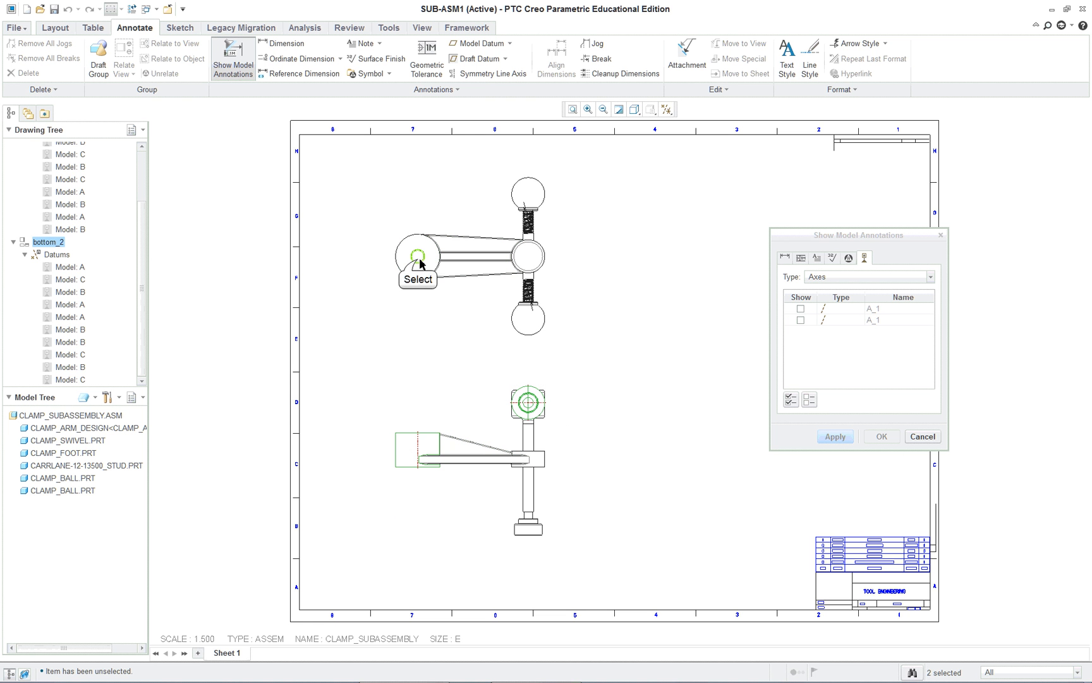
left_click(419, 257)
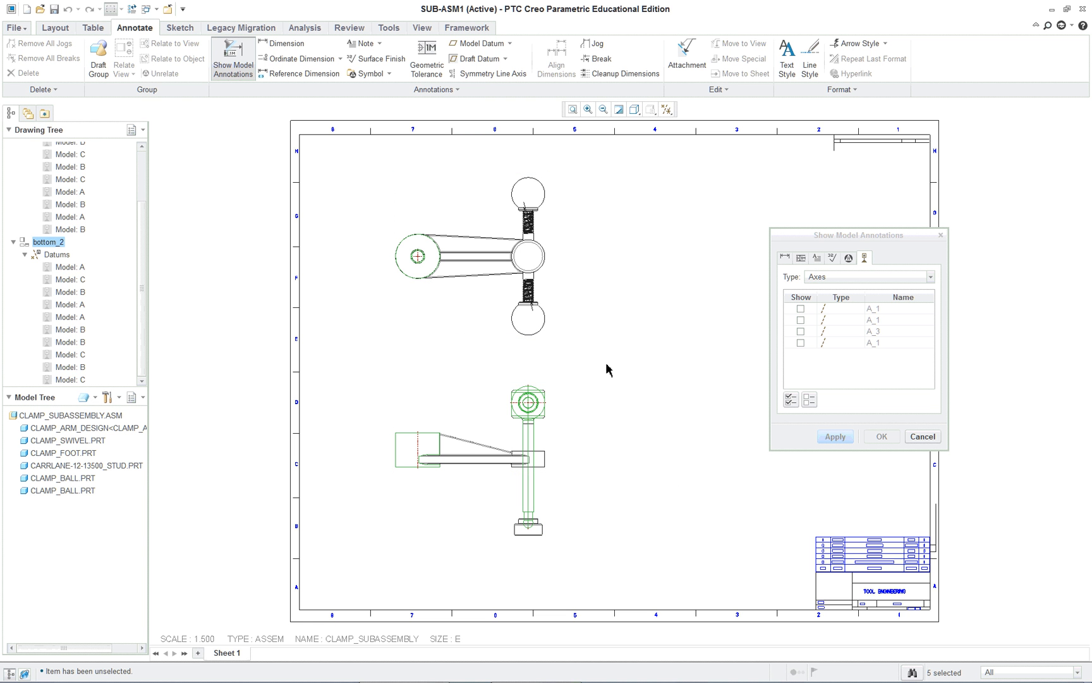
left_click(529, 255)
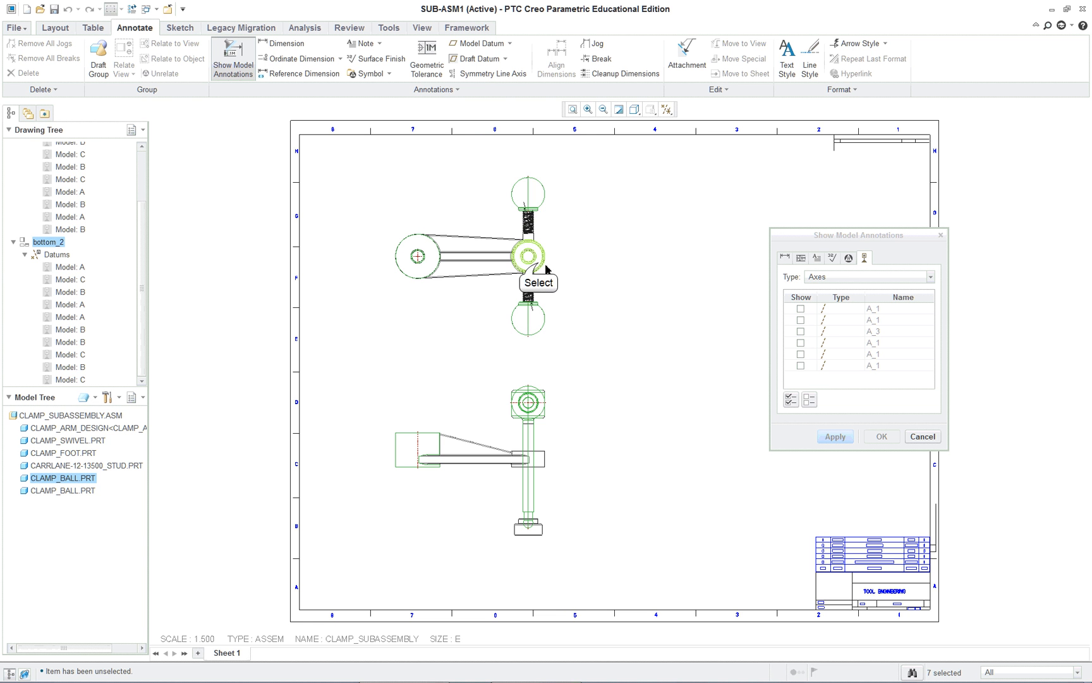
left_click(452, 456)
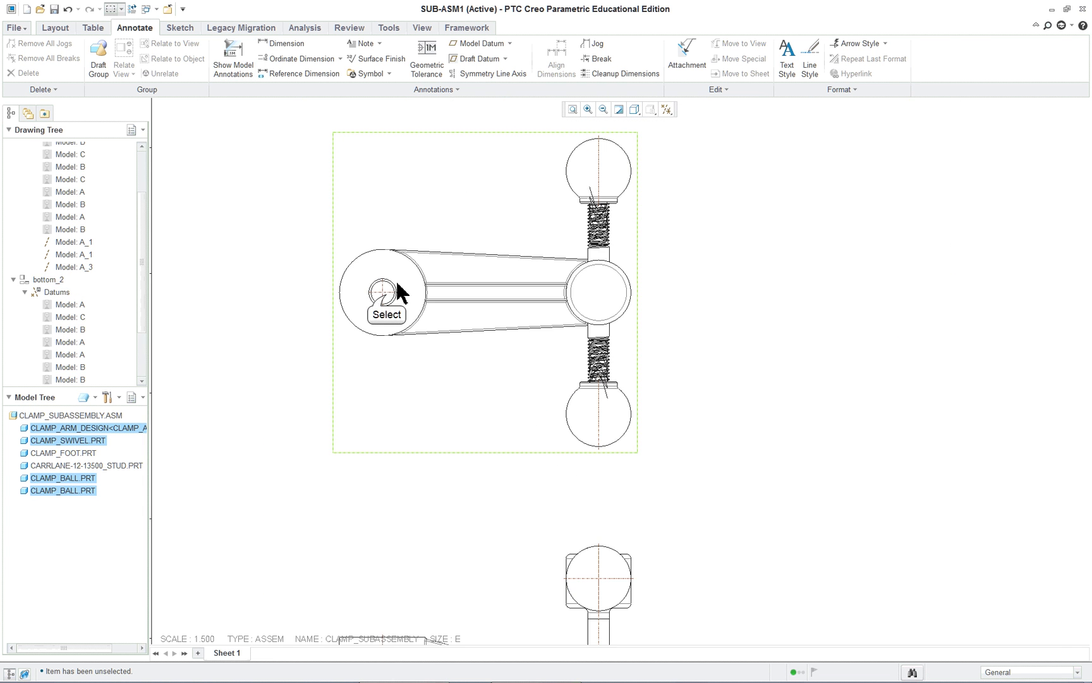
left_click(378, 290)
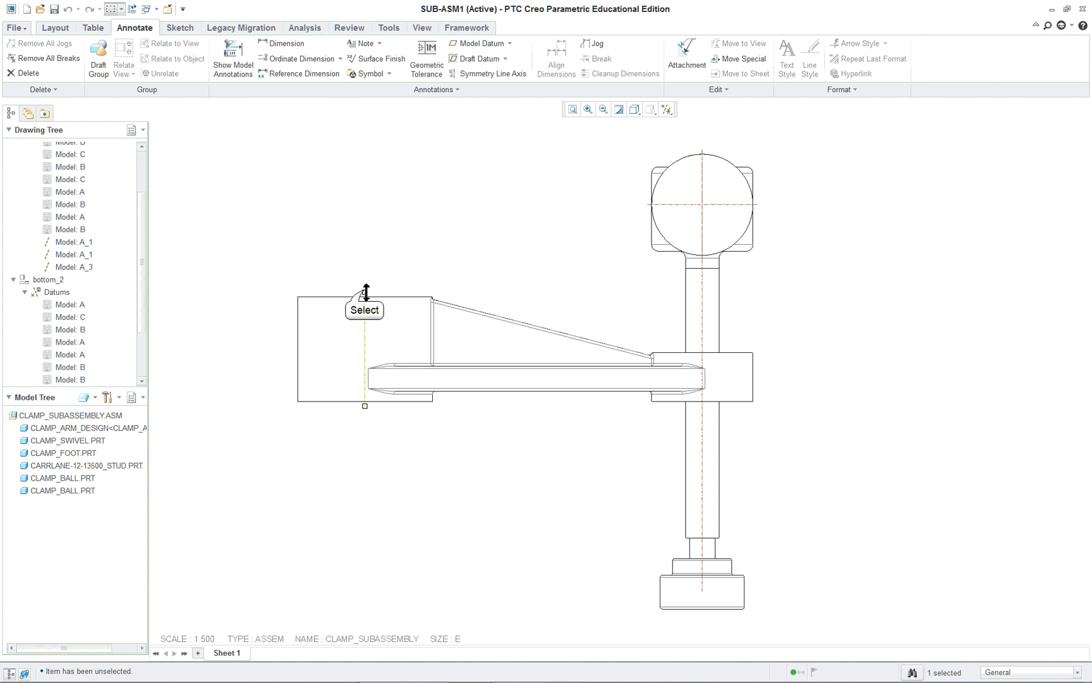
mouse_move(366, 419)
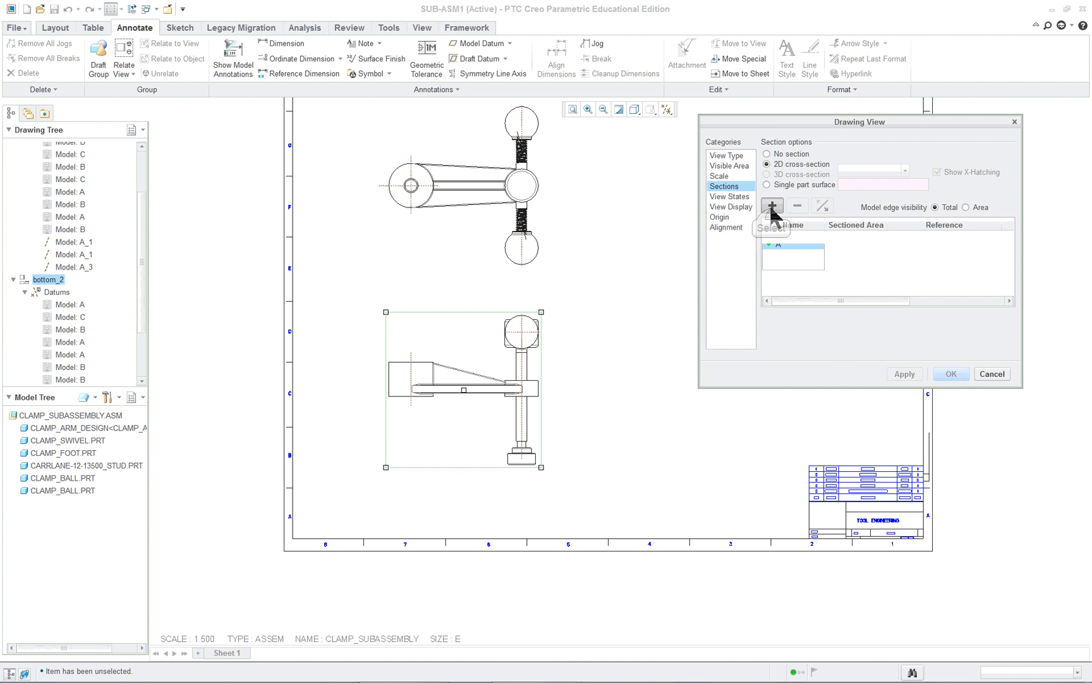
Step: Add full cross-section A to the front view, apply it and close the view properties
left_click(772, 204)
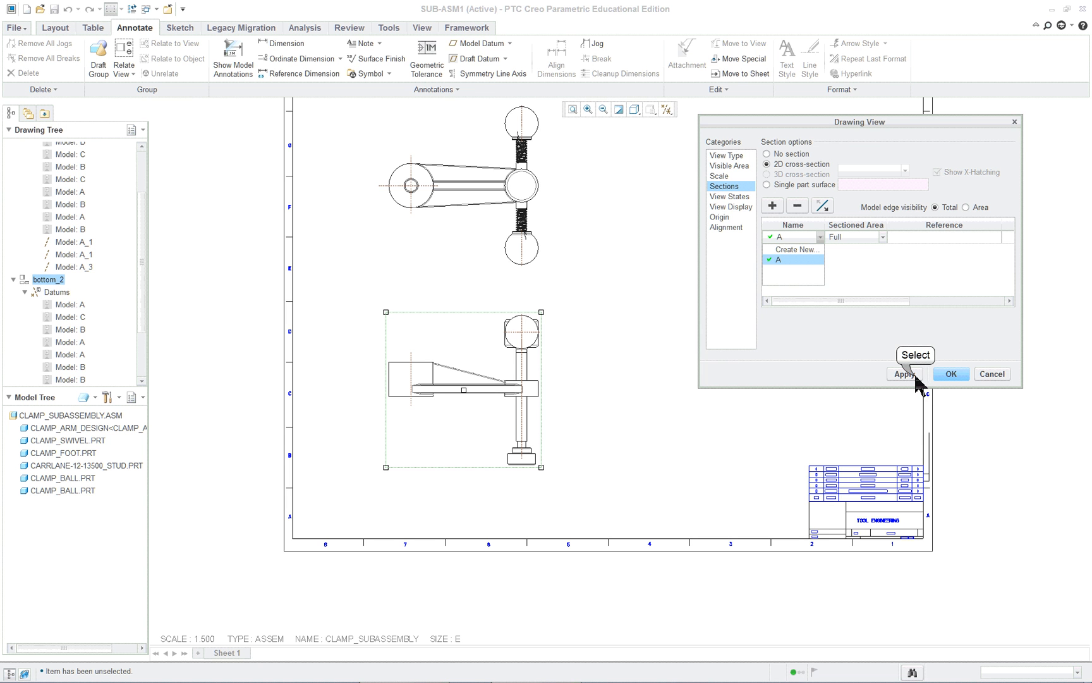
left_click(904, 374)
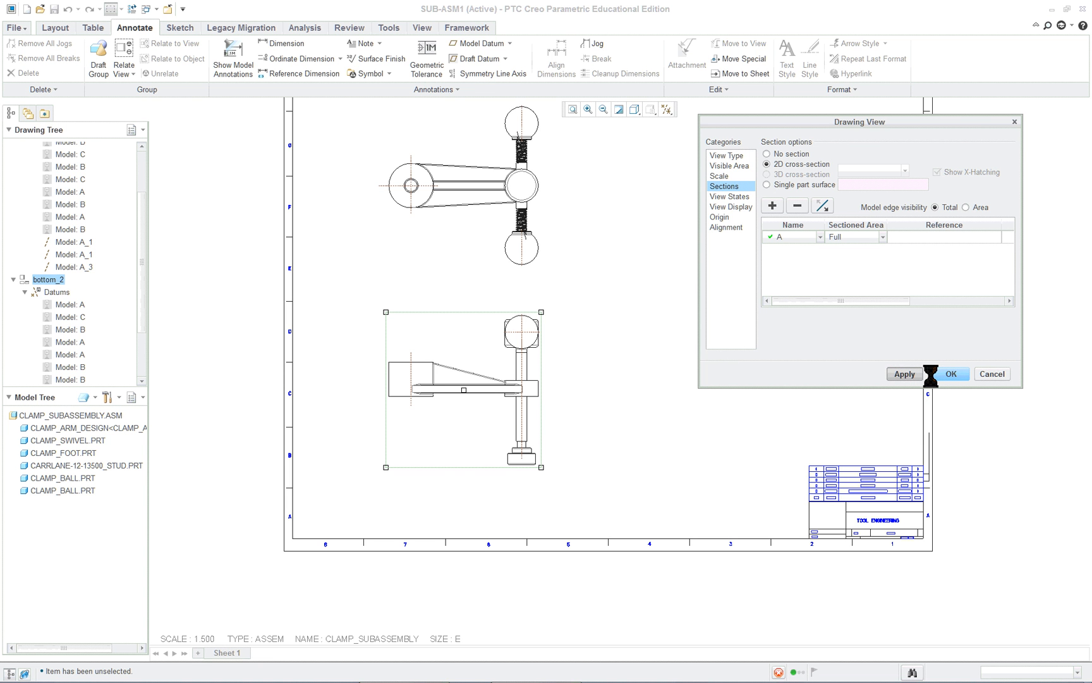
left_click(903, 375)
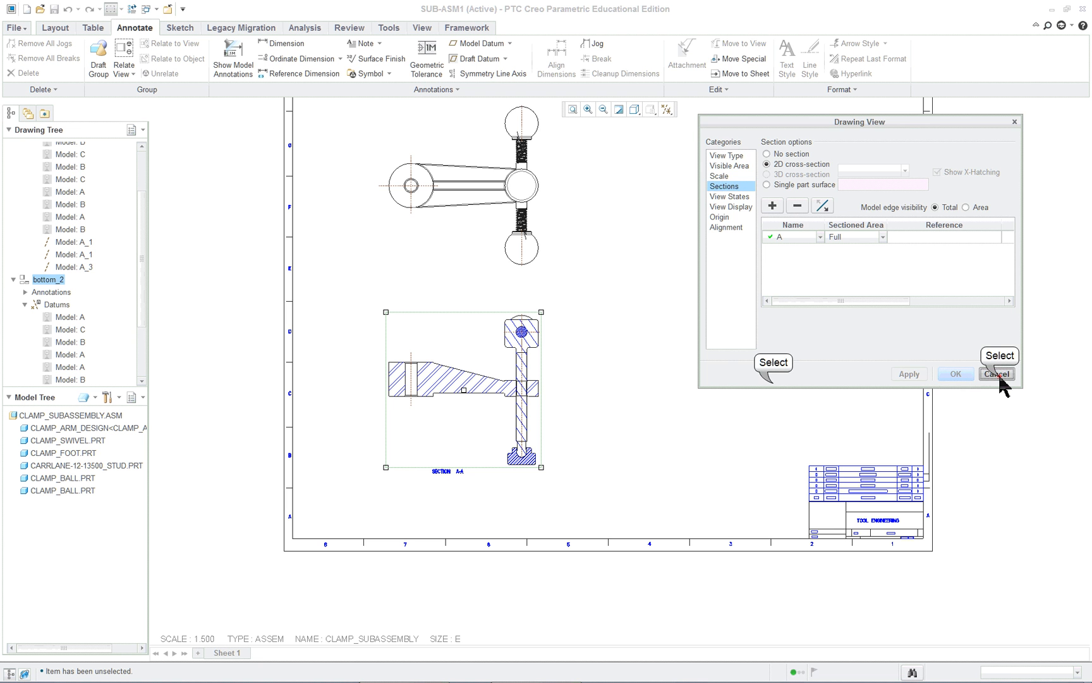
left_click(998, 374)
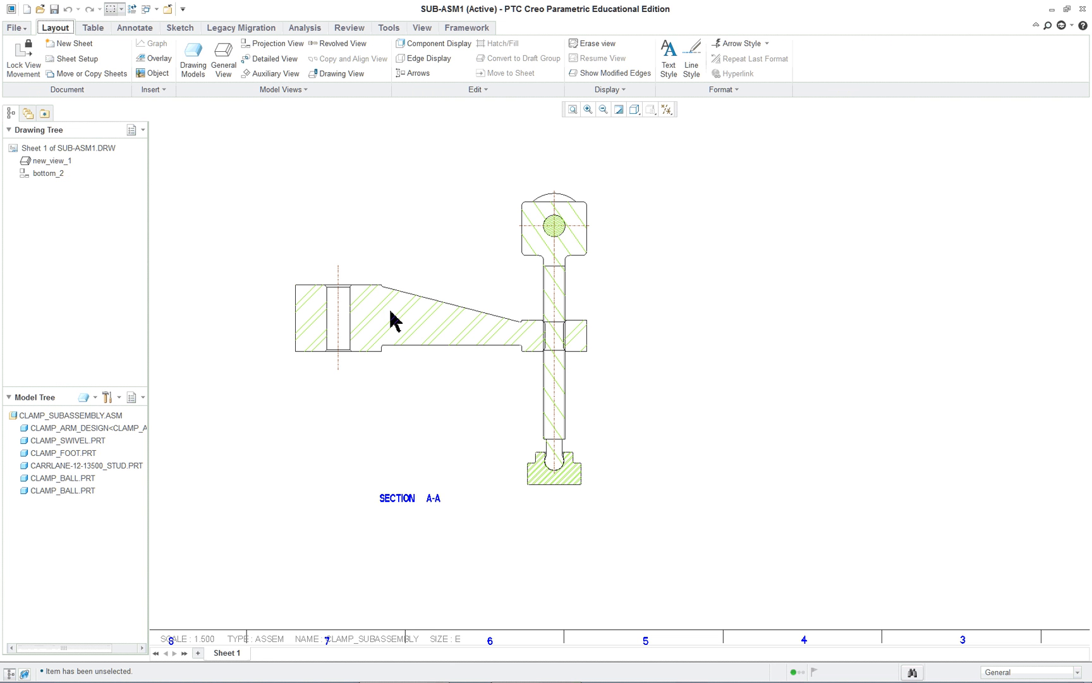
Step: In MOD XHATCH, double the hatch spacing on the first sectioned components, including component 3
double_click(393, 320)
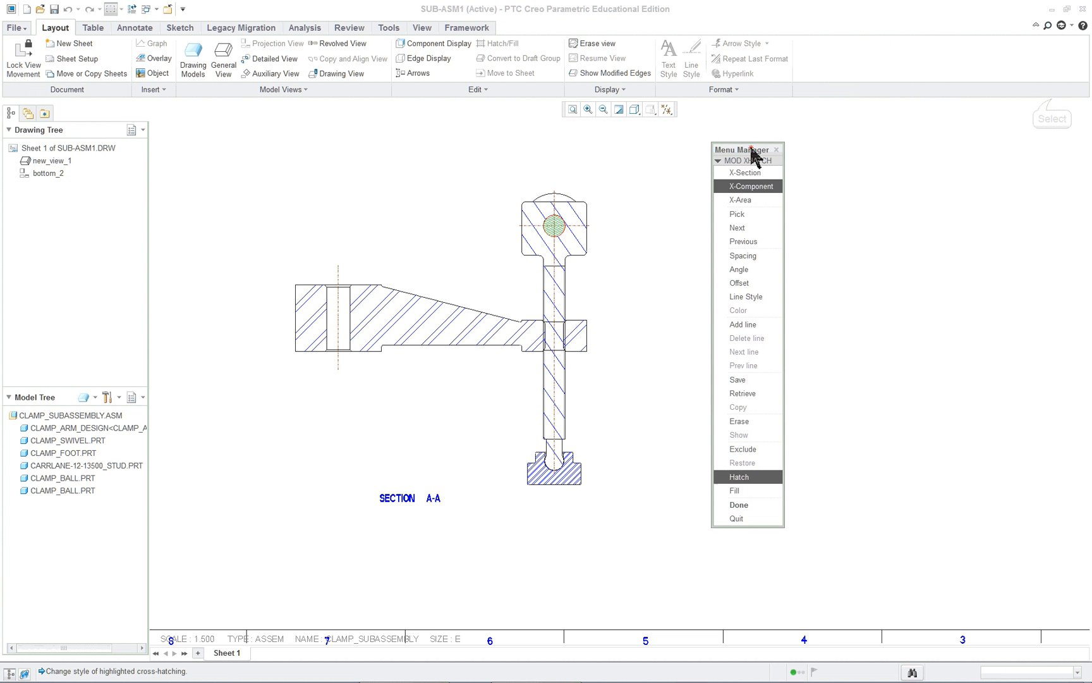
left_click(699, 268)
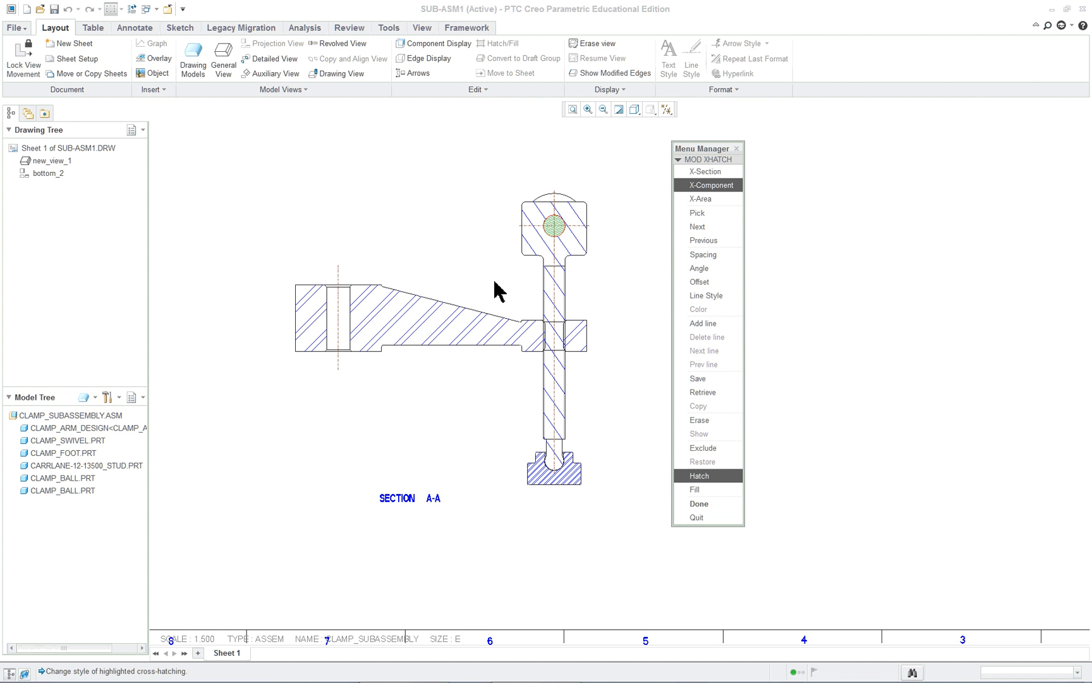
mouse_move(550, 230)
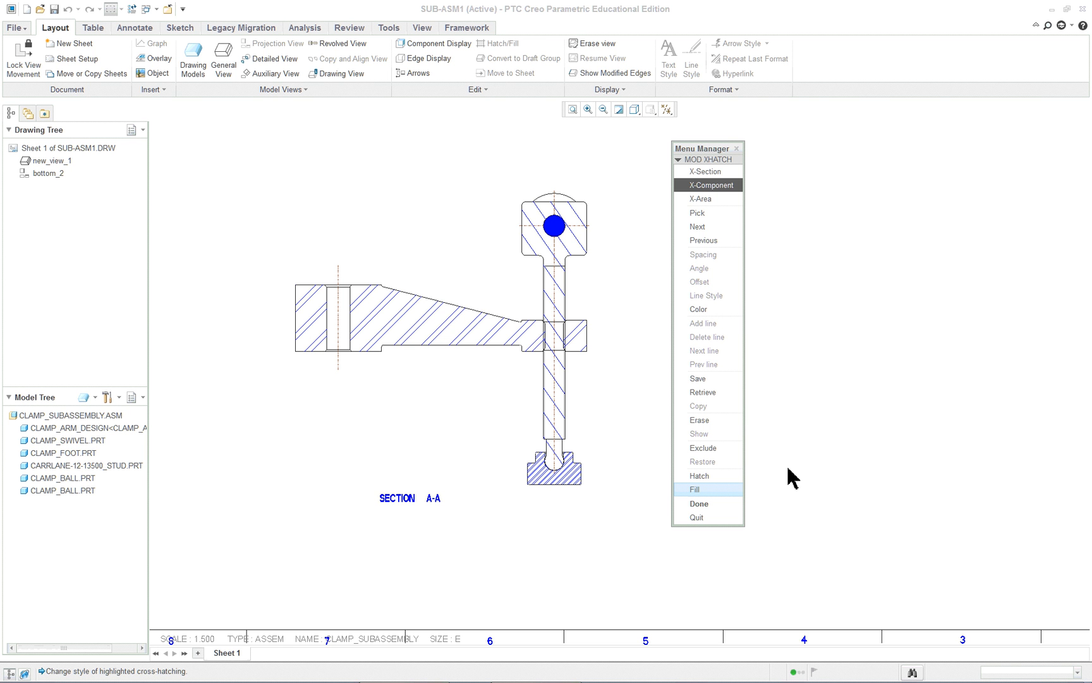
mouse_move(591, 230)
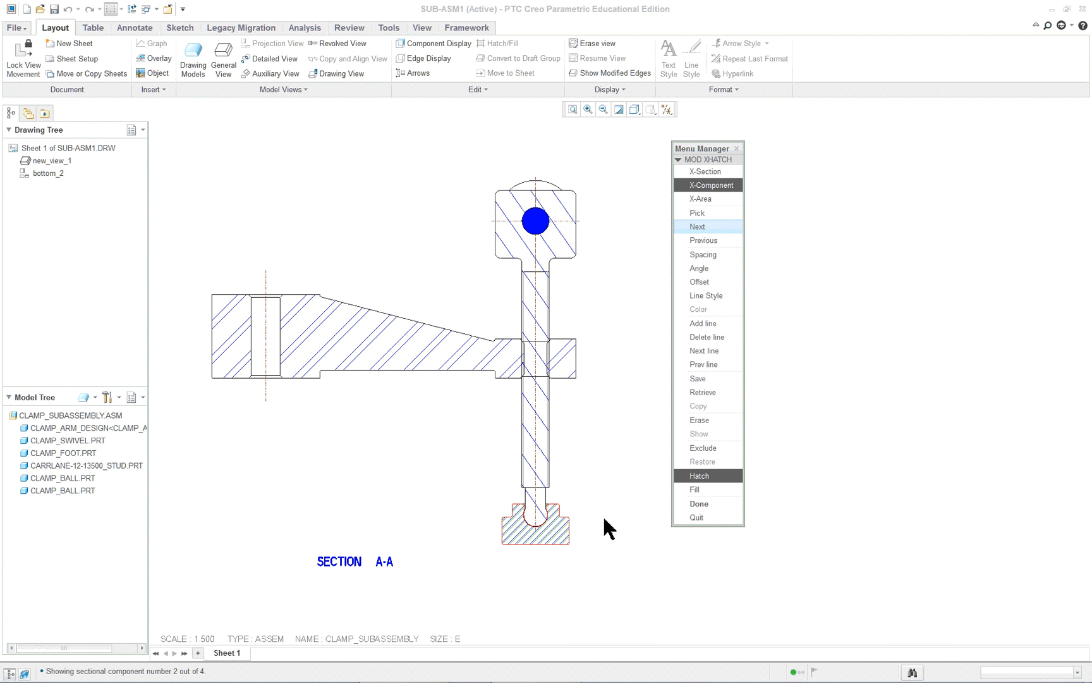
mouse_move(629, 567)
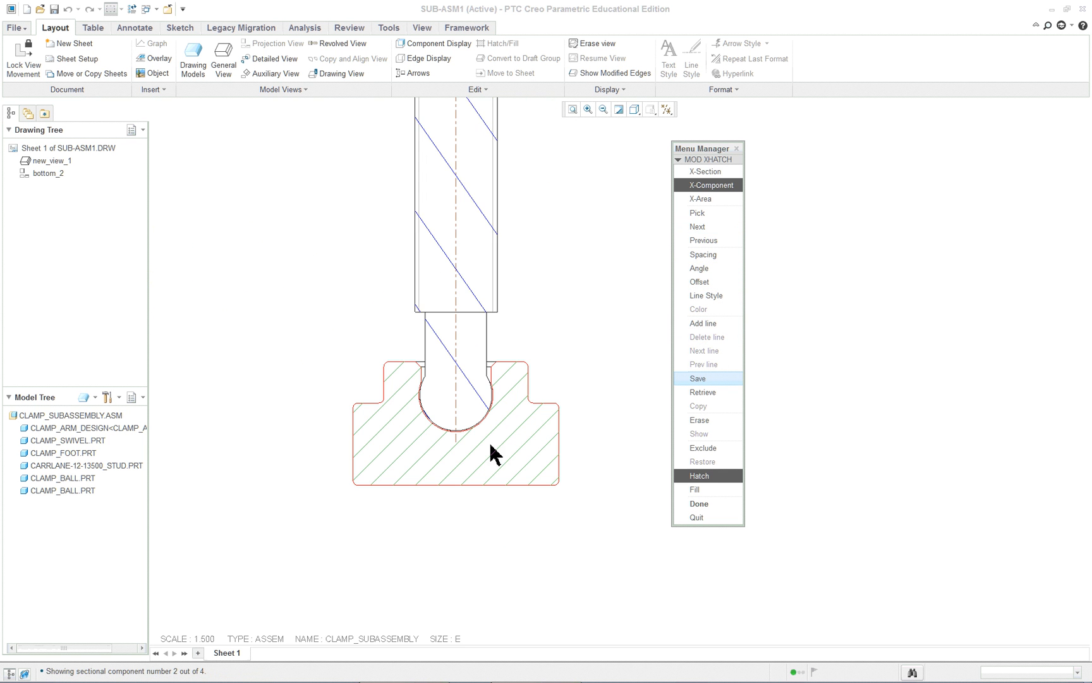
mouse_move(602, 460)
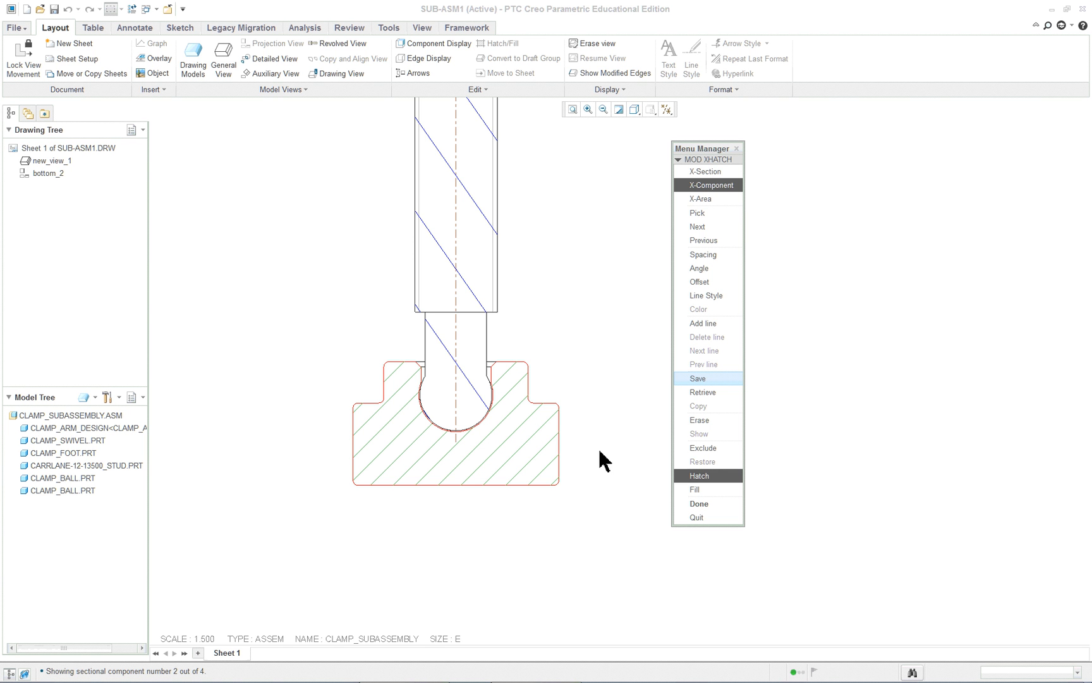
mouse_move(636, 448)
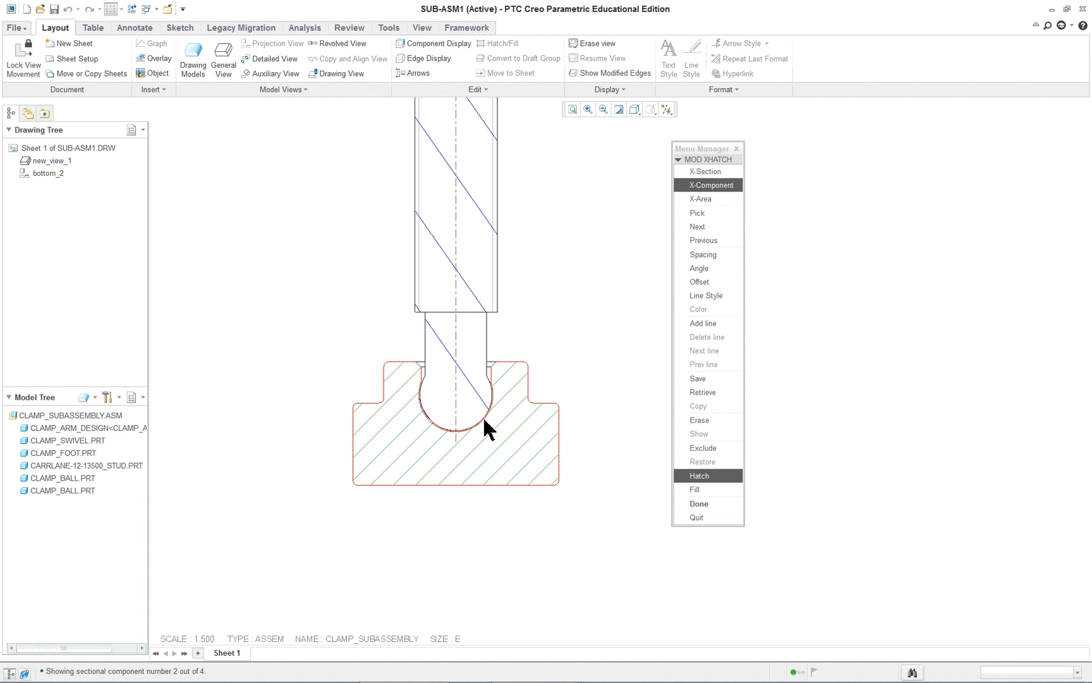
mouse_move(536, 431)
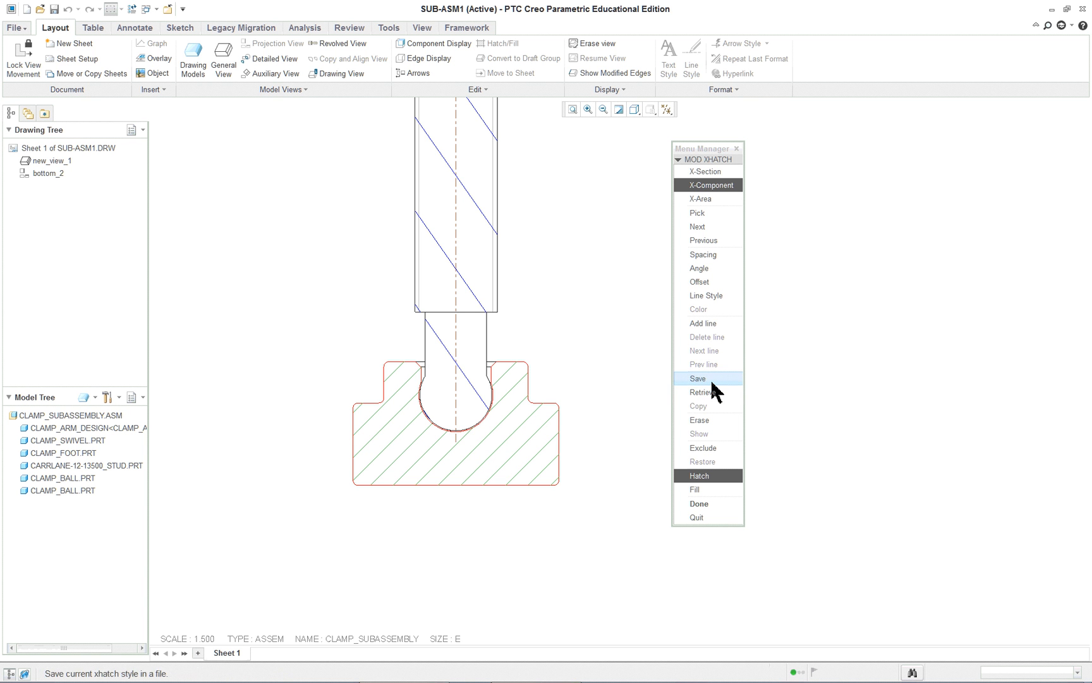
left_click(704, 254)
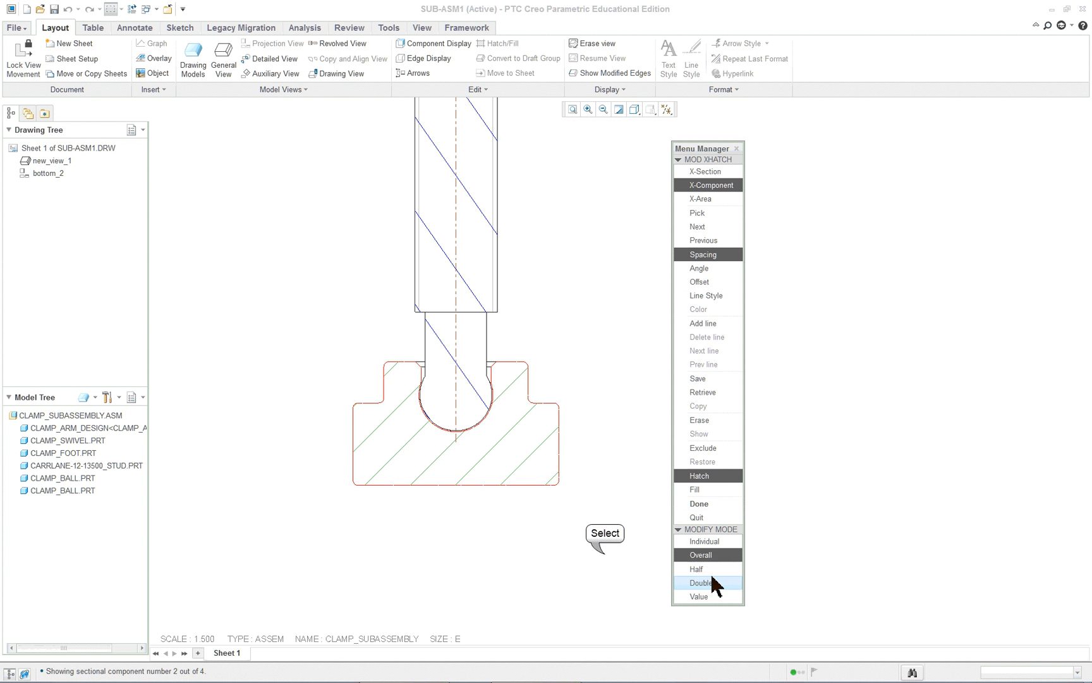
left_click(700, 583)
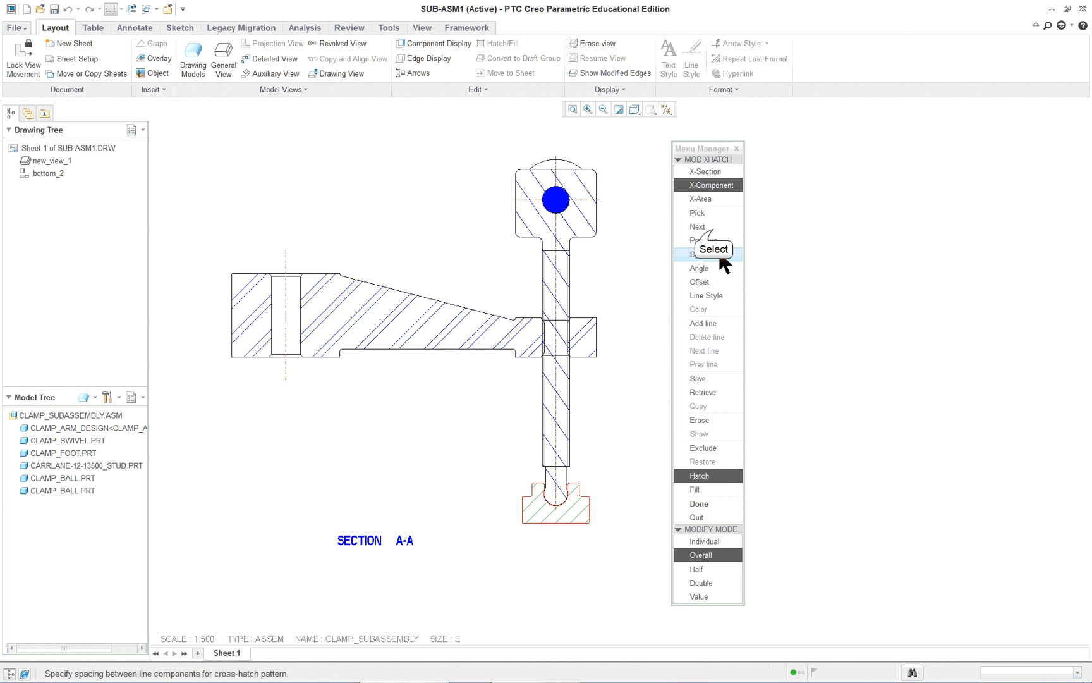
left_click(697, 226)
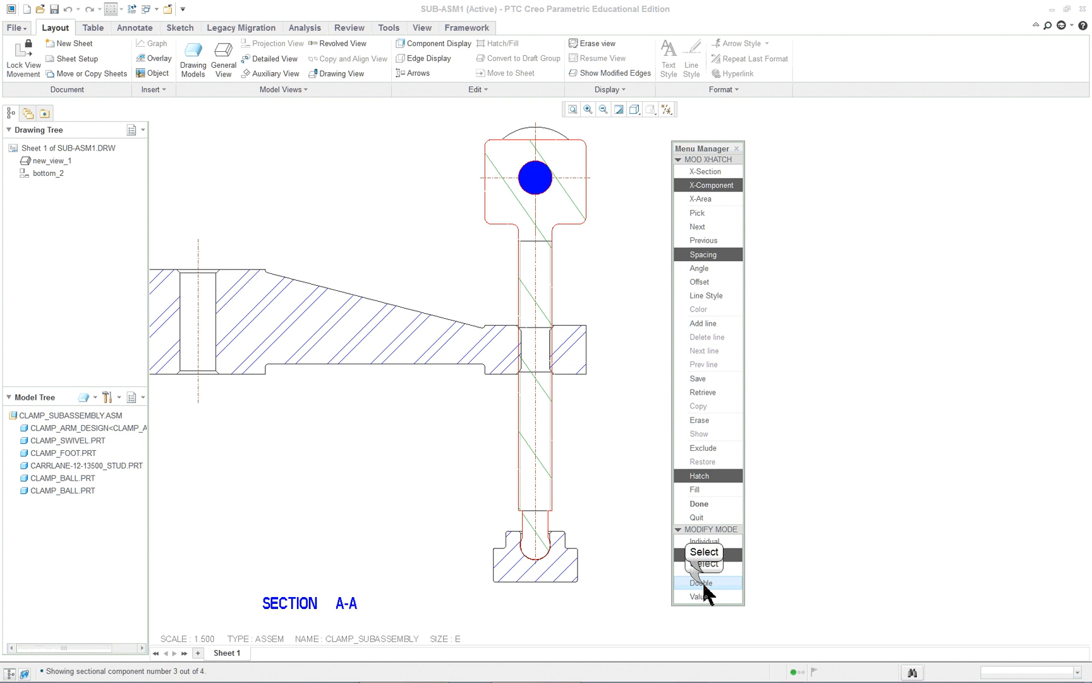
left_click(704, 568)
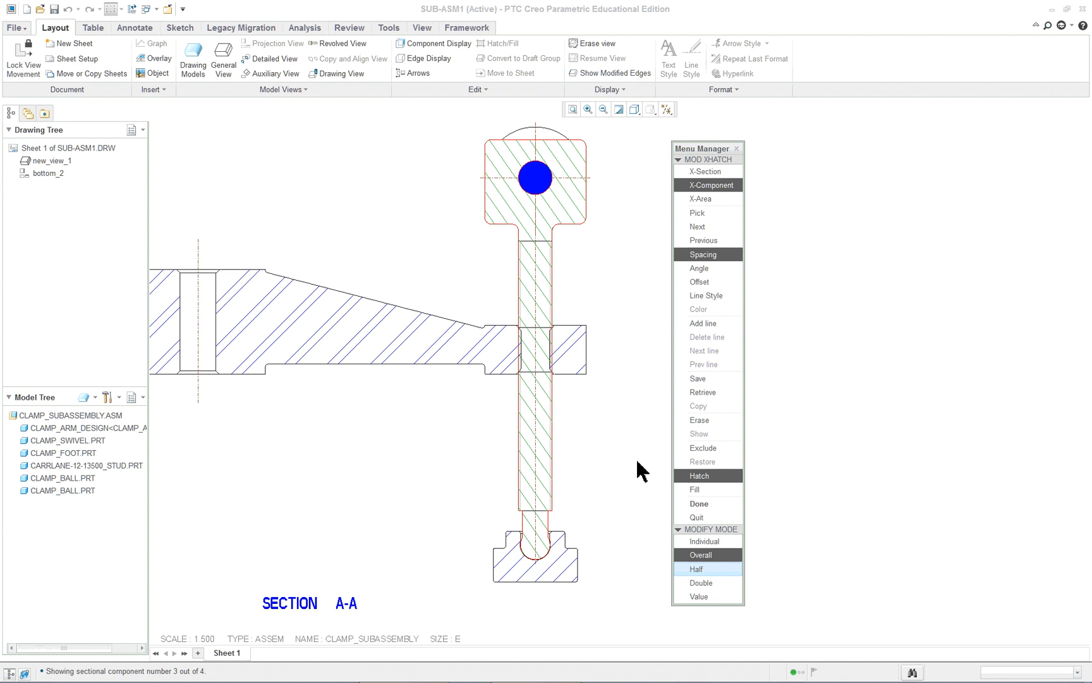
Step: Move to the arm, halve its hatch spacing and finish hatch editing with Done
left_click(698, 226)
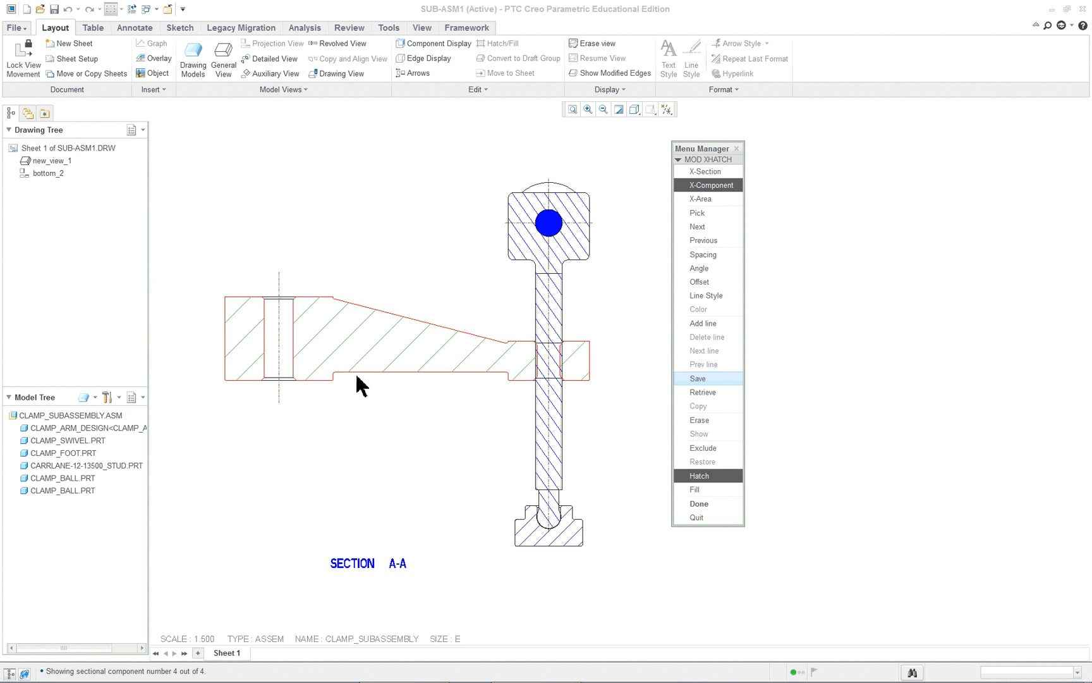
mouse_move(703, 447)
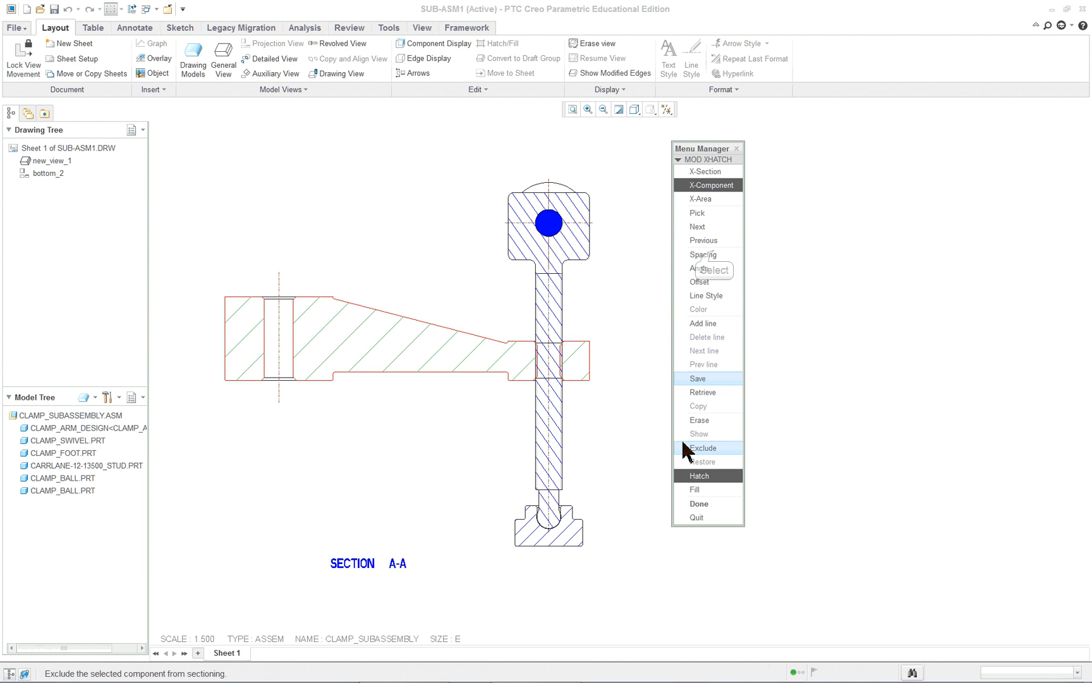
left_click(702, 254)
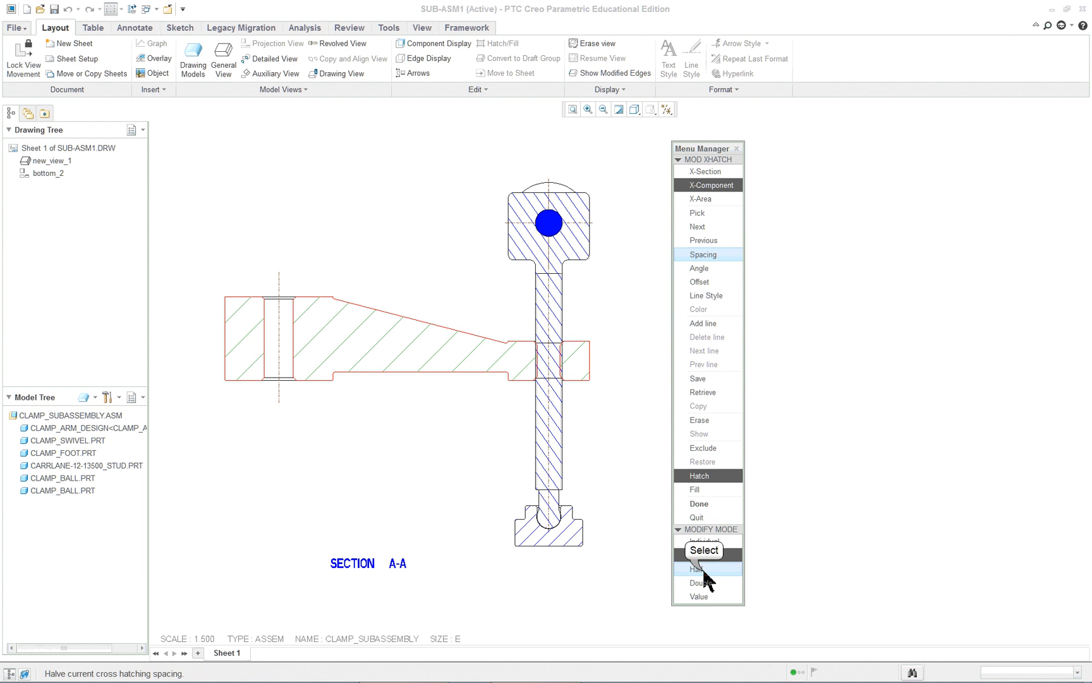
left_click(695, 569)
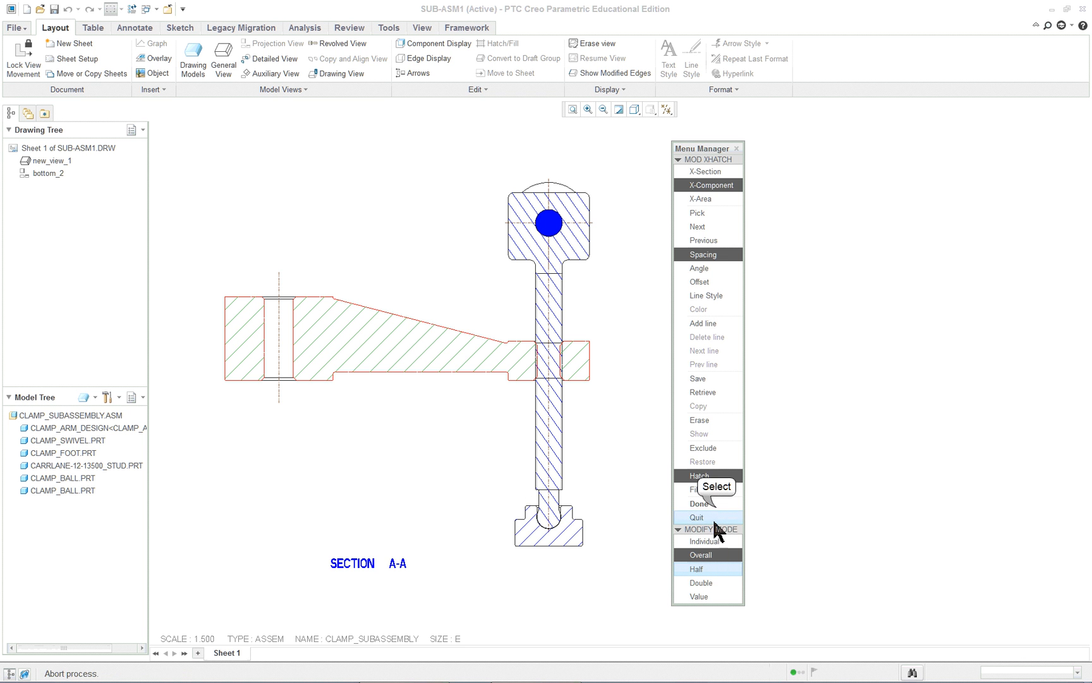
left_click(699, 503)
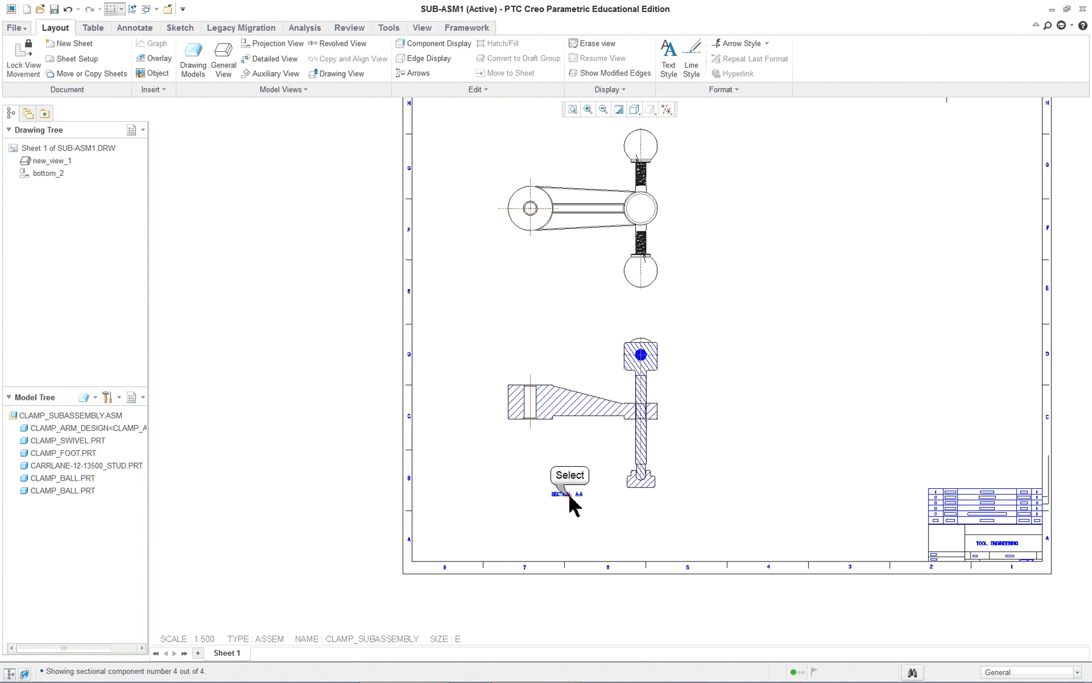
left_click(567, 494)
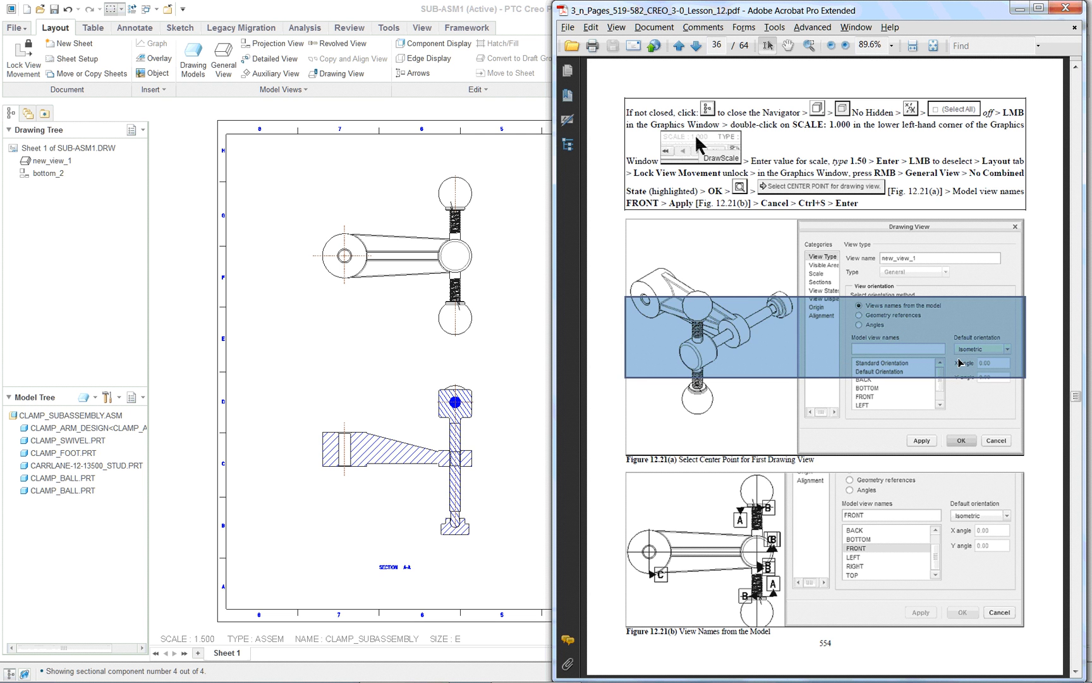
Step: Advance the Acrobat tutorial two pages to the 2D cross-section properties page
left_click(694, 45)
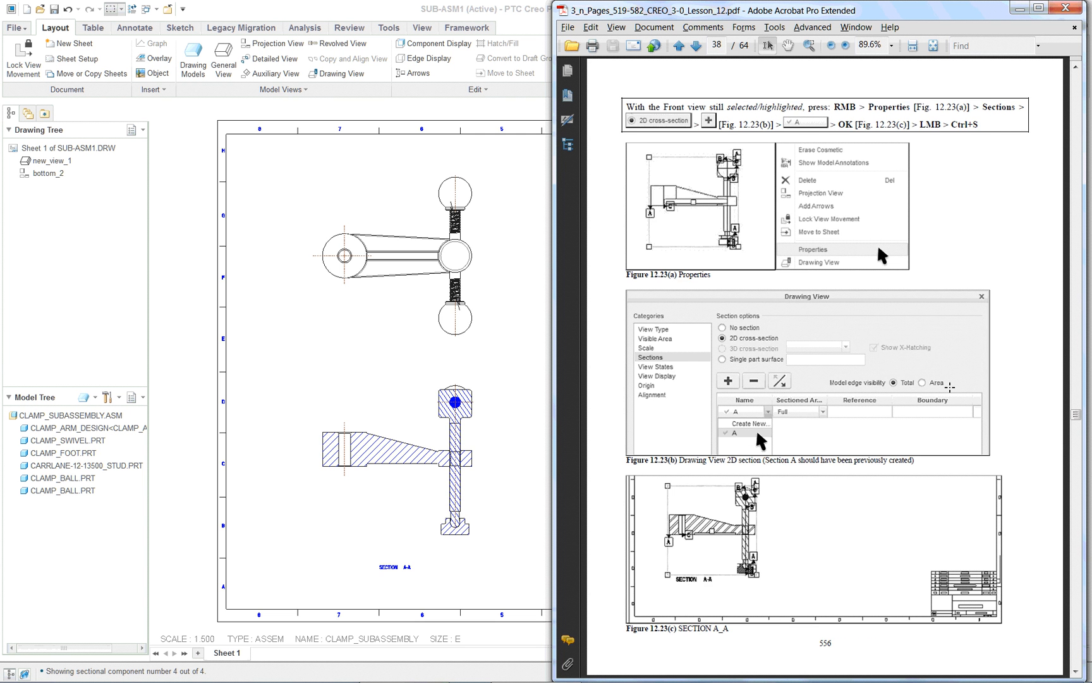
left_click(693, 45)
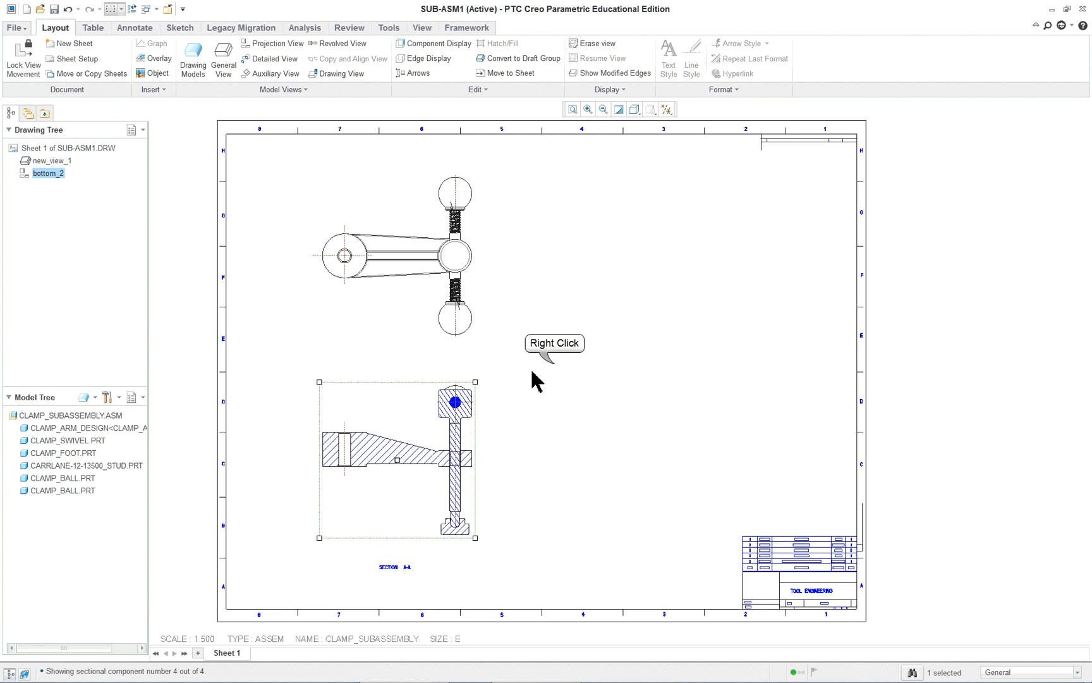
Step: Add Section A-A cutting-plane arrows from the section view onto the top view
right_click(535, 382)
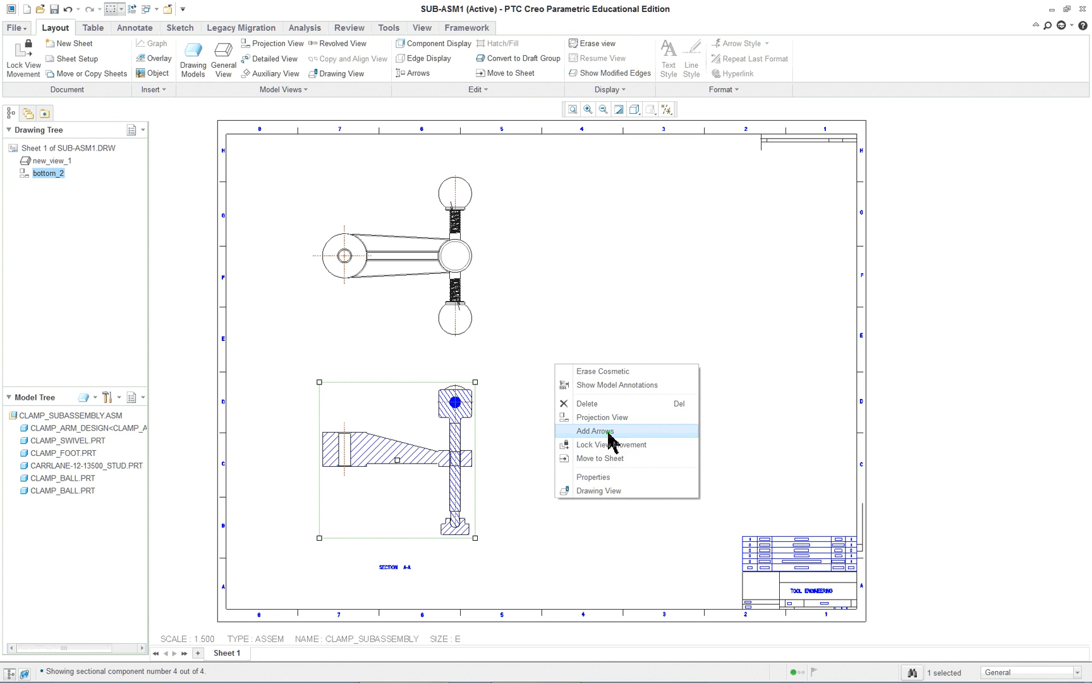
left_click(595, 431)
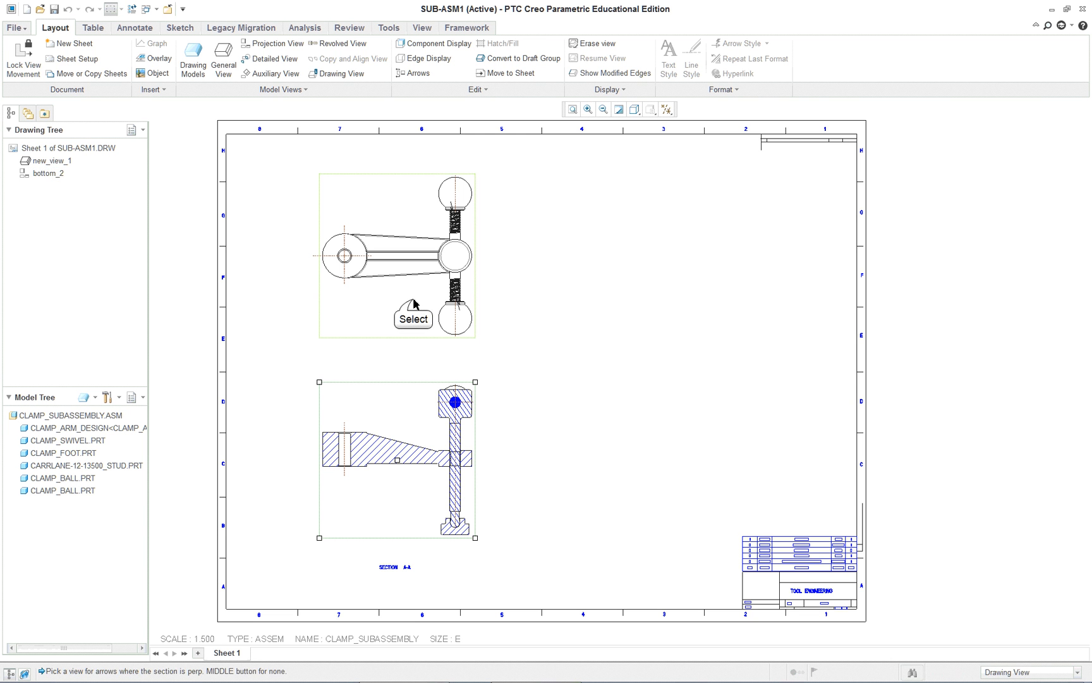
left_click(397, 254)
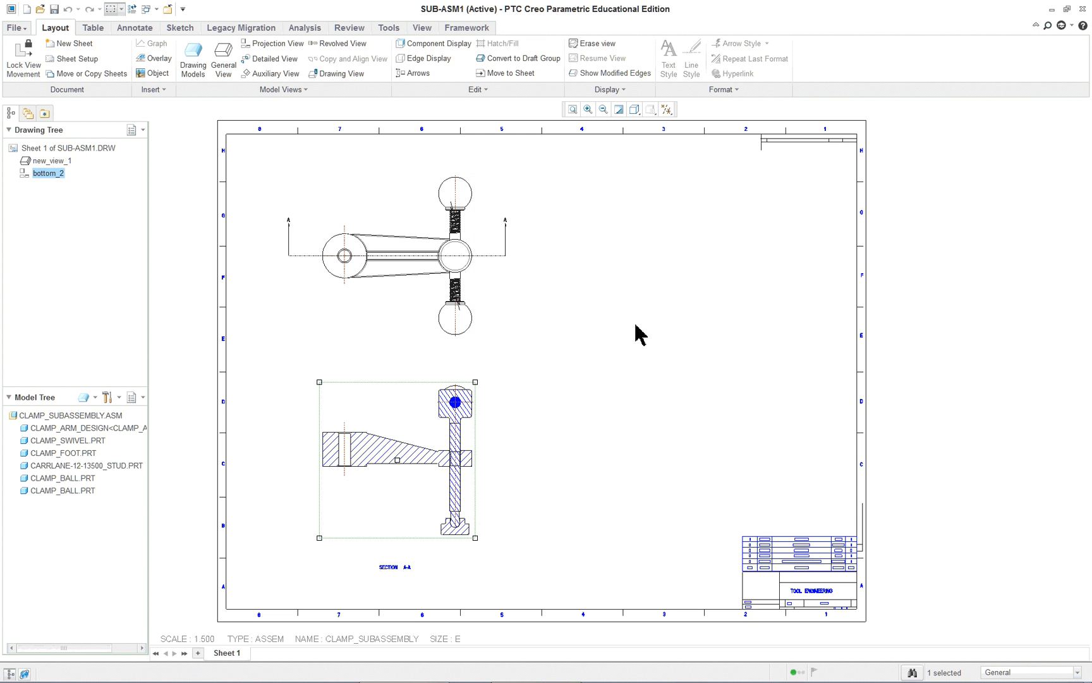
mouse_move(620, 336)
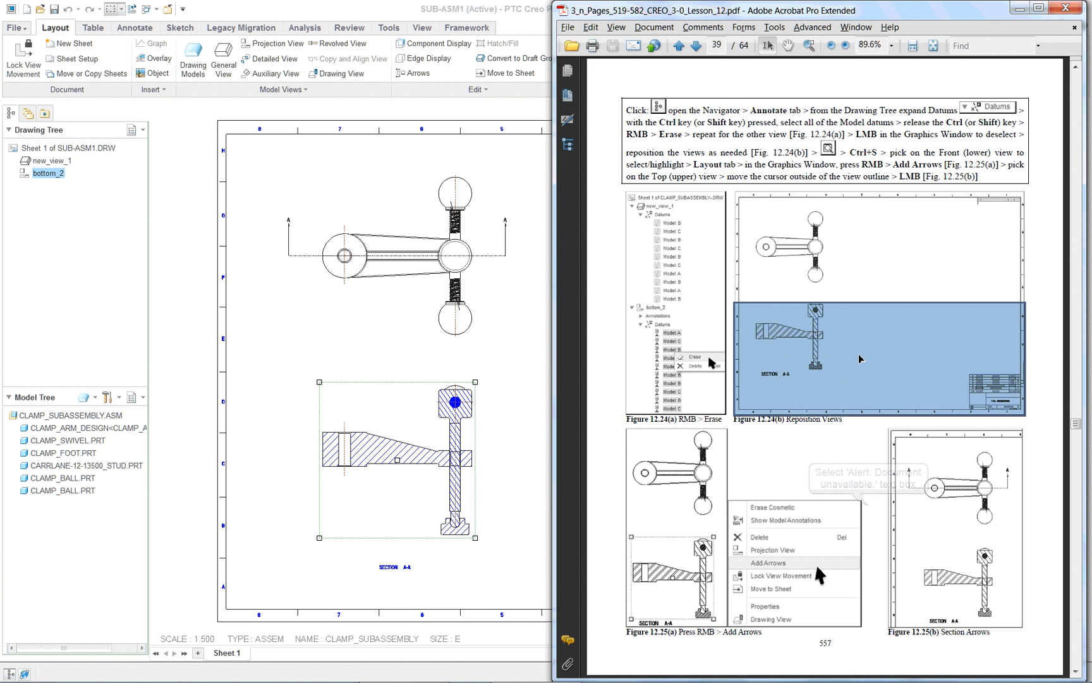
Step: Advance the Acrobat tutorial one page to the no-hidden and dimmed tangent-edge instructions
left_click(694, 46)
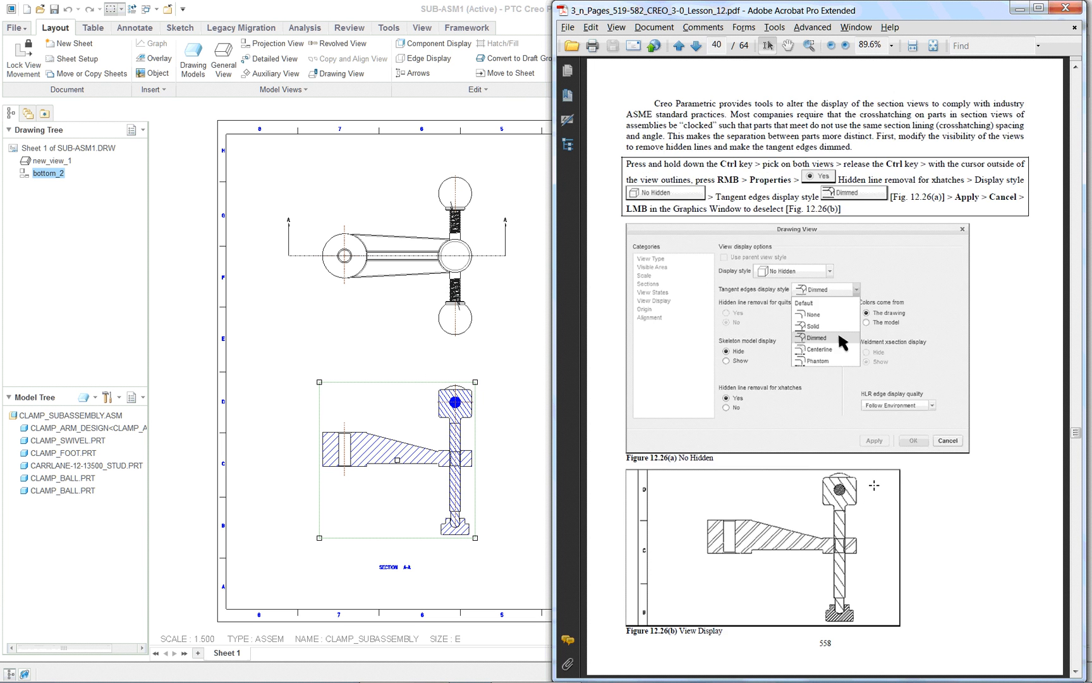
mouse_move(515, 343)
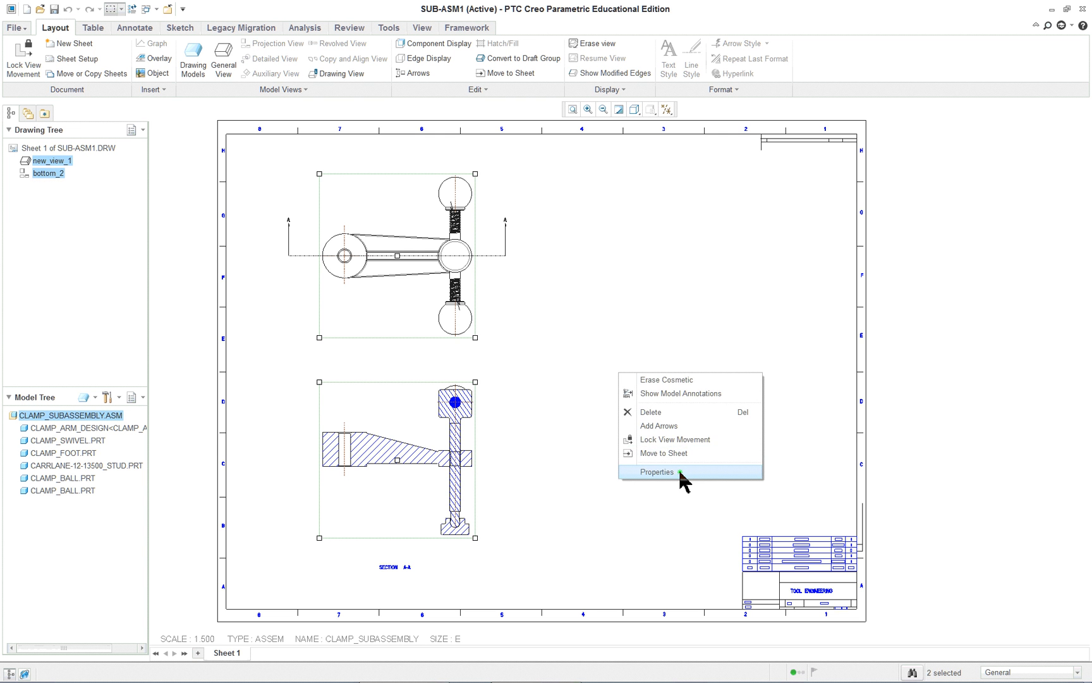
Step: Set both views' display to No Hidden with tangent edges Dimmed and apply it
left_click(656, 472)
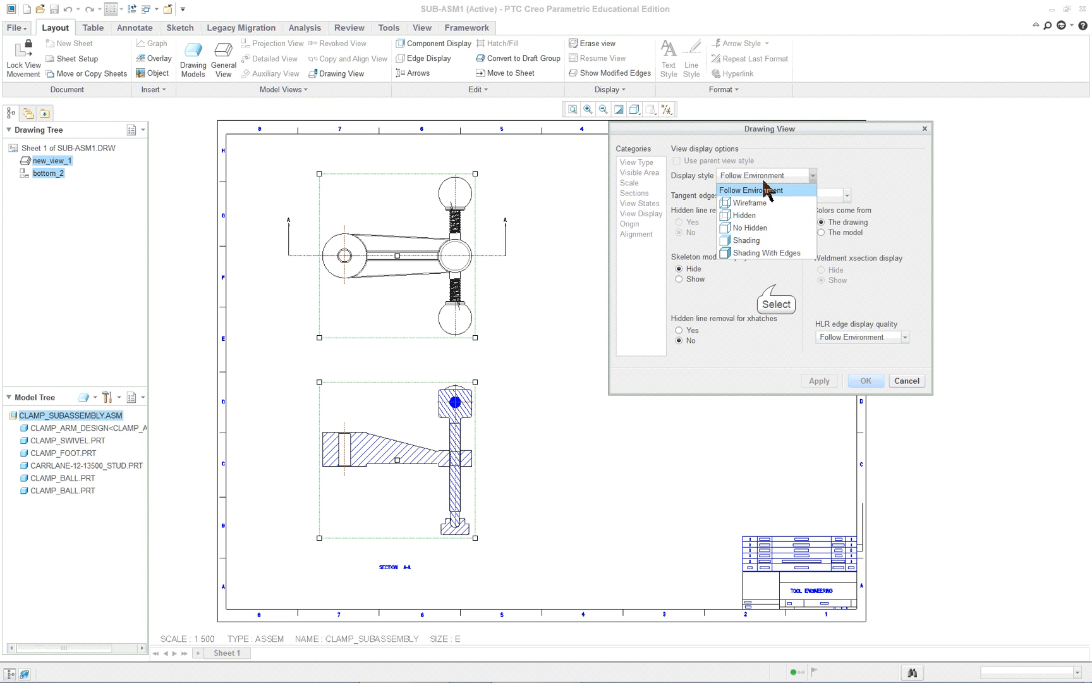
left_click(752, 190)
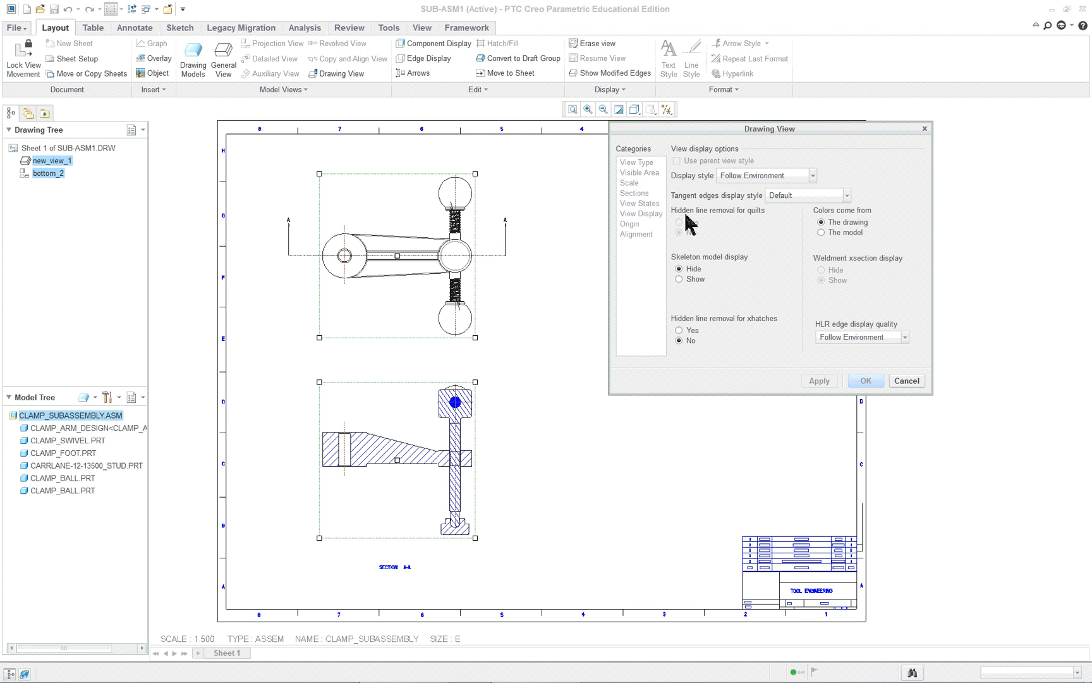
mouse_move(774, 189)
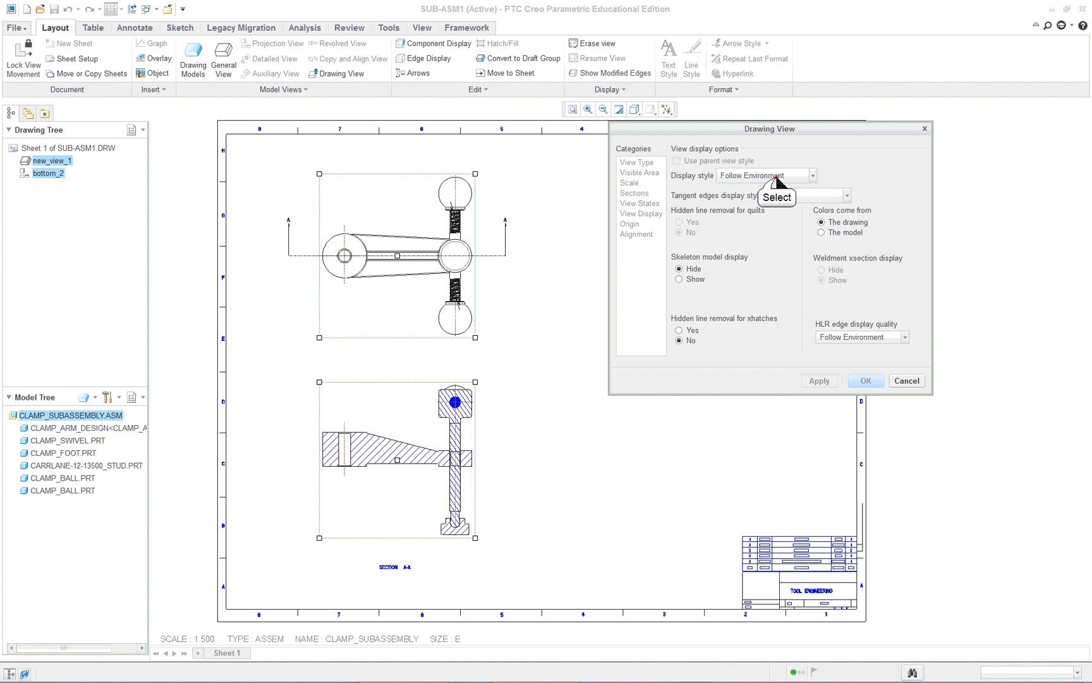
left_click(814, 174)
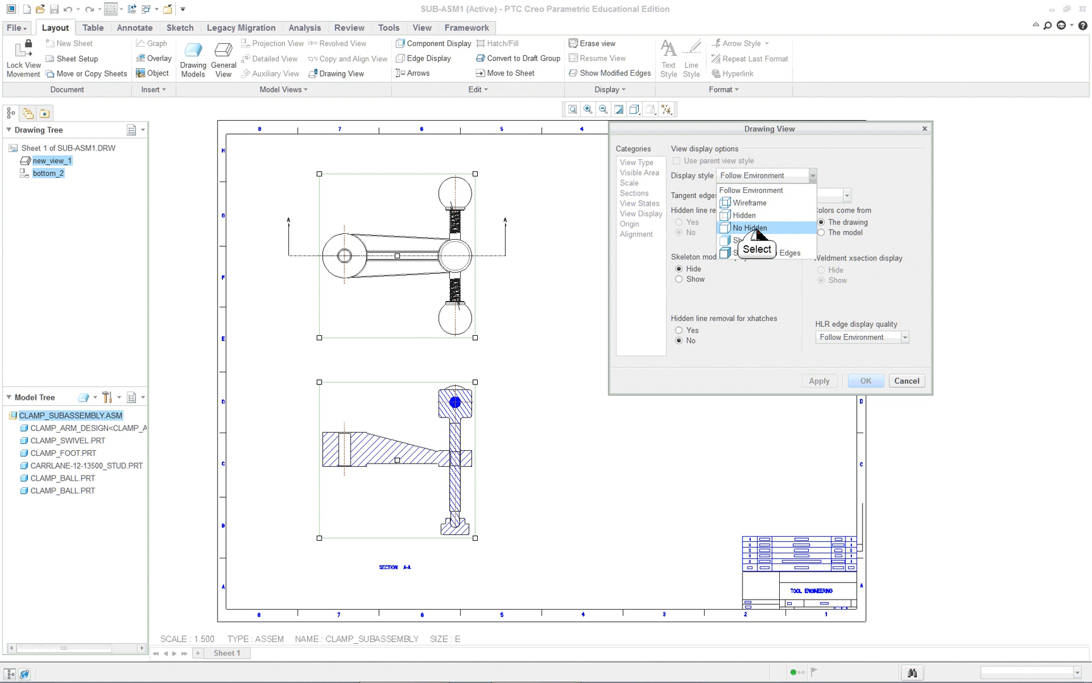
left_click(749, 227)
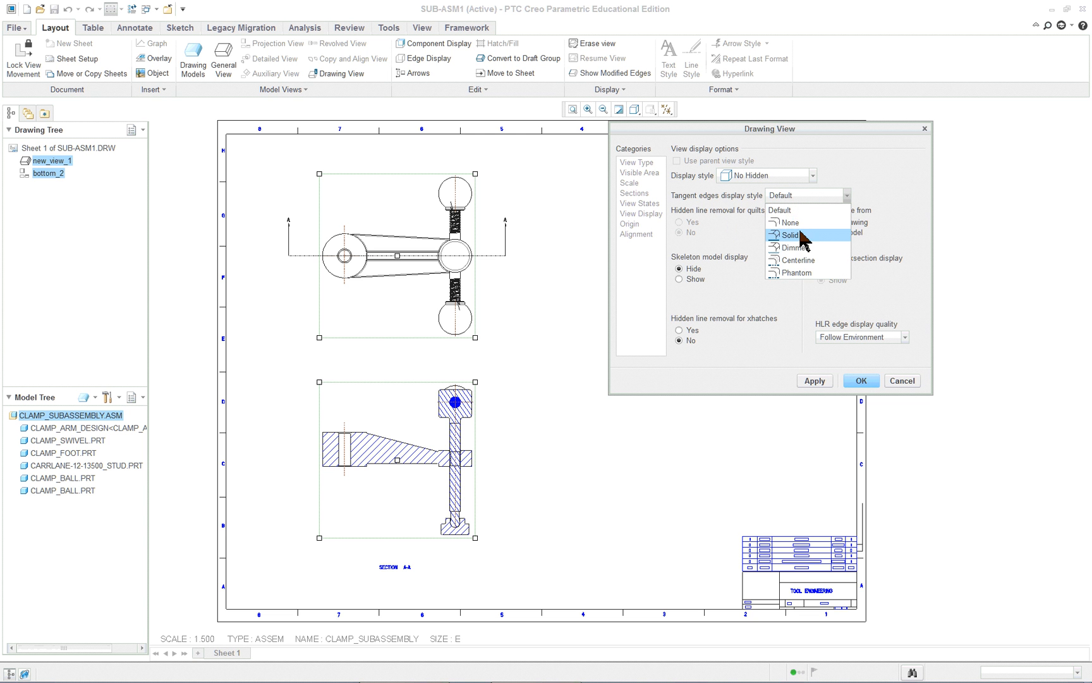
left_click(788, 223)
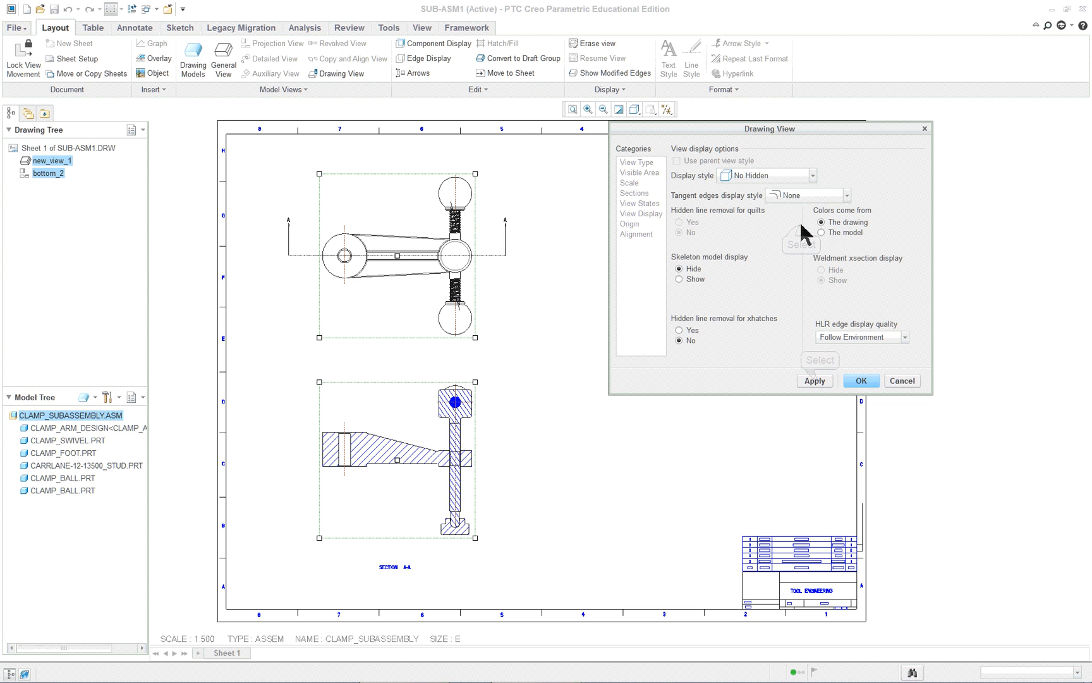
left_click(813, 380)
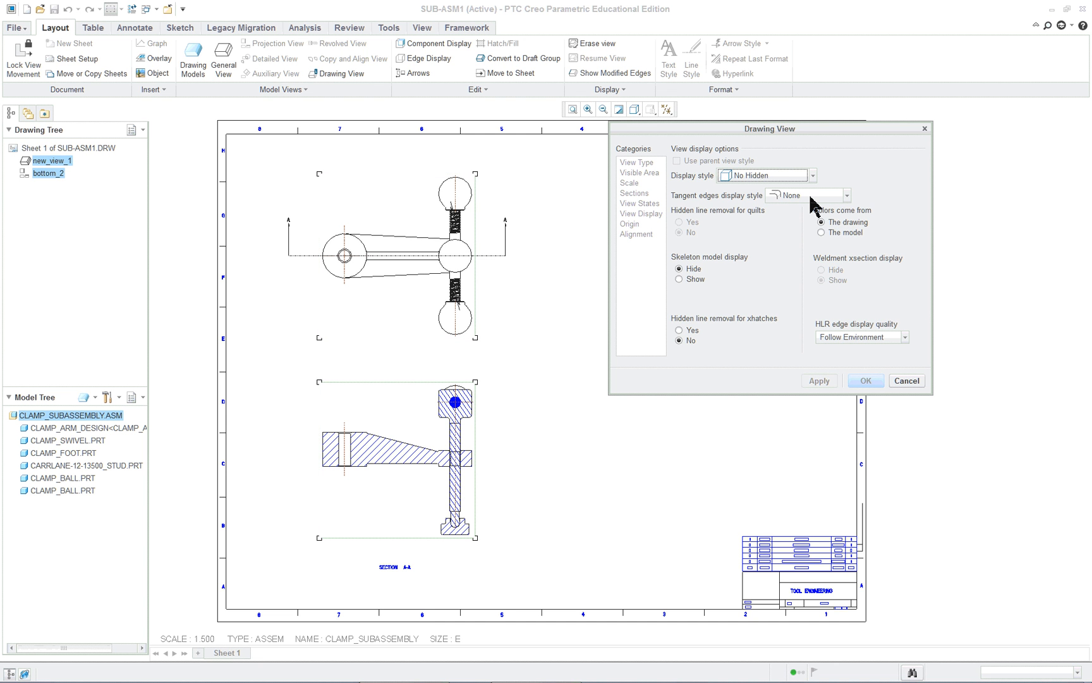
mouse_move(808, 196)
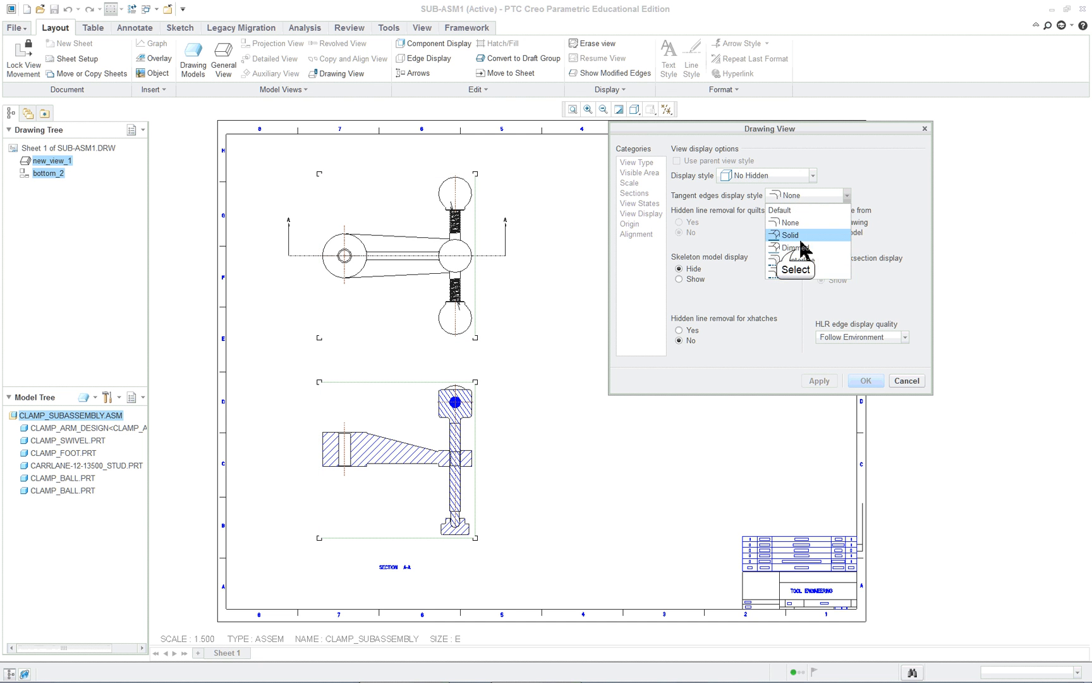
left_click(790, 248)
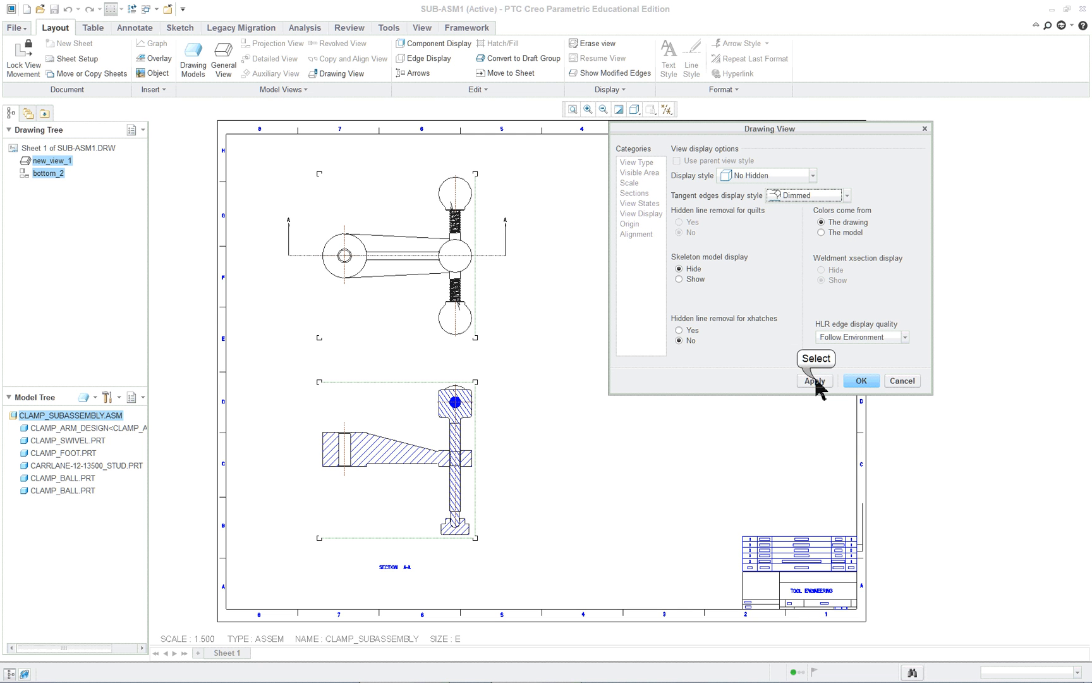
left_click(814, 380)
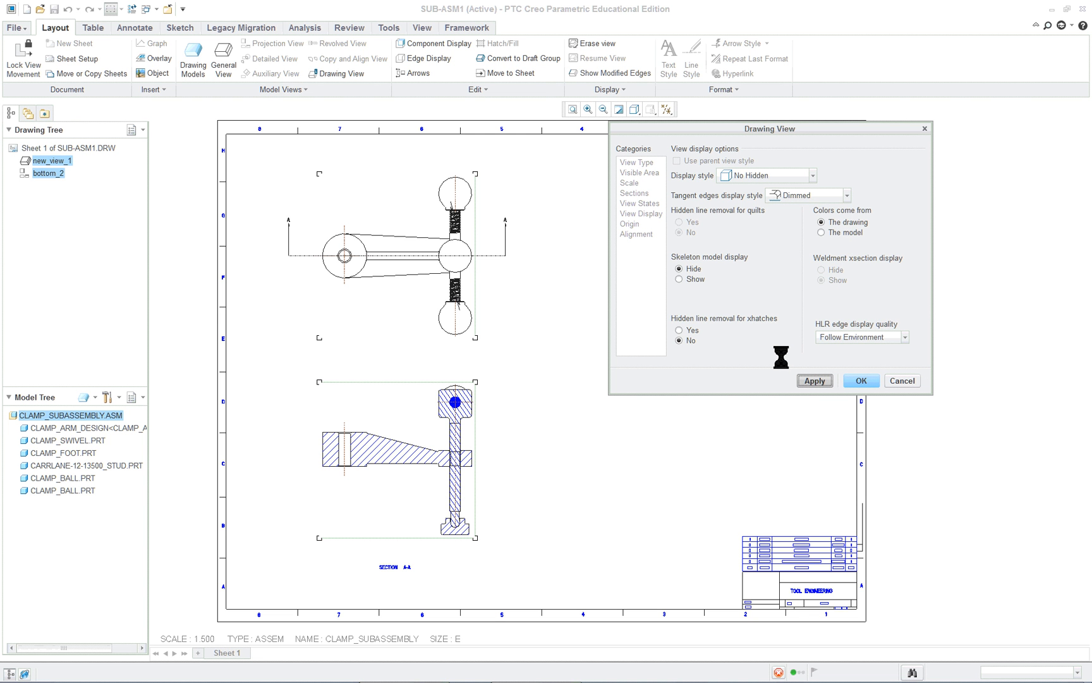
left_click(814, 381)
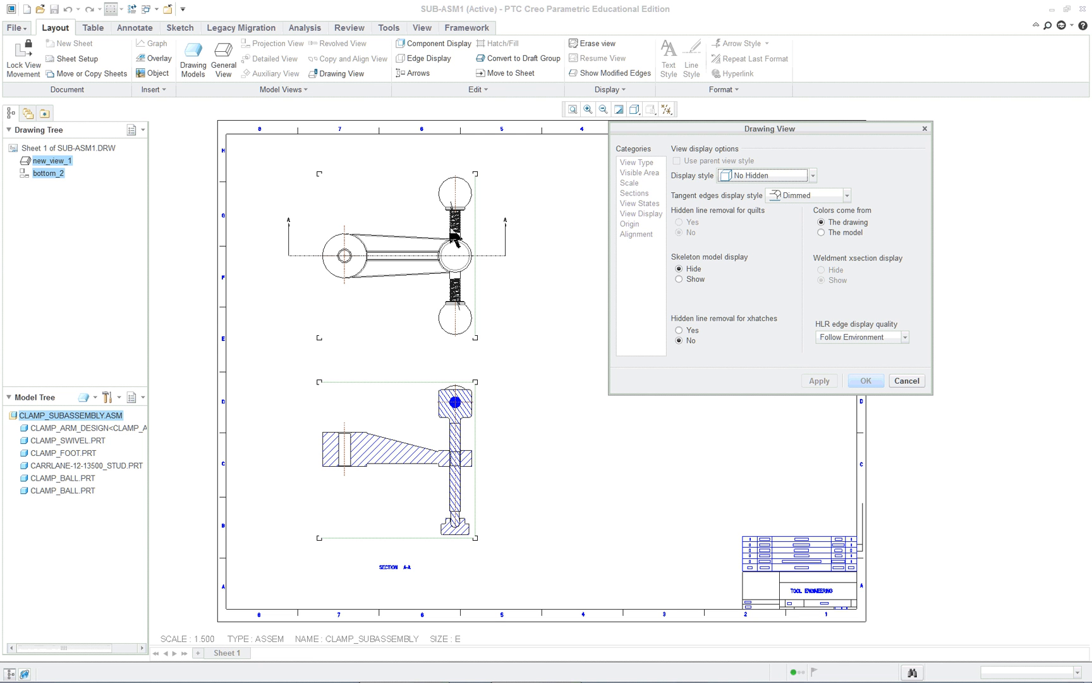
mouse_move(577, 480)
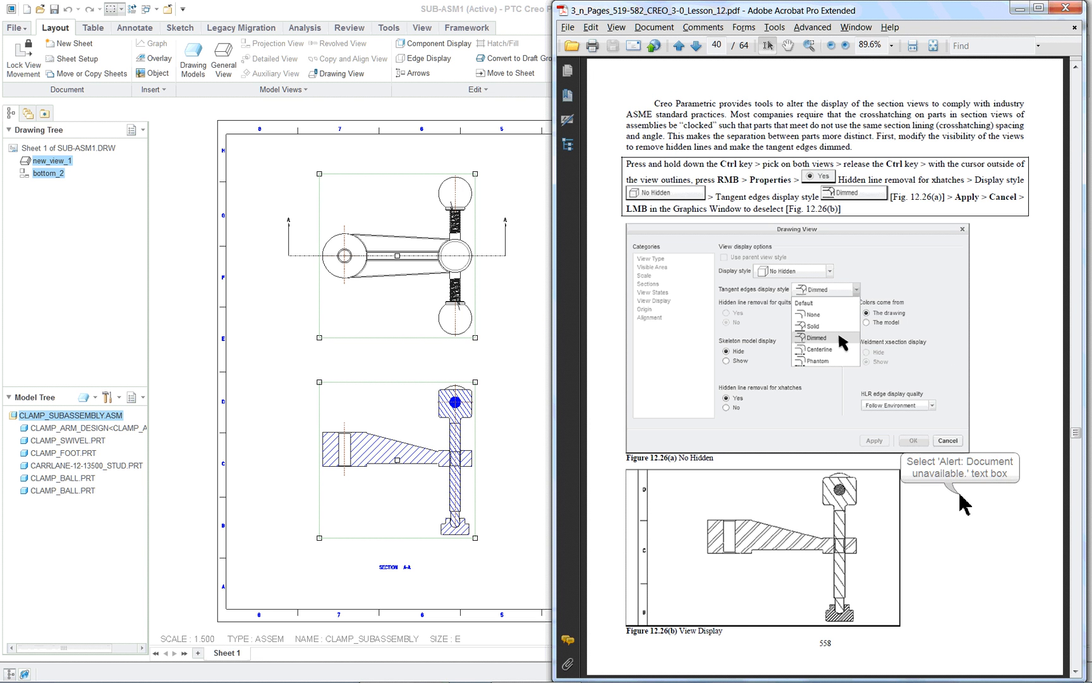
Step: Advance the lesson PDF from page 40 to page 45 on creating BOM balloons
left_click(694, 45)
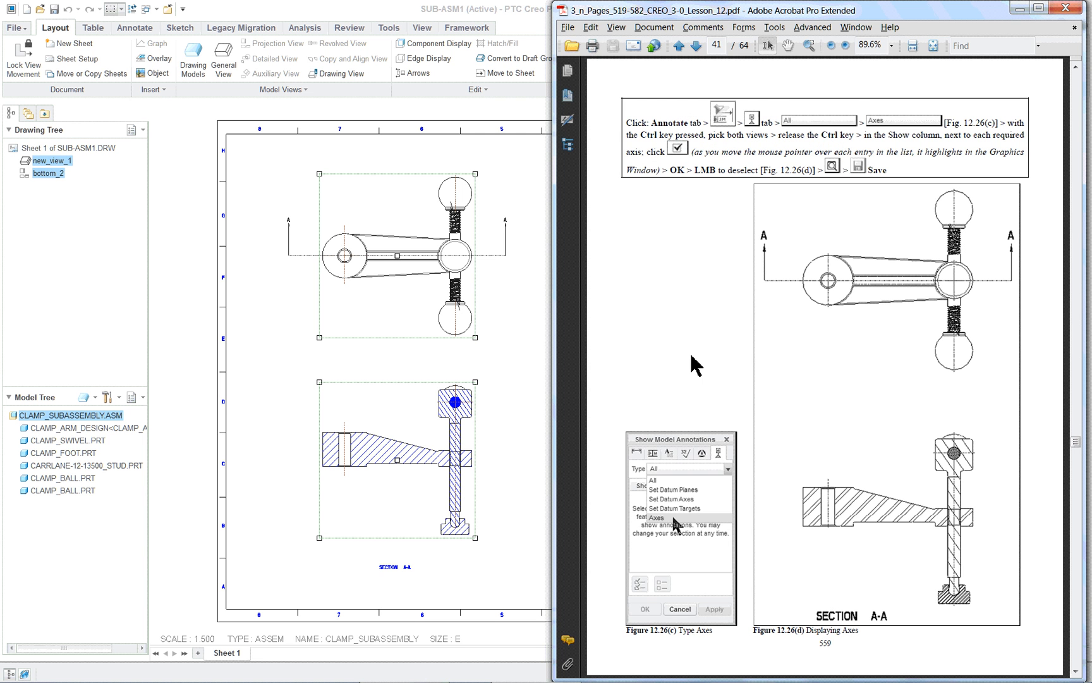
left_click(695, 45)
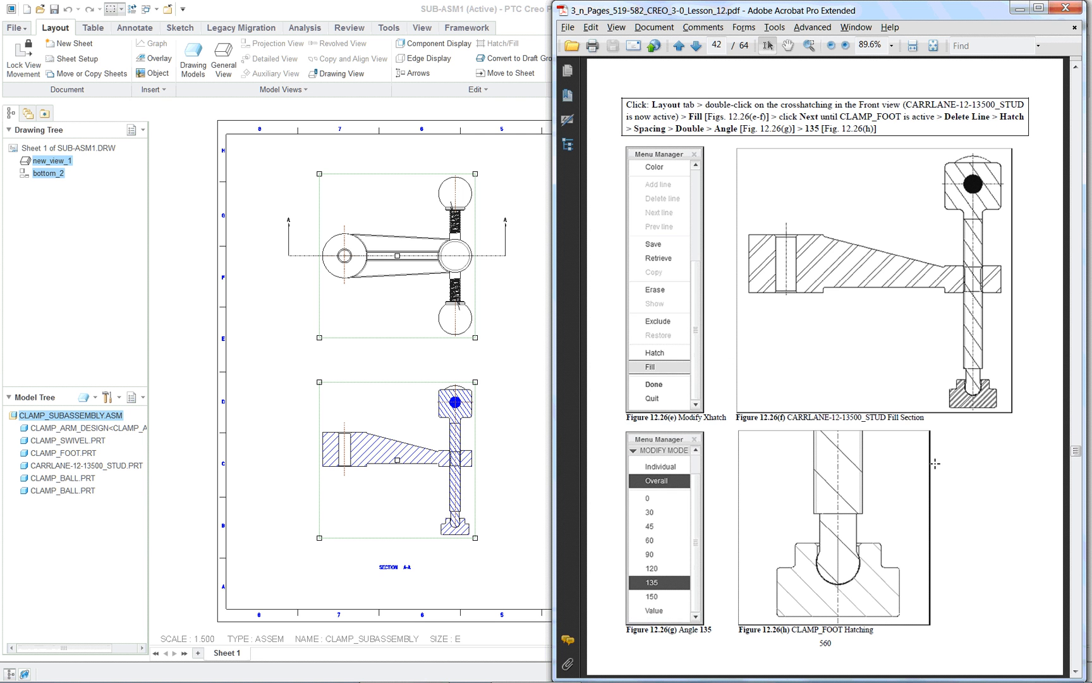
left_click(694, 46)
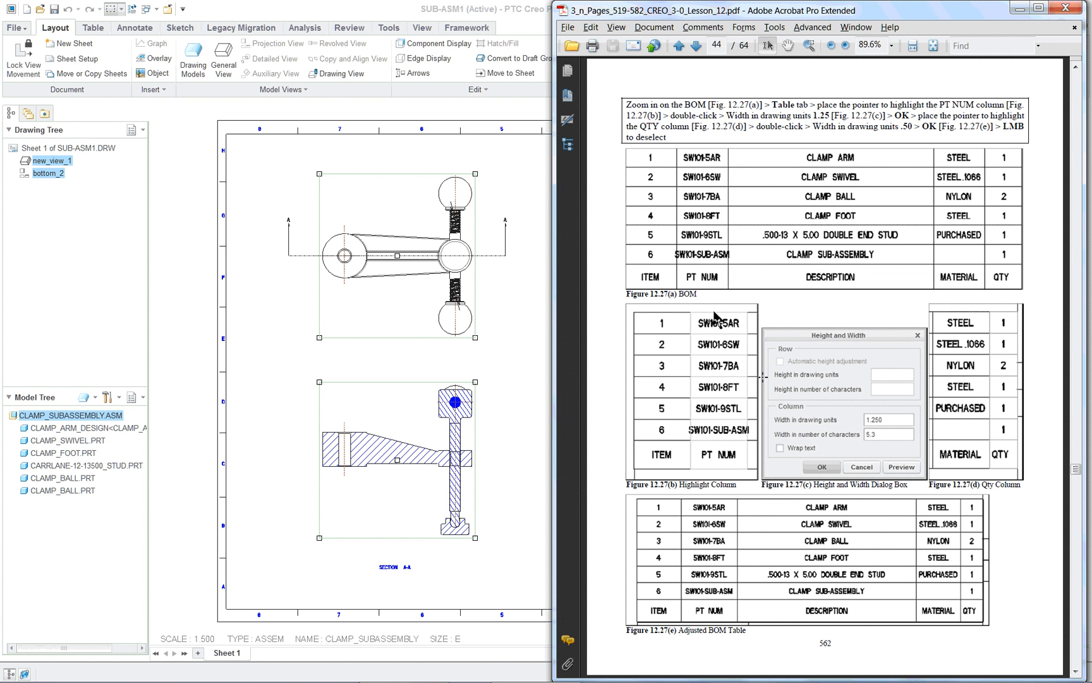
mouse_move(710, 306)
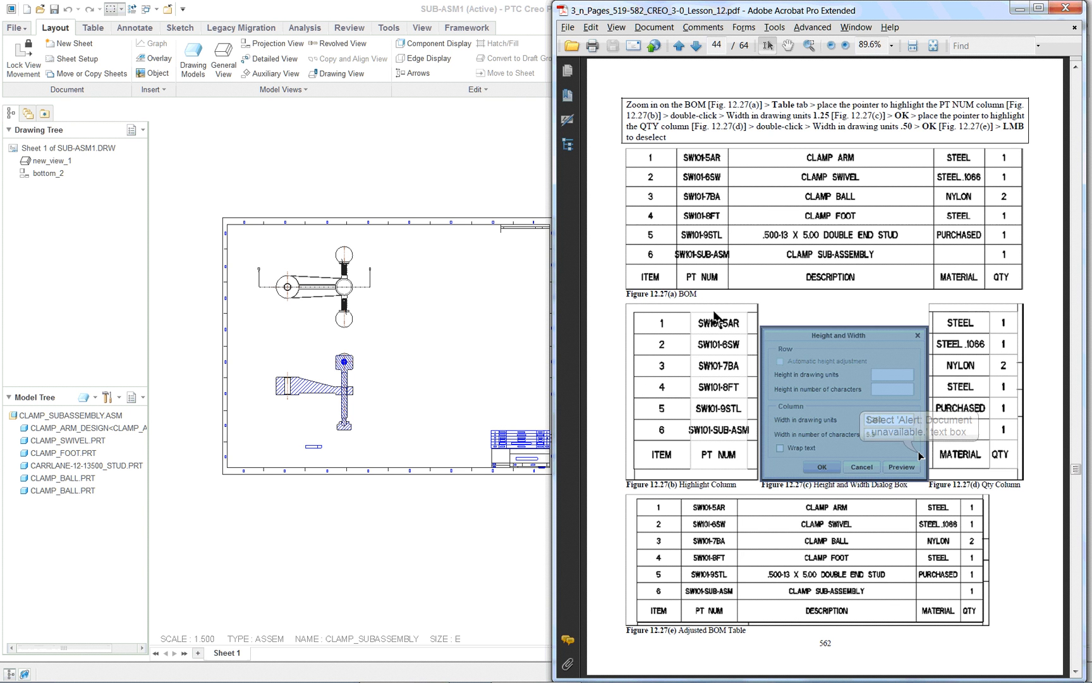
left_click(694, 45)
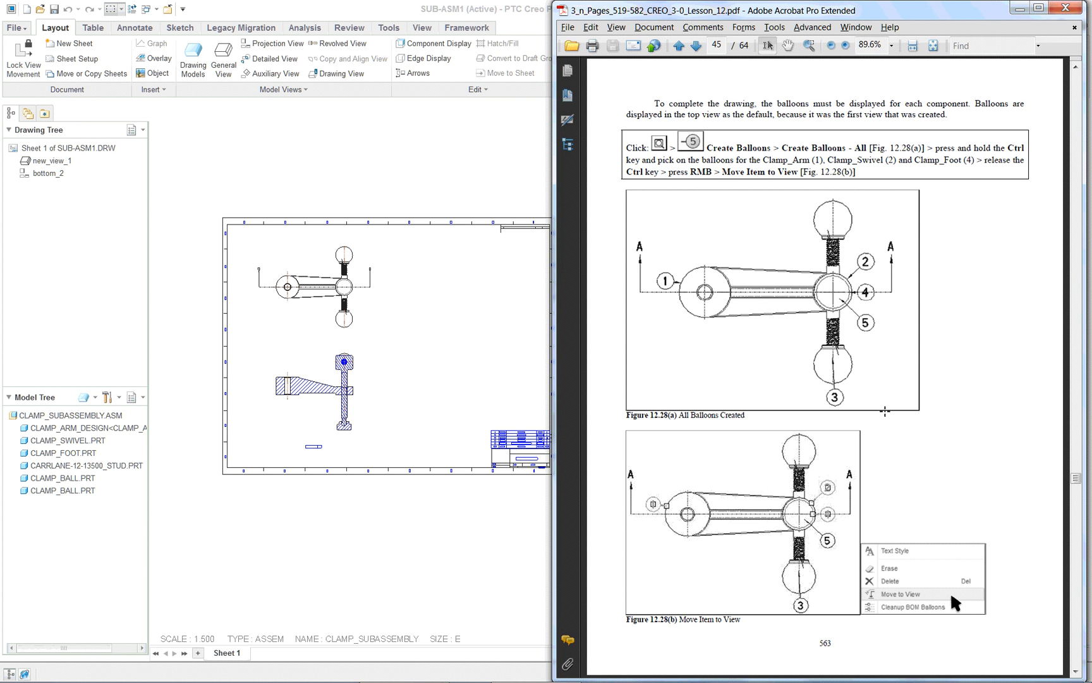
mouse_move(425, 175)
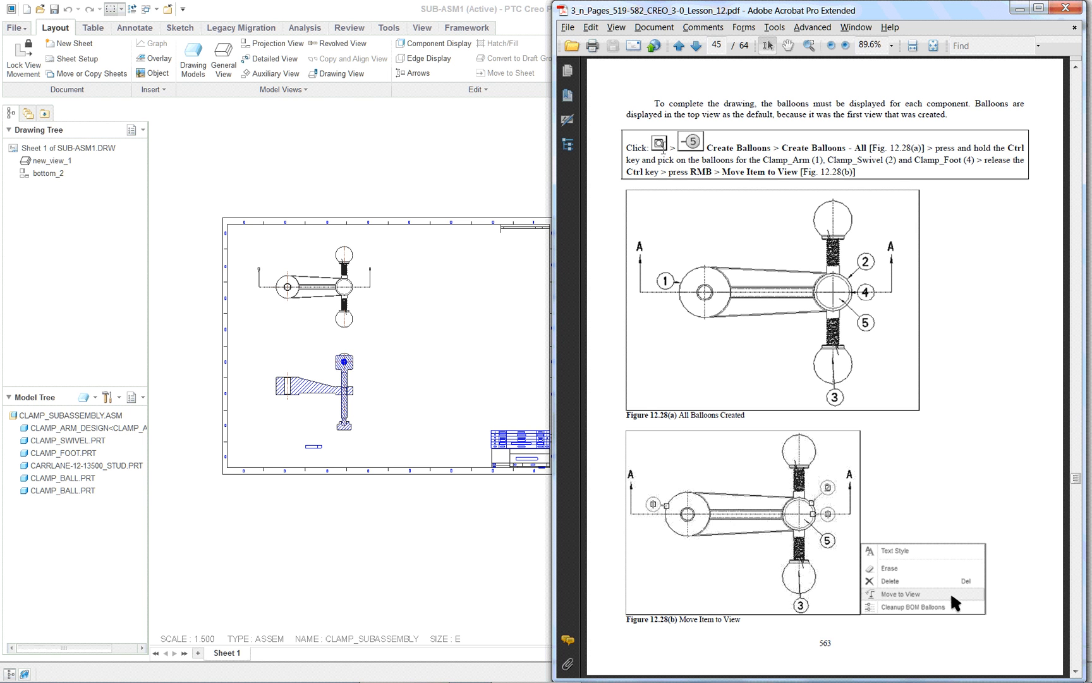
mouse_move(92, 27)
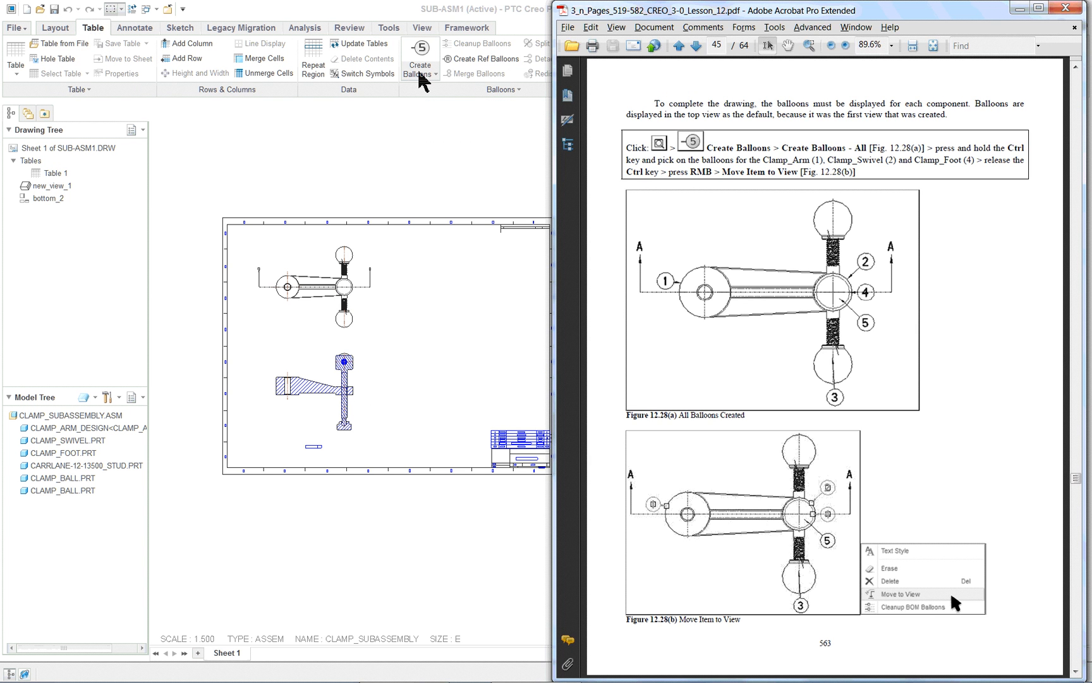
Step: Create BOM balloons for all components, numbering parts 1 through 5 in the top view
left_click(419, 69)
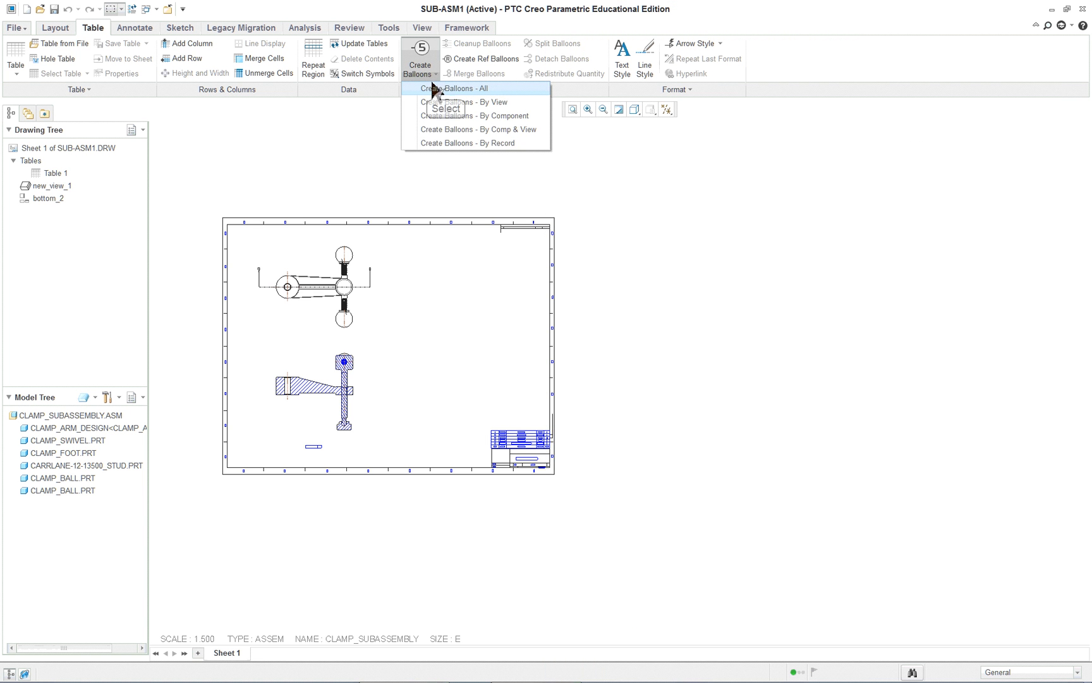
left_click(455, 88)
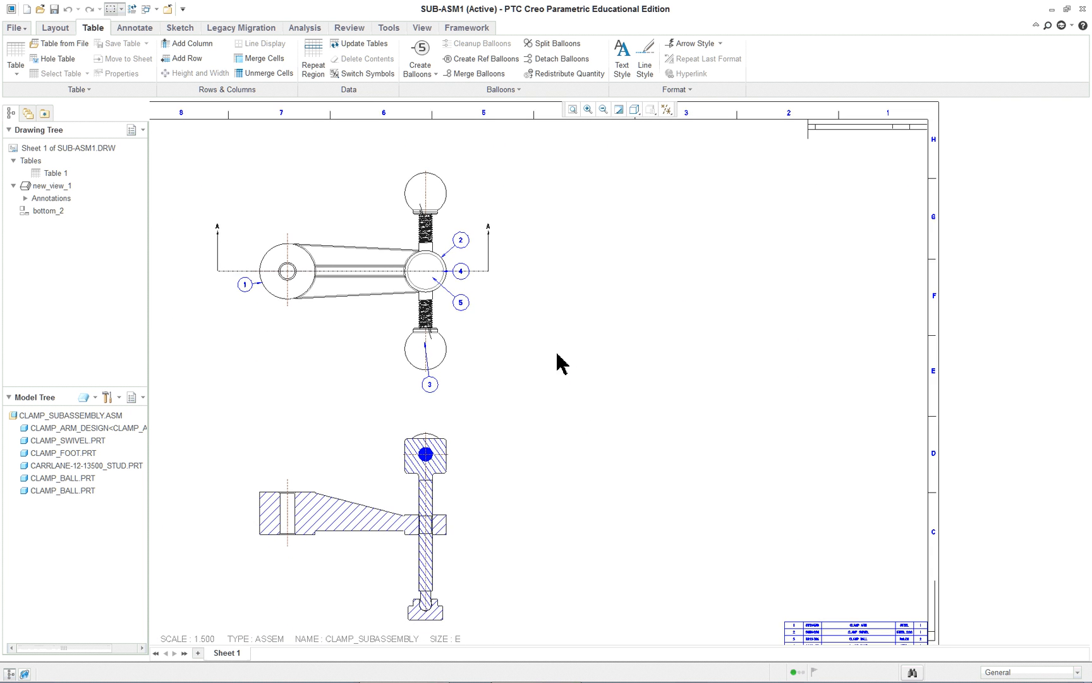
mouse_move(561, 263)
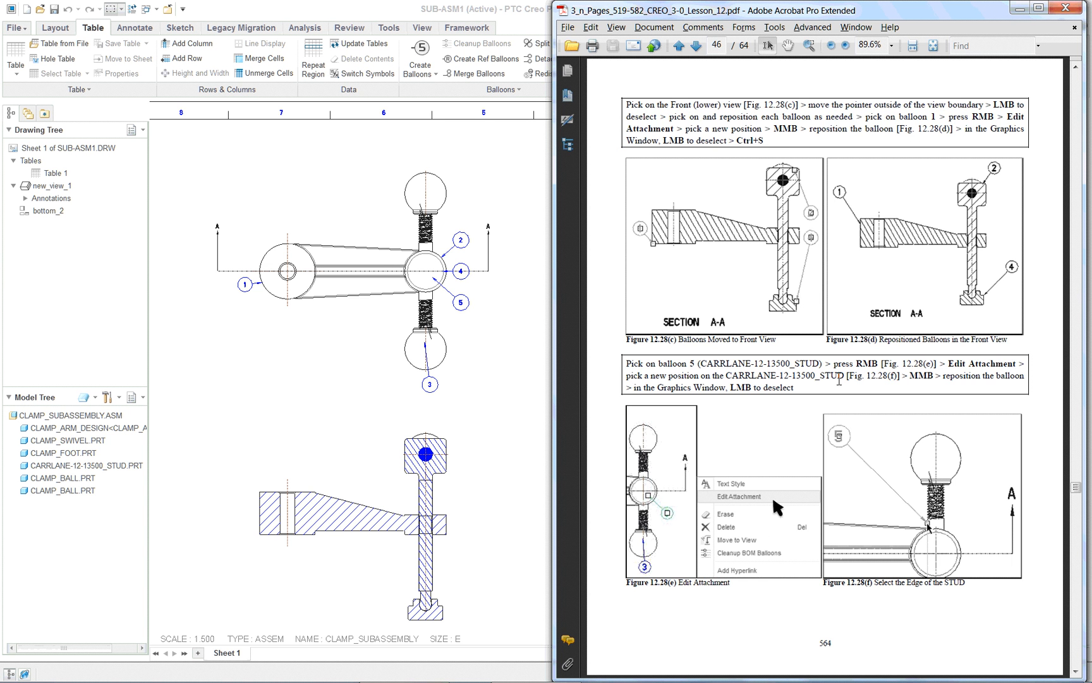
Step: Advance the lesson PDF two pages to page 48 on the Swing Clamp Assembly drawing
left_click(694, 45)
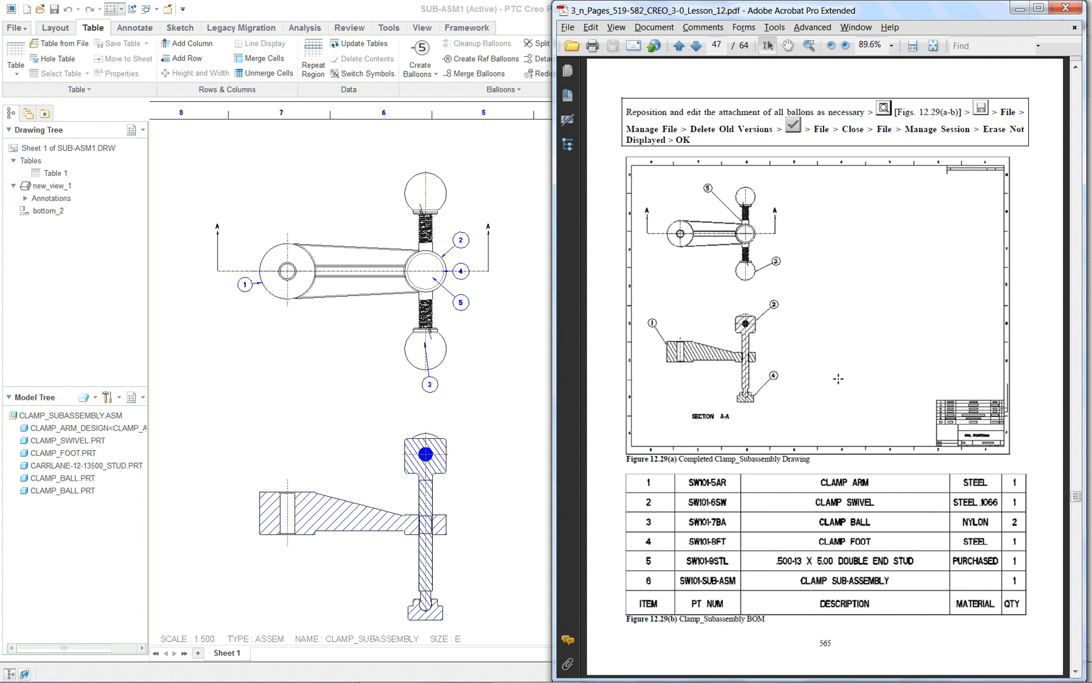
left_click(694, 46)
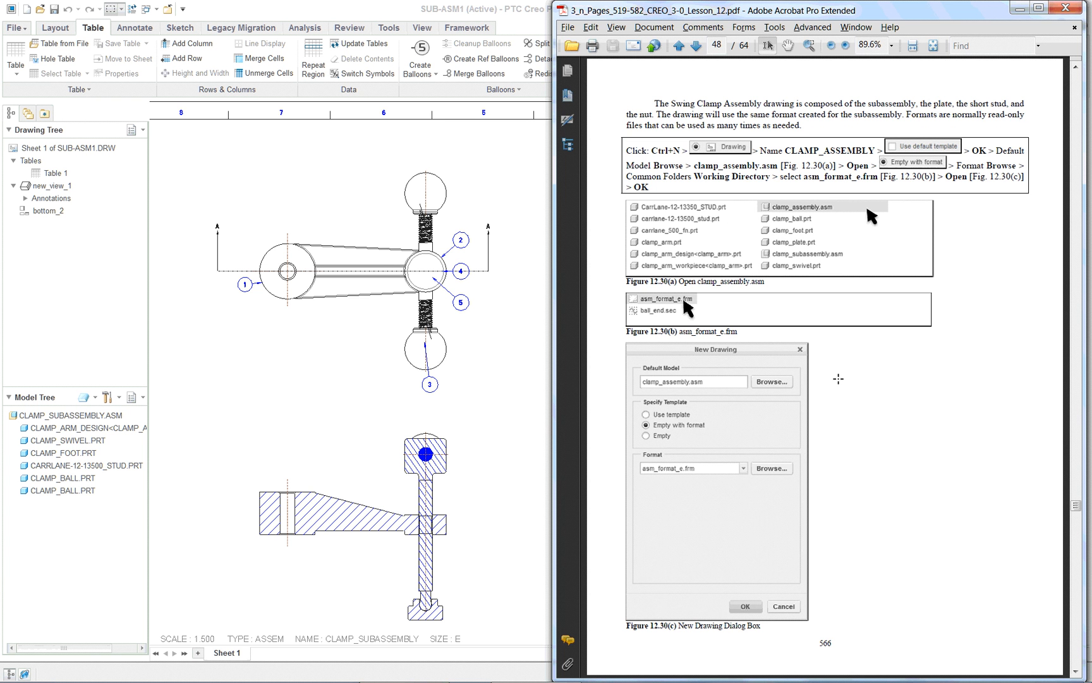
mouse_move(366, 166)
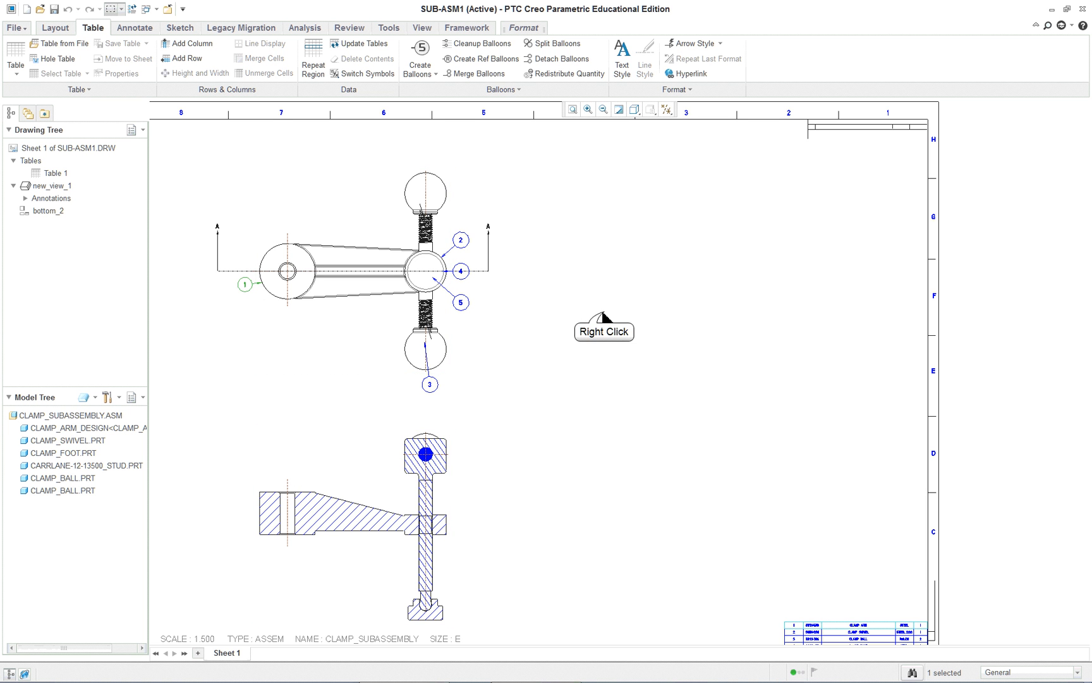
Step: Move balloon 1 for the clamp arm into the Section A-A view and list its arrow styles
right_click(575, 373)
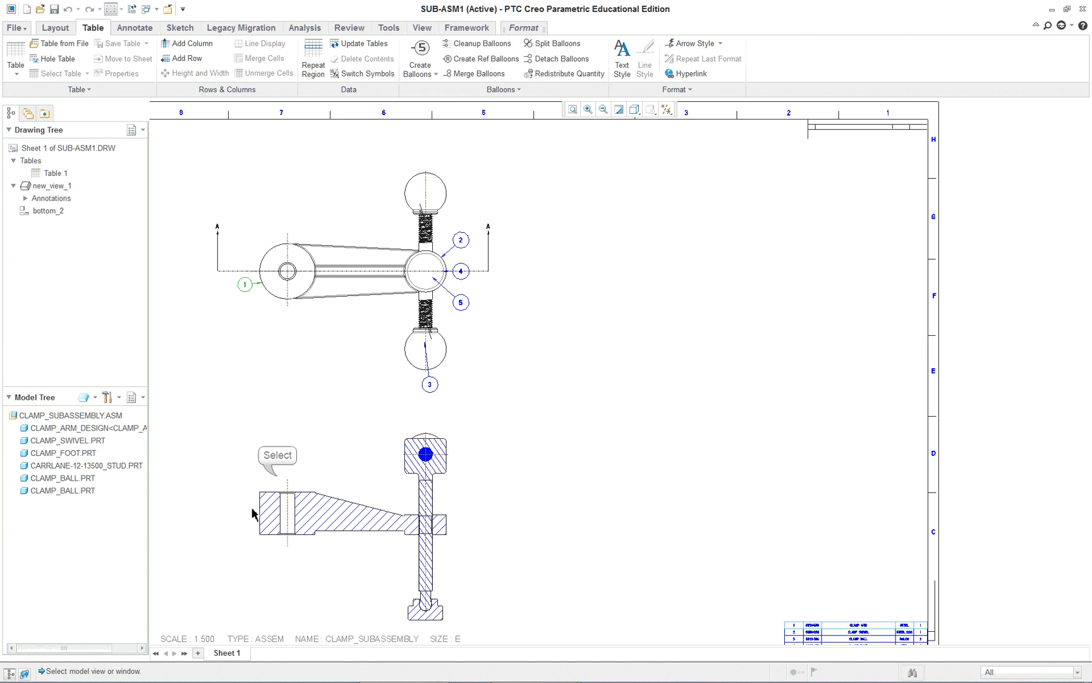
left_click(254, 536)
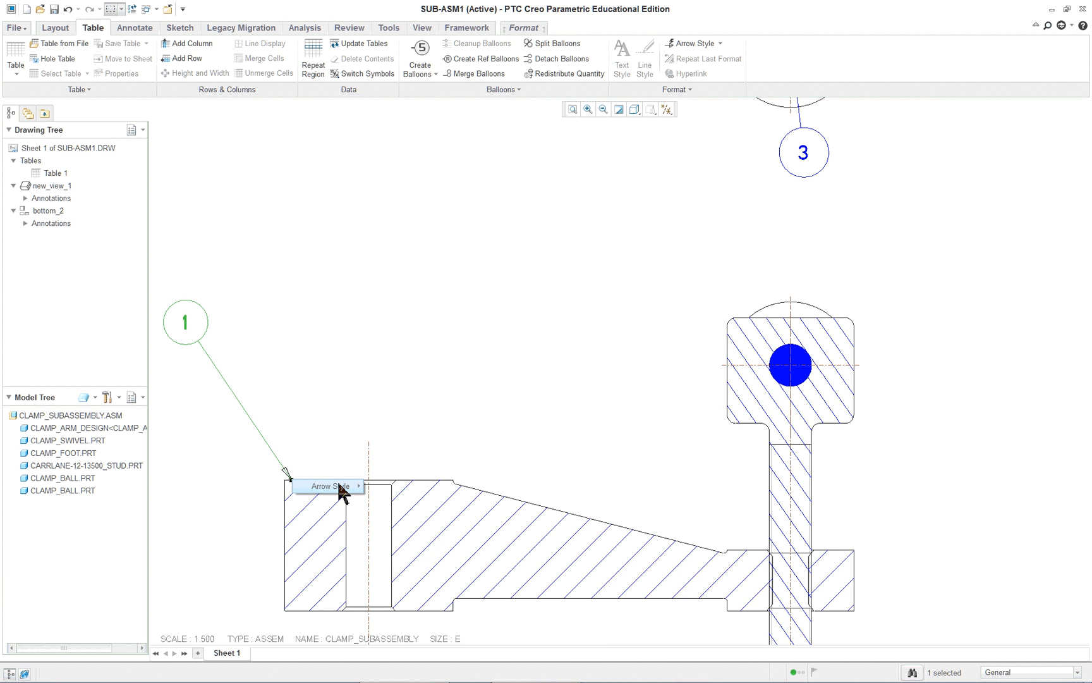
left_click(327, 485)
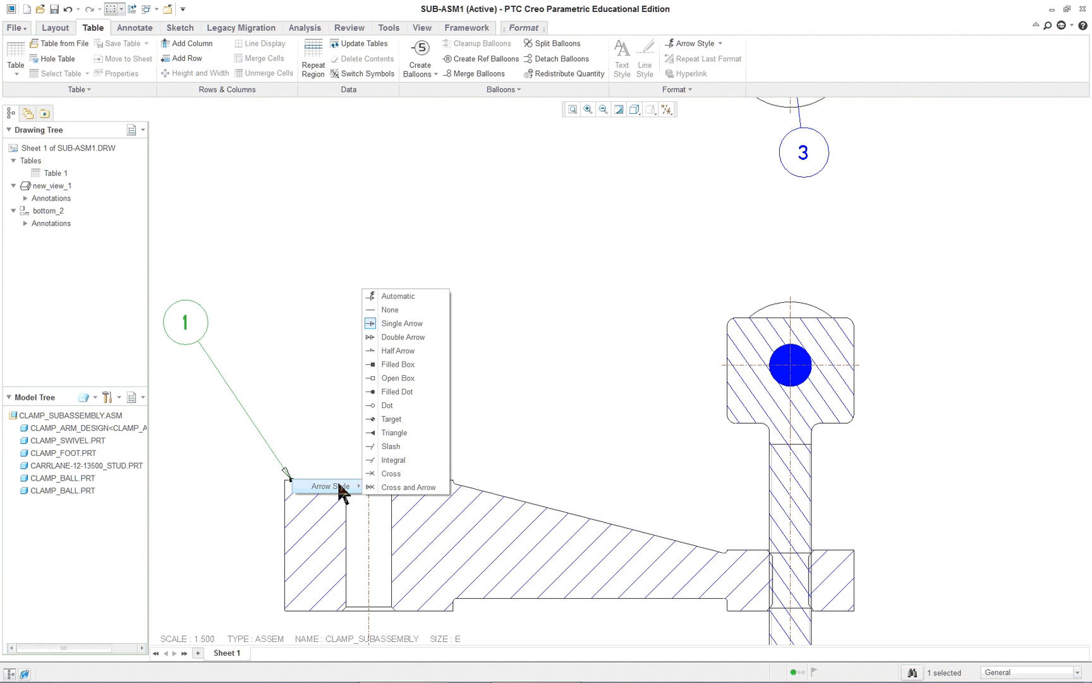
mouse_move(307, 495)
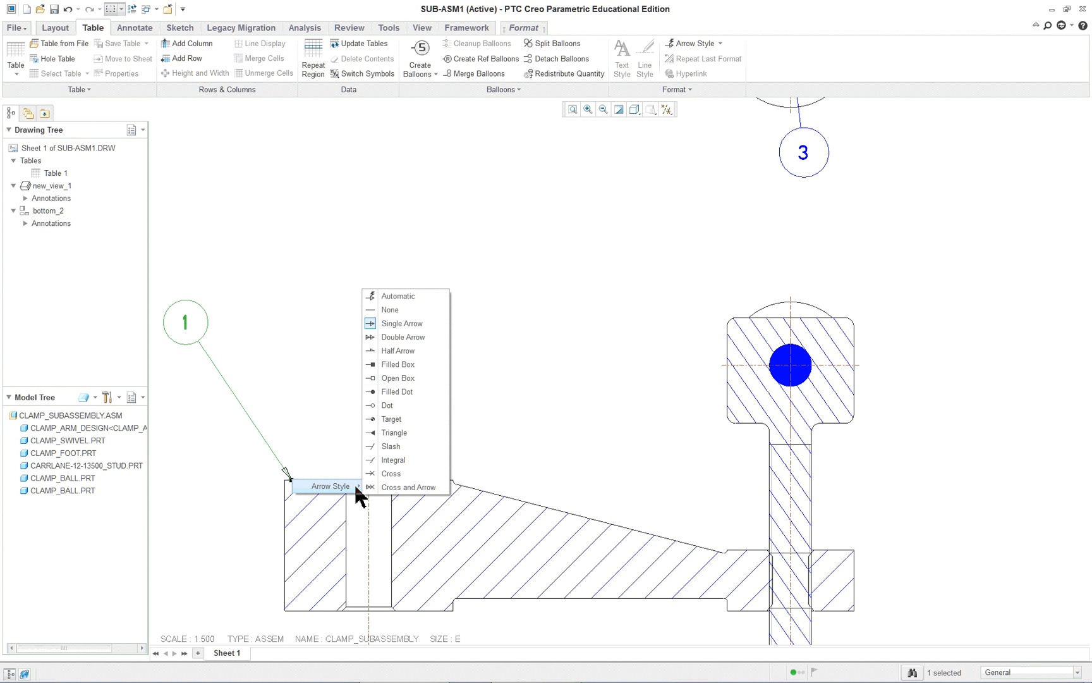
mouse_move(408, 491)
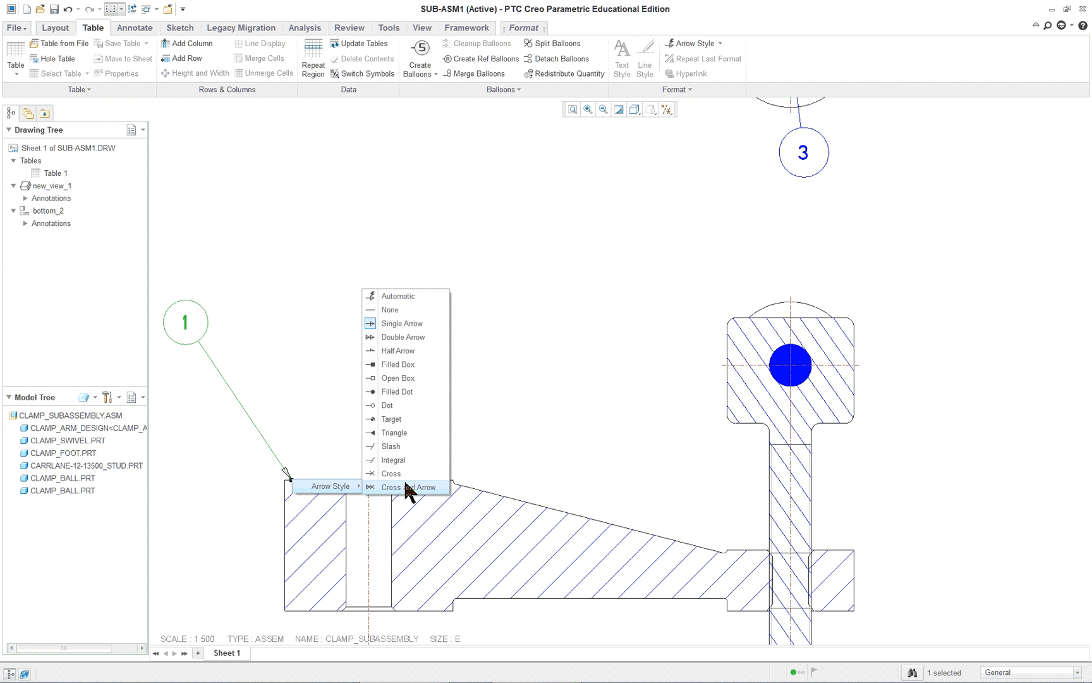
mouse_move(543, 463)
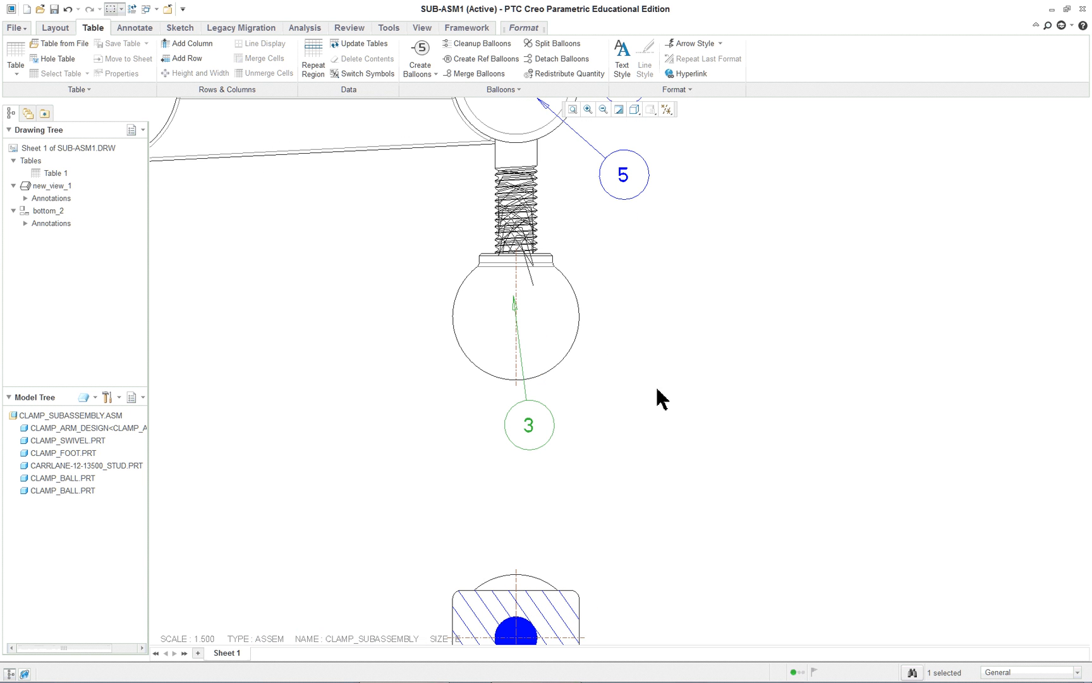
Step: Change the arrowhead style on balloon 3's leader at the lower clamp ball
right_click(514, 300)
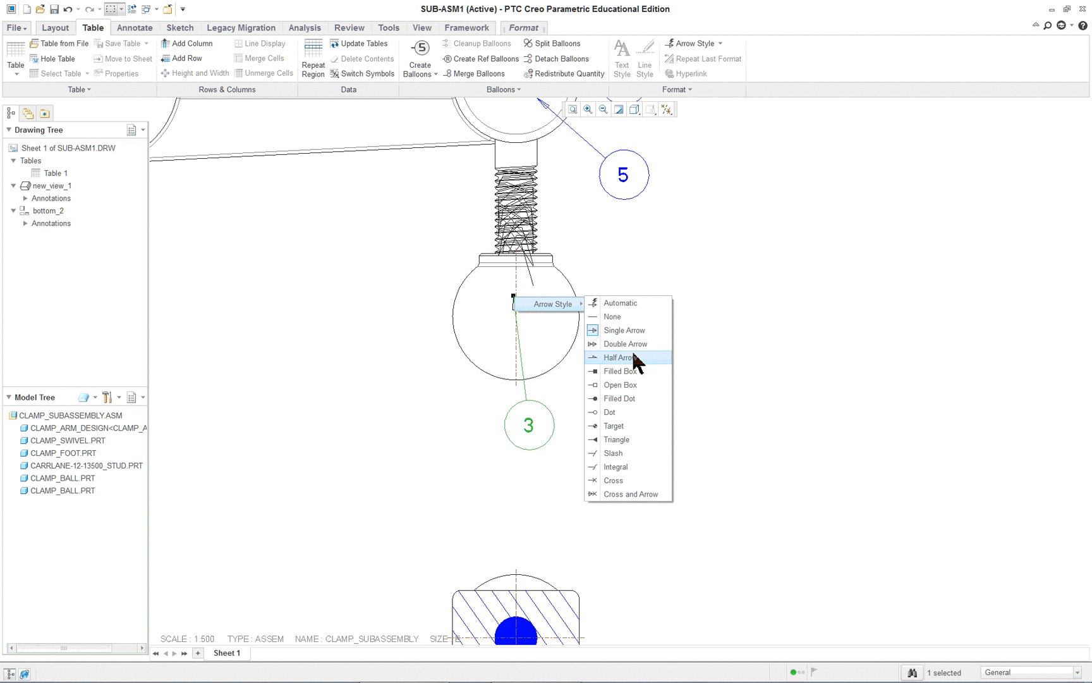
left_click(622, 358)
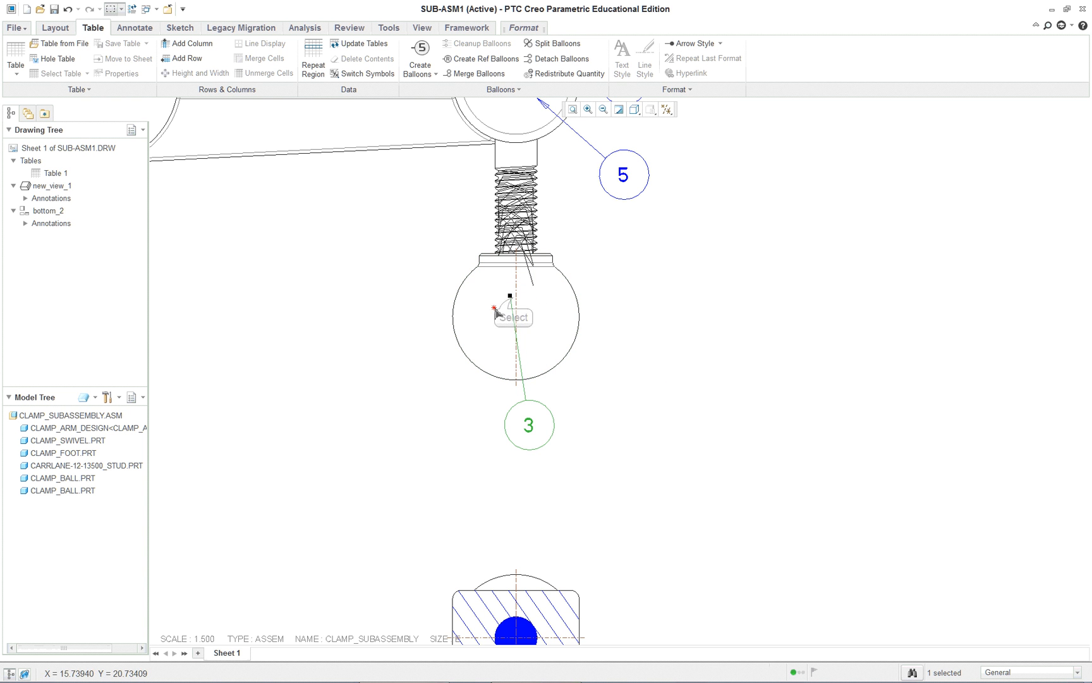
mouse_move(644, 387)
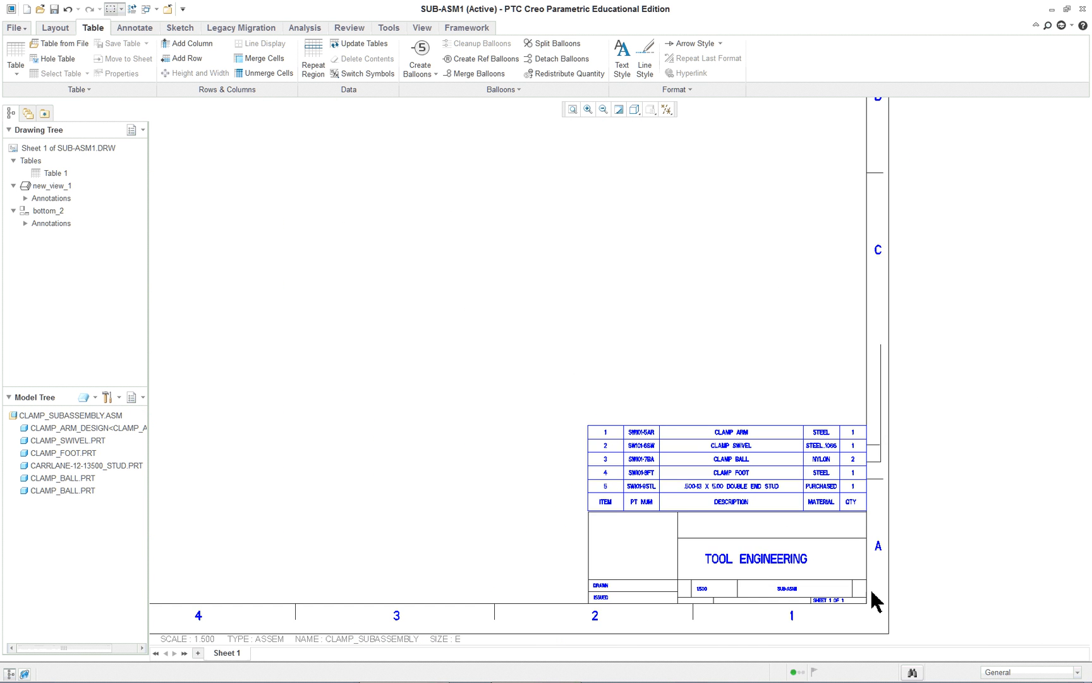
left_click(603, 108)
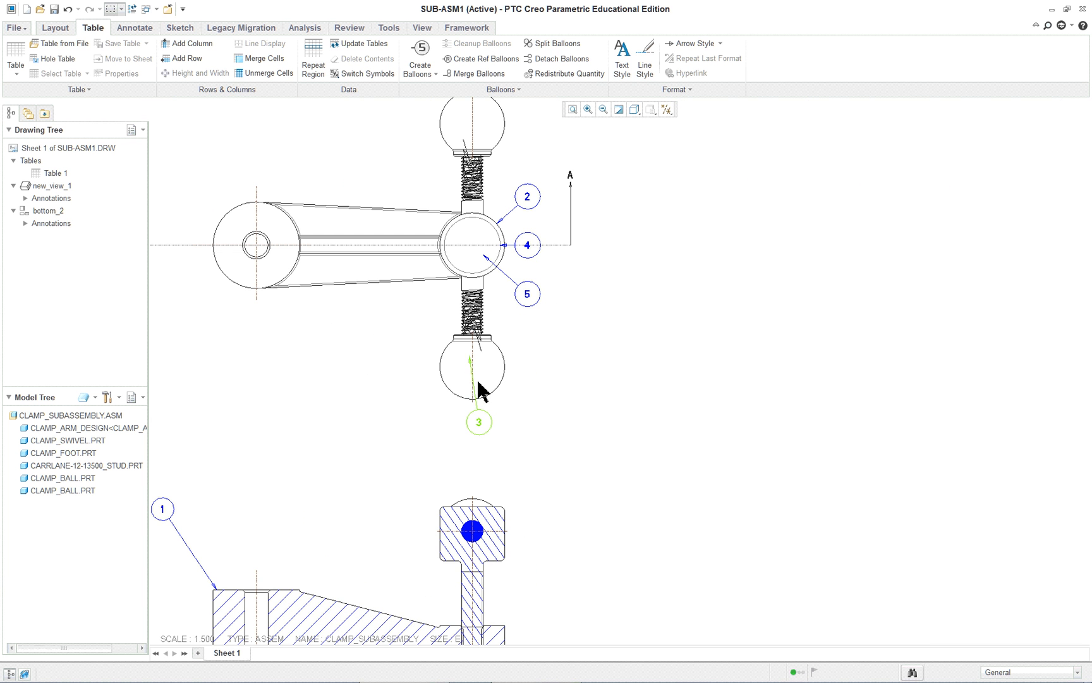
Step: Reattach balloon 3's leader to the outline of the lower clamp ball
left_click(586, 110)
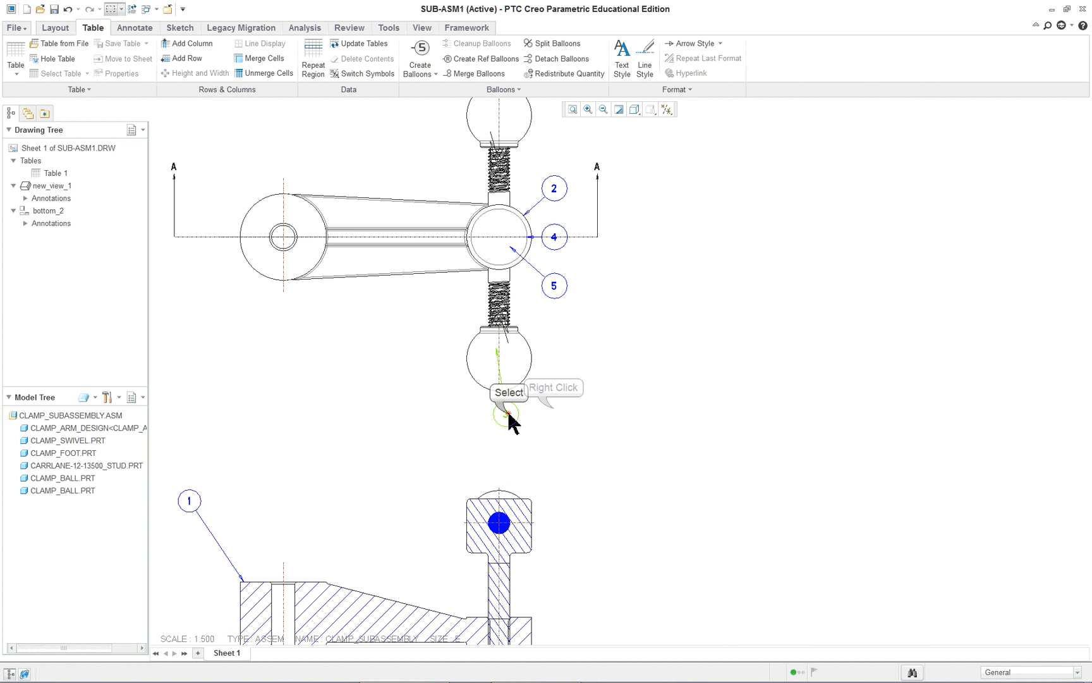
right_click(506, 415)
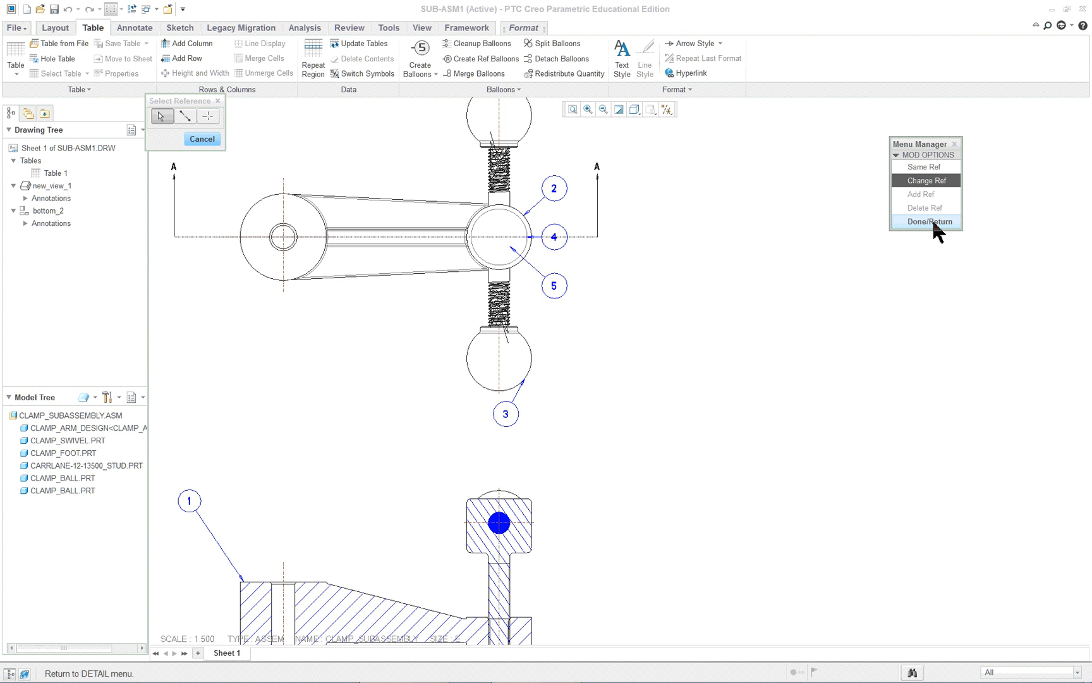
left_click(925, 221)
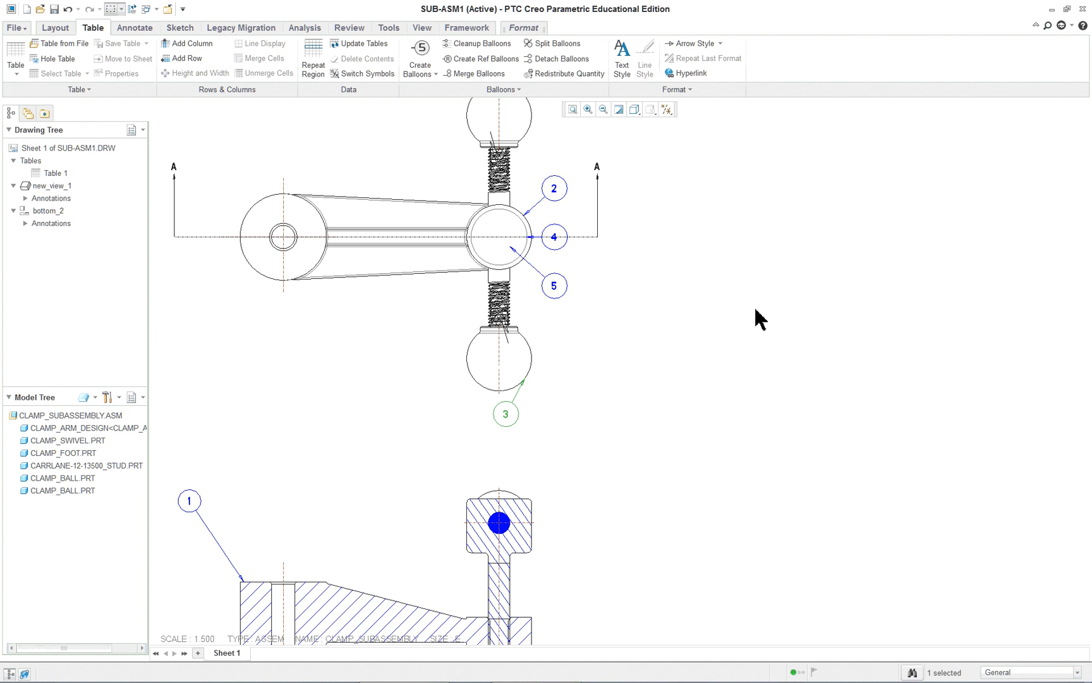
mouse_move(510, 35)
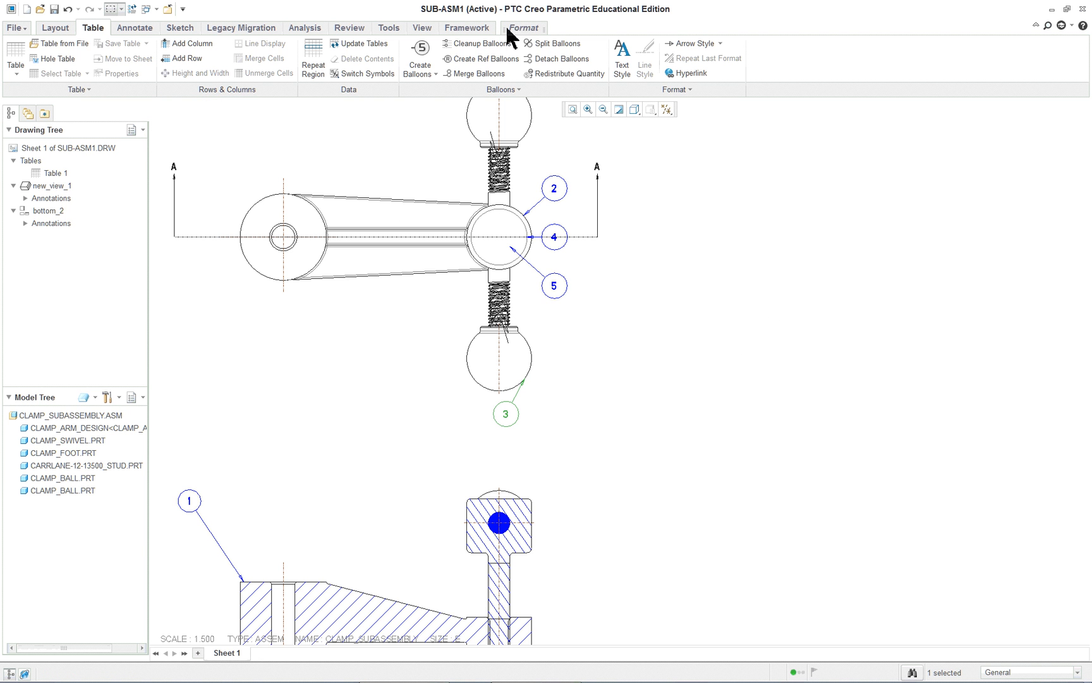
mouse_move(359, 42)
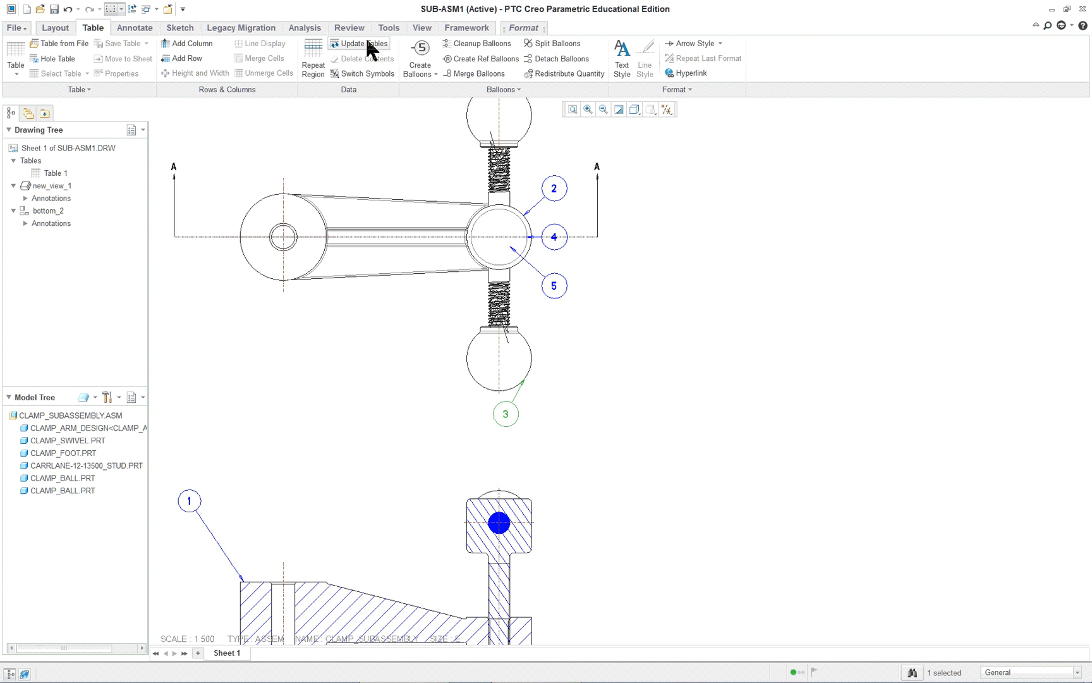
mouse_move(520, 37)
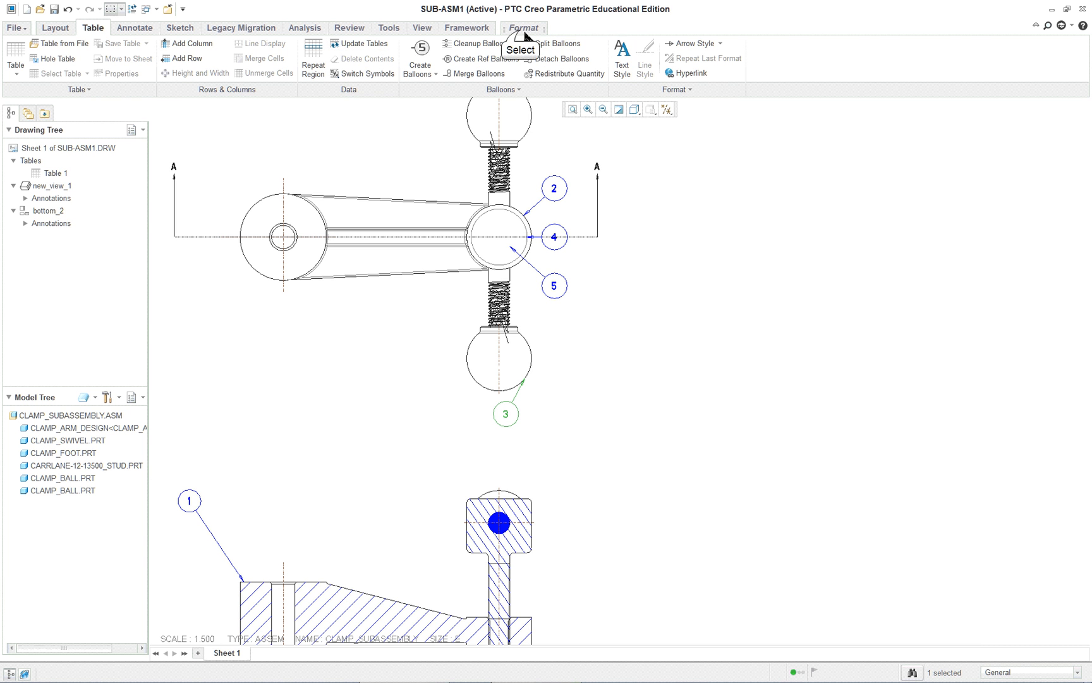
left_click(524, 26)
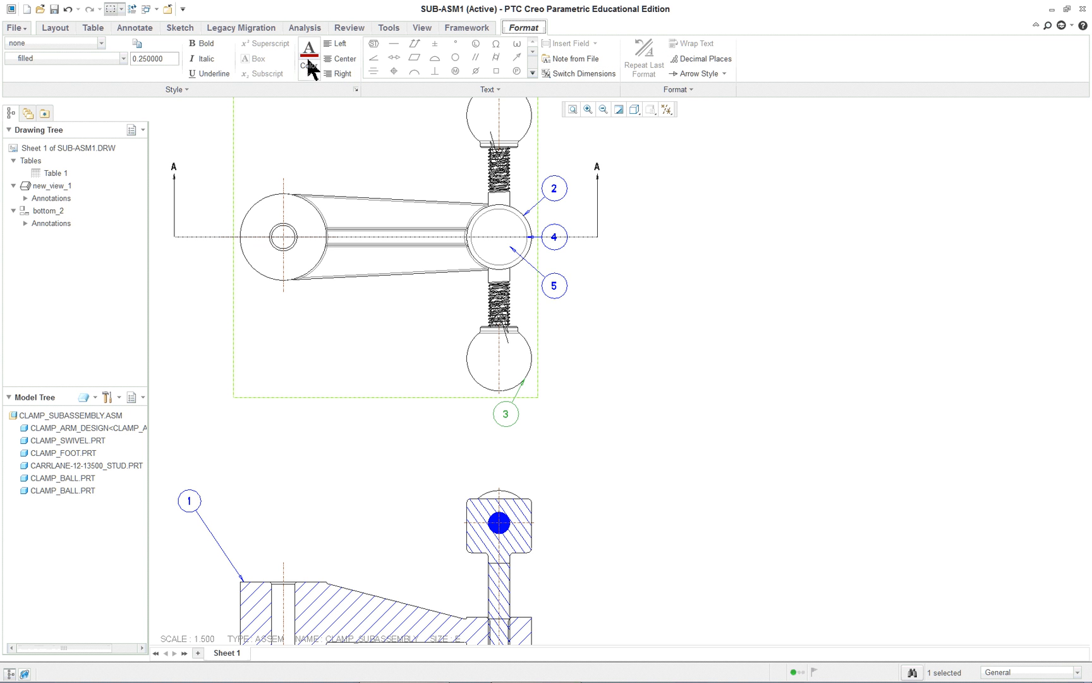
mouse_move(95, 64)
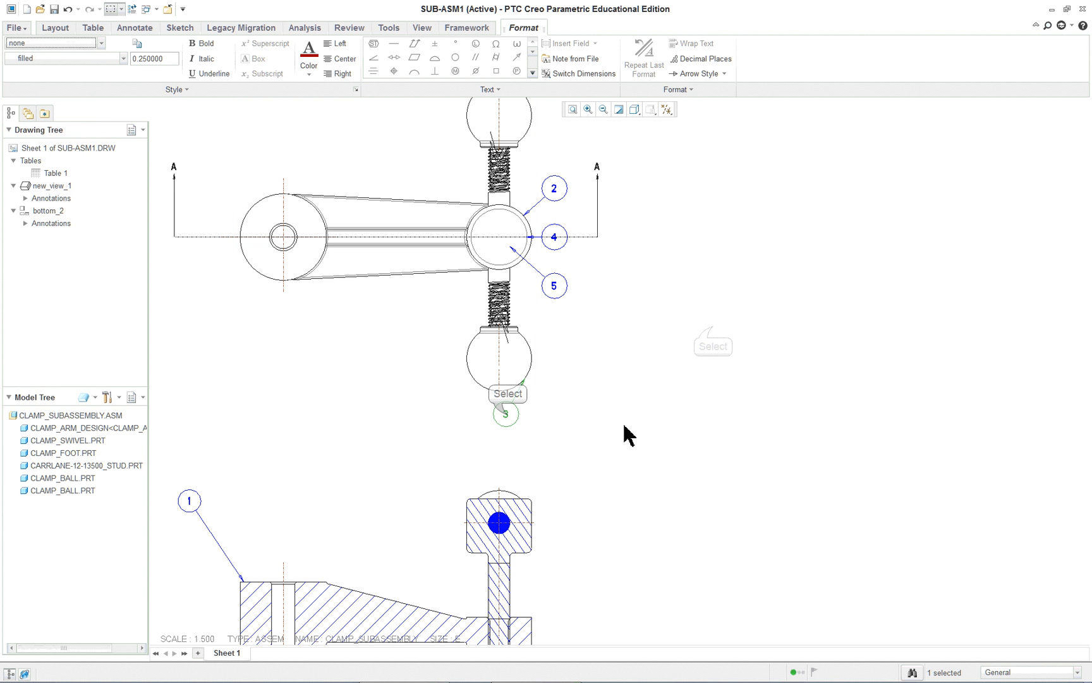
left_click_drag(504, 414, 572, 423)
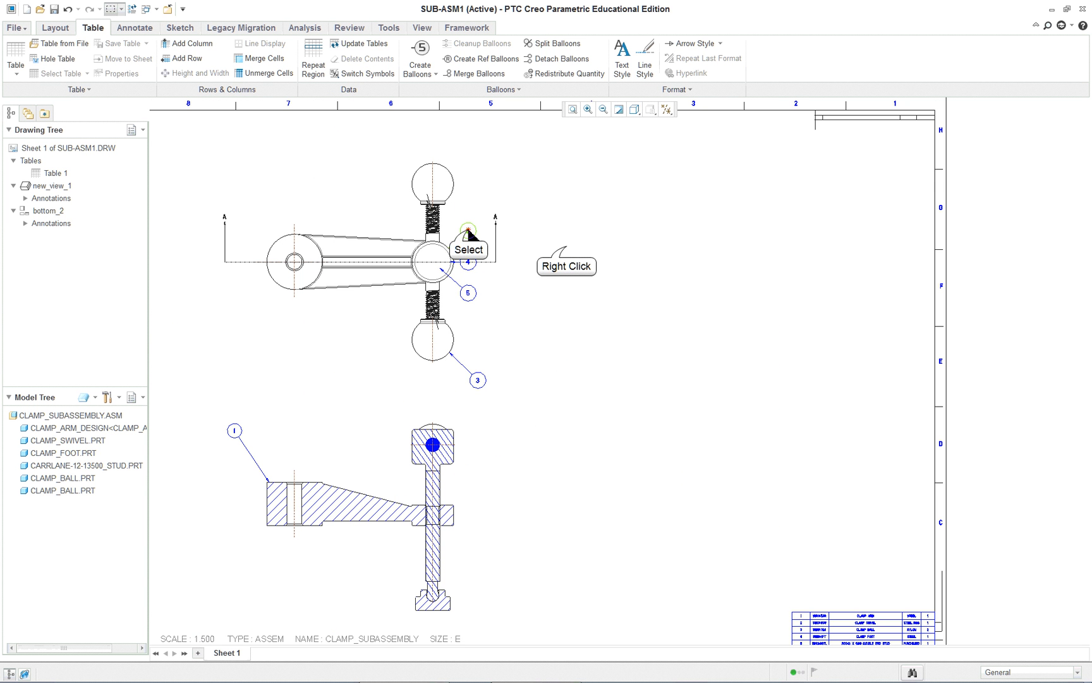
Step: Move balloon 2 into the Section A-A view and place it beside the swivel head
right_click(468, 230)
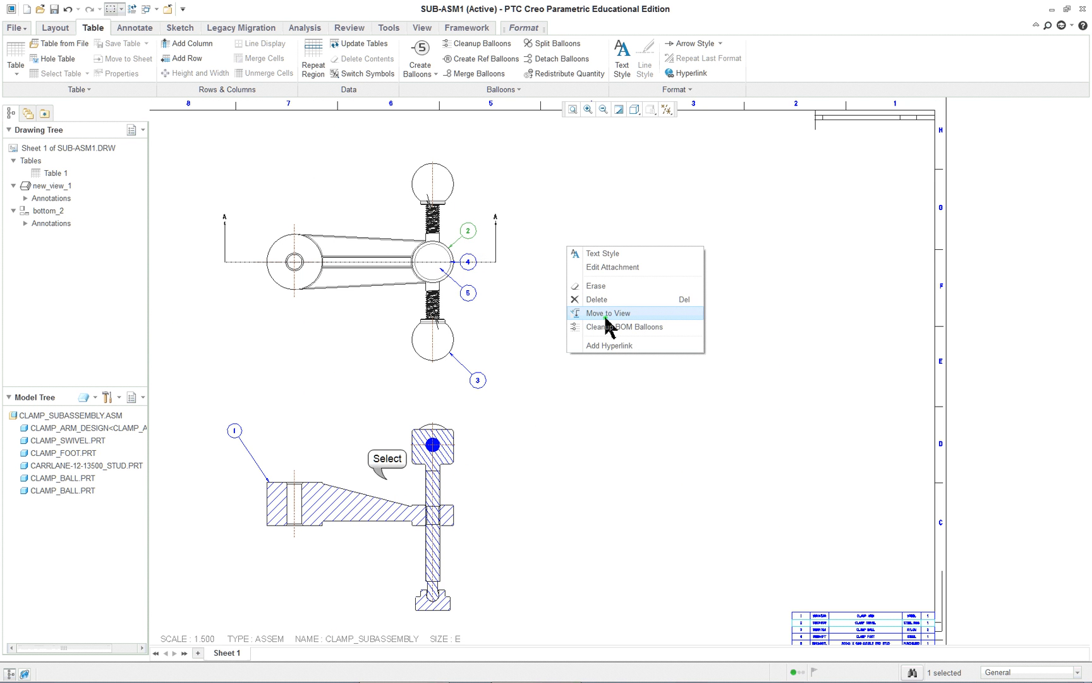
left_click(607, 312)
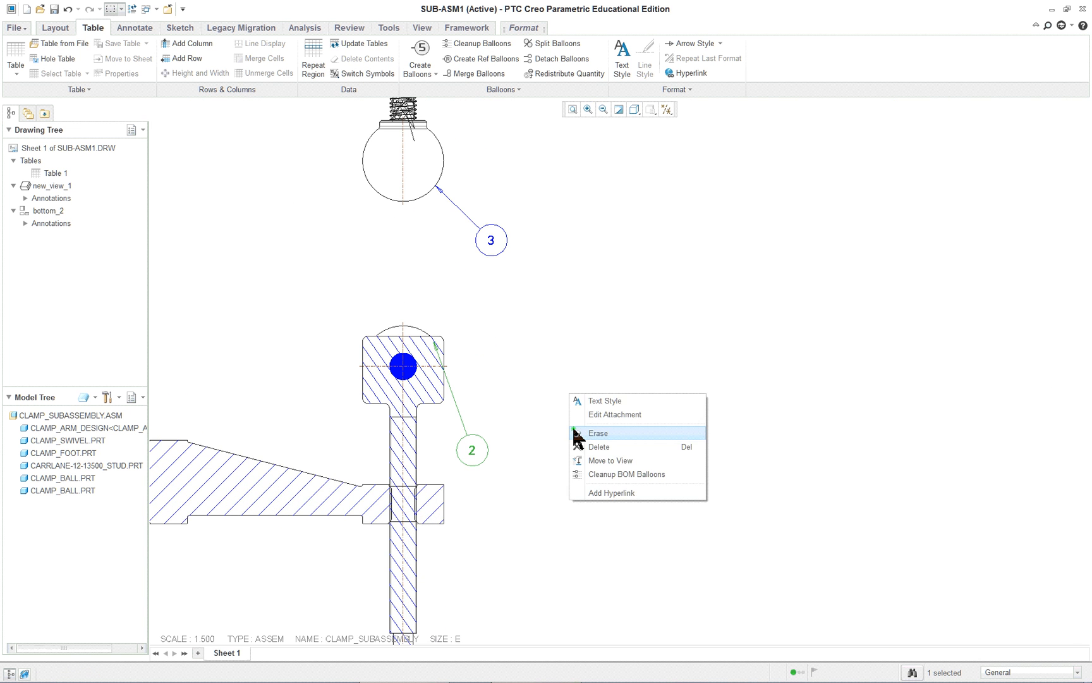
left_click(614, 413)
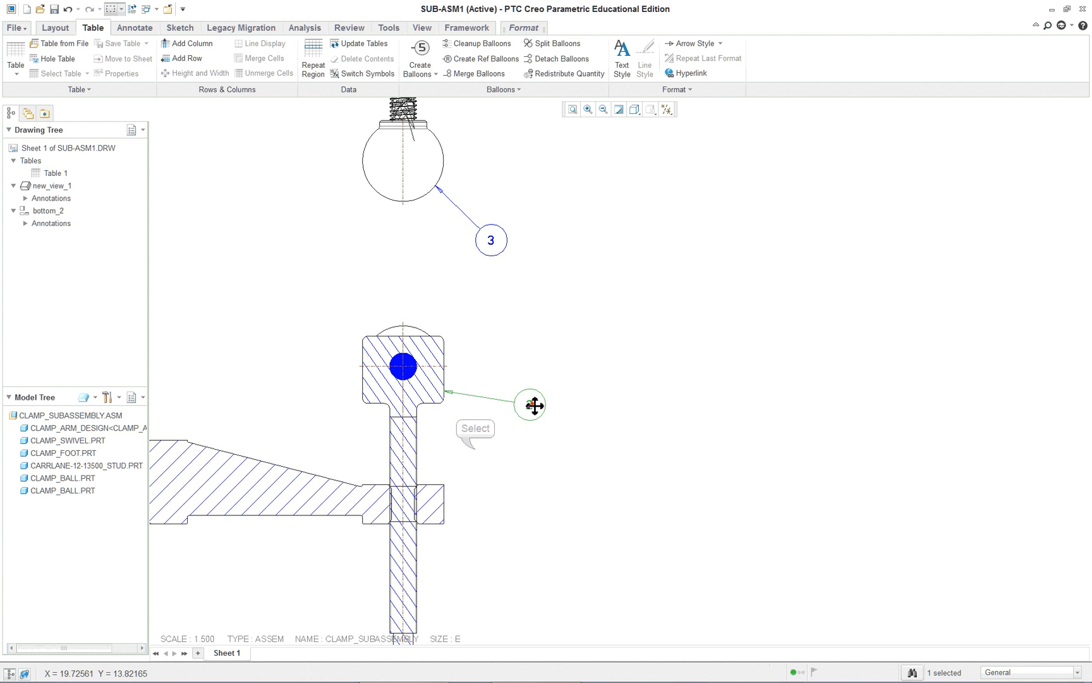
left_click_drag(534, 405, 527, 445)
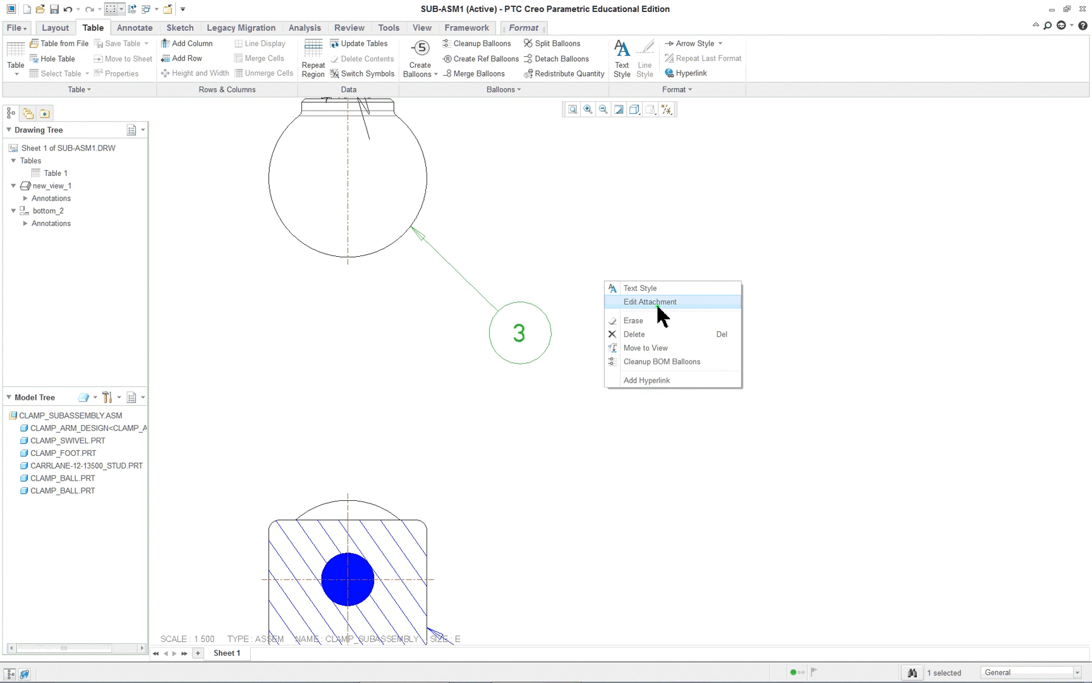
Step: Attach balloon 3's leader inside the lower ball and give it a new arrowhead
left_click(648, 301)
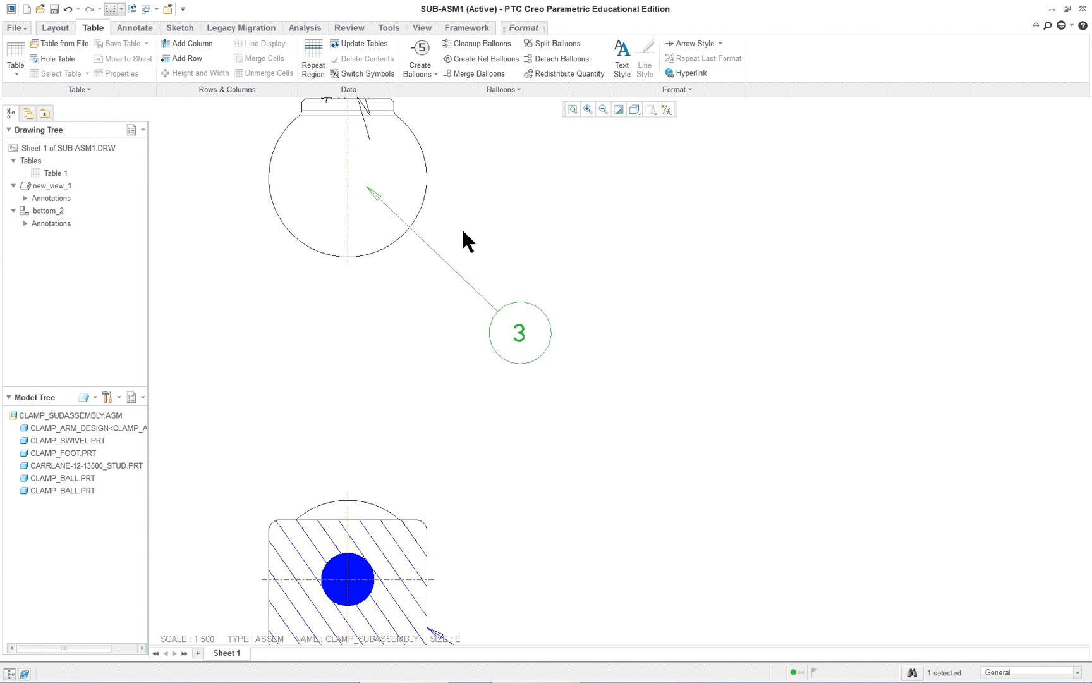
right_click(368, 190)
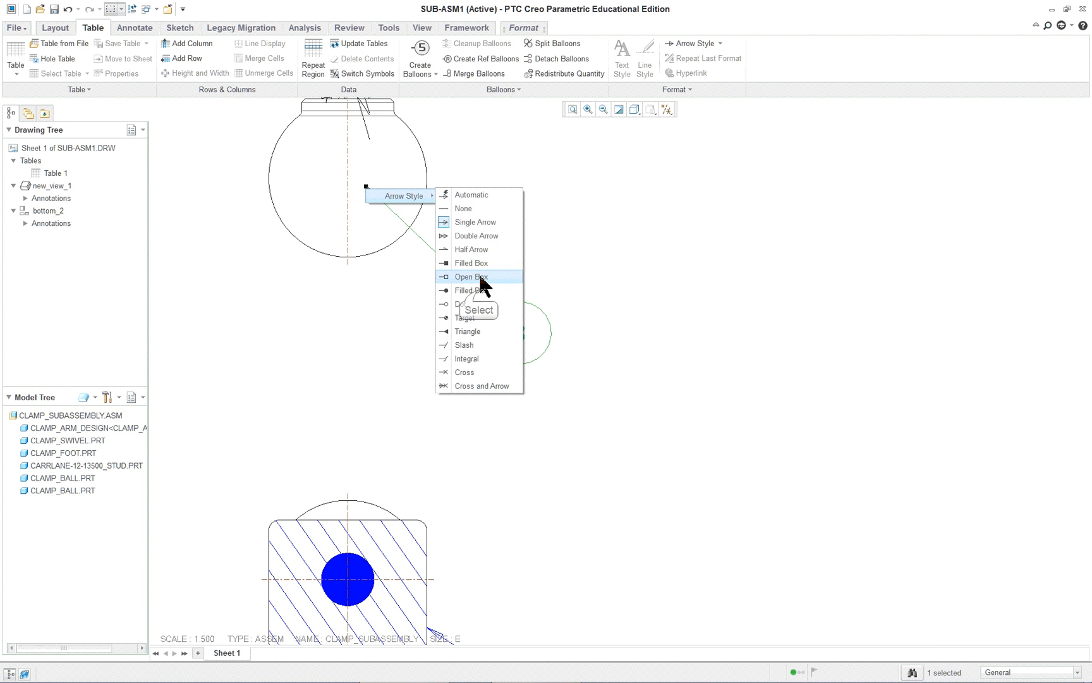
left_click(471, 277)
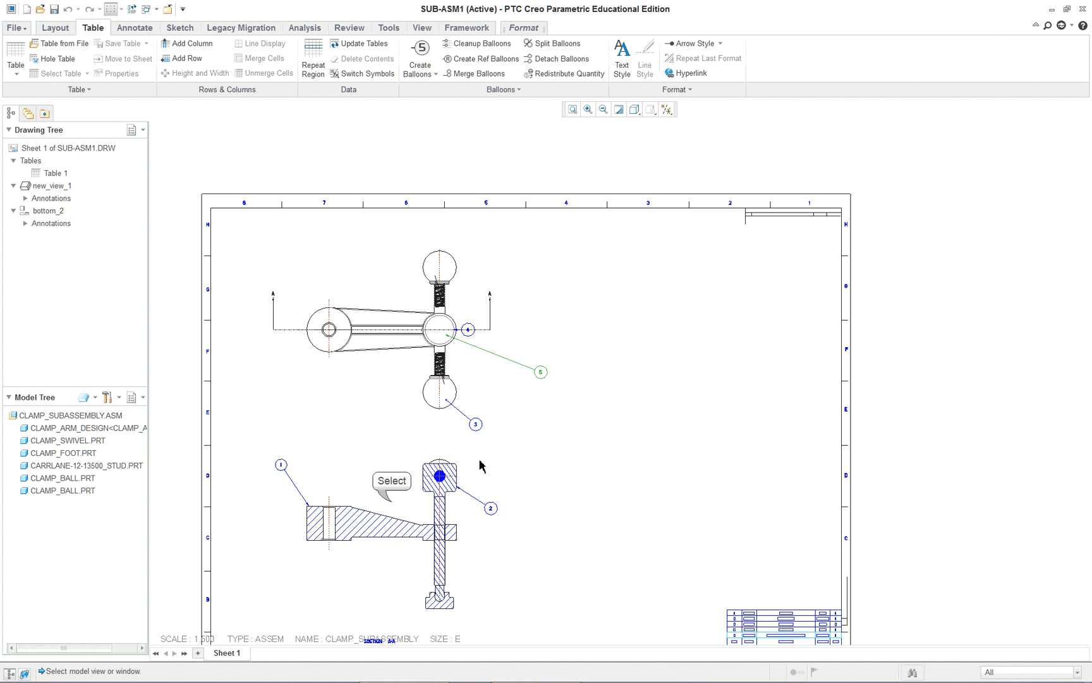
Step: Erase balloon 4 from the top view and start relocating it to the section view
left_click_drag(541, 371, 541, 573)
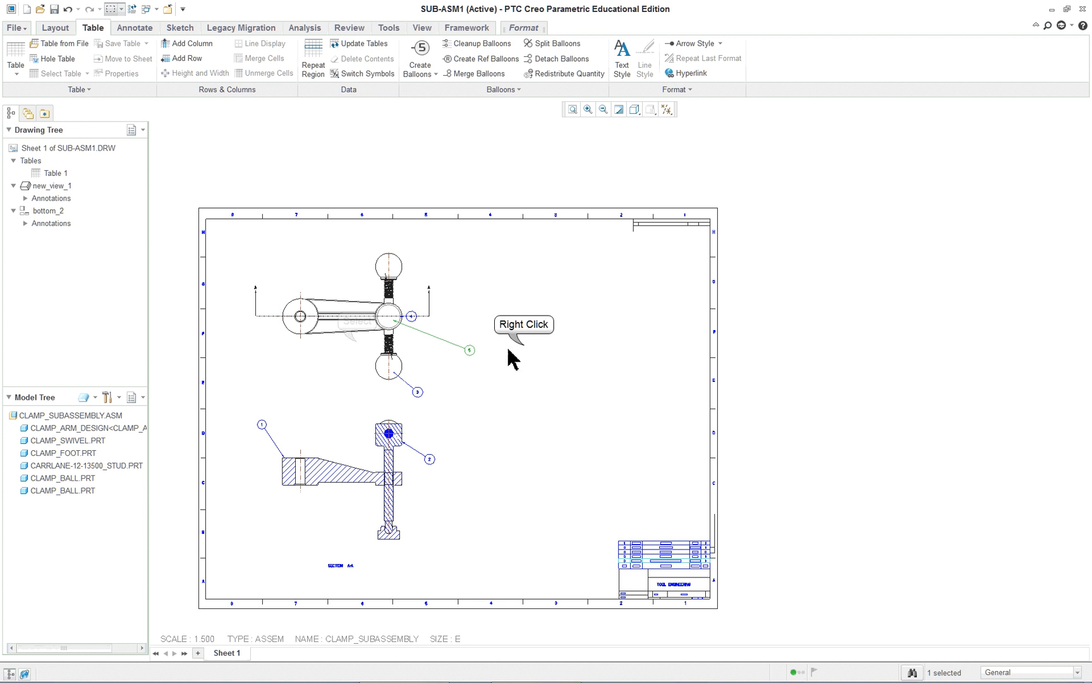
right_click(511, 359)
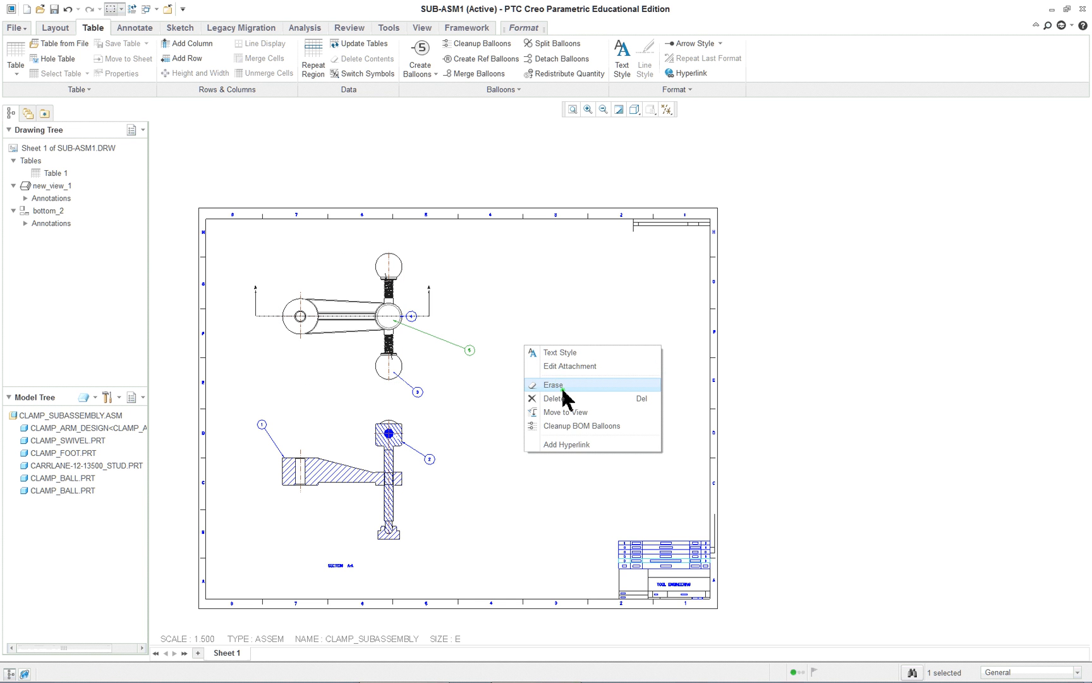
left_click(569, 365)
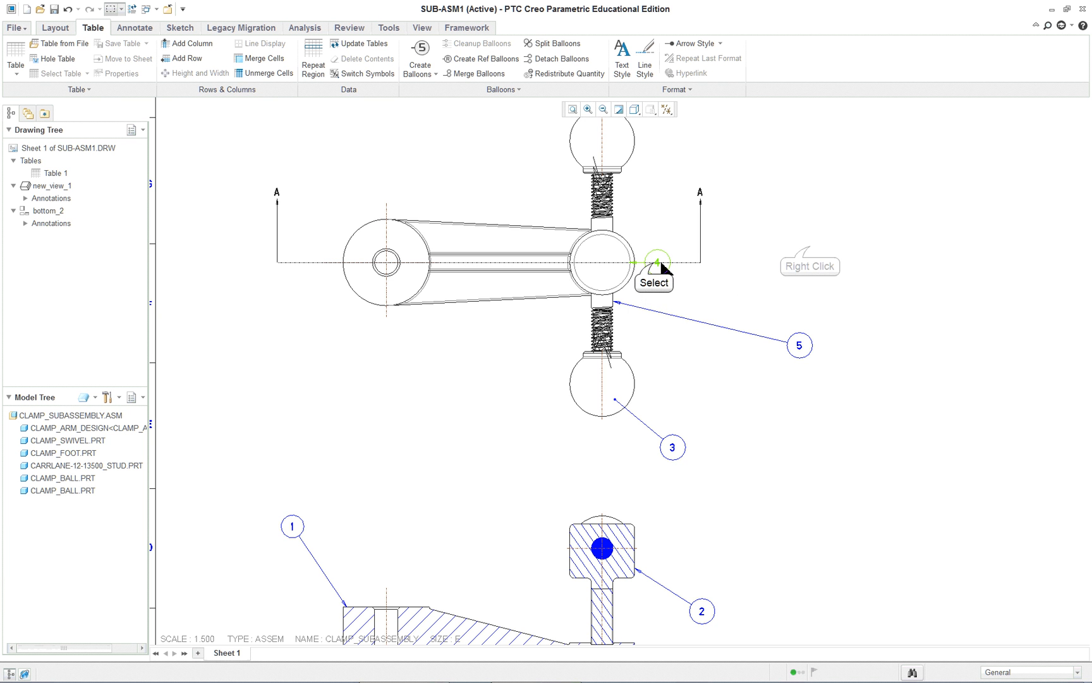
right_click(654, 263)
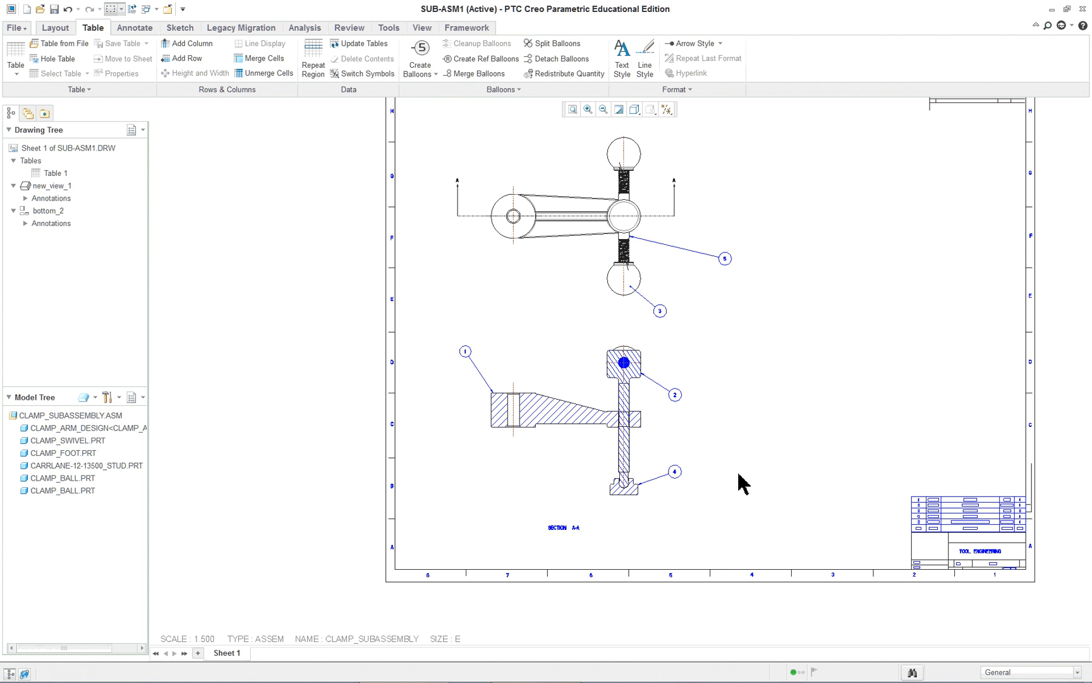
Step: Restyle balloon 3's leader end with the Cross and Arrow arrowhead from the Format arrow styles
left_click(725, 258)
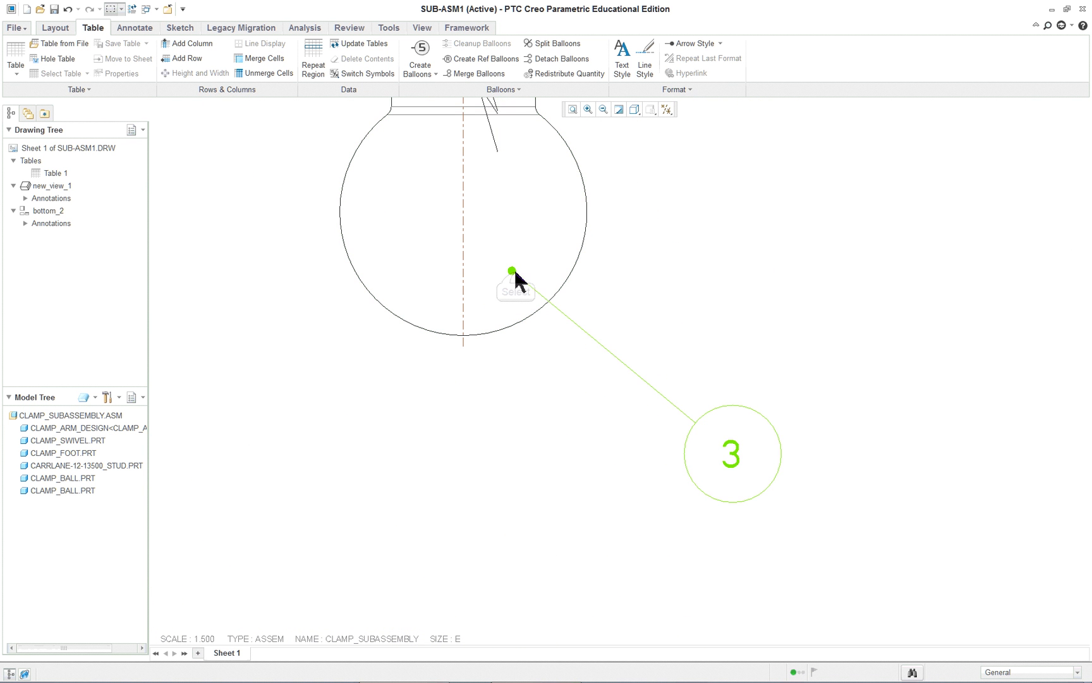
left_click(510, 271)
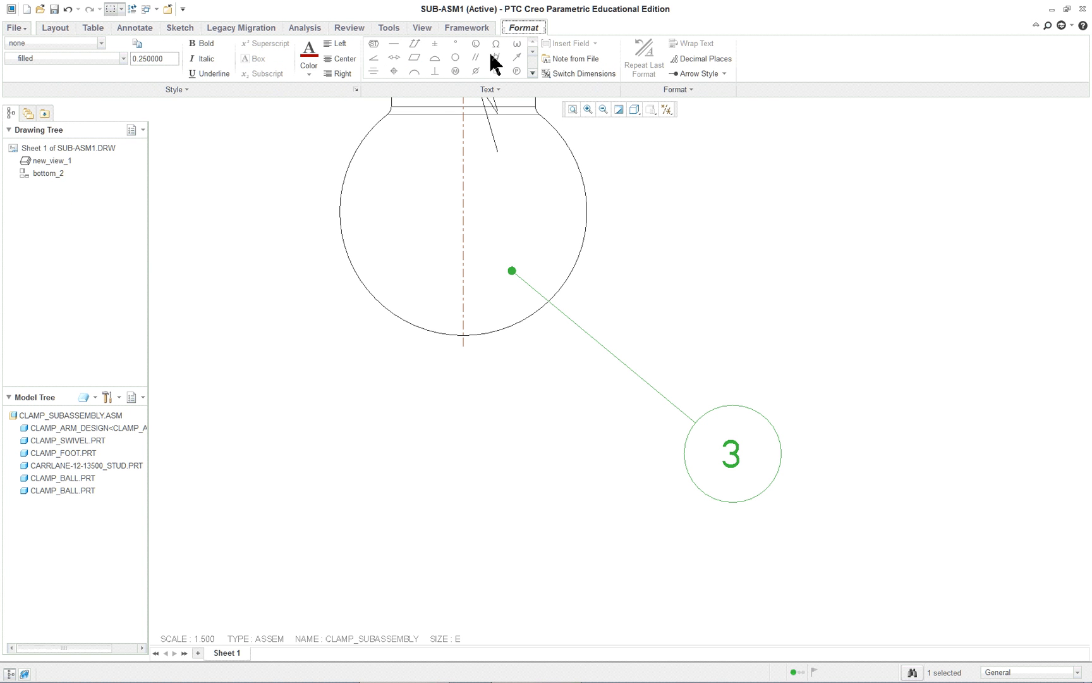
mouse_move(722, 73)
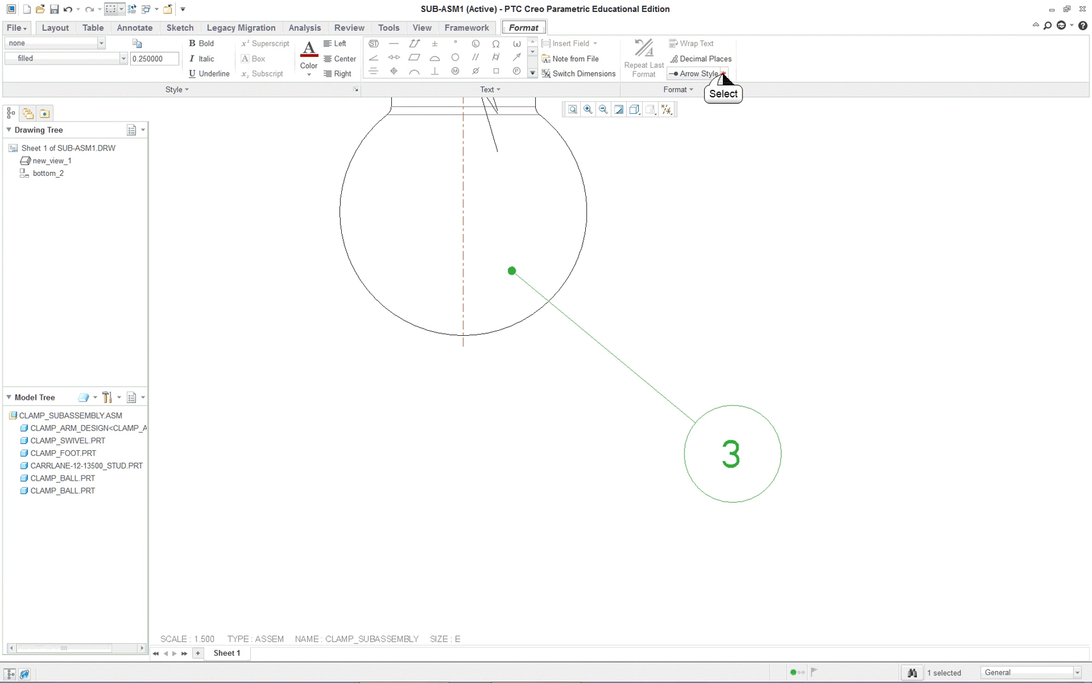
left_click(699, 73)
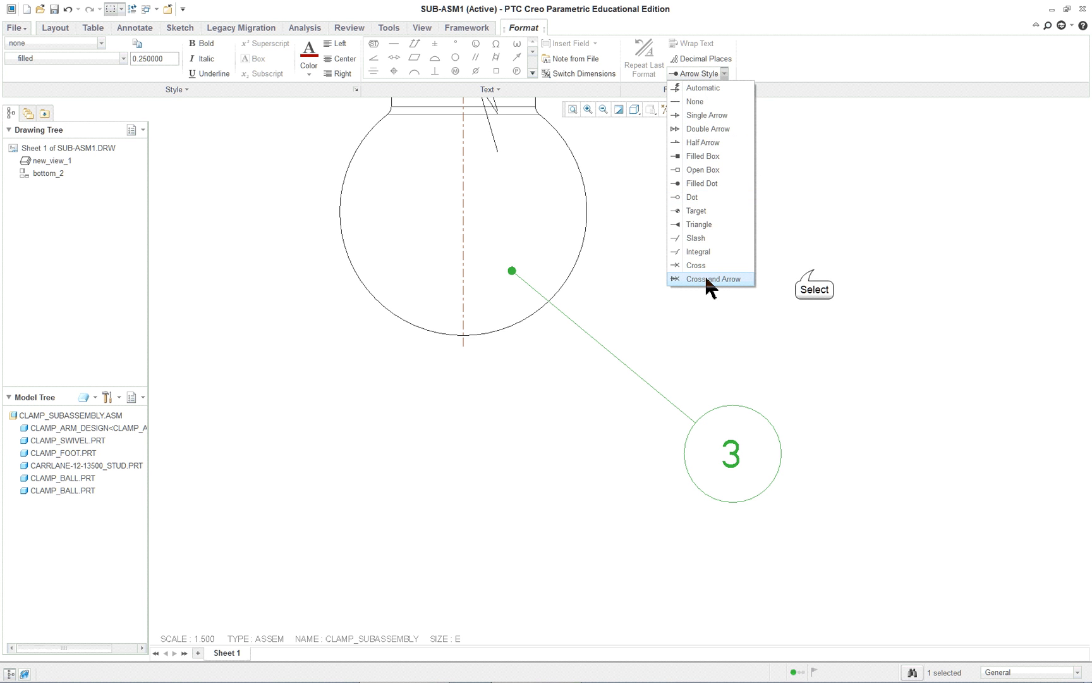
left_click(709, 278)
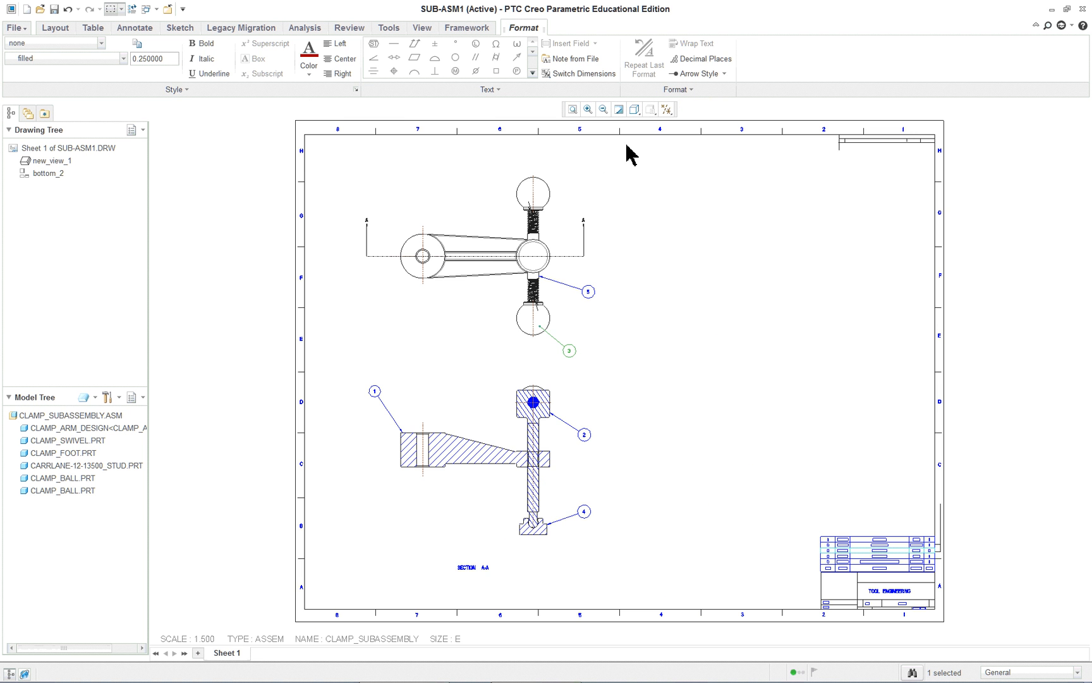
mouse_move(240, 322)
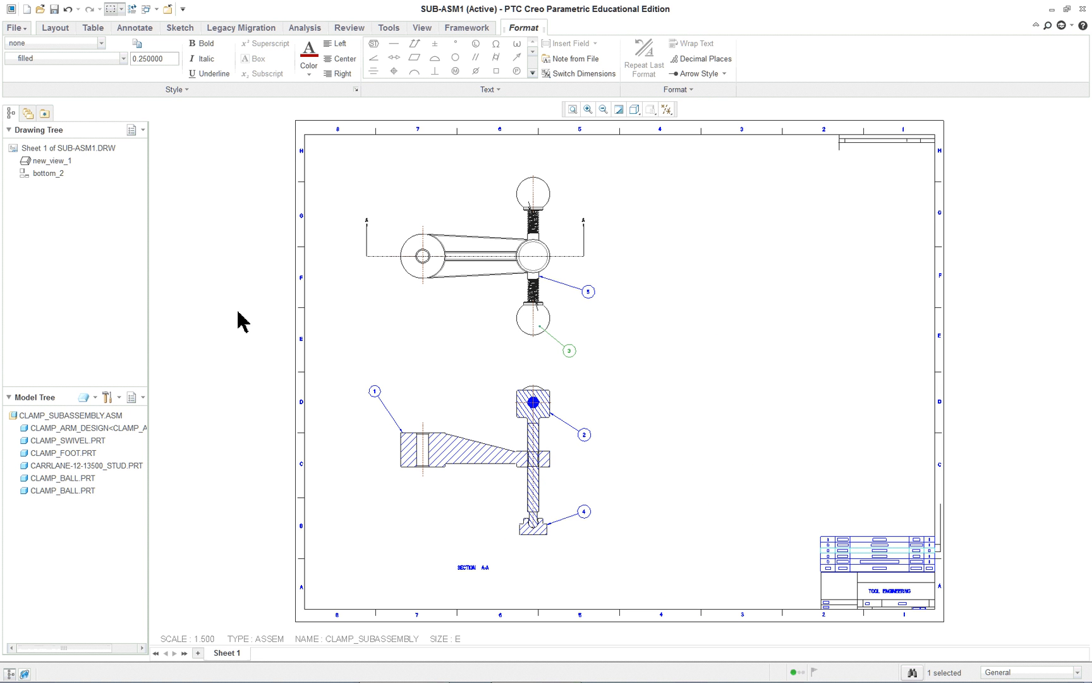